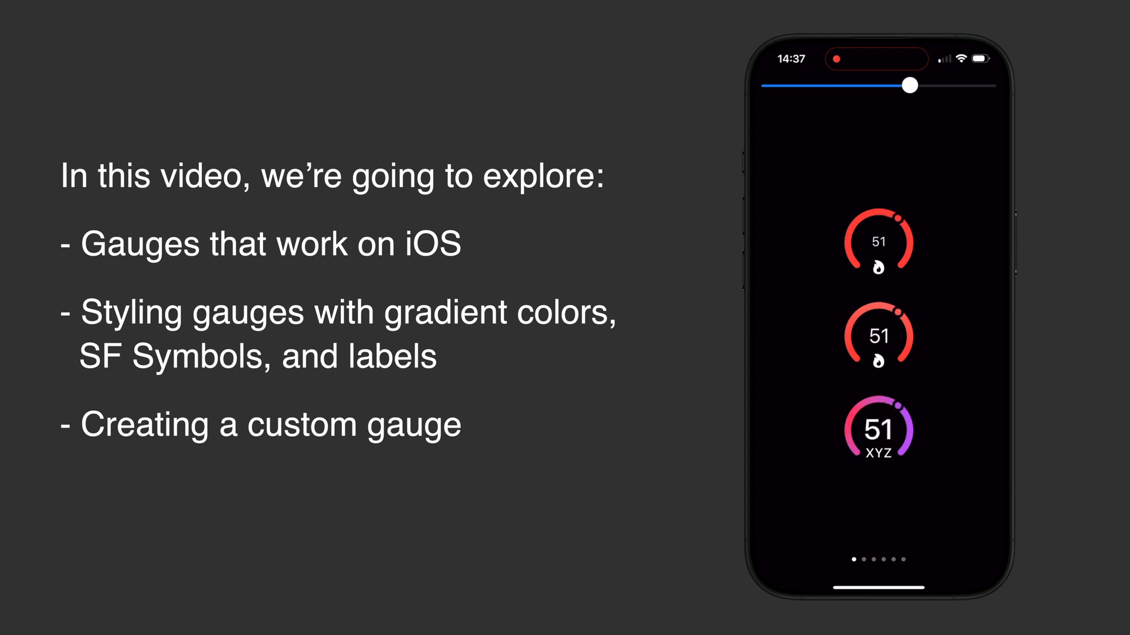
- Swipe through the gauge pages, dragging the value to 17, to reach the gradient ring gauge
left_click_drag(910, 86, 988, 86)
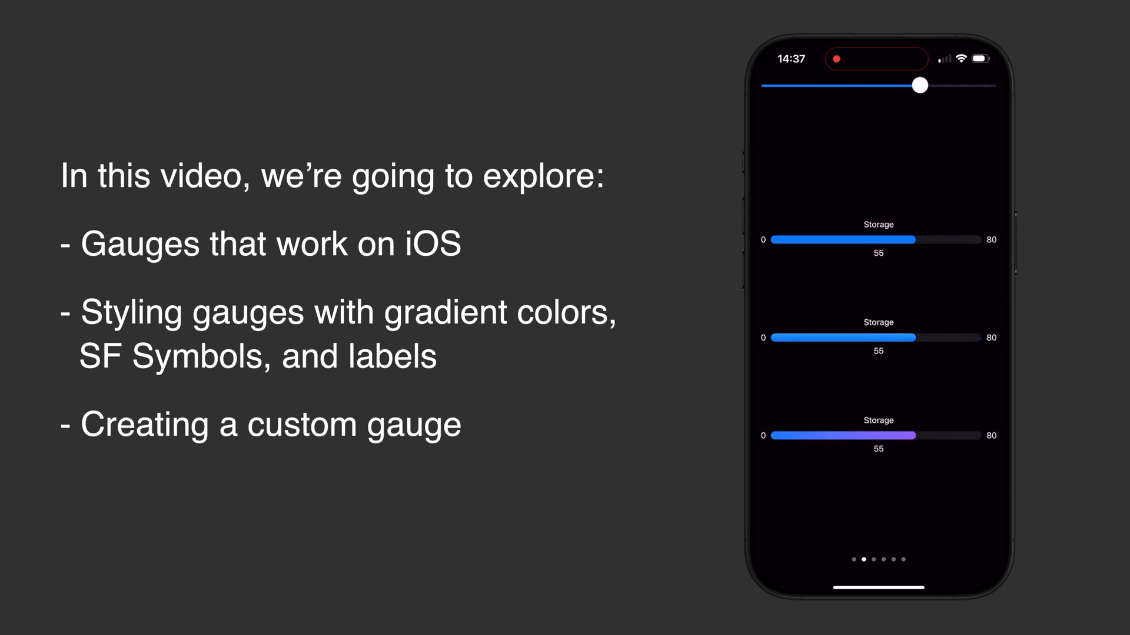
left_click_drag(918, 86, 979, 87)
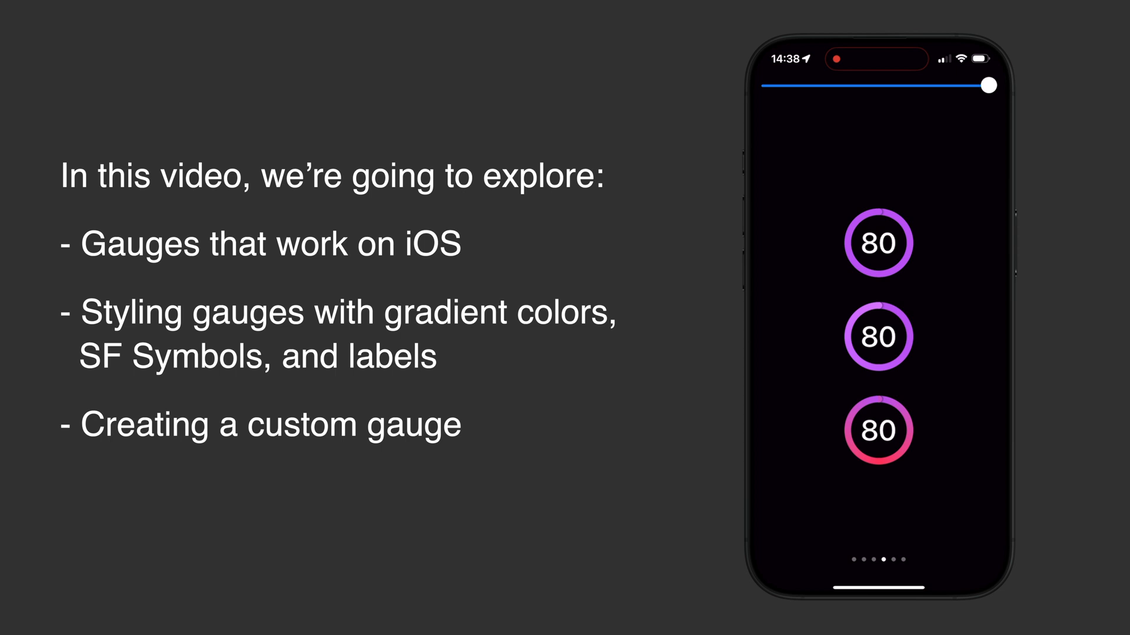
left_click_drag(991, 85, 817, 84)
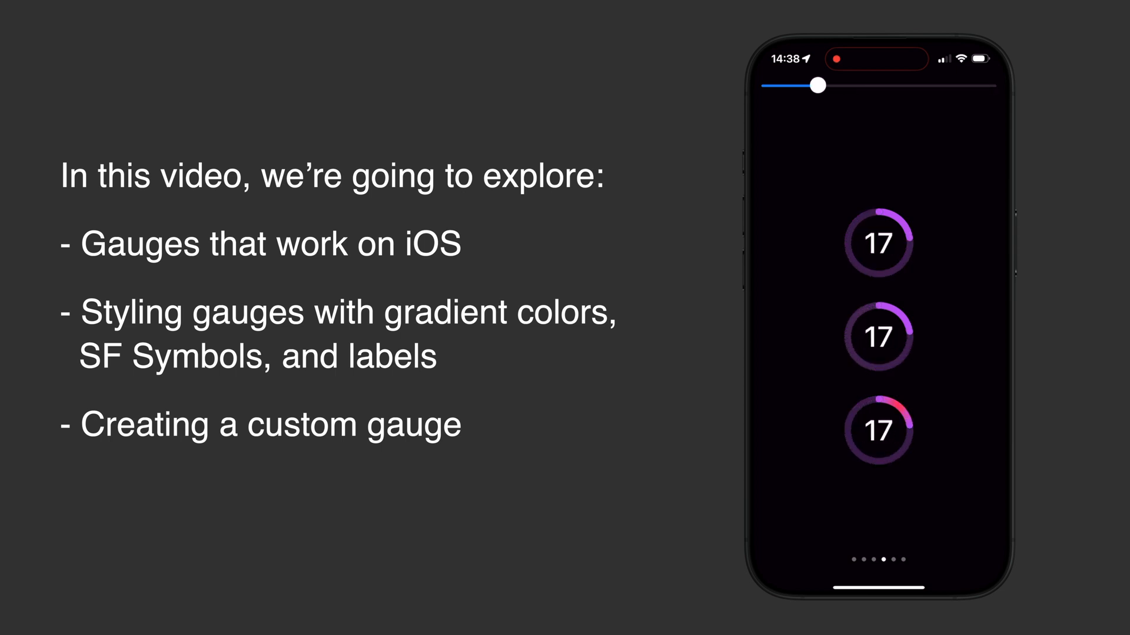
left_click_drag(817, 86, 990, 86)
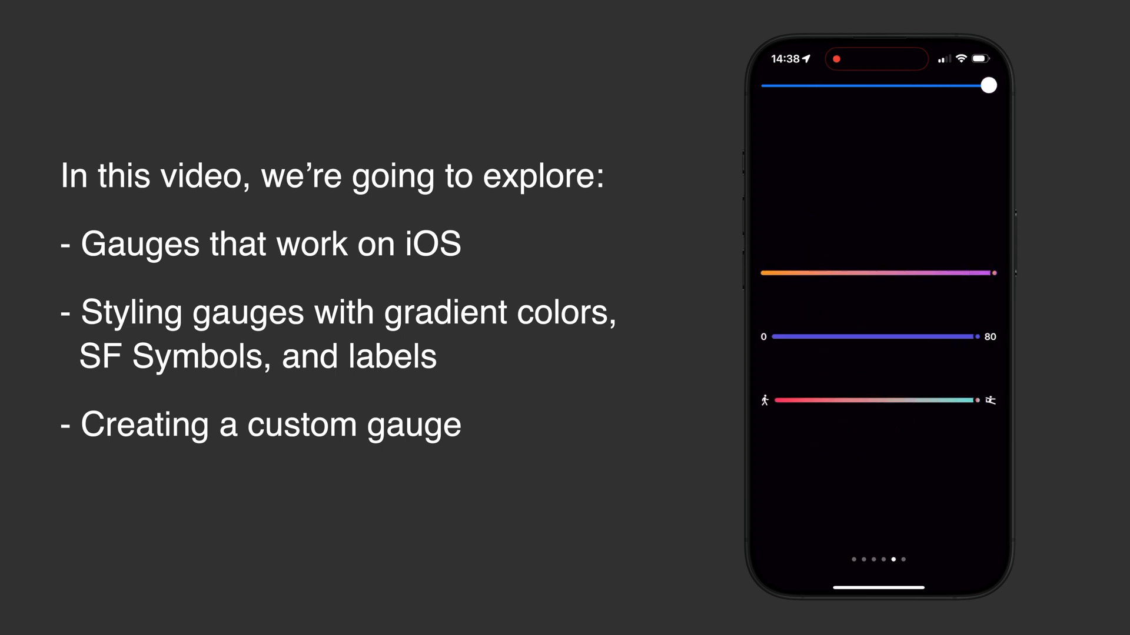
left_click_drag(990, 85, 864, 85)
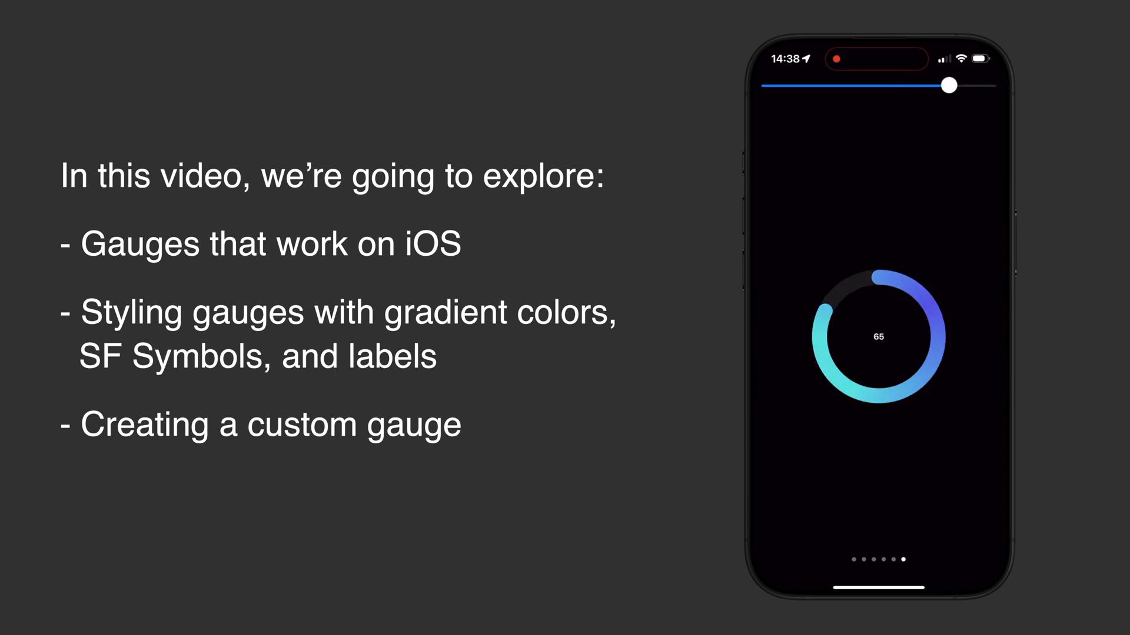
left_click_drag(947, 87, 872, 87)
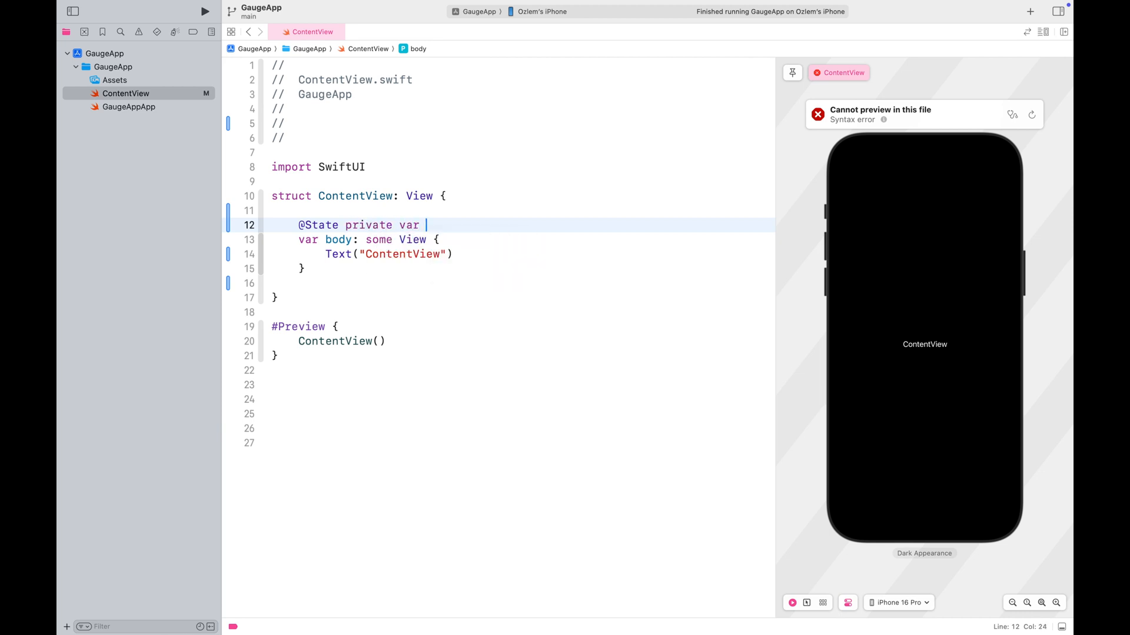
type("minValue = 0.0")
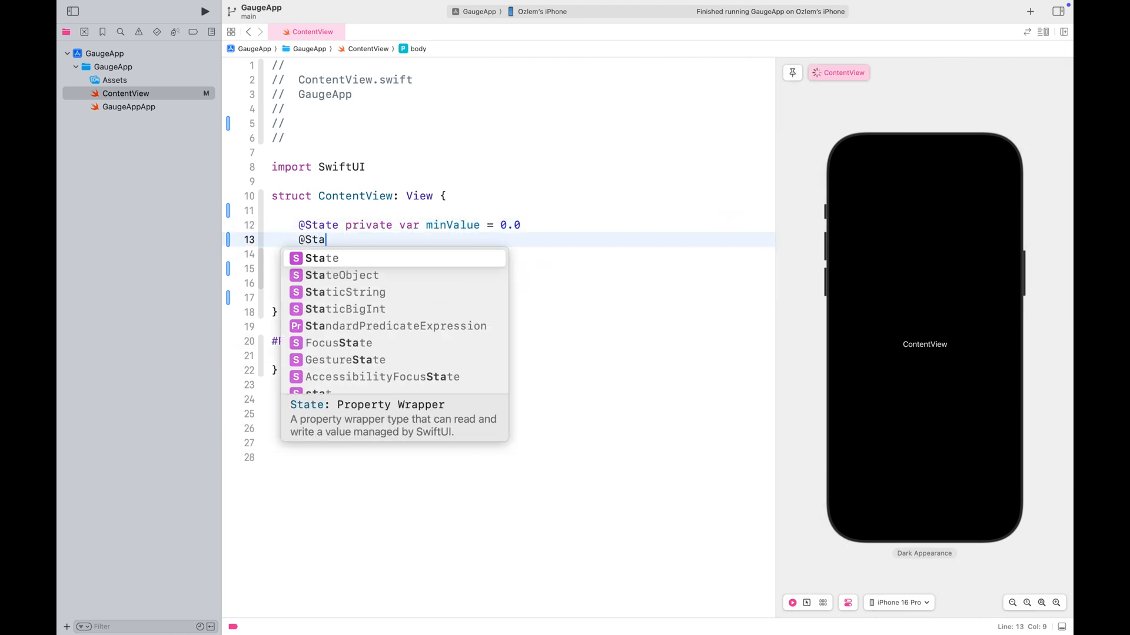
type("te private var max")
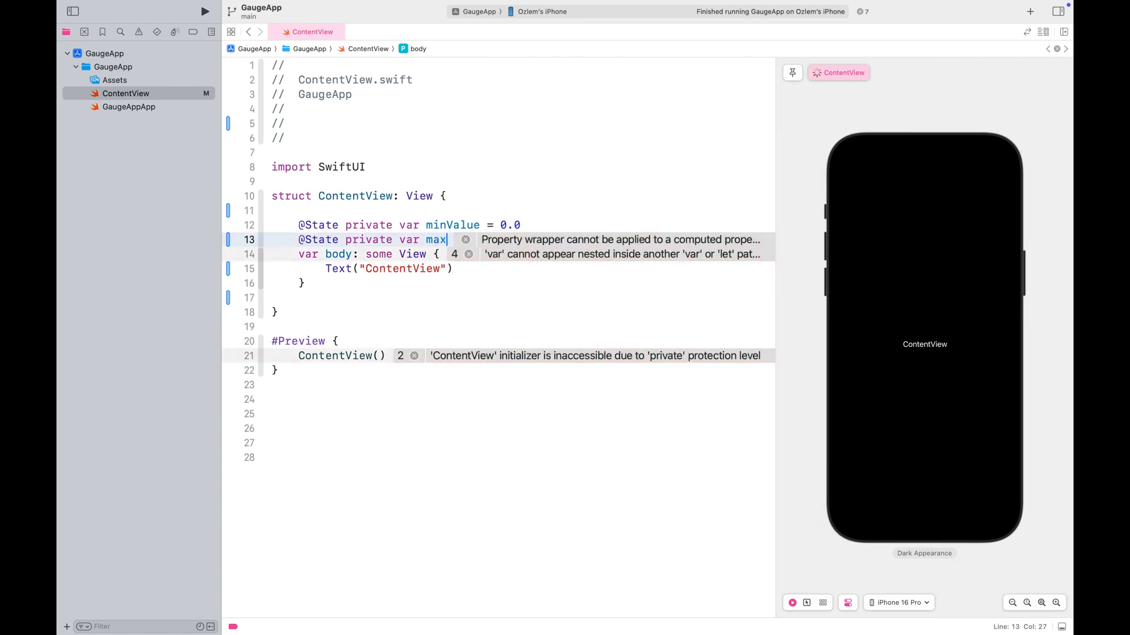
type("Value = 80.0")
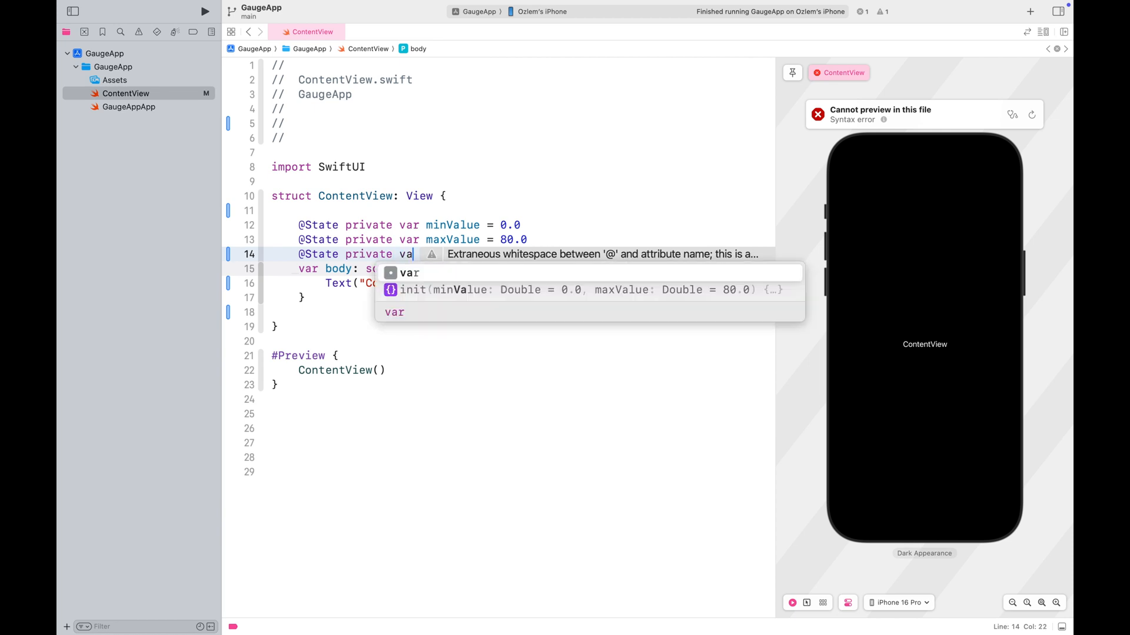
type("currentValue")
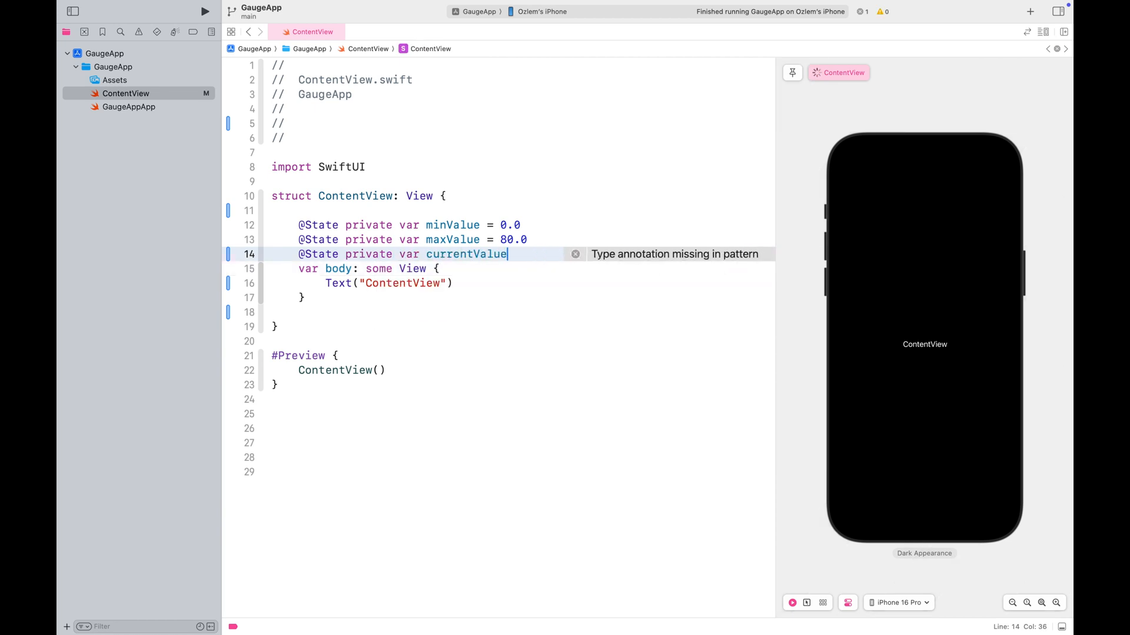
type("= 60.0")
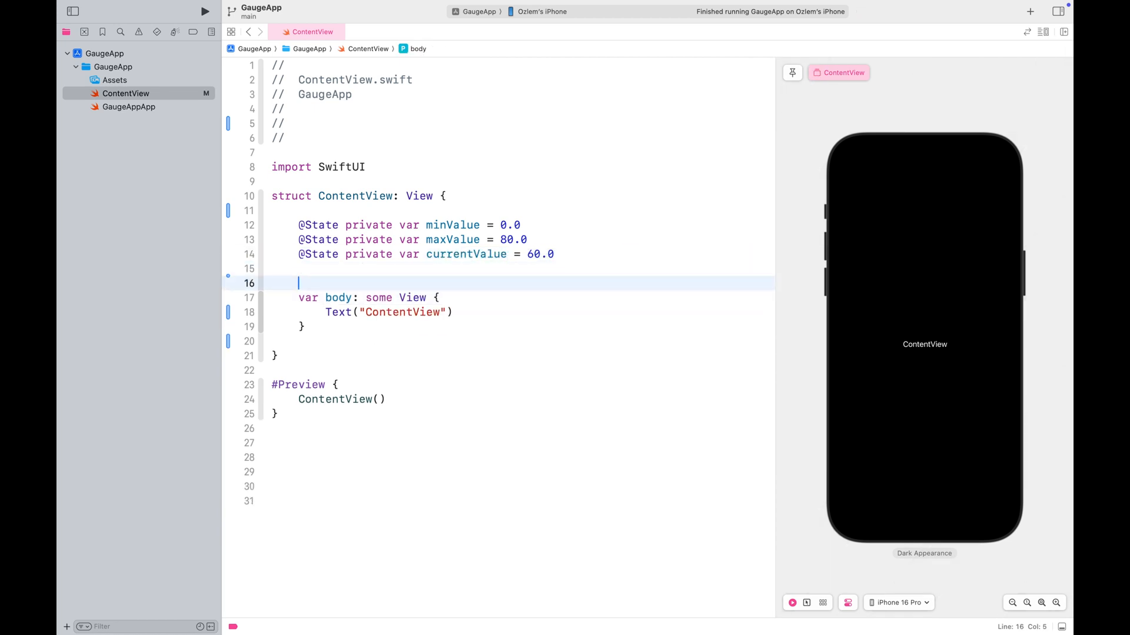
type("@State")
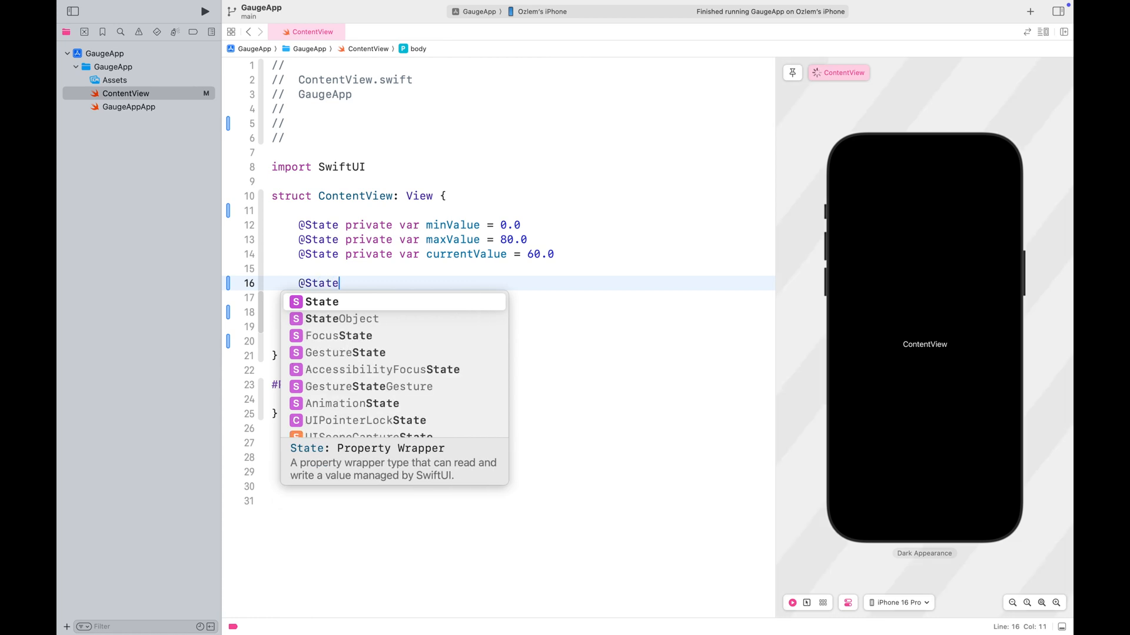
type("private var p")
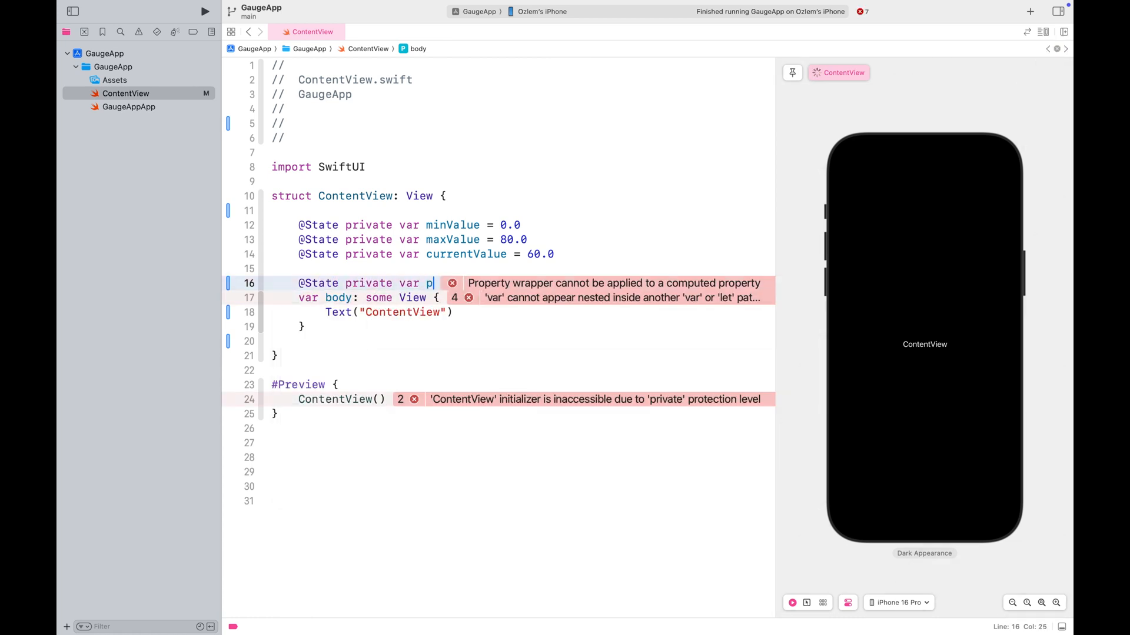
type("ageIndex = 0")
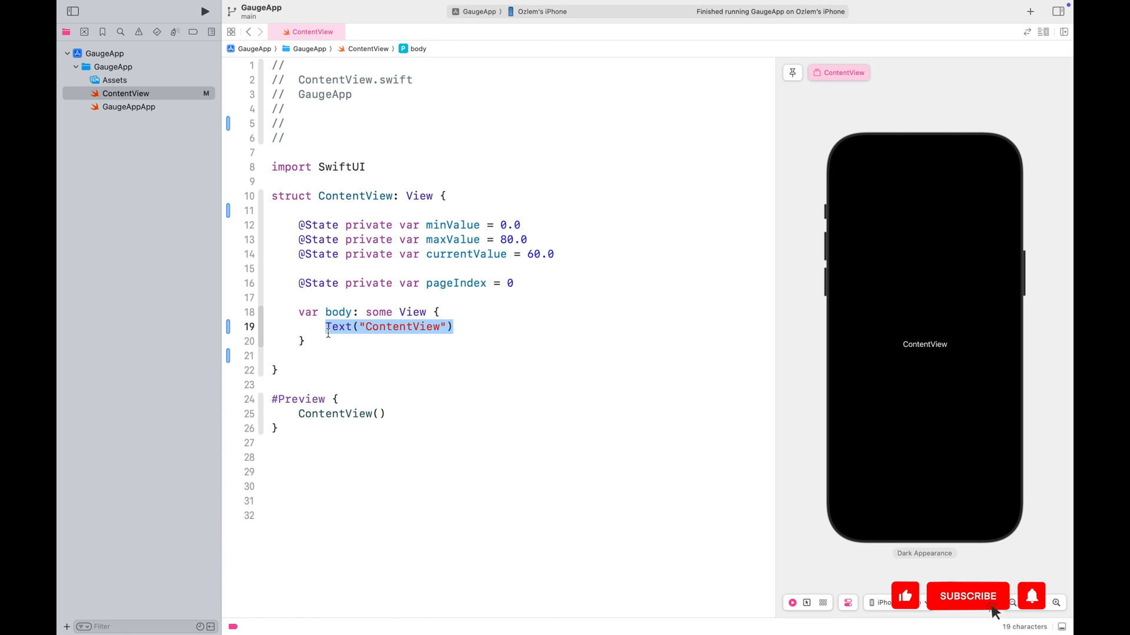
- Replace the text with a Slider for currentValue over minValue...maxValue with horizontal padding
type("Slider(")
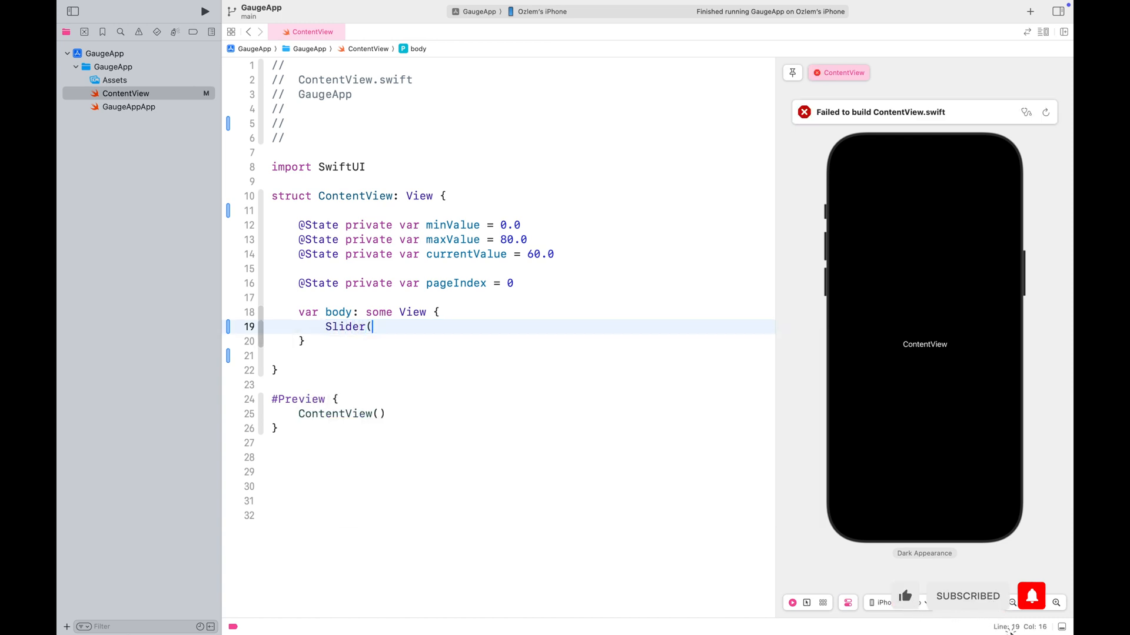
type("value: $currentValue, in:")
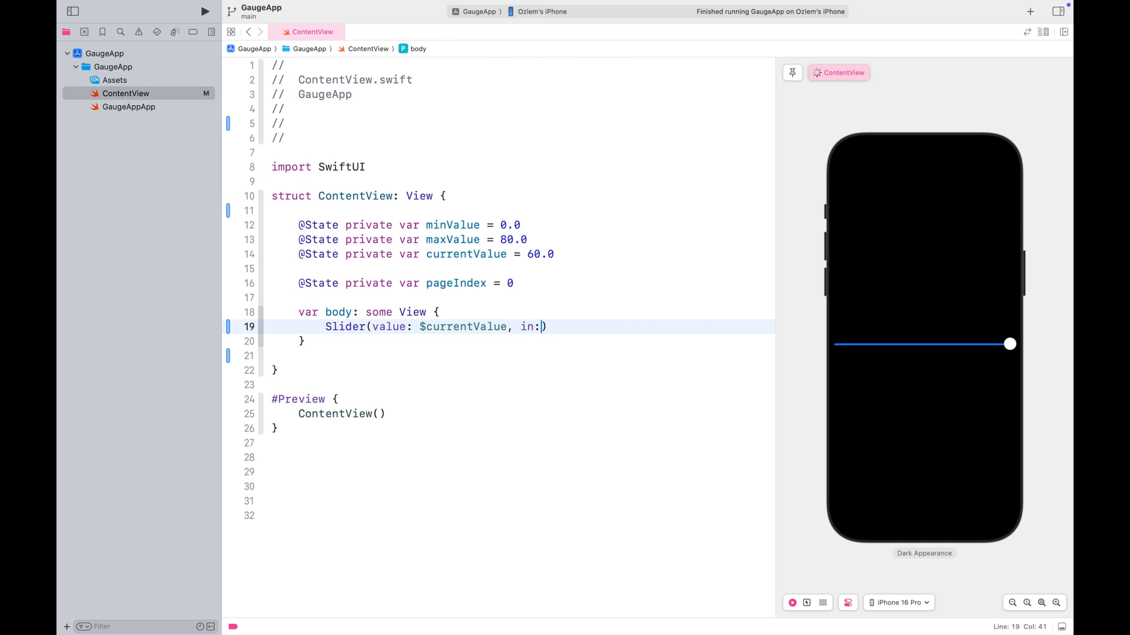
type("minValue.")
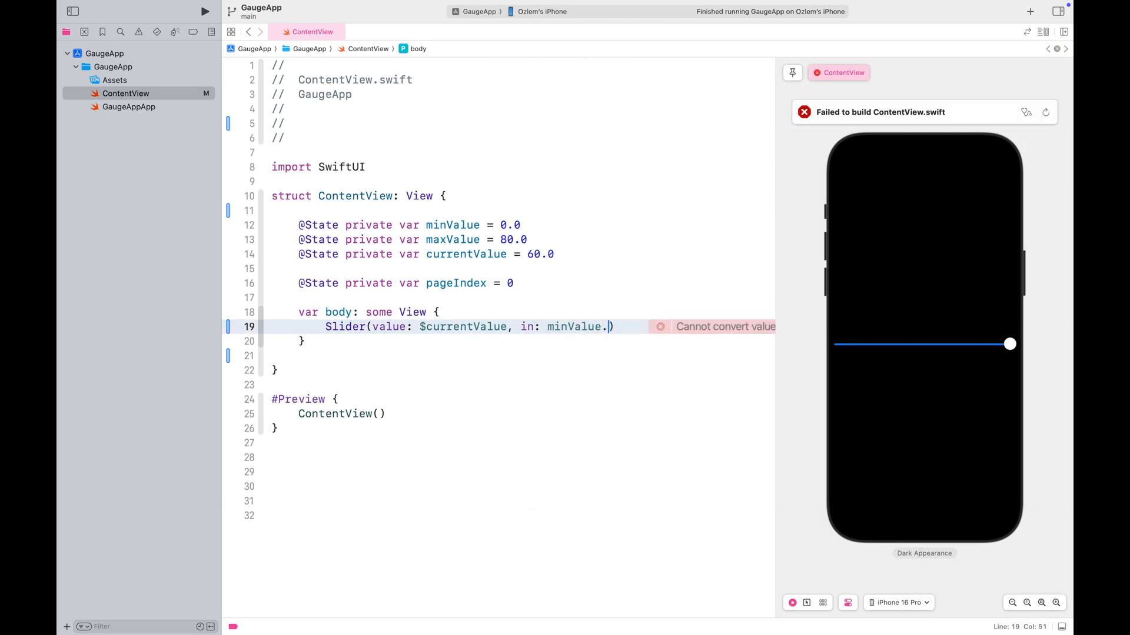
type("..maxValue")
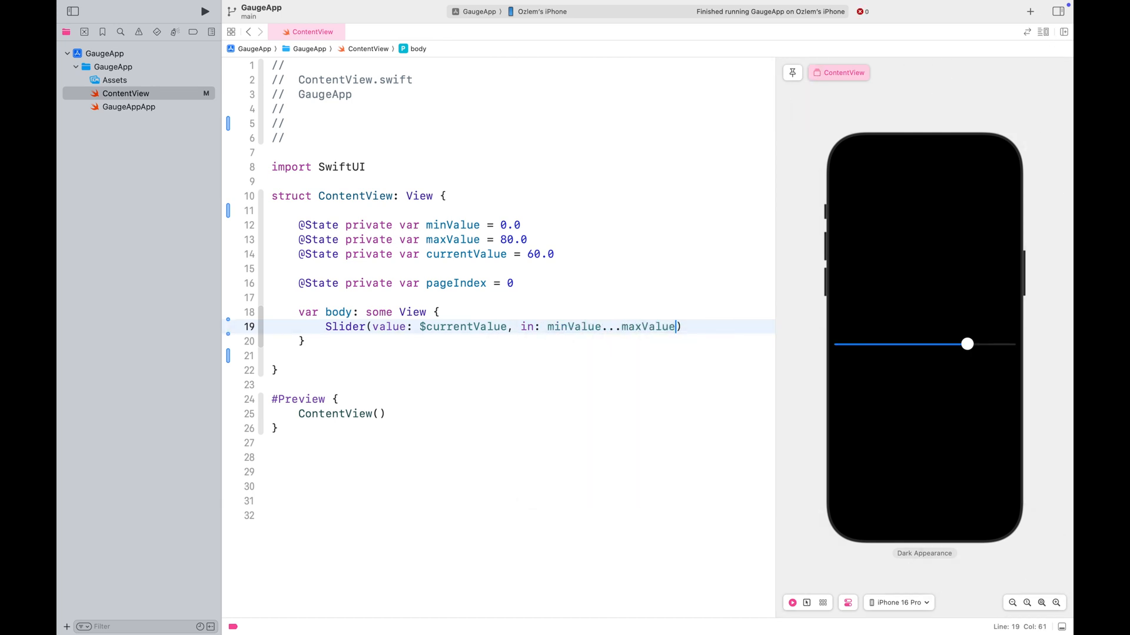
type(".padding(.h")
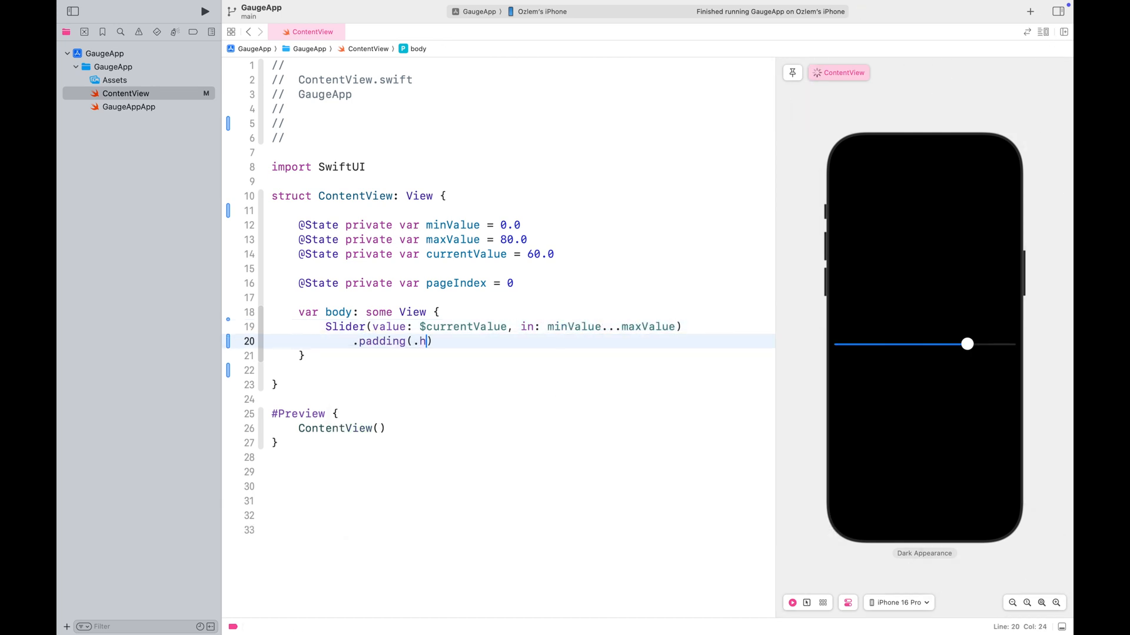
- Add a TabView bound to $pageIndex with a VStack(spacing: 100) and page style
type("TabView(selection")
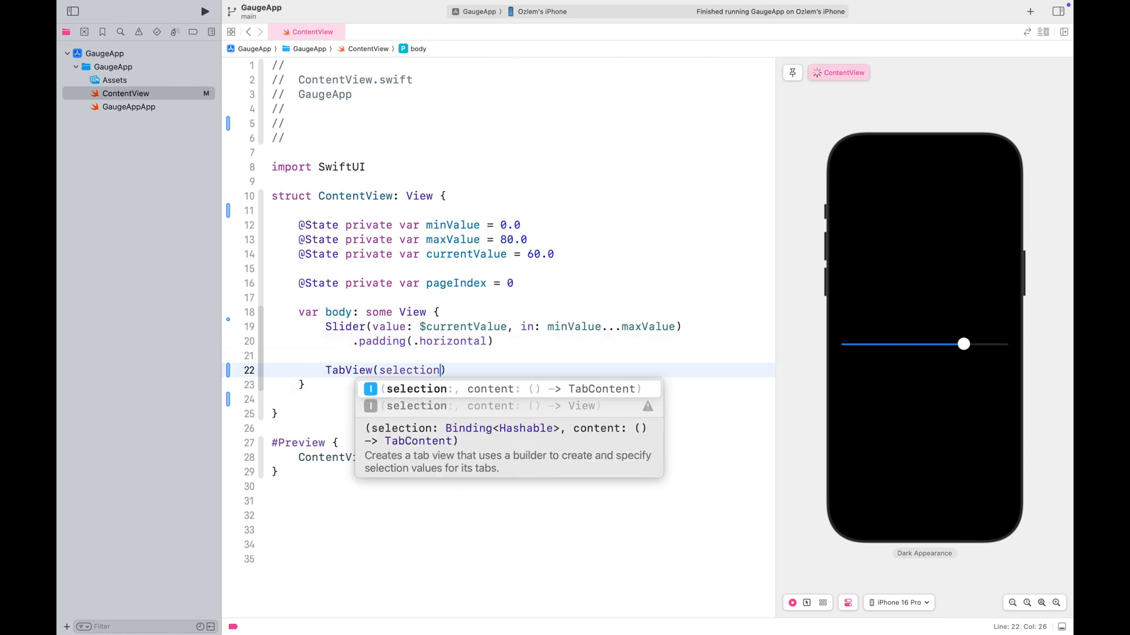
type("$pa")
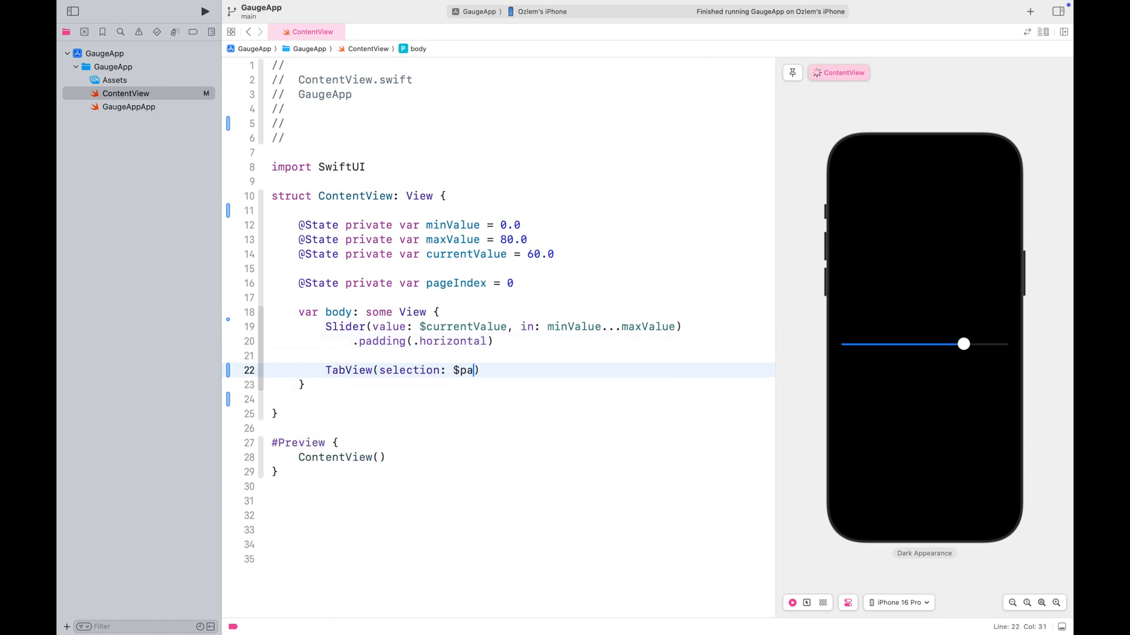
type("geIndex)")
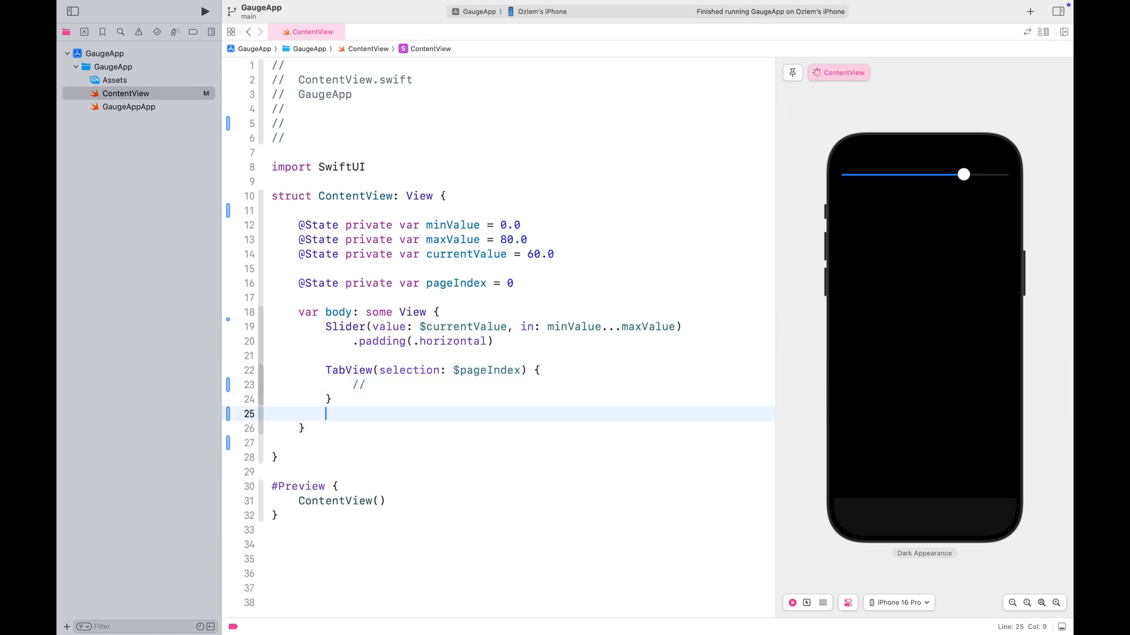
type(".tabViewStyle(.page")
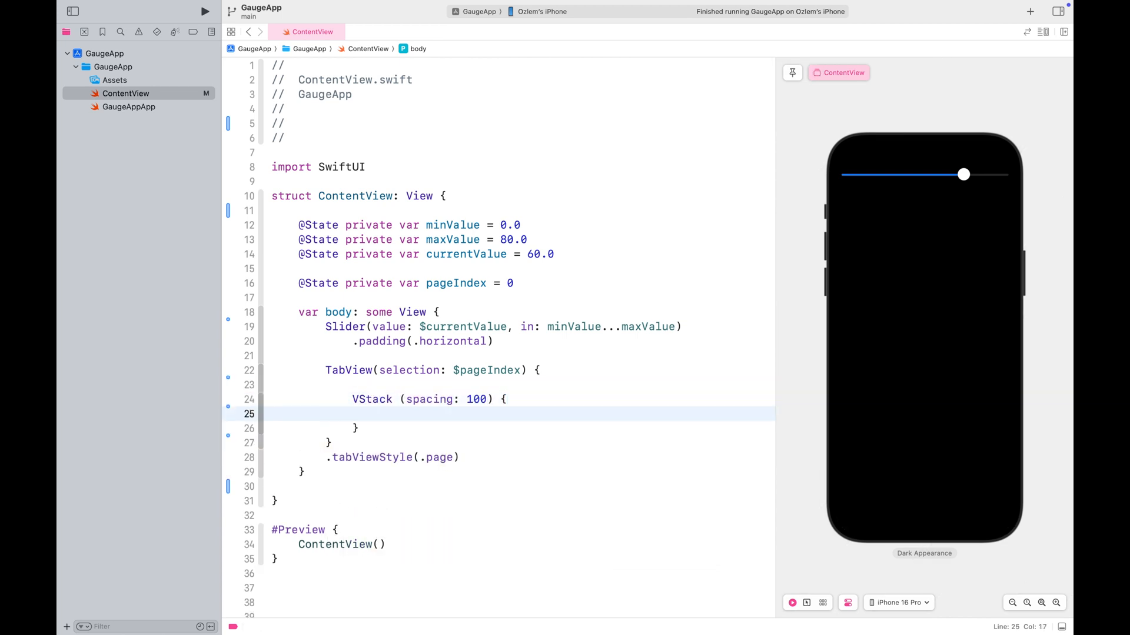
- Add a circular Gauge for currentValue over minValue...maxValue with a flame.fill icon
type("Gauge(value: currentValue, in")
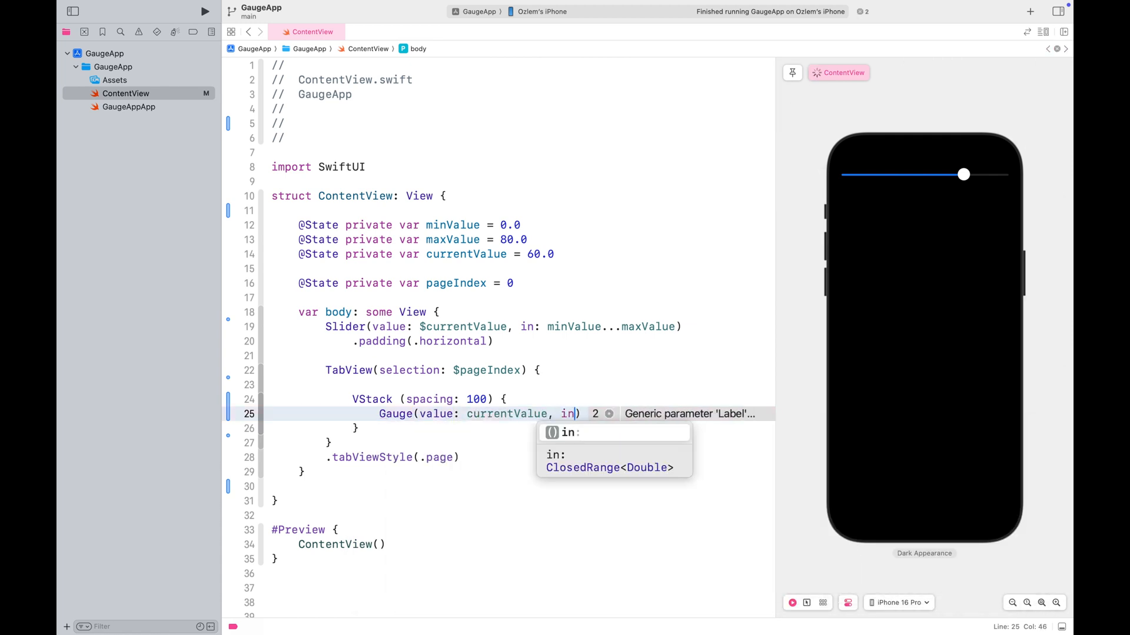
type("min")
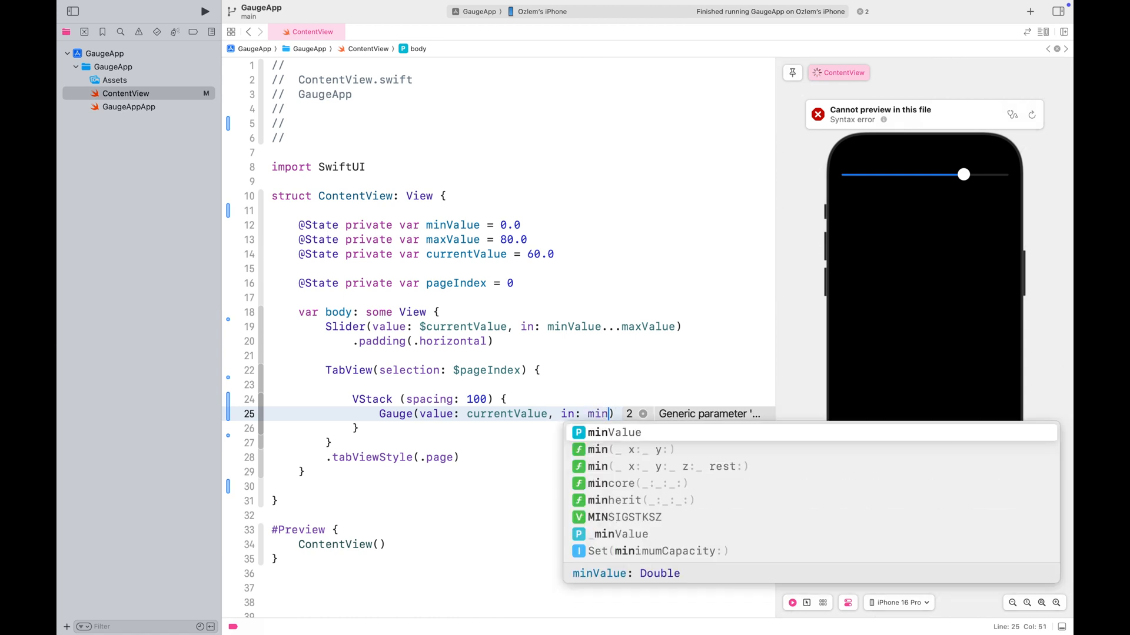
type("Value...maxValue")
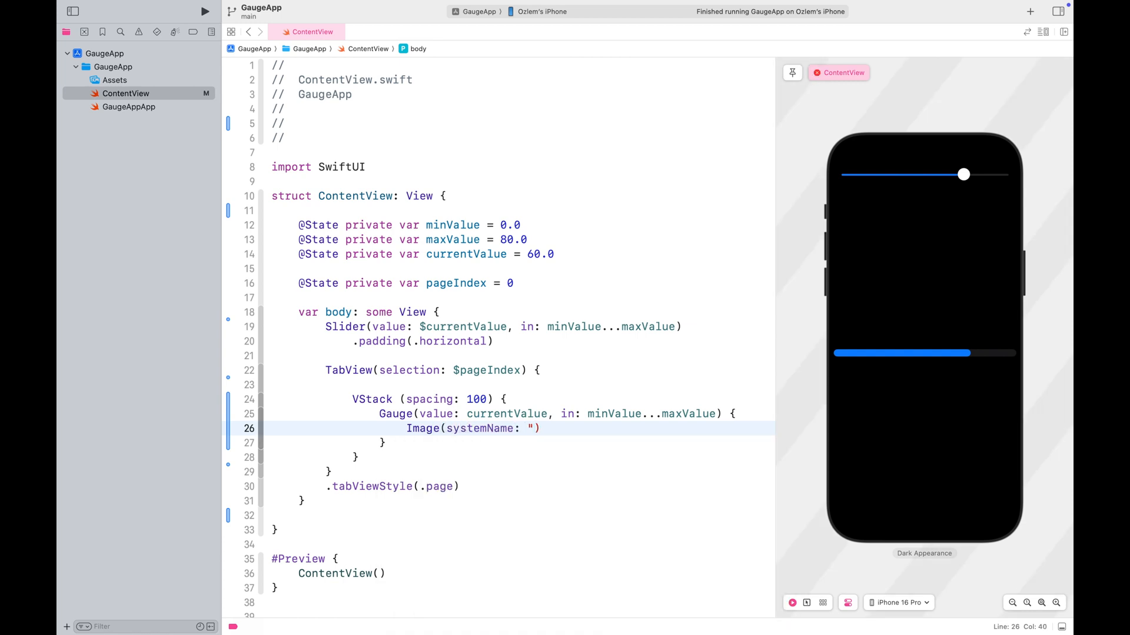
type("flame.fill\"")
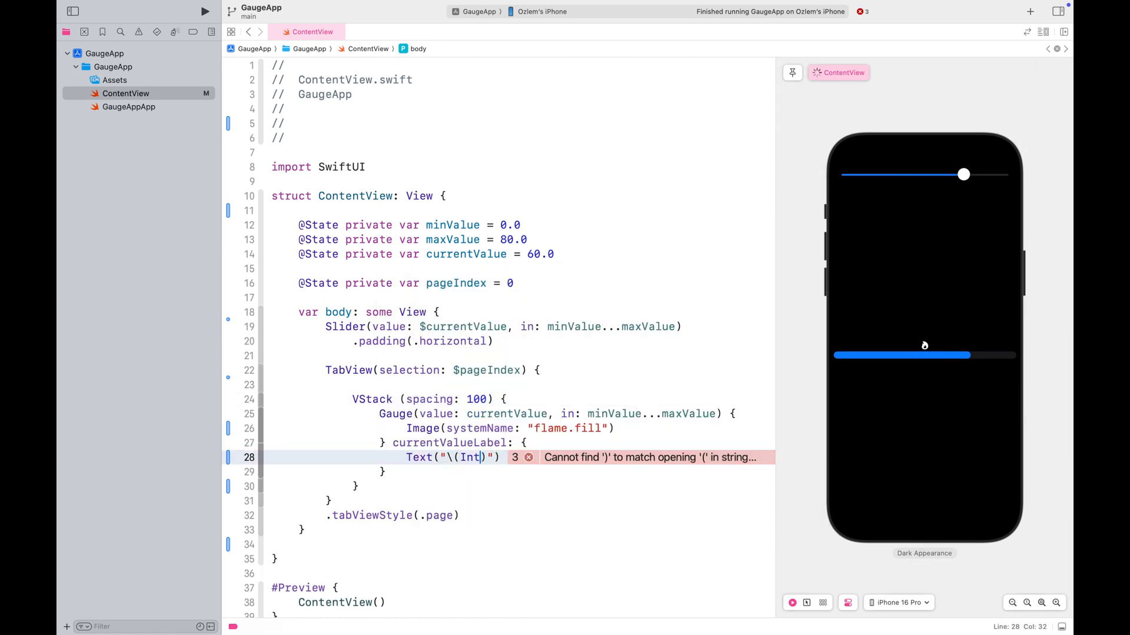
type("currentValue")
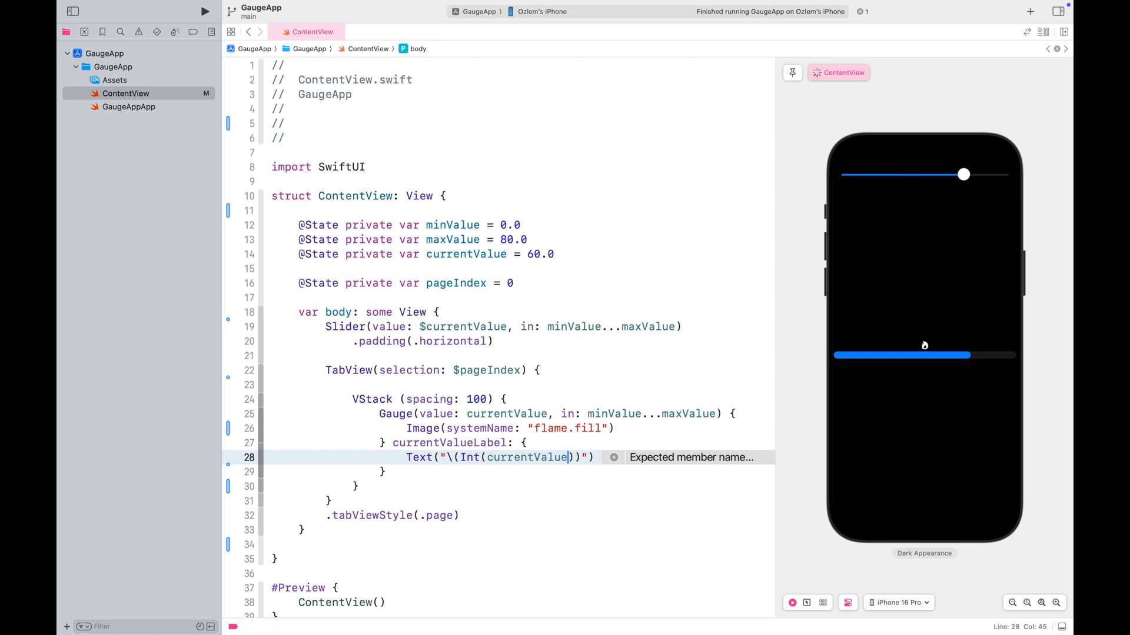
type(".gaugeStyle(.accessoryCircular")
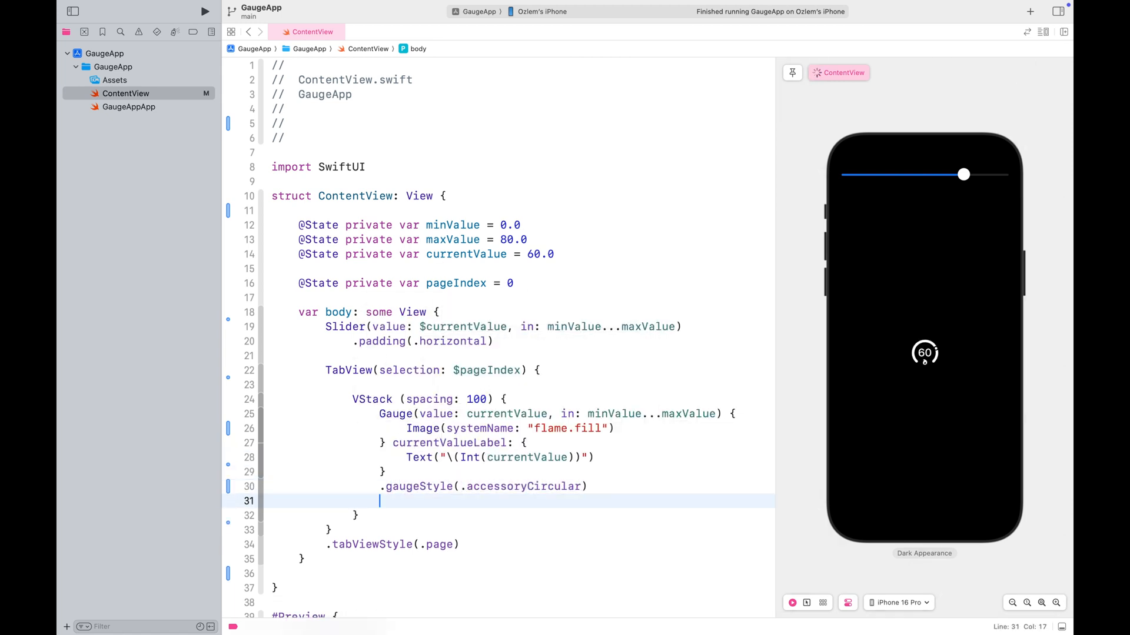
- Tint the gauge red, scale it by 2, and test values with the preview slider
type(".tint(")
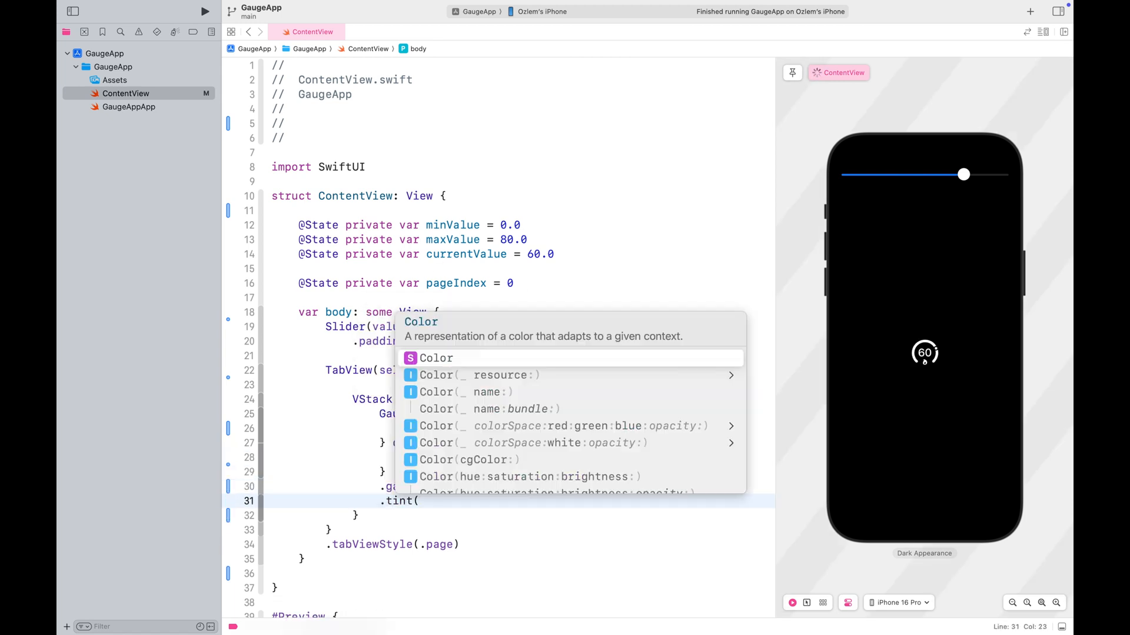
type(".scaleEffect(")
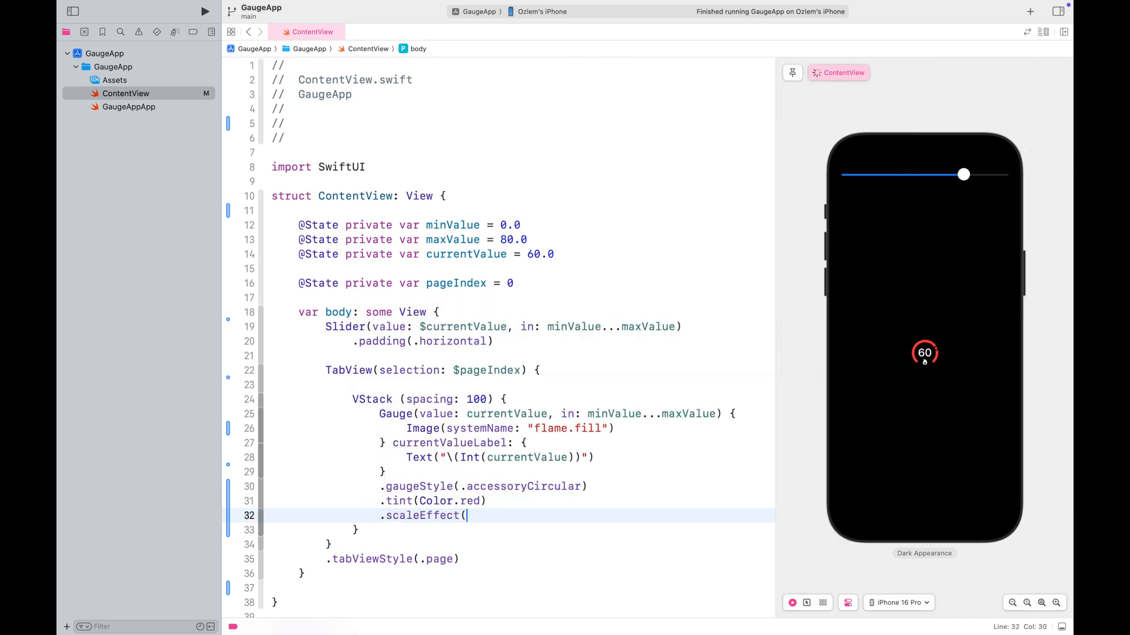
type("2")
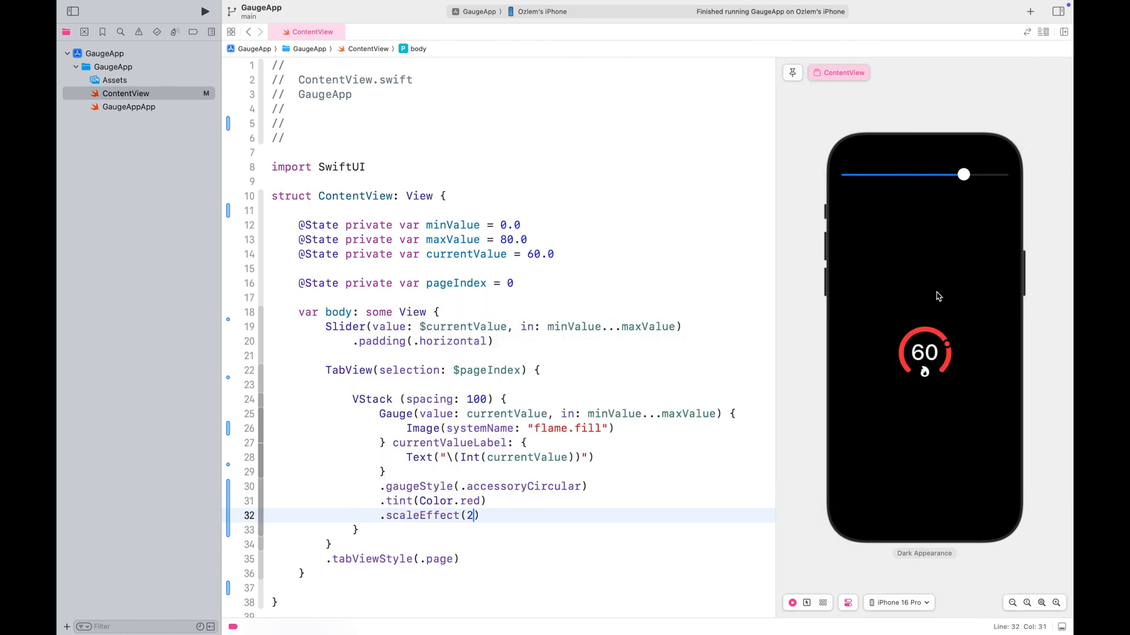
left_click_drag(964, 174, 957, 176)
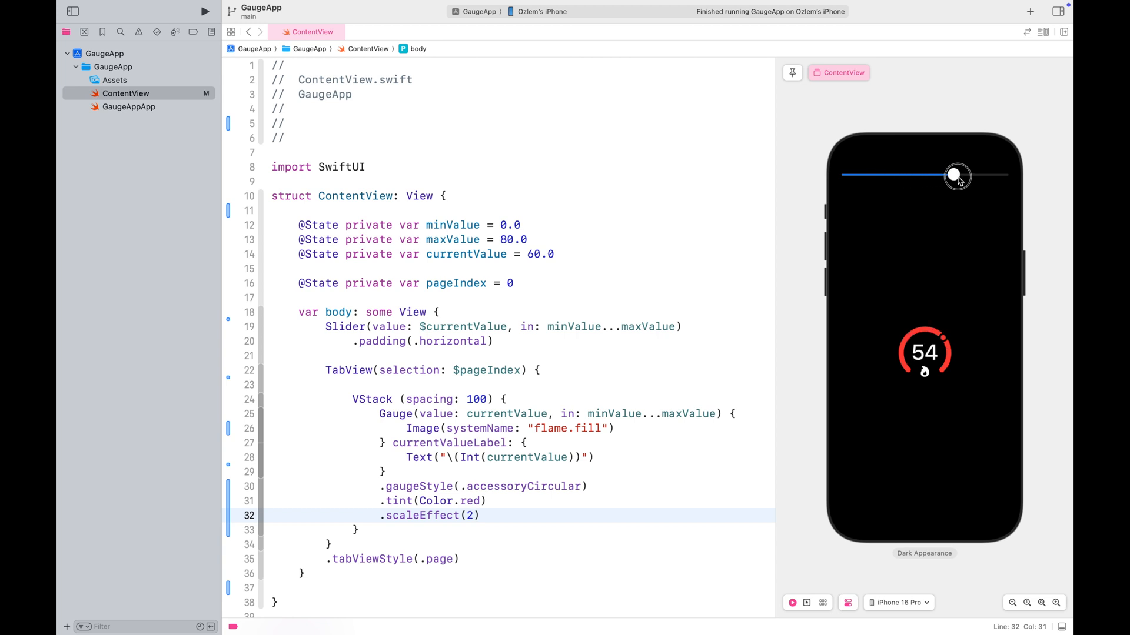
left_click_drag(958, 176, 950, 177)
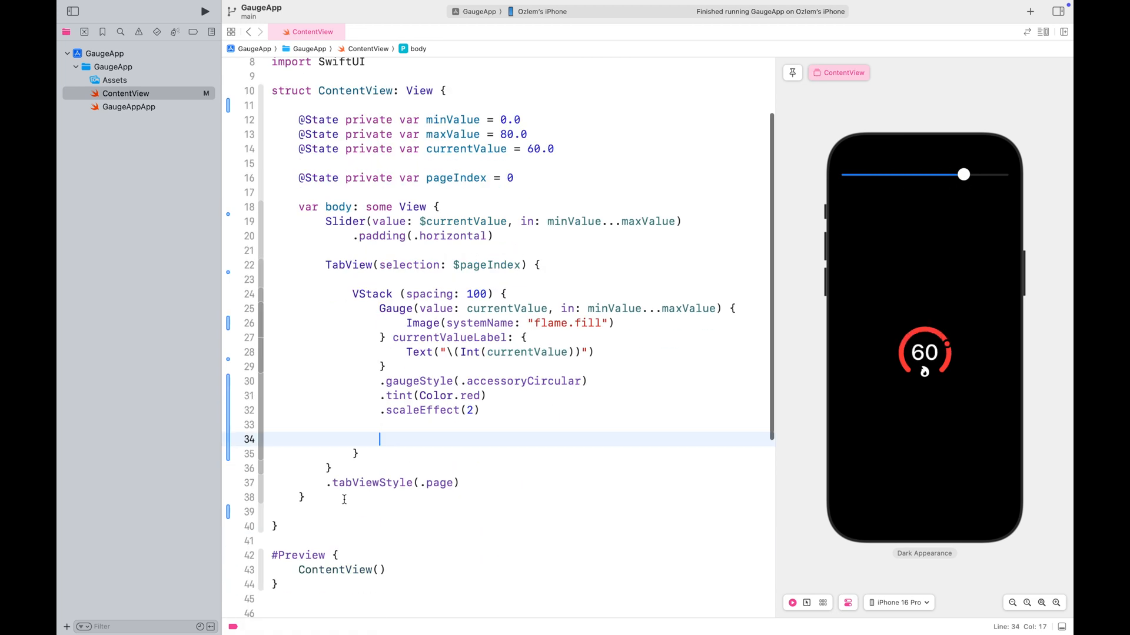
- Add caption2 and title3 gauge copies, a red gradient tint, and an 'XYZ' label replacing the flame
type(".font(.caption2")
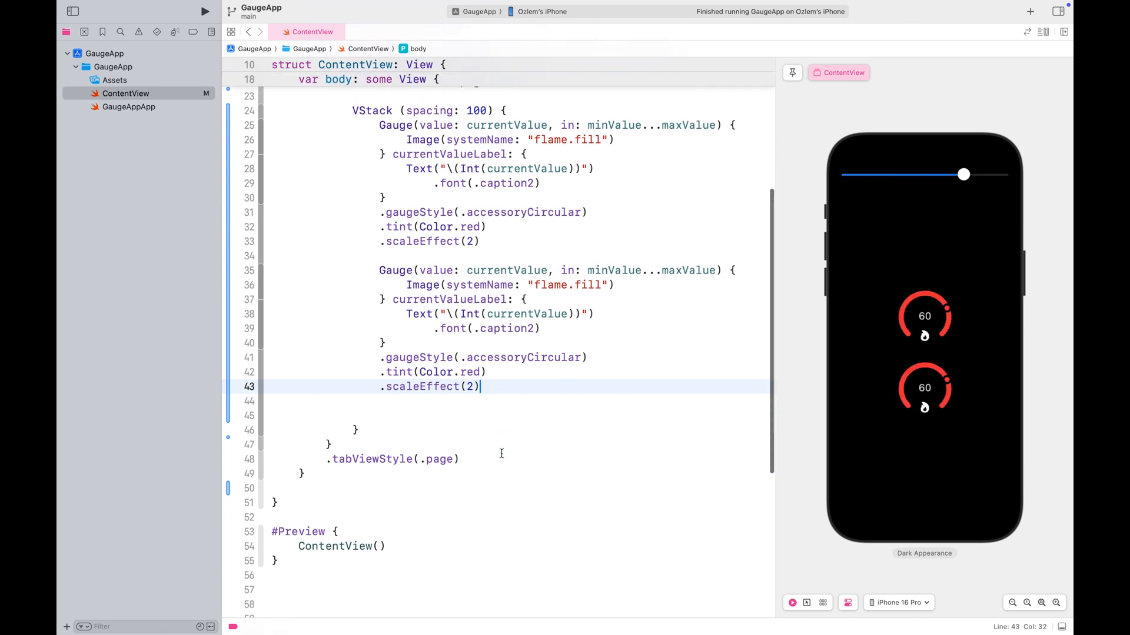
type(".gradient")
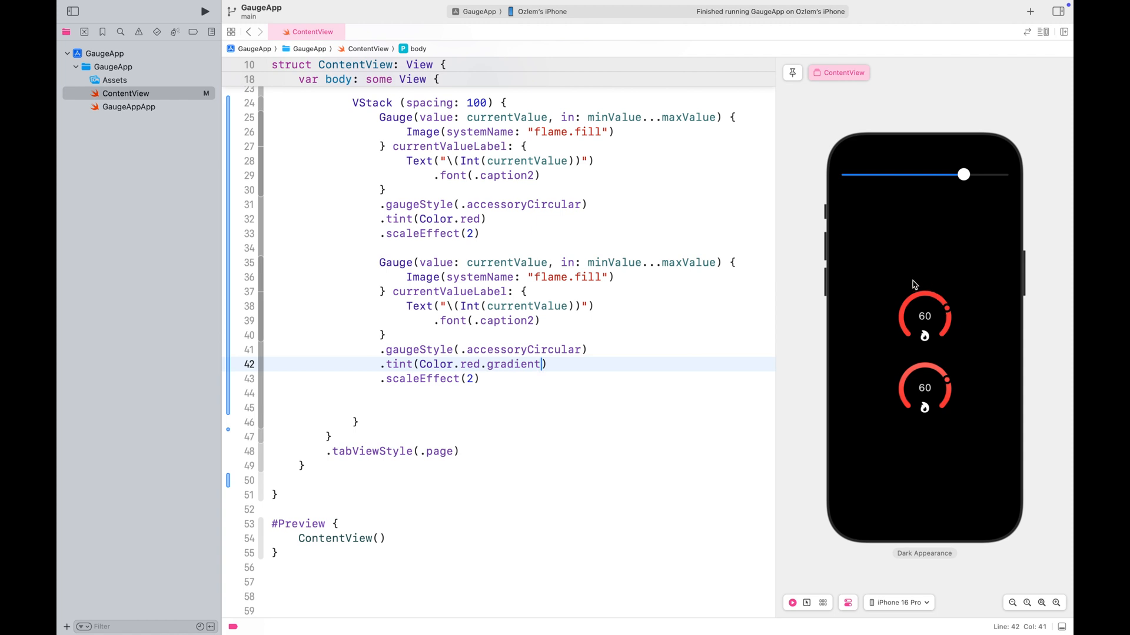
mouse_move(923, 357)
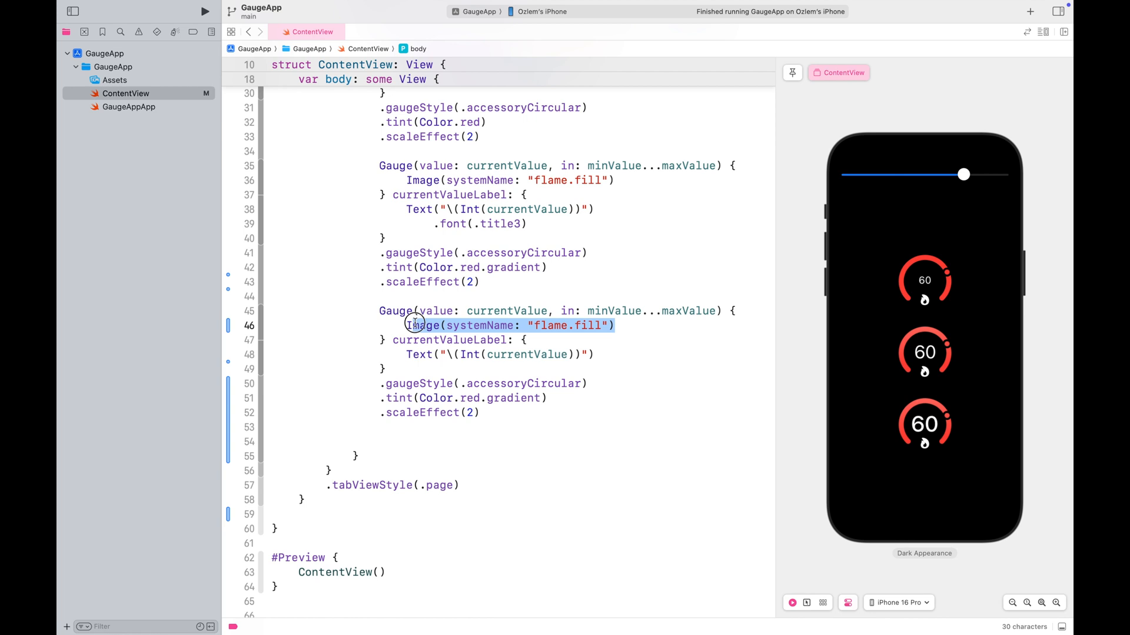
type("Text(\"XY")
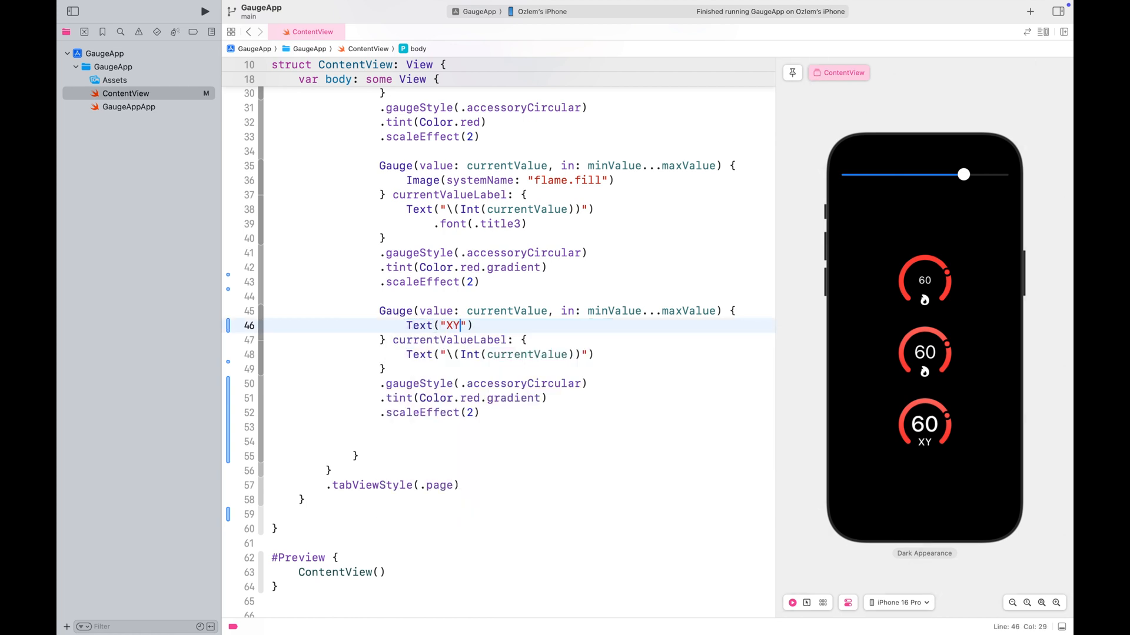
type("Z")
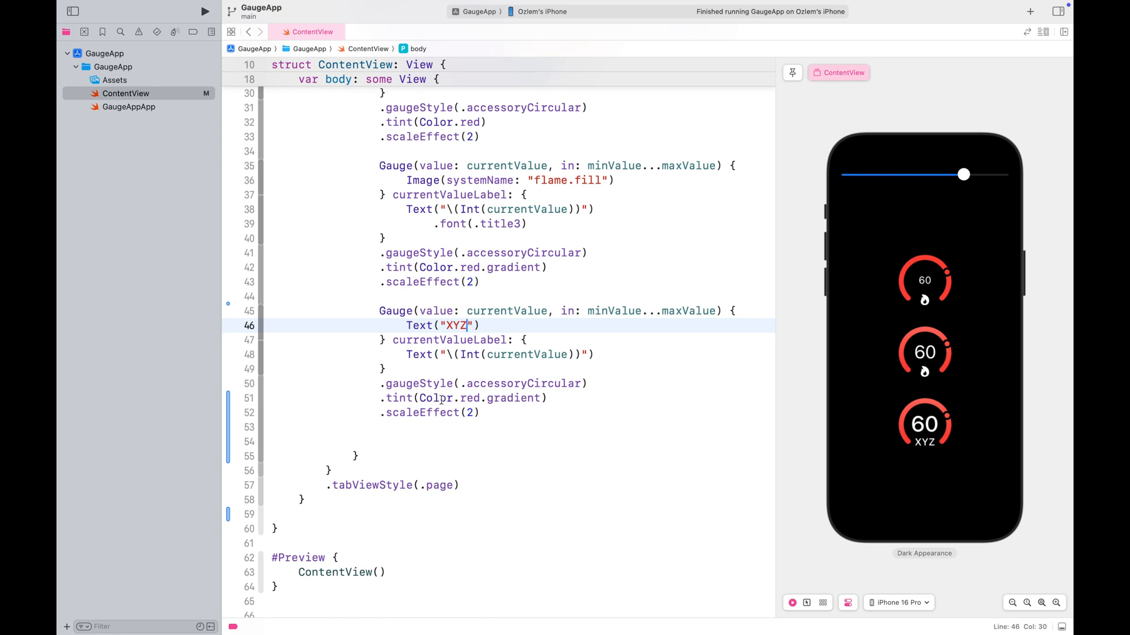
double_click(399, 398)
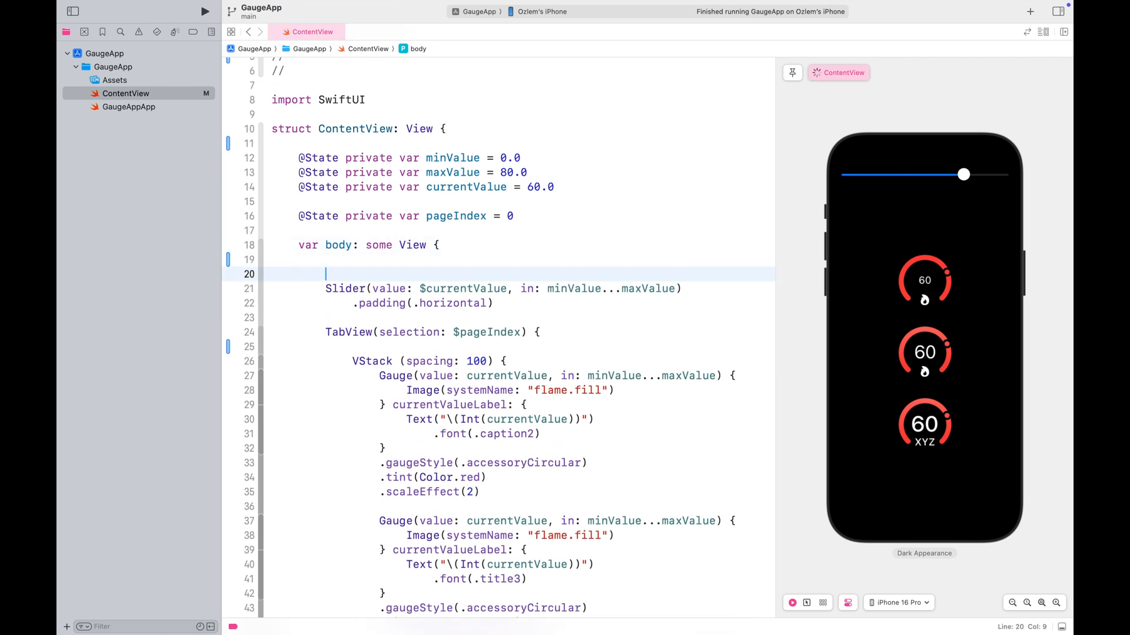
- Type let fraction = (currentValue - minValue) / (maxValue - … at the top of body
type("let")
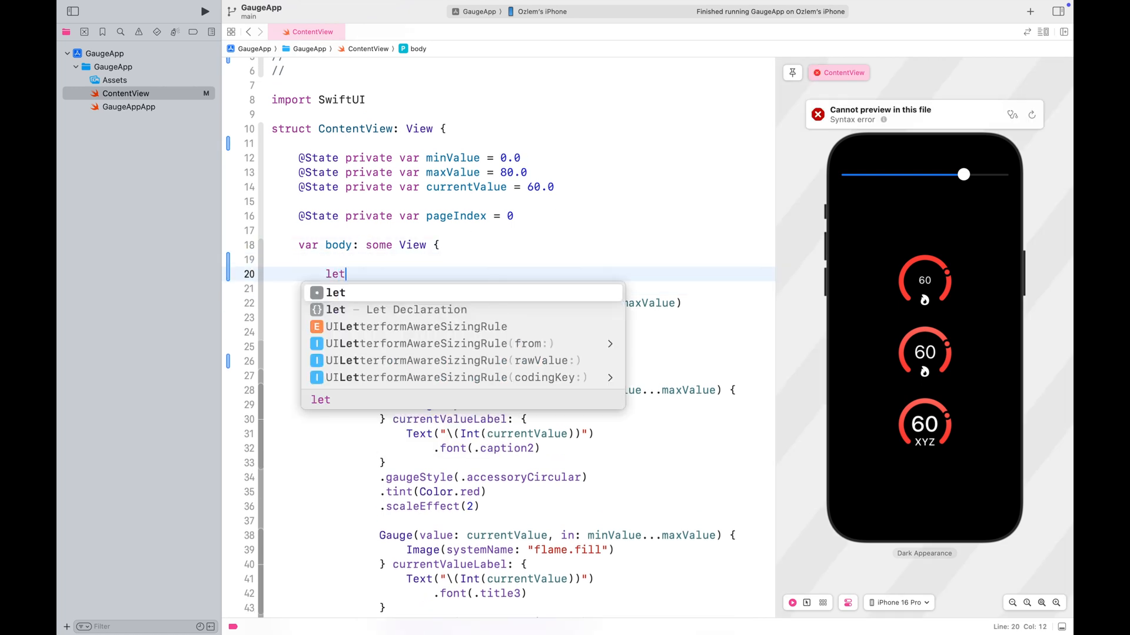
type("fraction =")
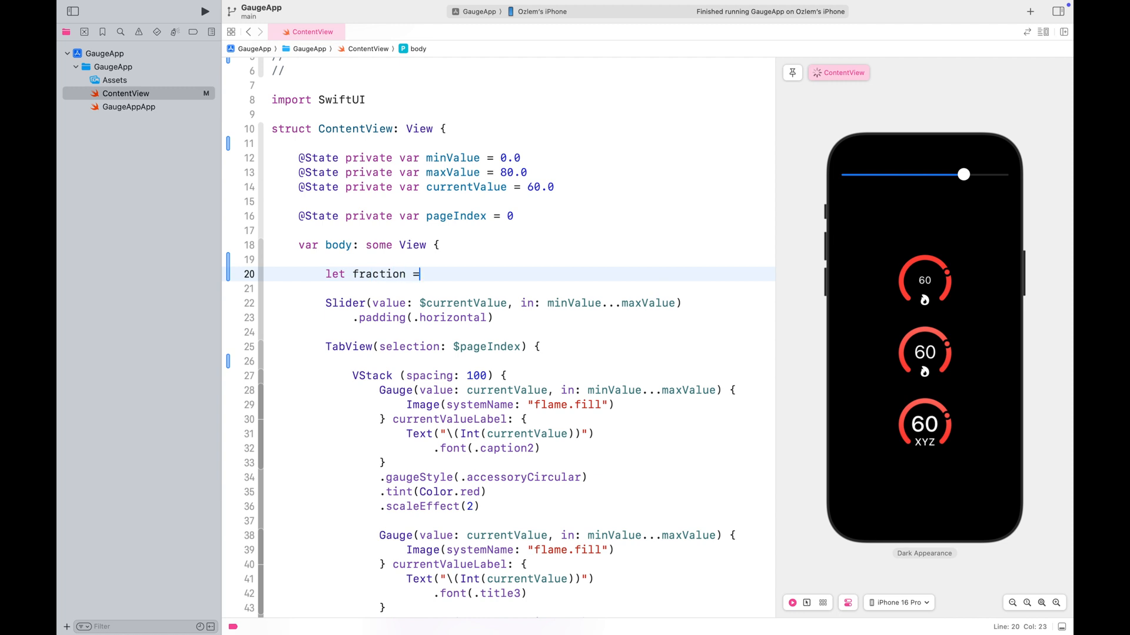
type("(currentValue - minValue")
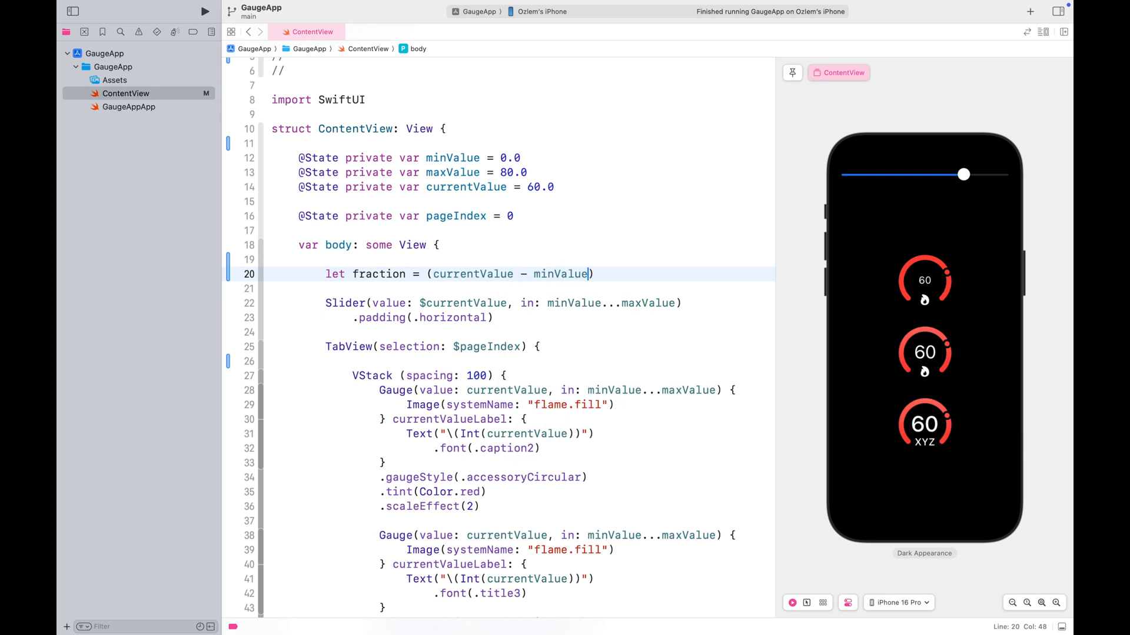
type("/ (")
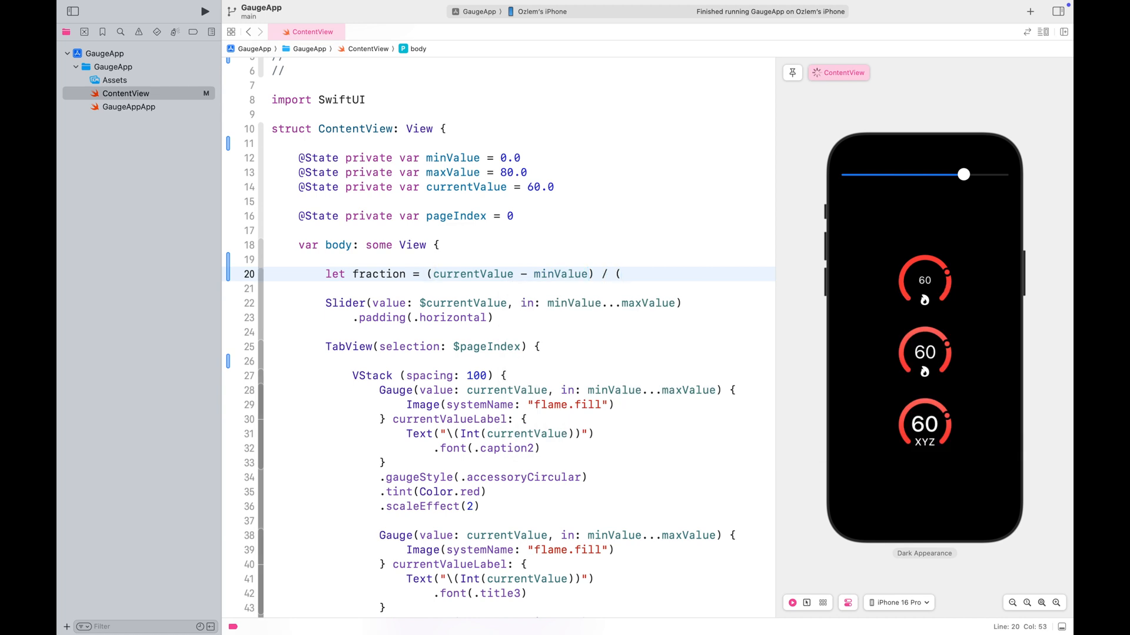
type("maxValue -")
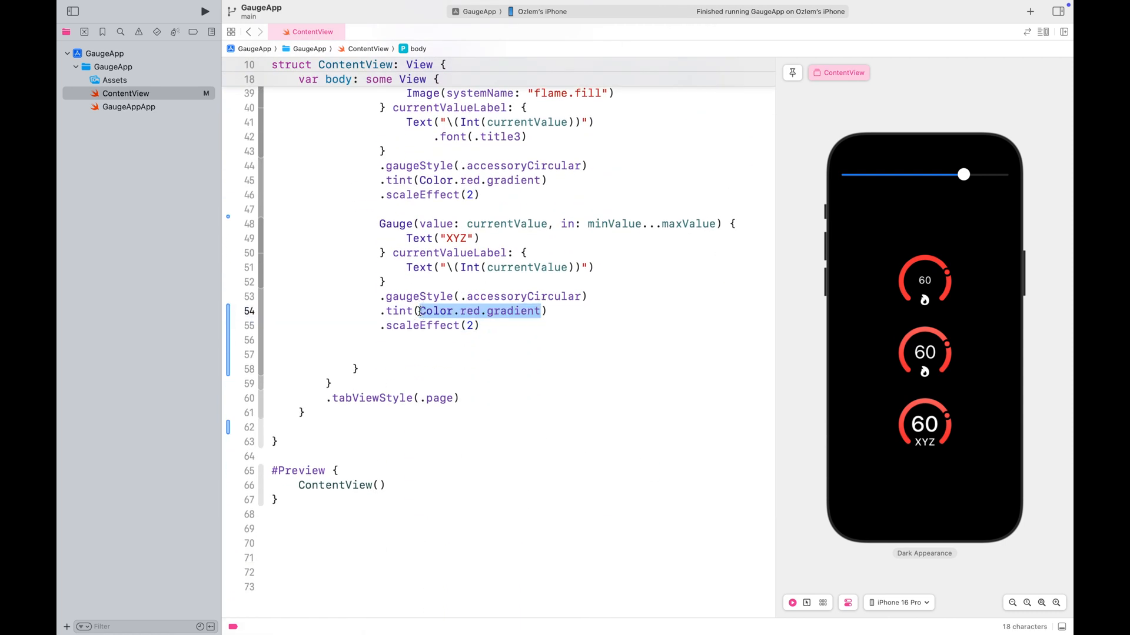
- Start an AngularGradient tint with a Gradient of colours [.purple, .pink, .purple]
type("AngularGradient(")
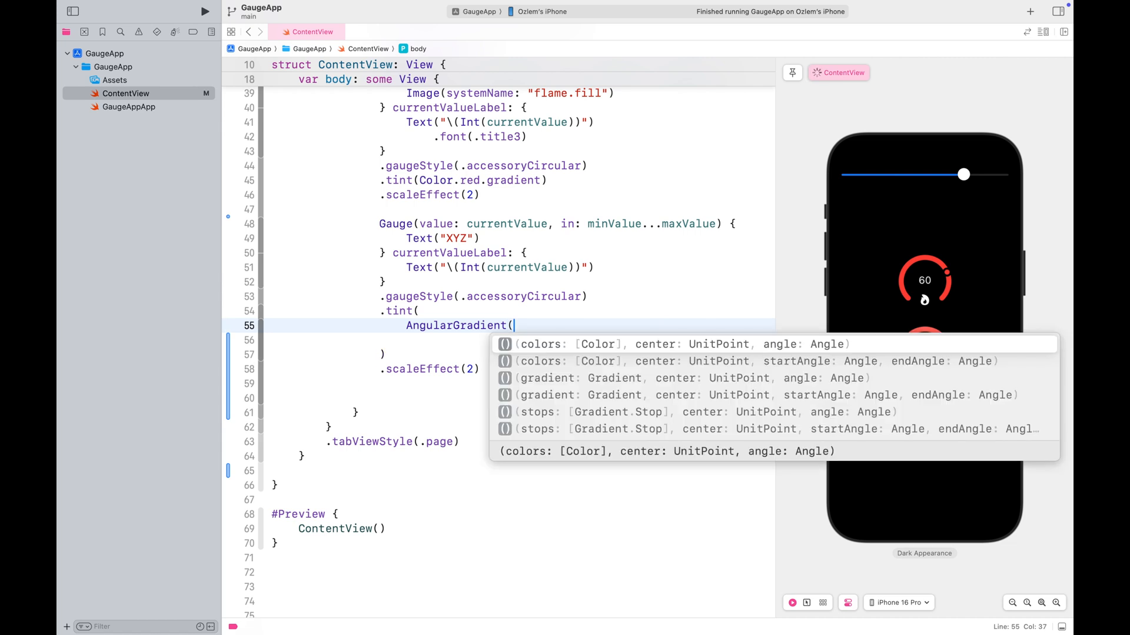
type("gradient")
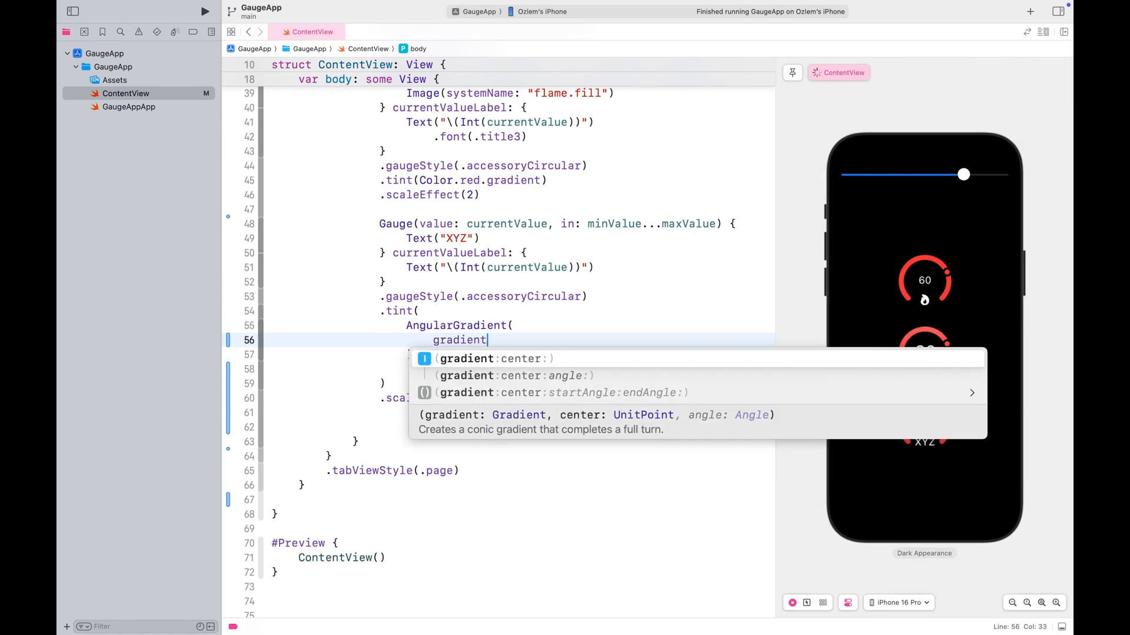
type(": Gradie")
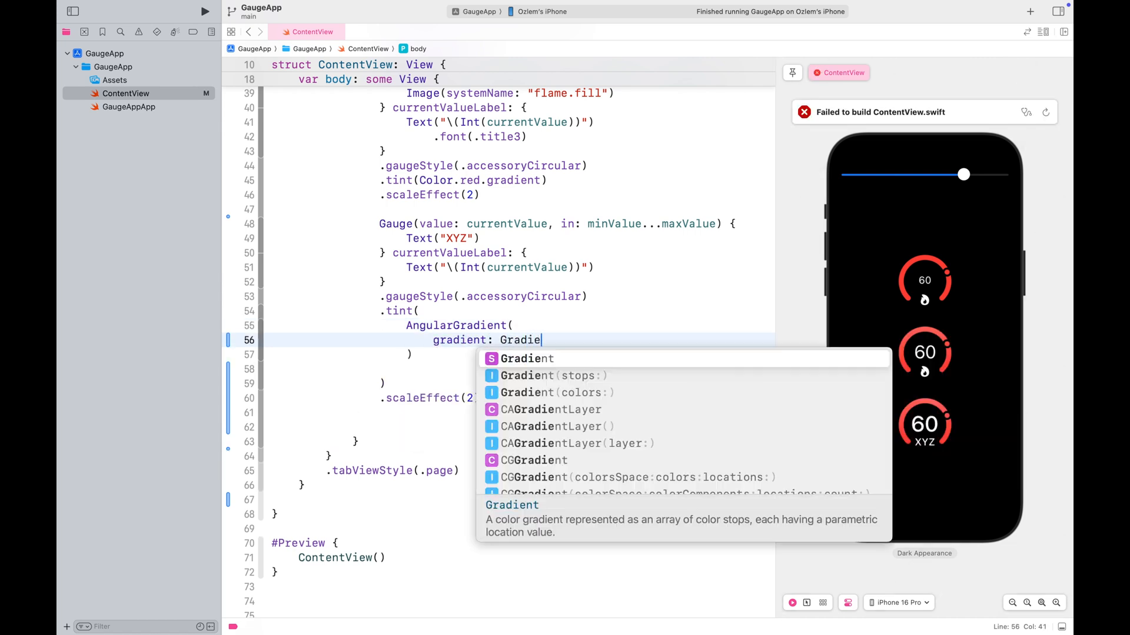
left_click(555, 392)
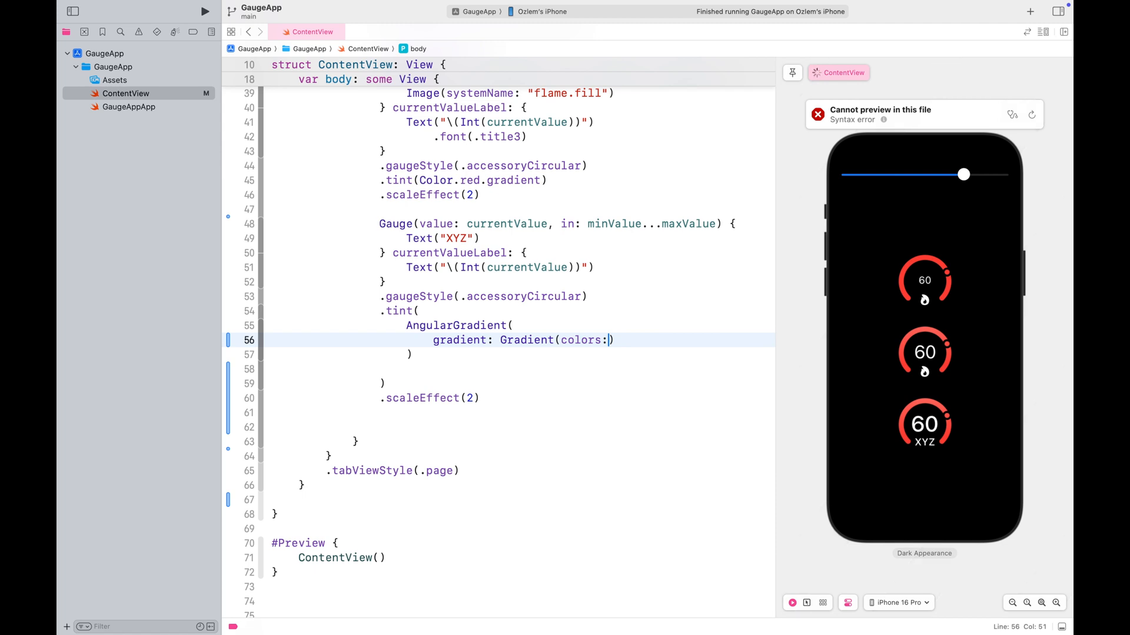
type("[.purple")
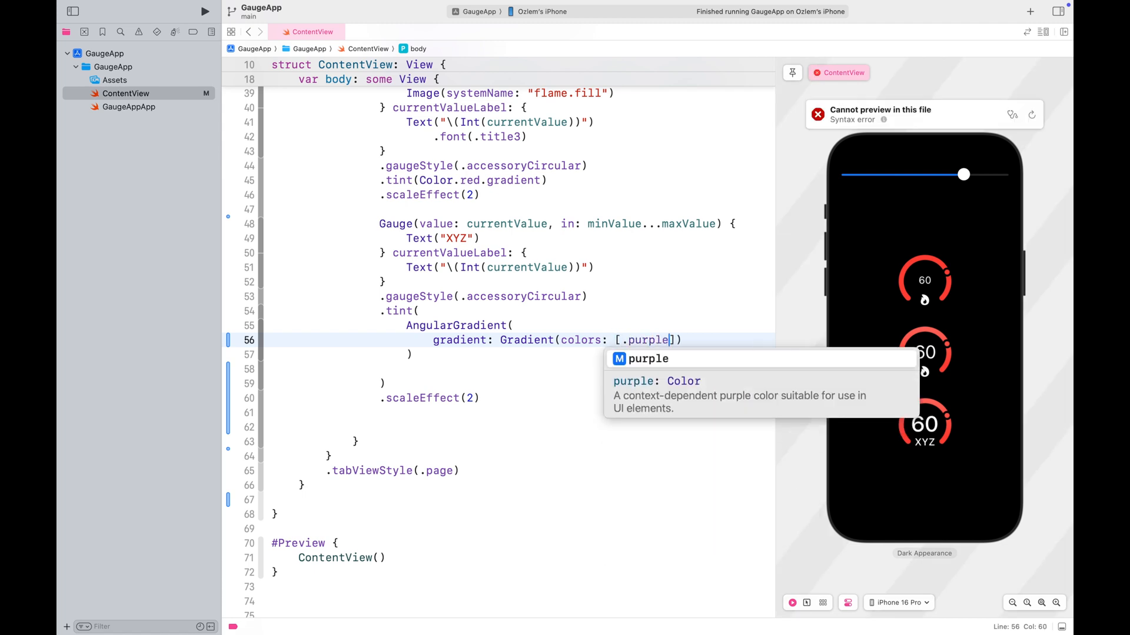
type(", .pink")
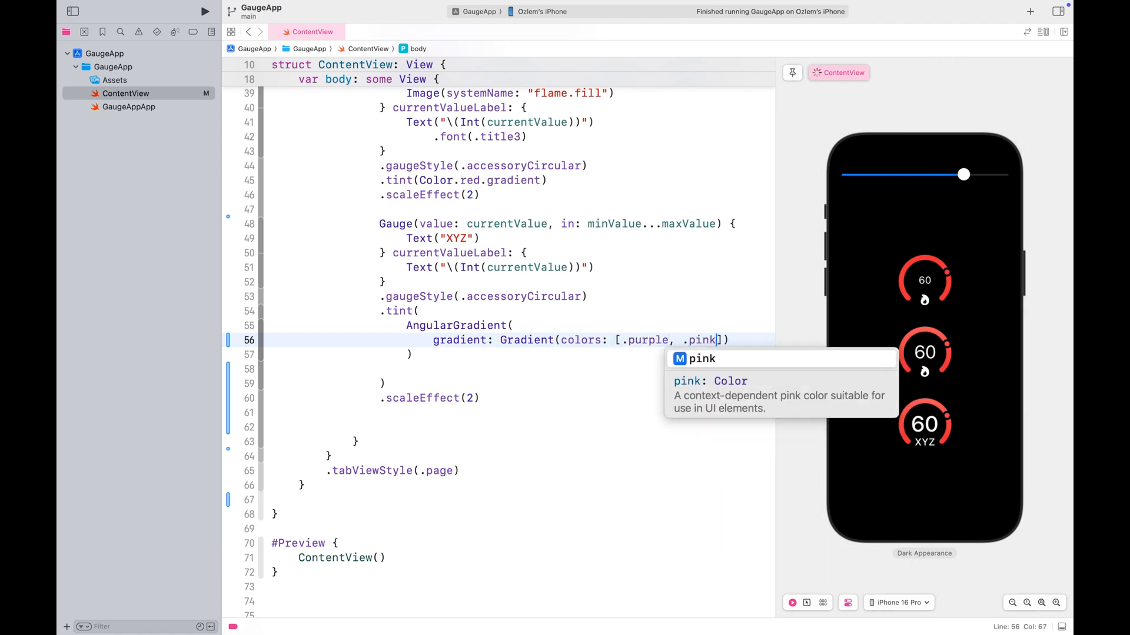
type(", .p")
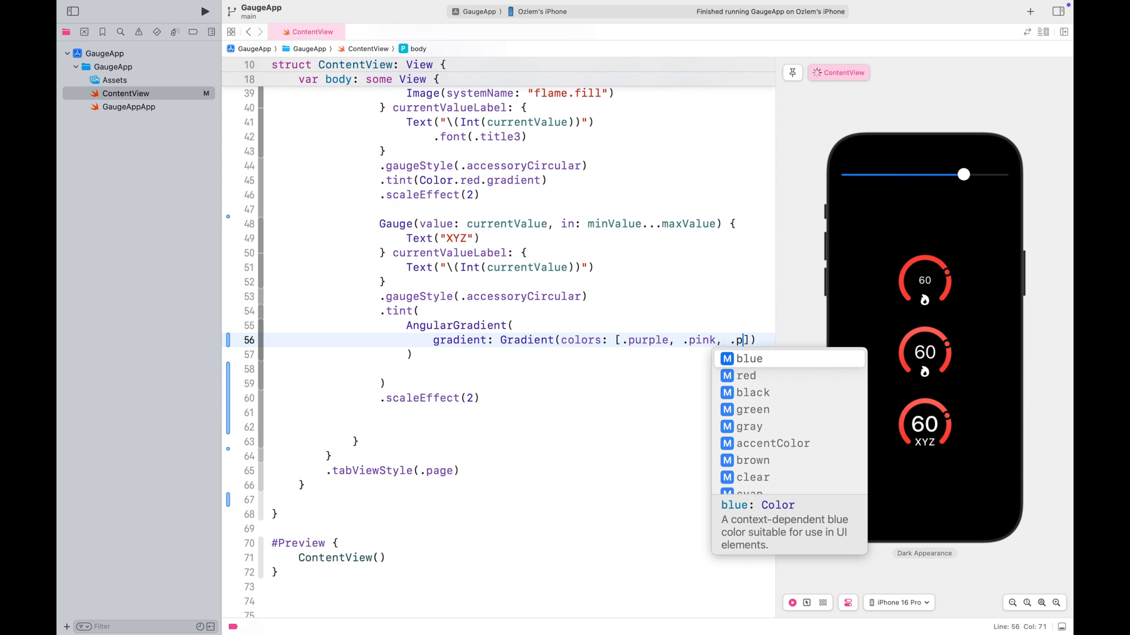
type("urple")
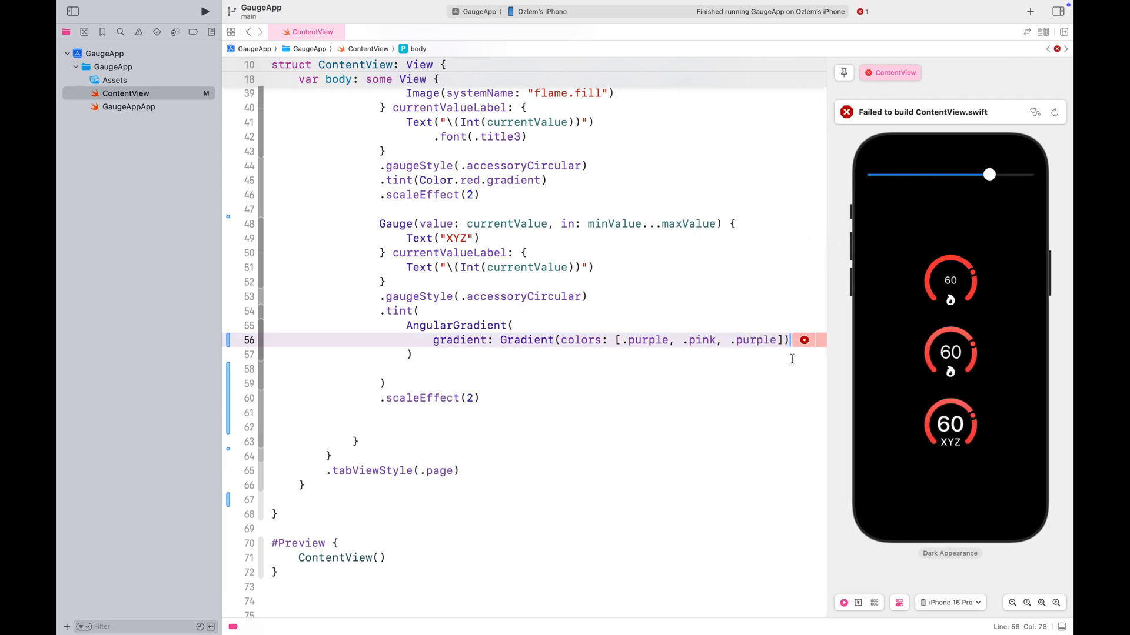
- Set the gradient's center to .center and begin its startAngle in degrees
type("center:")
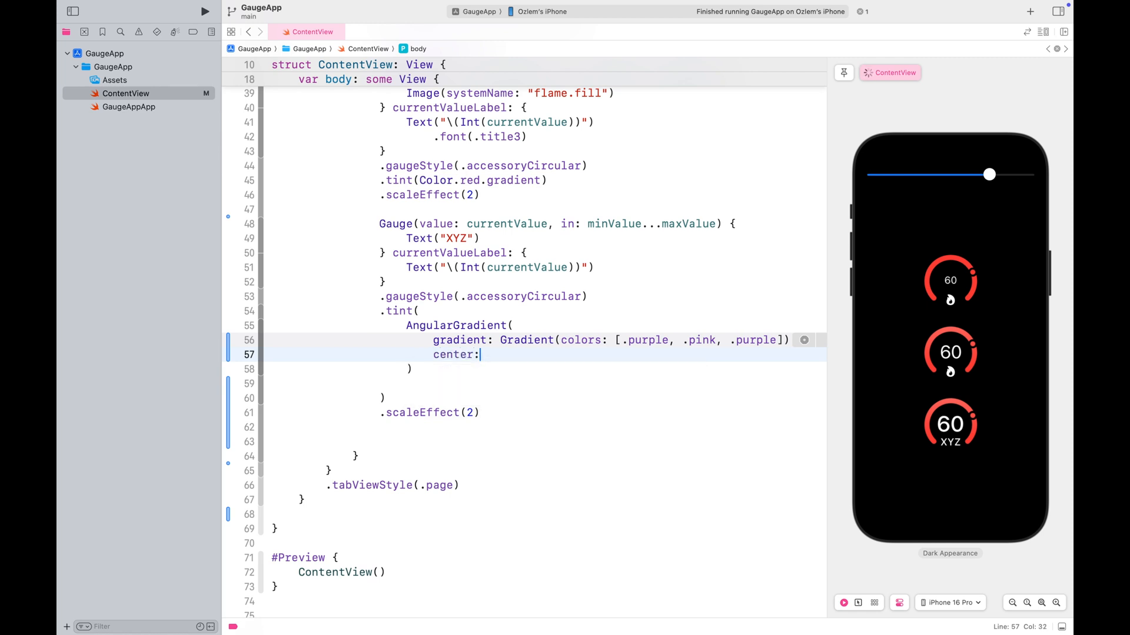
type(".center,")
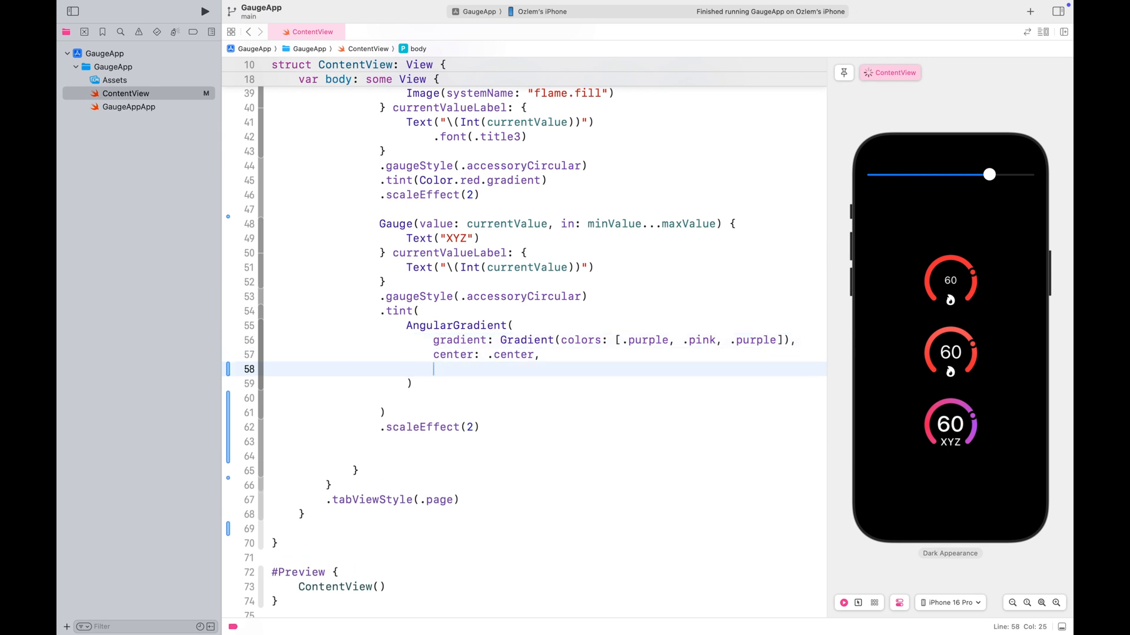
type("startAngle: Angle")
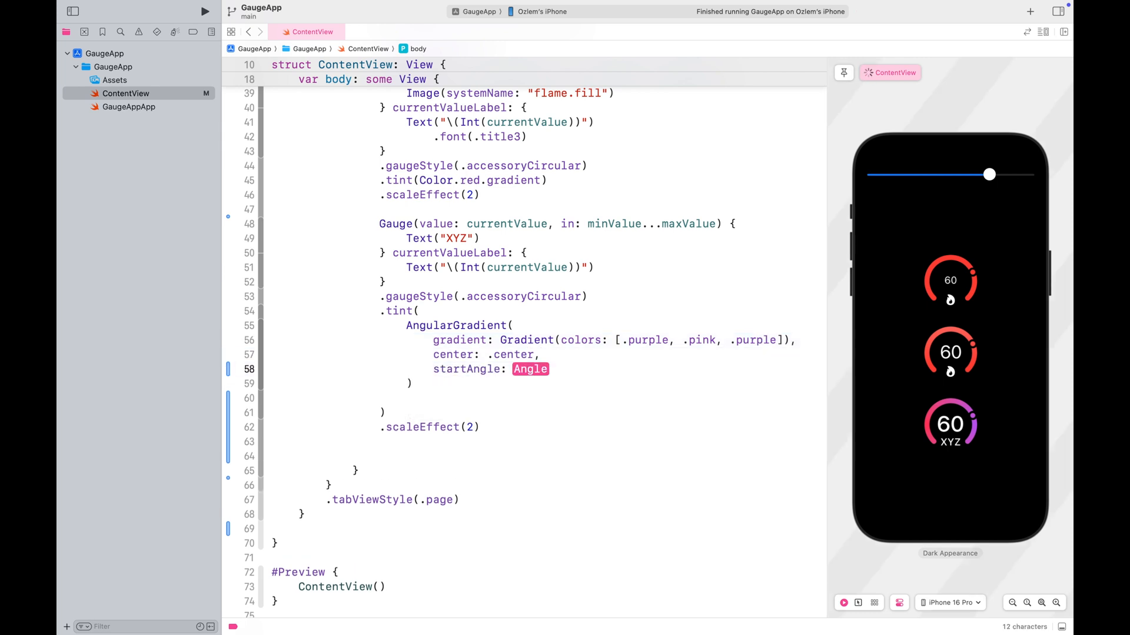
type(".degrees(0),")
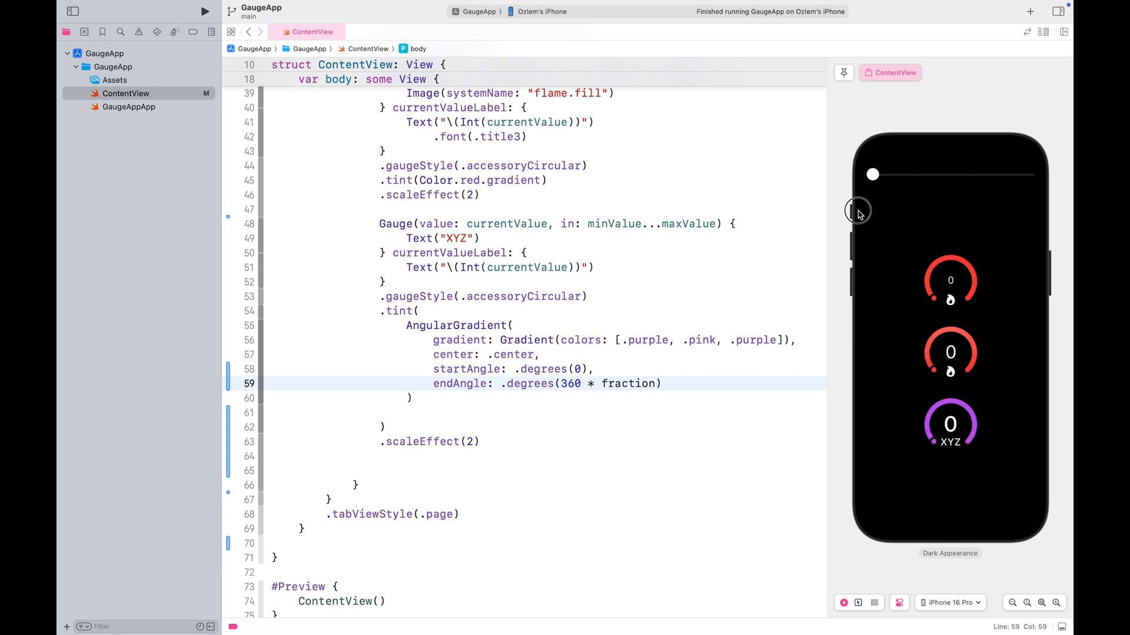
mouse_move(887, 208)
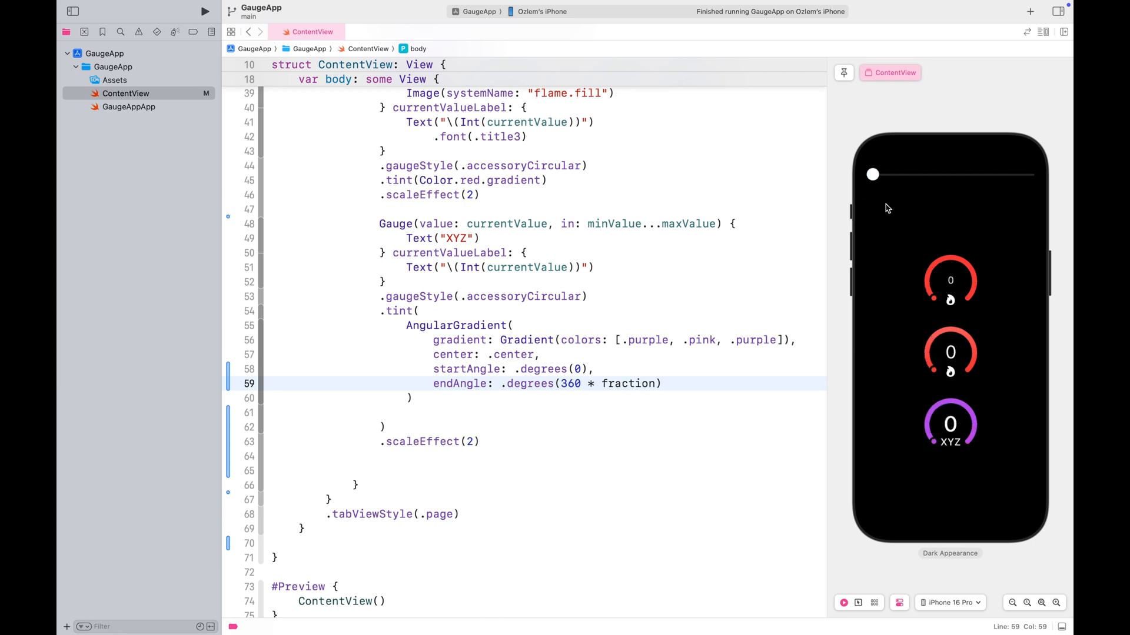
left_click_drag(872, 174, 899, 174)
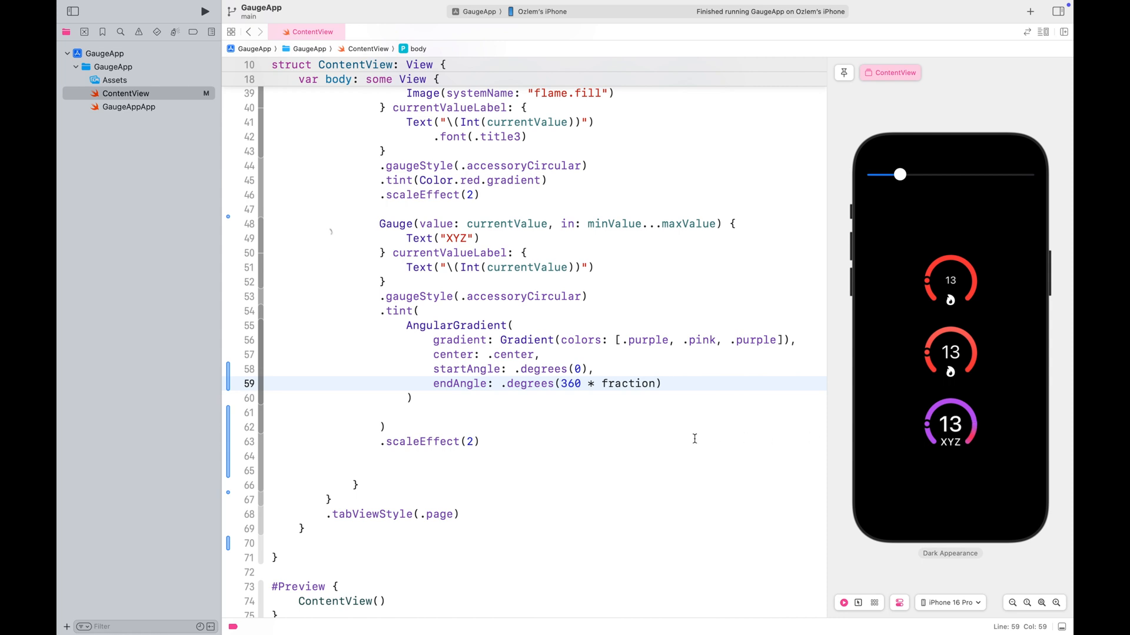
left_click_drag(327, 231, 656, 500)
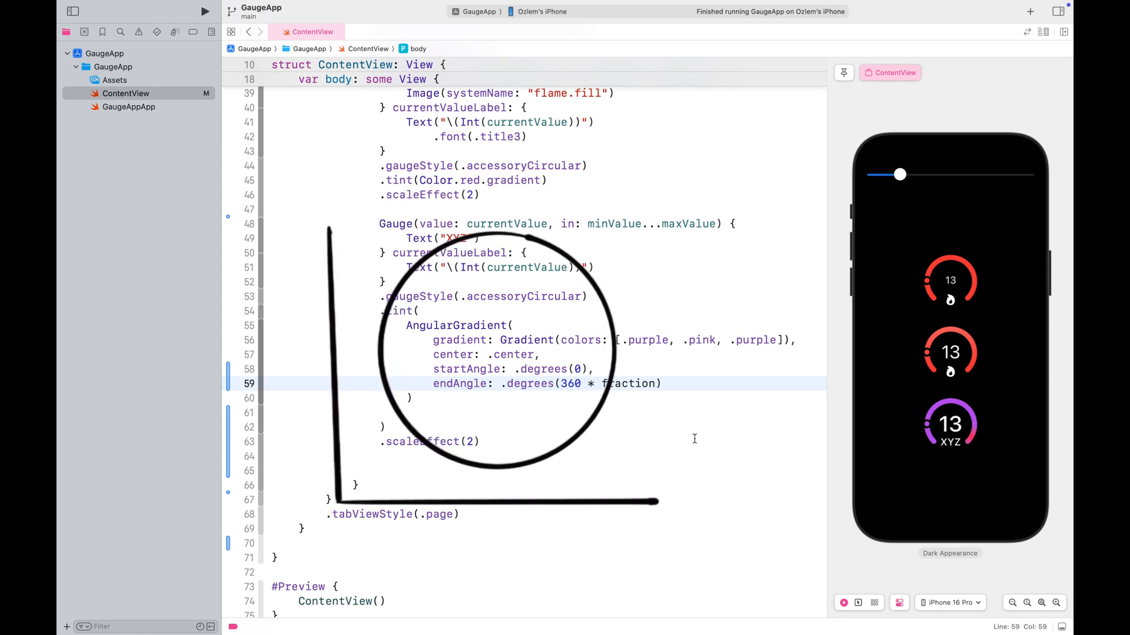
left_click_drag(493, 188, 493, 490)
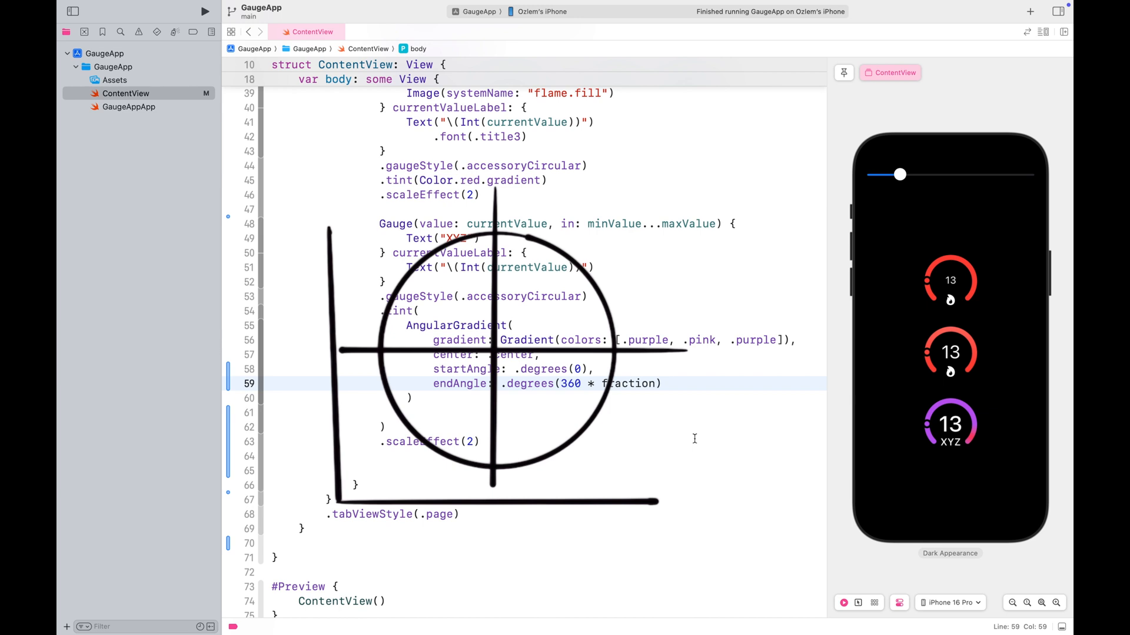
left_click_drag(756, 317, 627, 343)
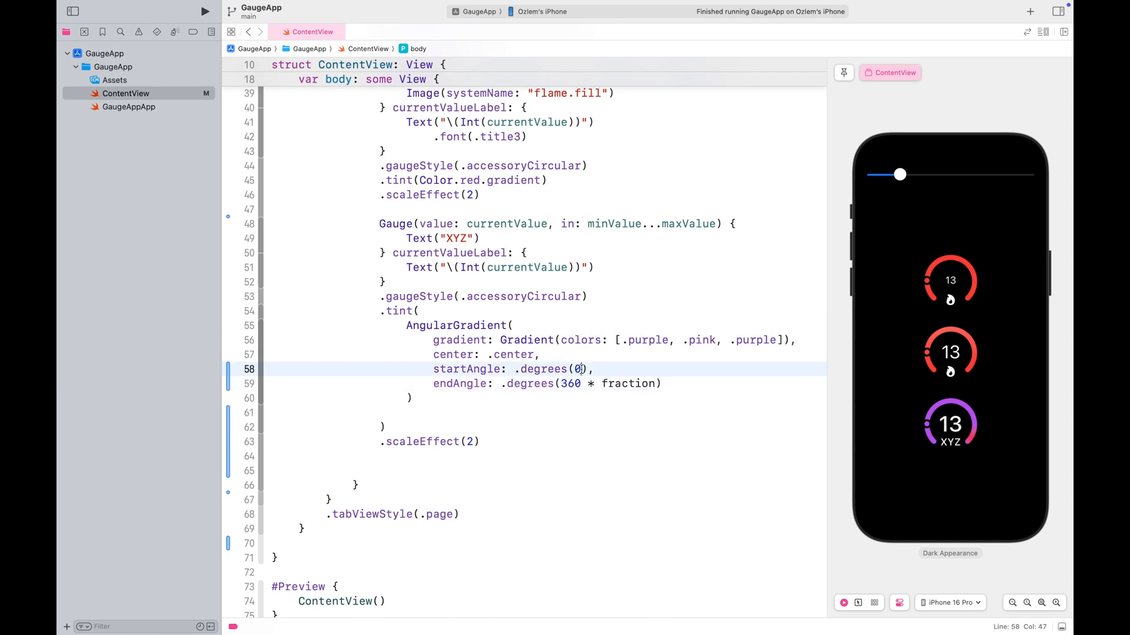
- Offset the start and end angles by -270 degrees and test at values 63, 4 and 60
type("-270")
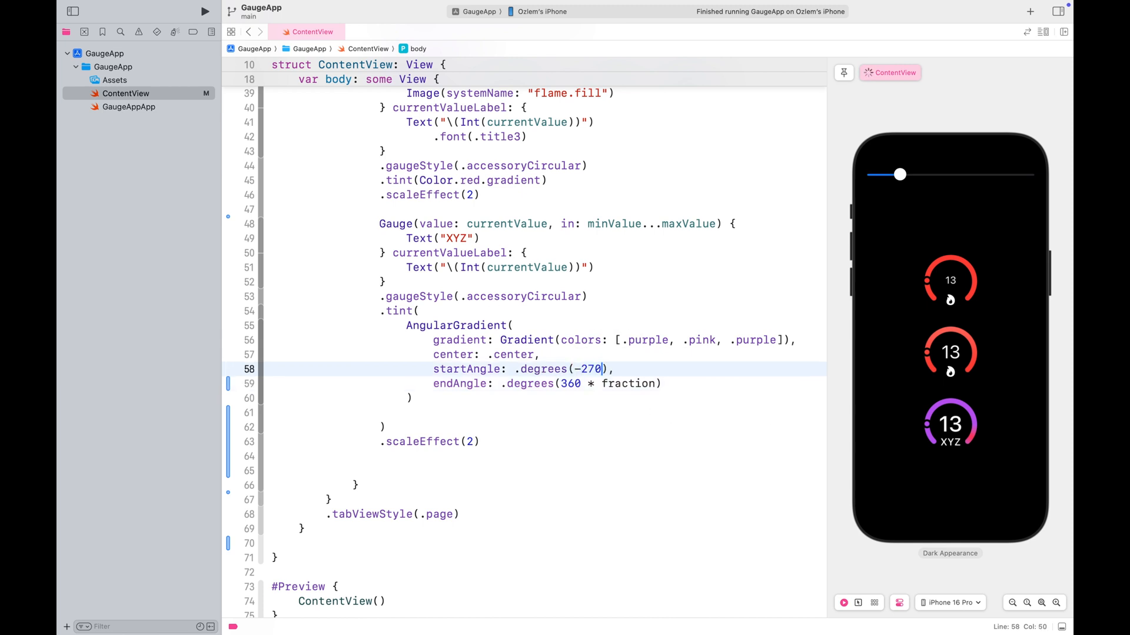
type("-270 +")
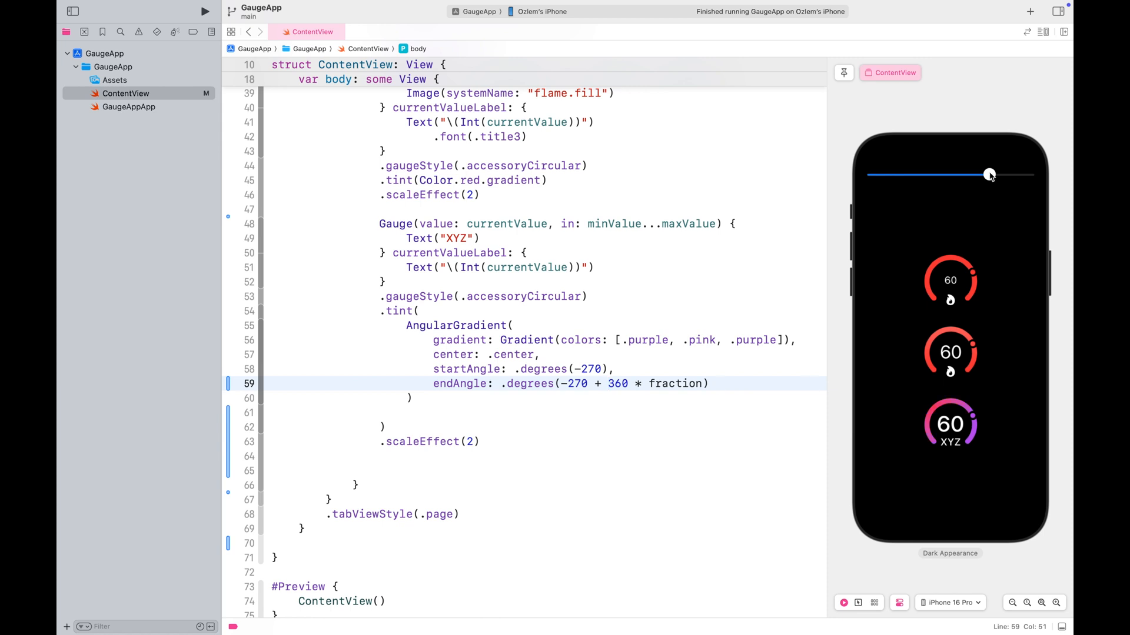
left_click_drag(988, 174, 995, 174)
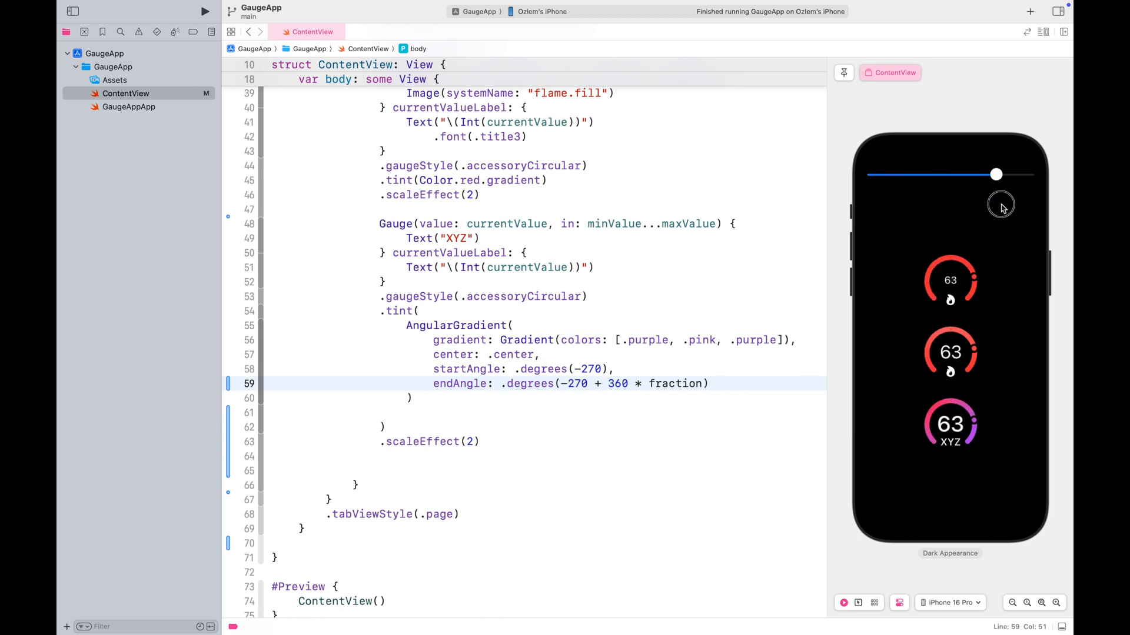
left_click_drag(996, 174, 878, 174)
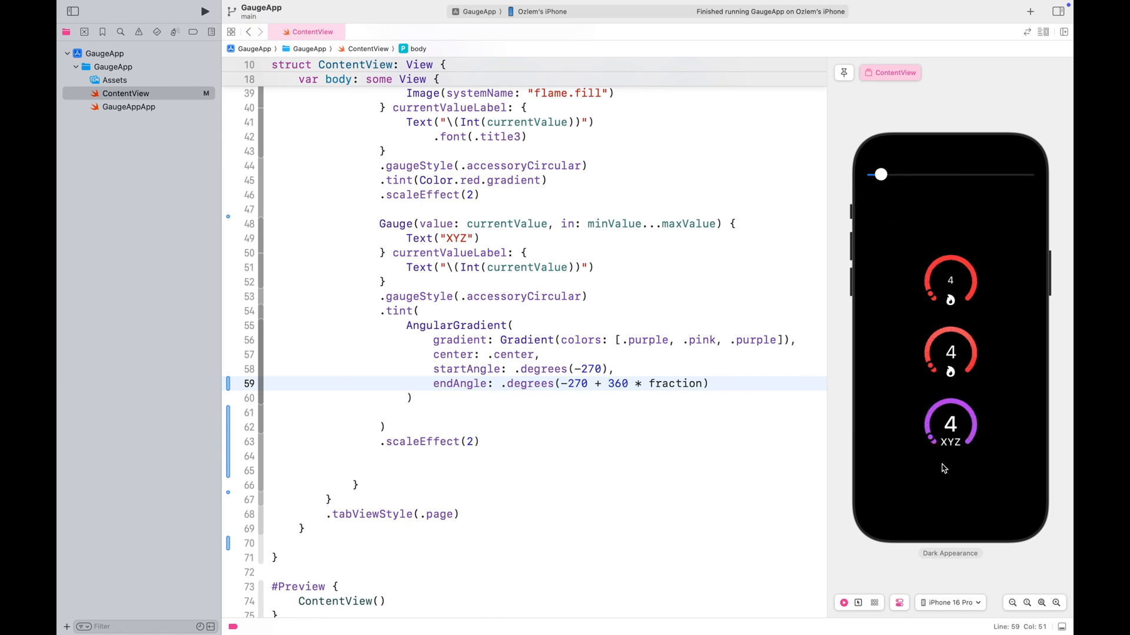
left_click_drag(879, 174, 990, 174)
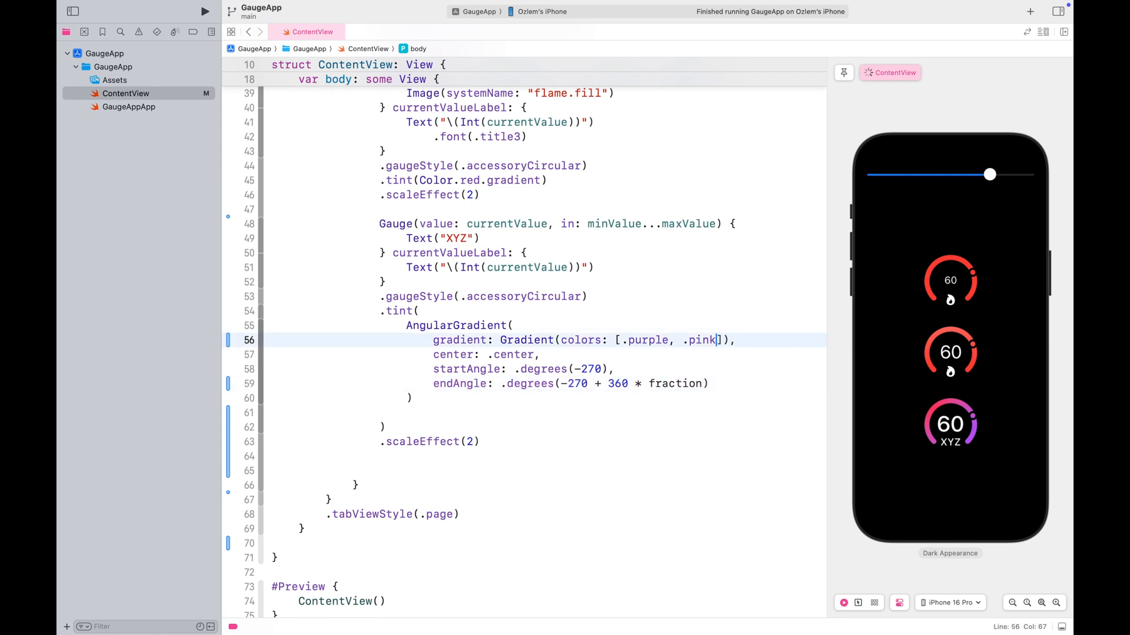
- Re-add .purple as the final gradient colour and test the gauge at values 43, 35, 60 and 54
left_click_drag(989, 175, 954, 175)
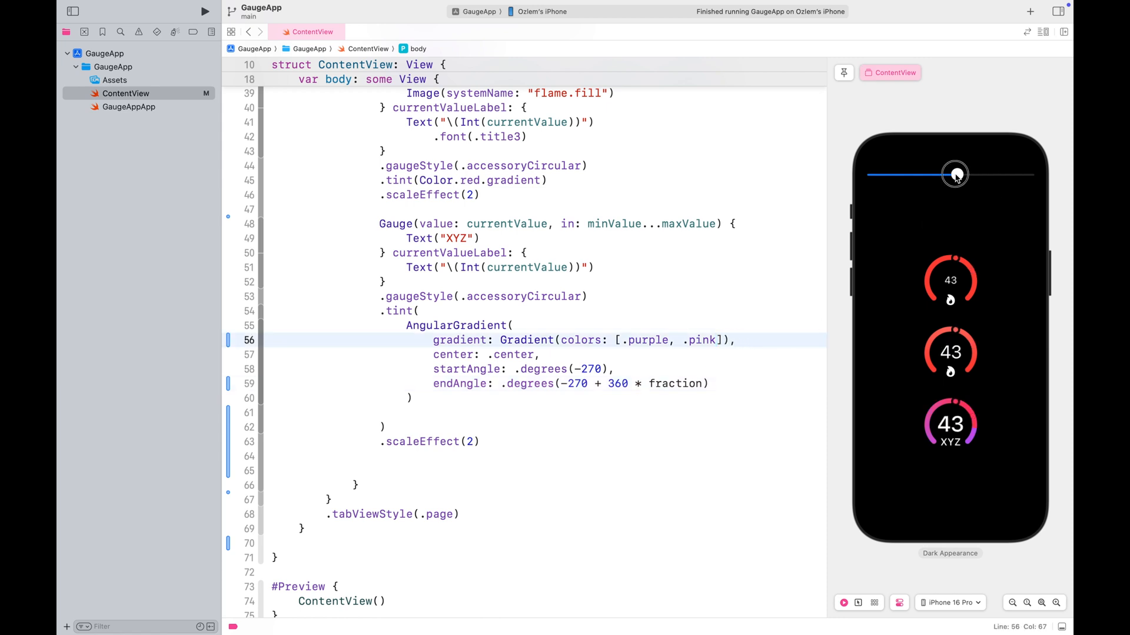
left_click_drag(956, 174, 941, 174)
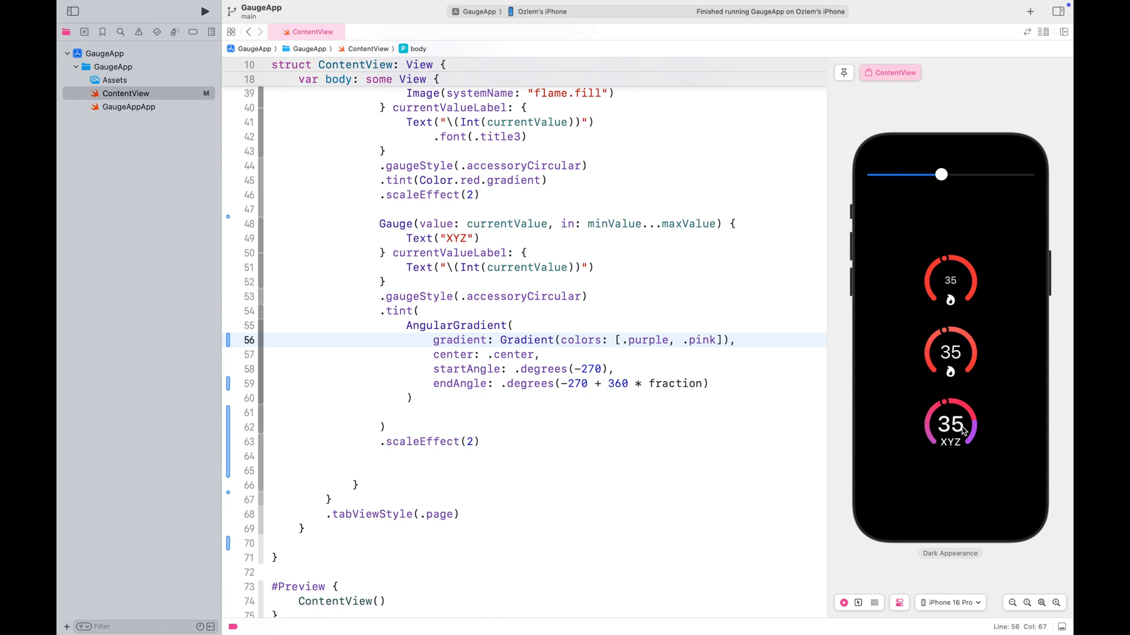
mouse_move(985, 436)
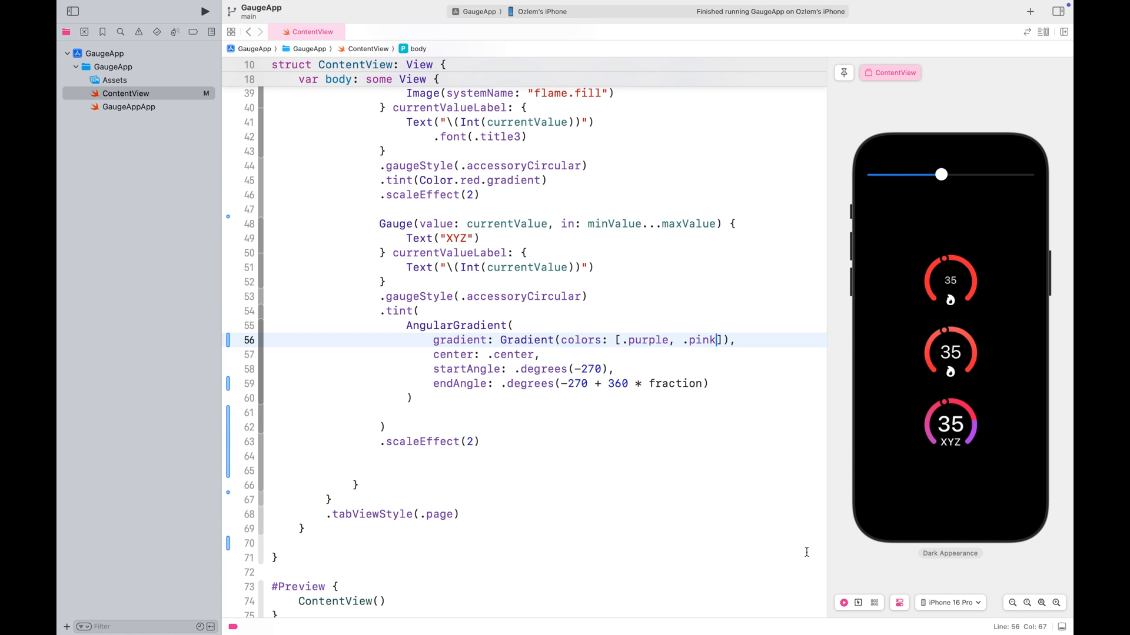
type(", .purple")
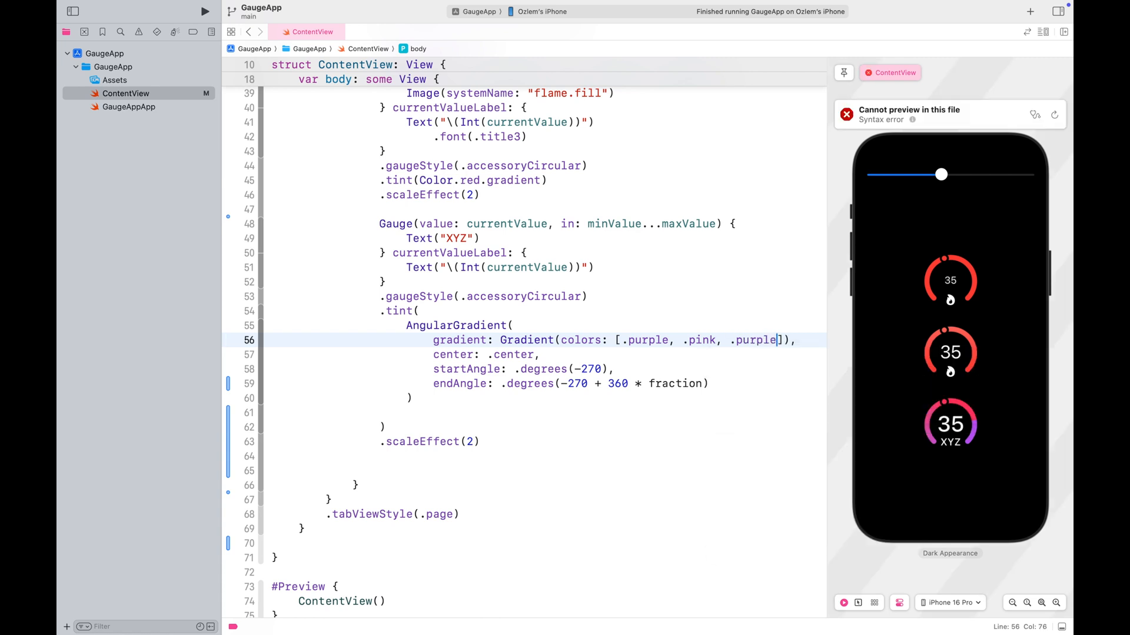
left_click_drag(941, 174, 989, 174)
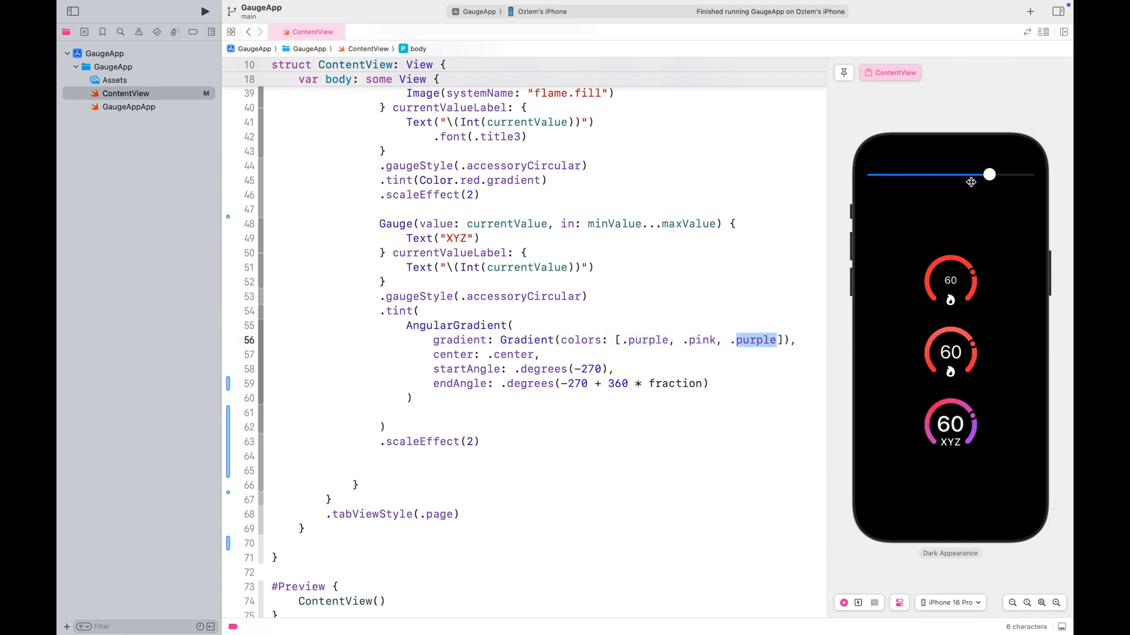
left_click_drag(989, 174, 978, 175)
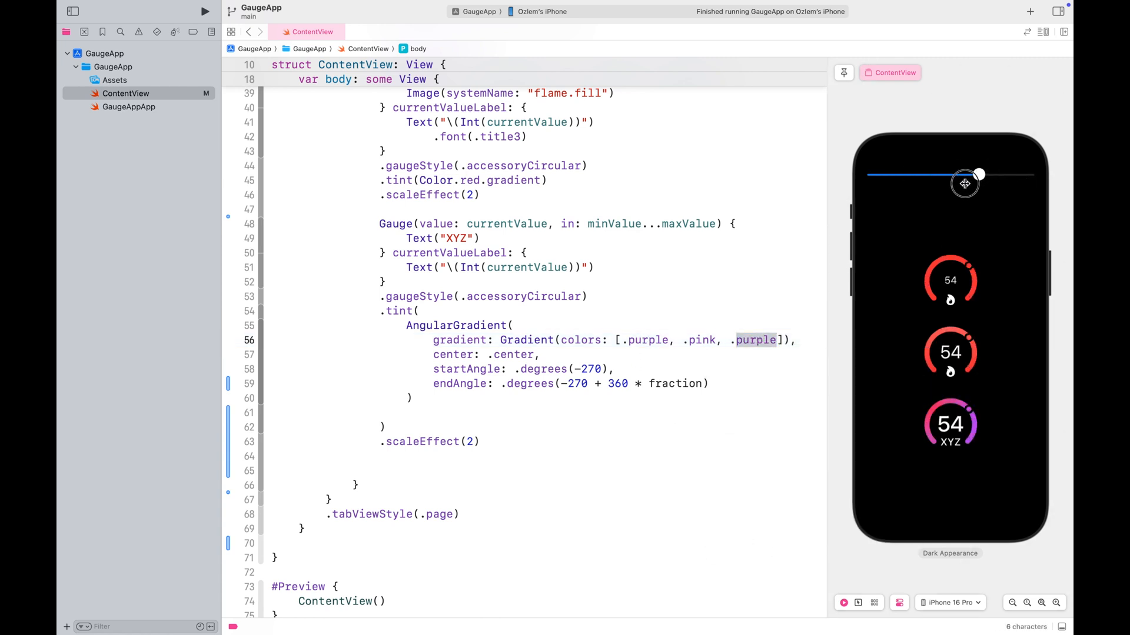
left_click_drag(976, 176, 1012, 176)
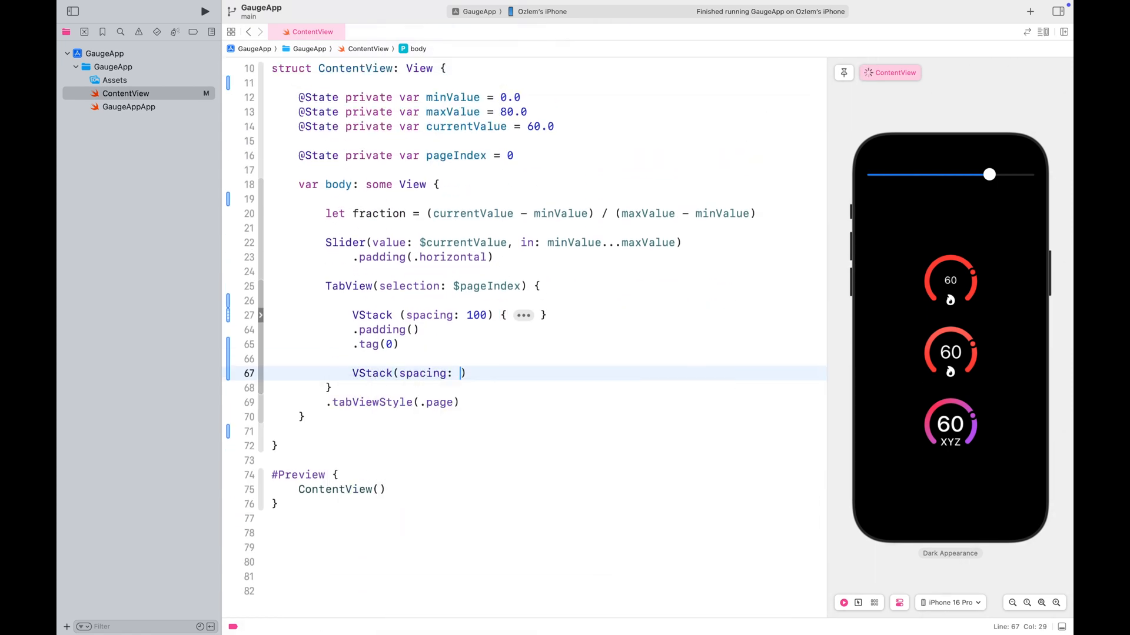
- Open a VStack(spacing: 100) page with a currentValue Gauge labelled 'Storage'
type("100) {")
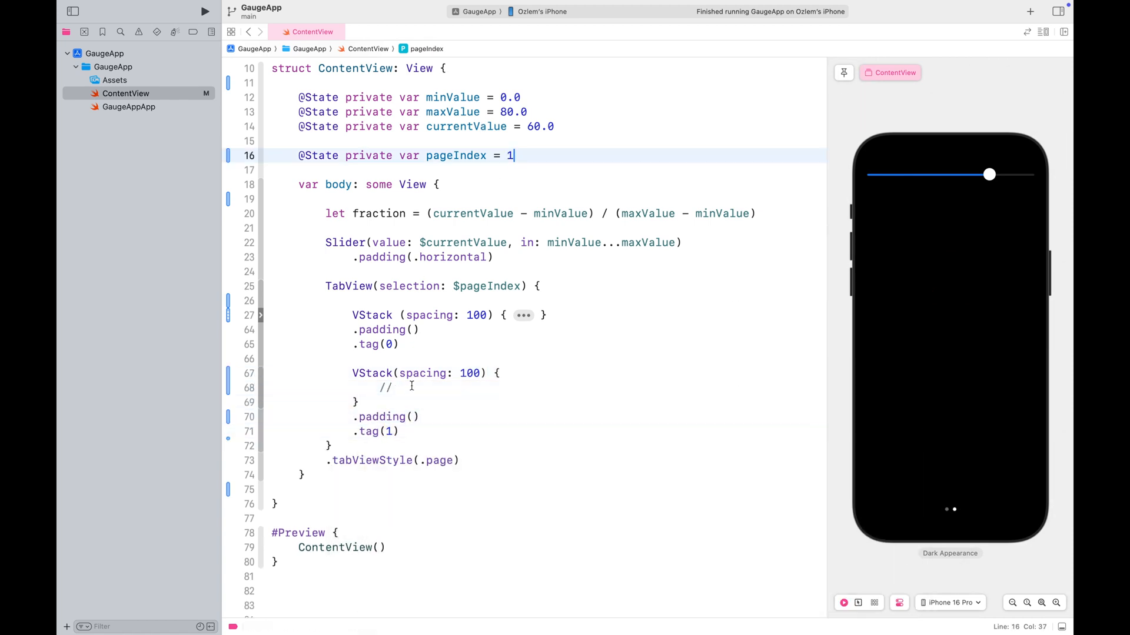
type("Gauge(value: )")
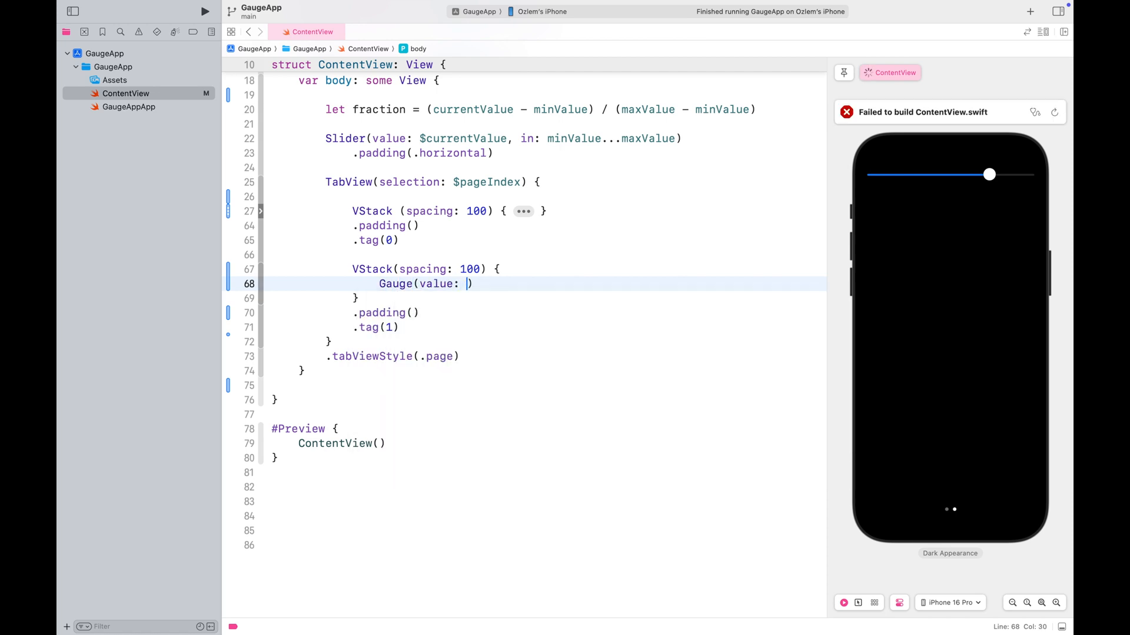
type("currentValue,")
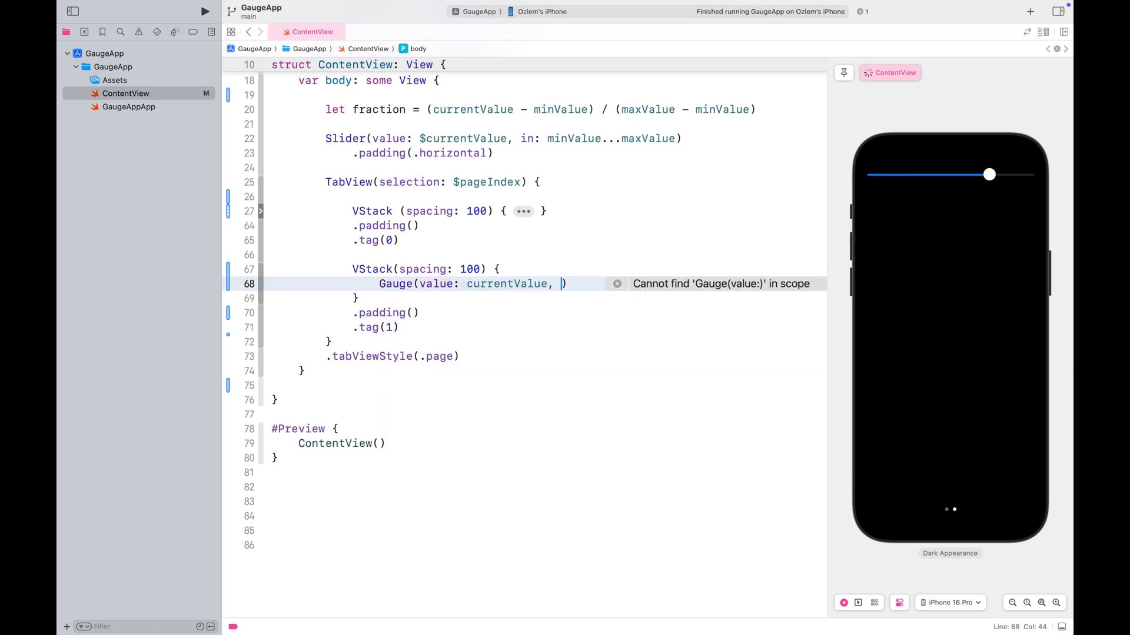
type("in: minValue...maxValue")
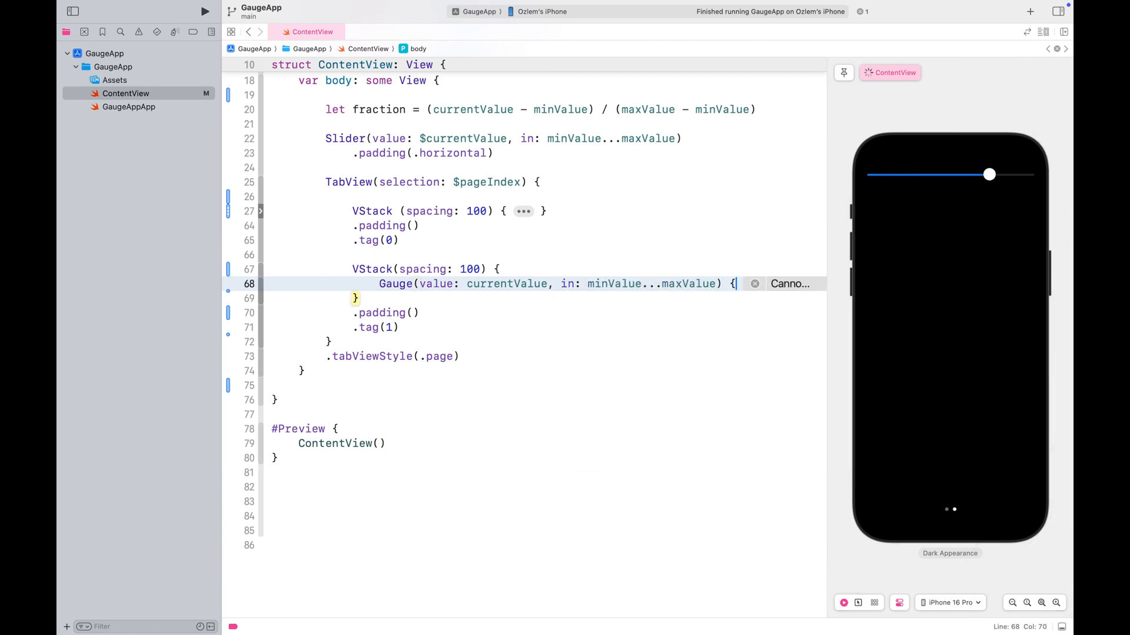
type("Text(\"\")")
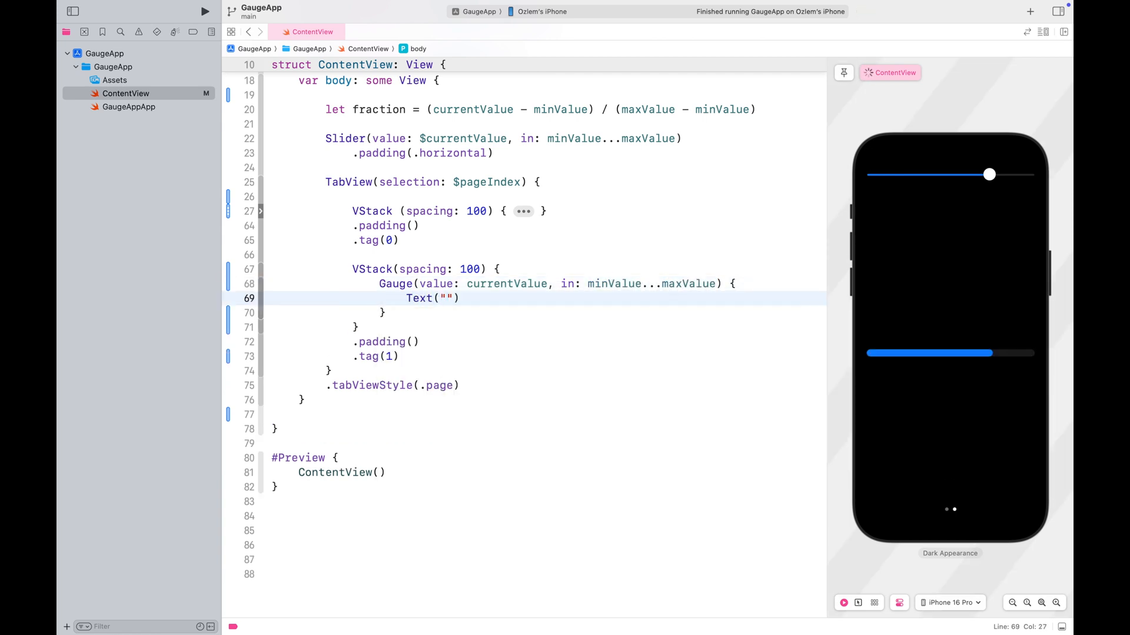
type("Storage")
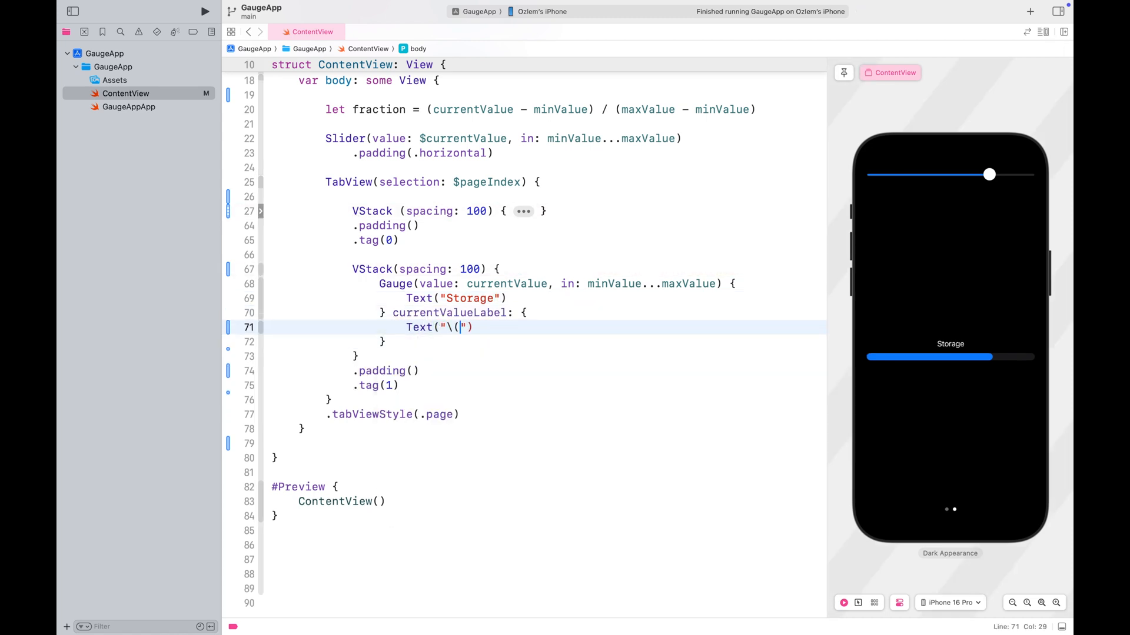
- Give the Storage gauge integer current, minimum and maximum value labels
type("Int(curren))")
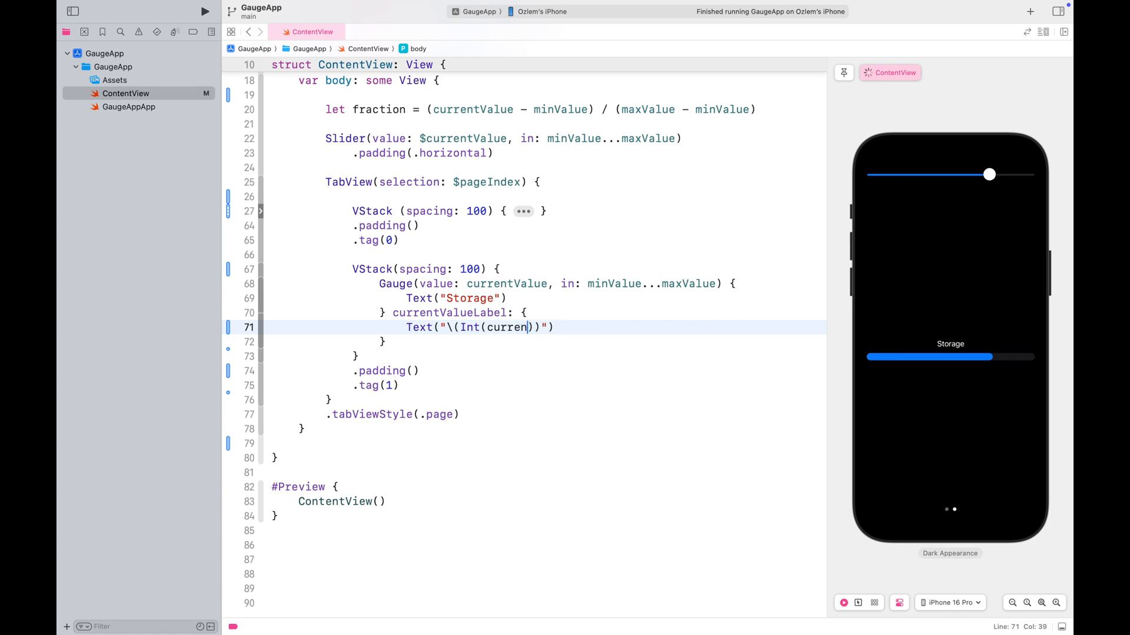
type("minimumValueLabel: {")
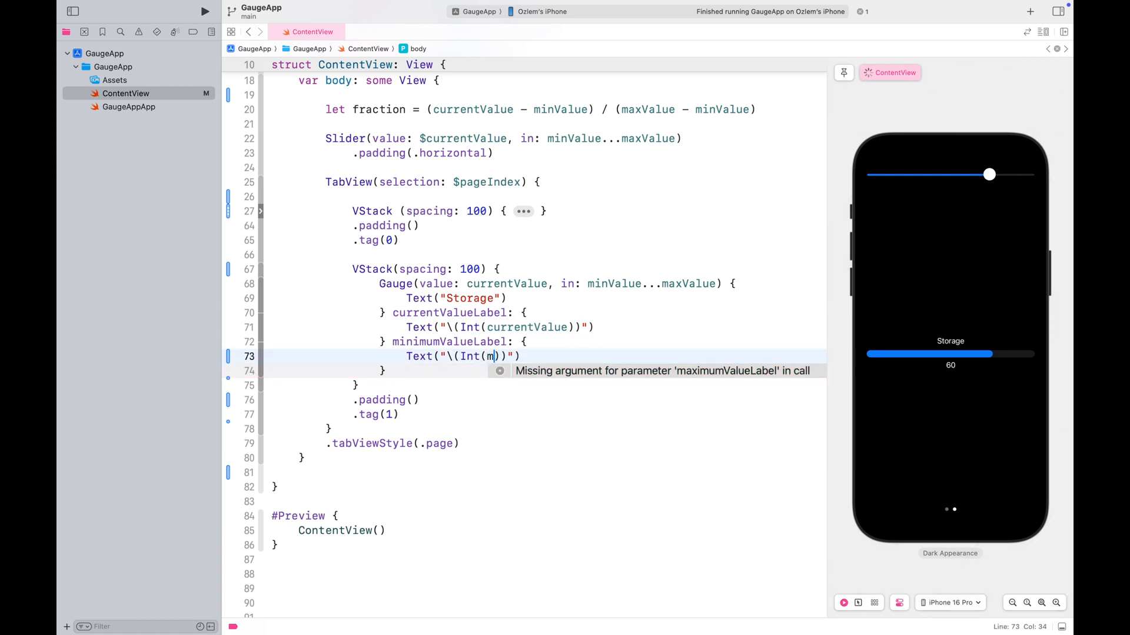
type("inValue")
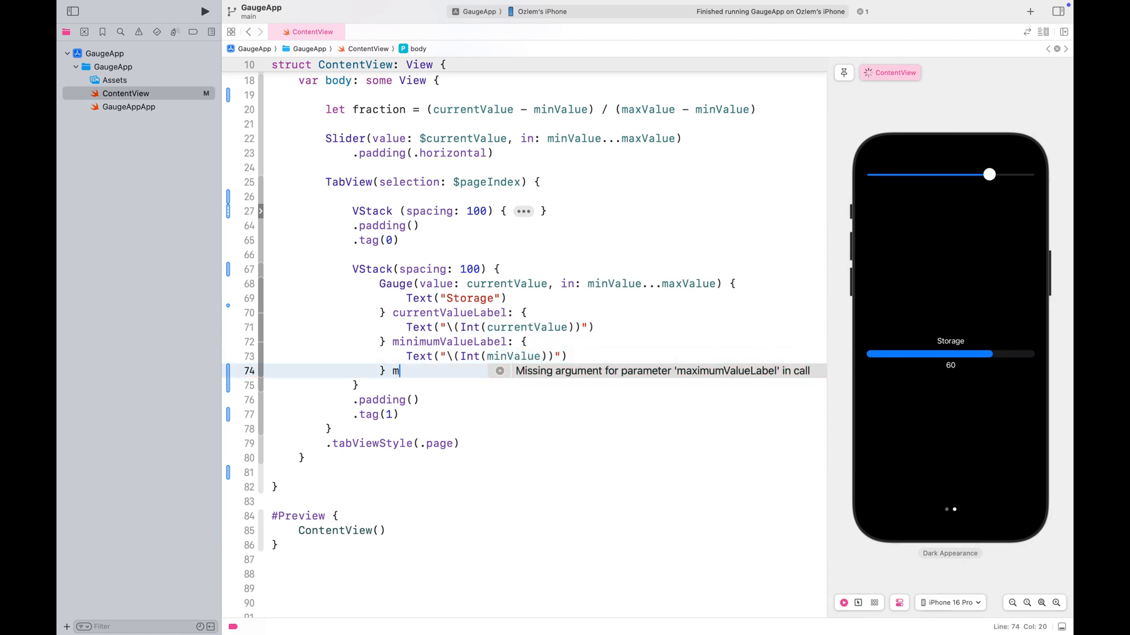
type("aximumValueLabel: {")
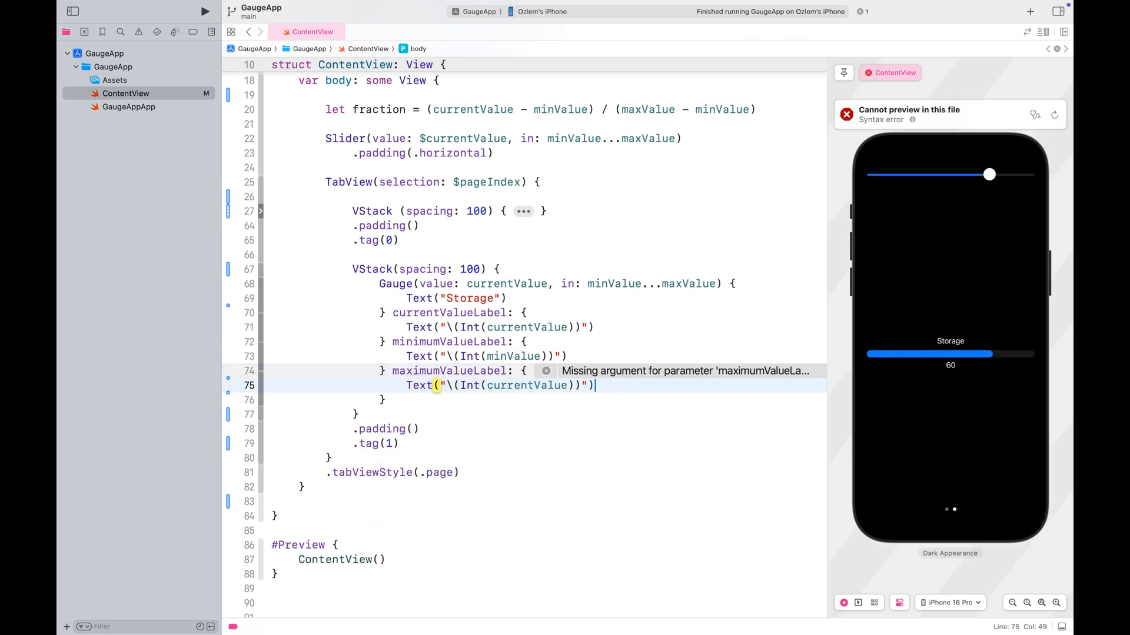
type("maxValue")
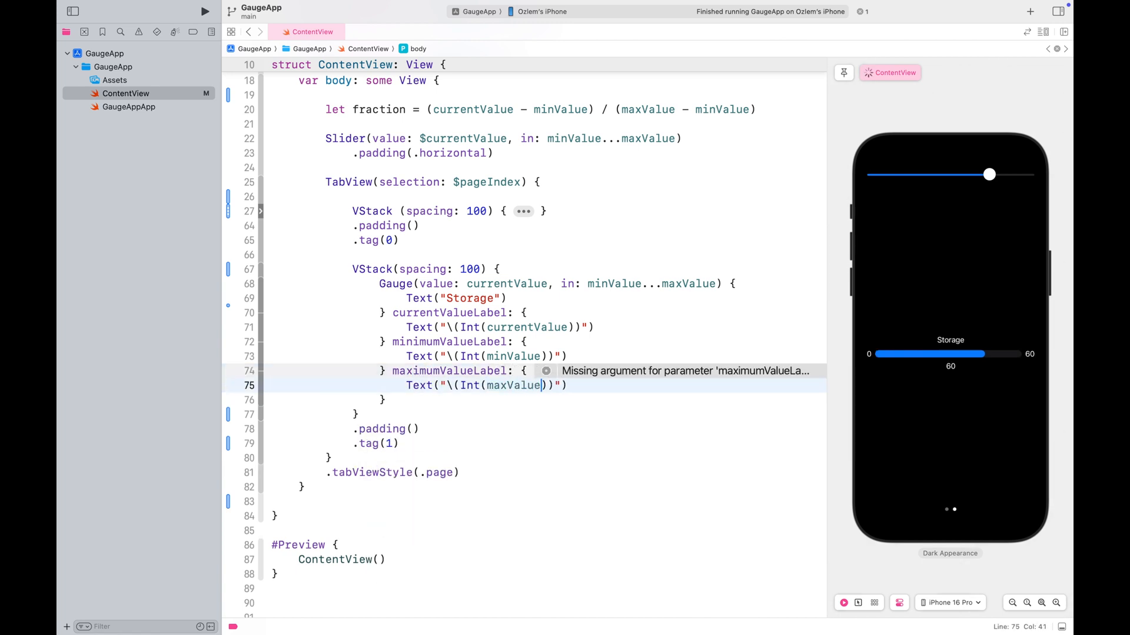
type(".tint(")
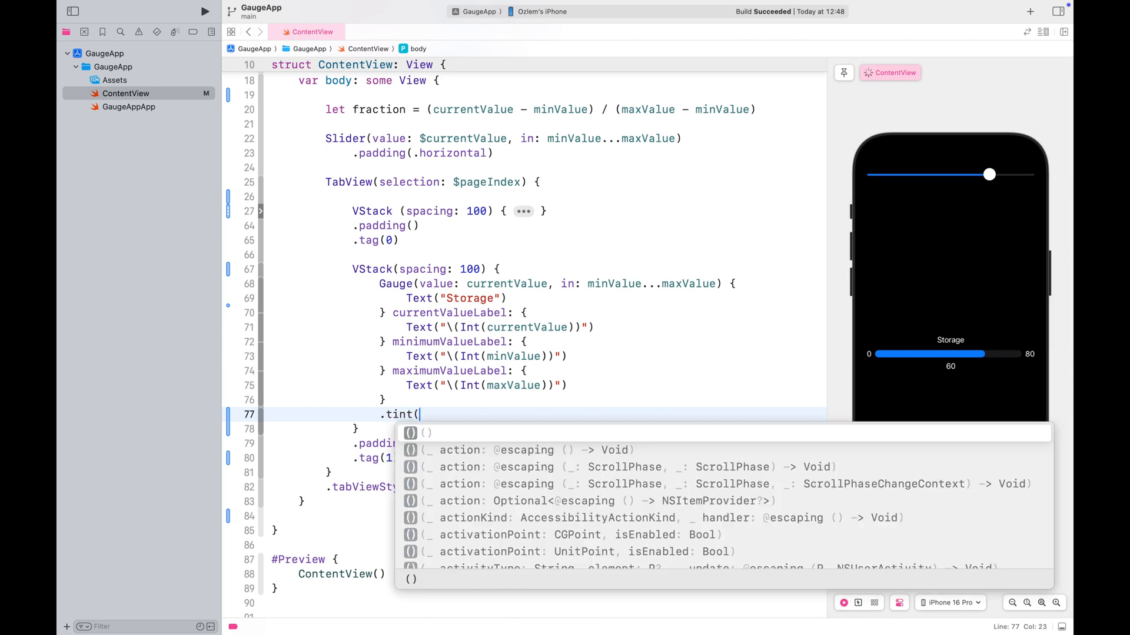
- Give the pasted third Storage gauge a Color.blue.gradient tint
type("Color.")
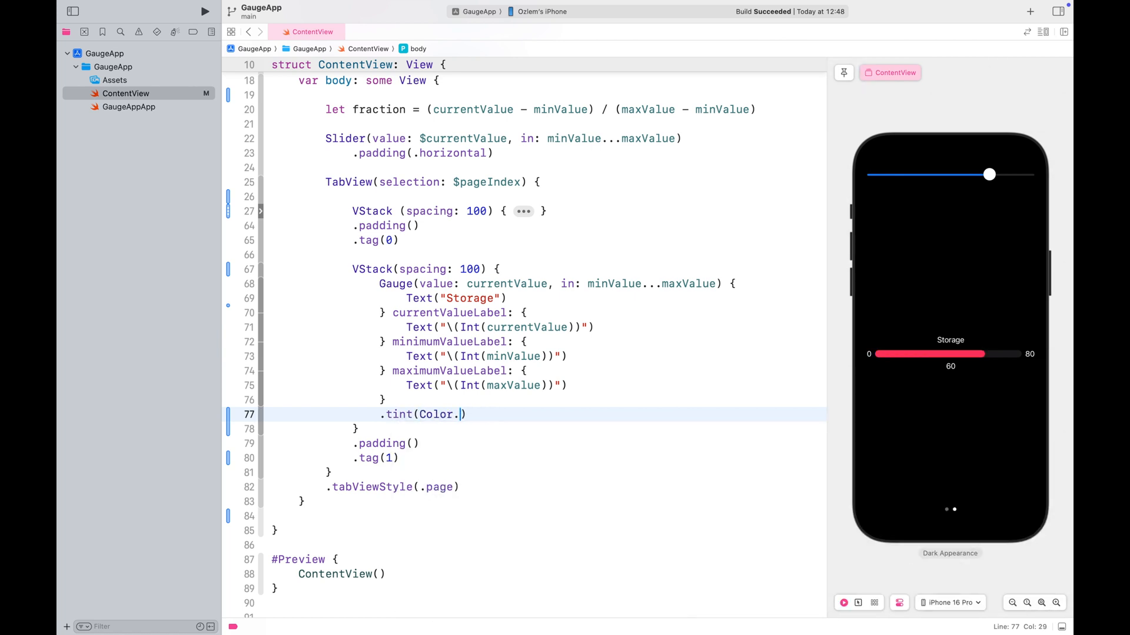
type("blue")
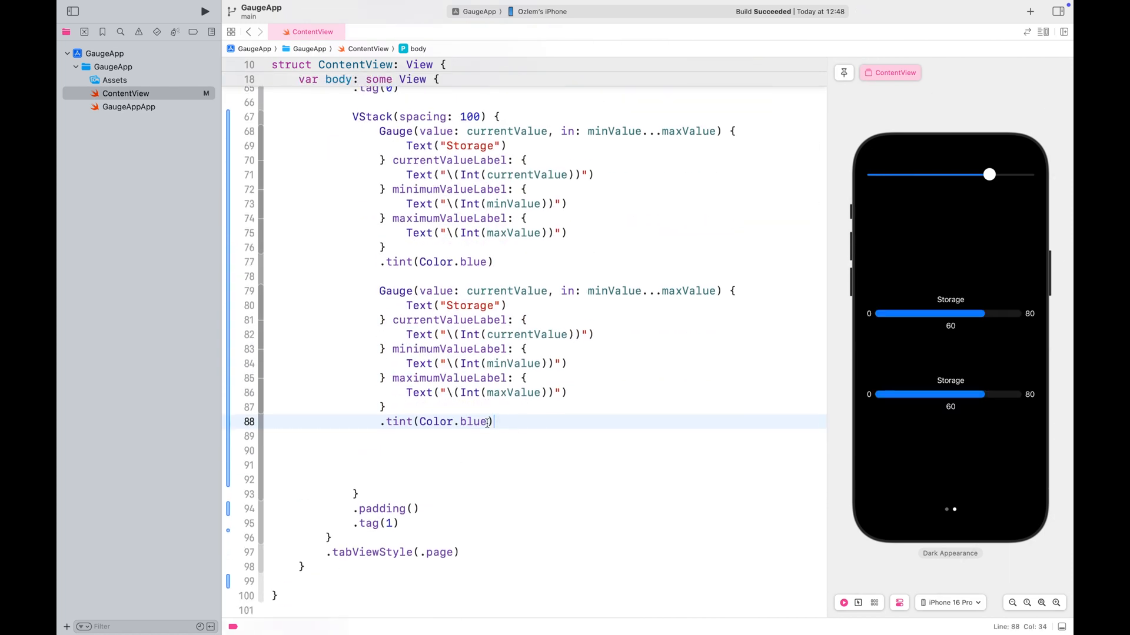
type(".gradient")
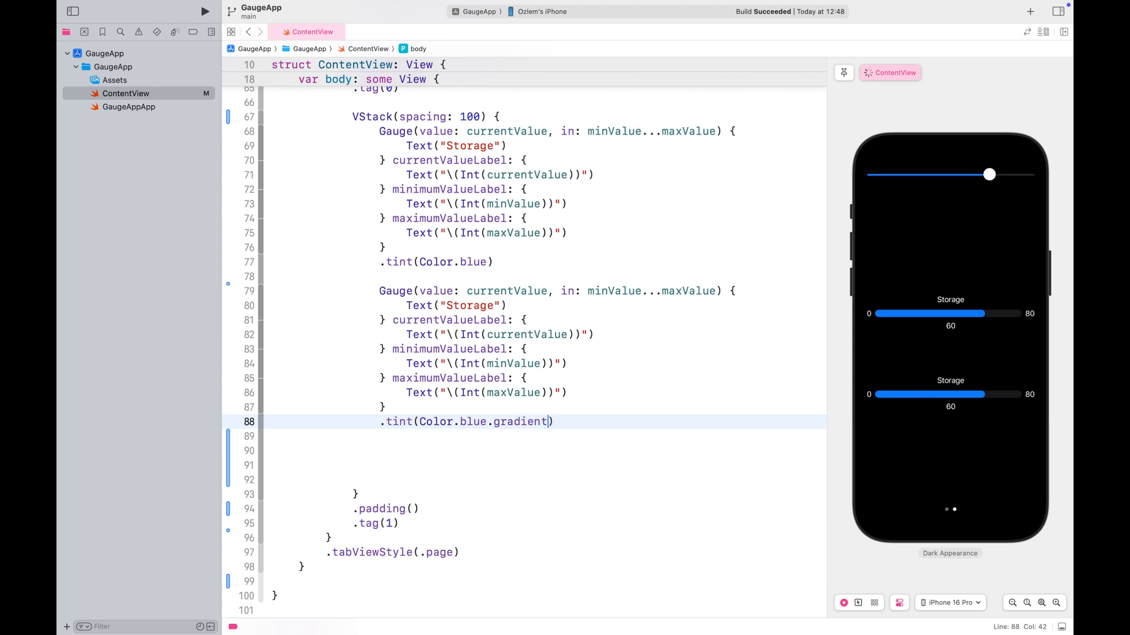
mouse_move(937, 321)
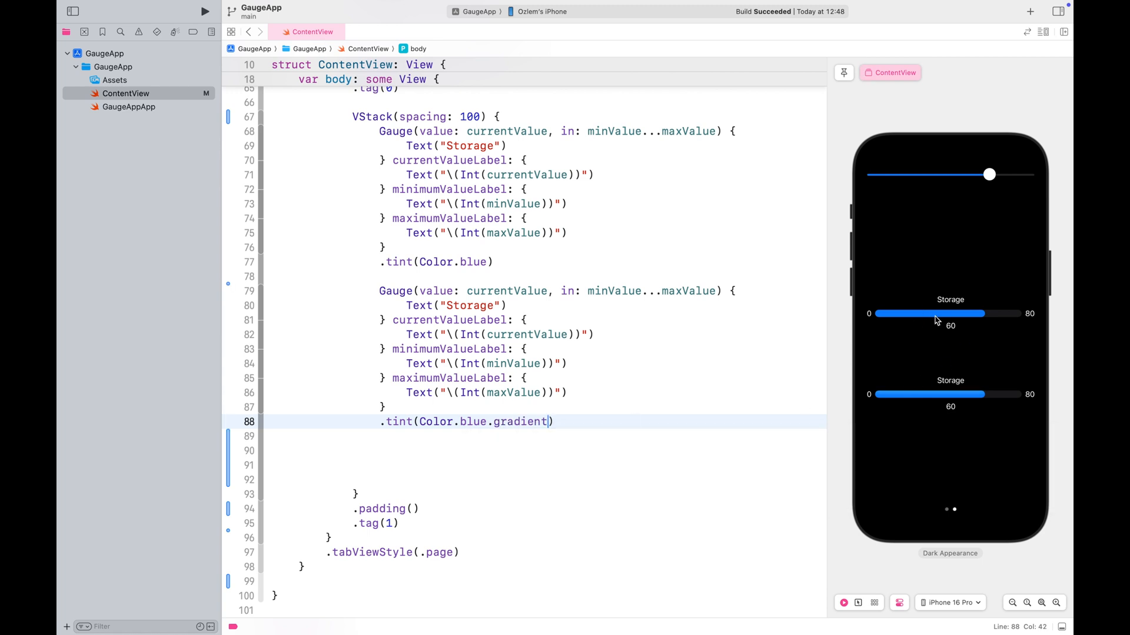
mouse_move(918, 428)
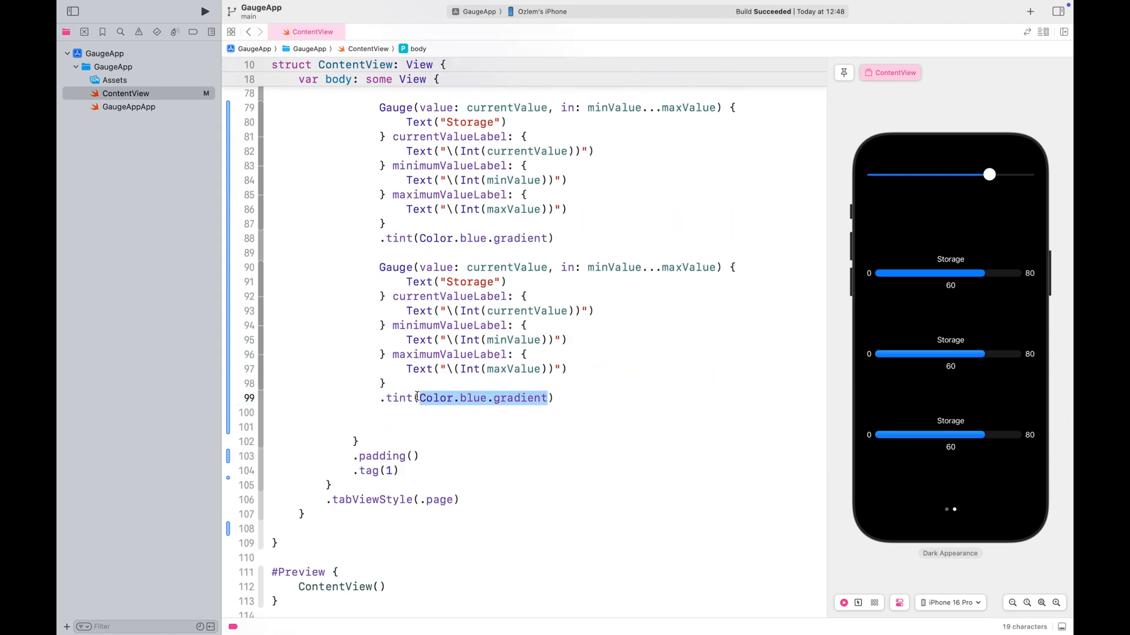
- Replace the tint with a blue-to-purple LinearGradient running from .leading to .trailing
key("Delete")
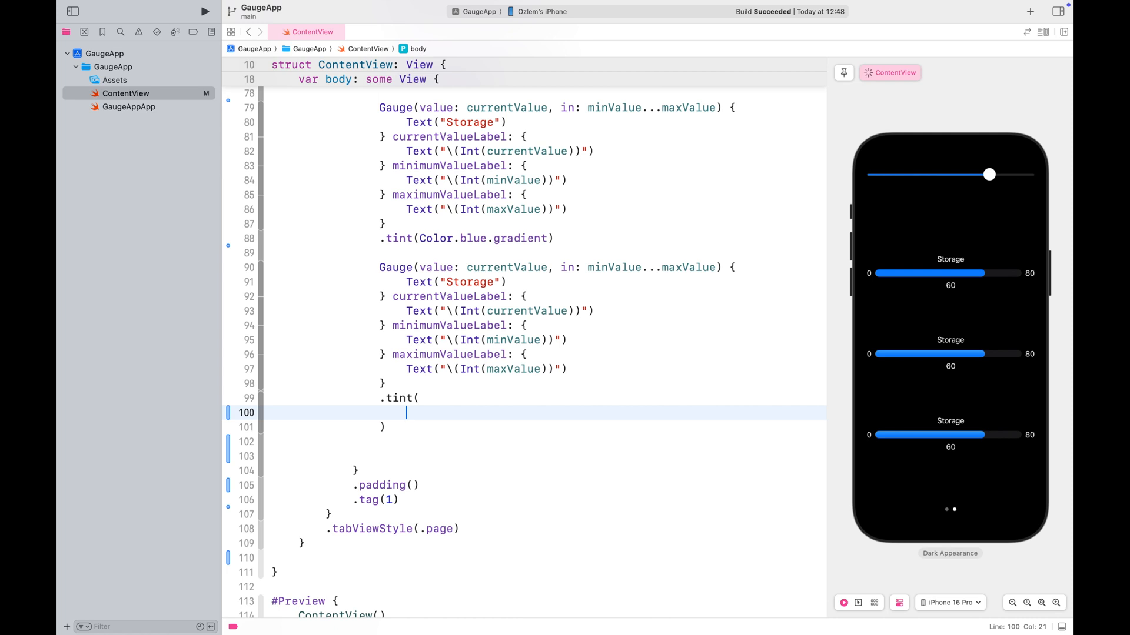
type("LinearGradient")
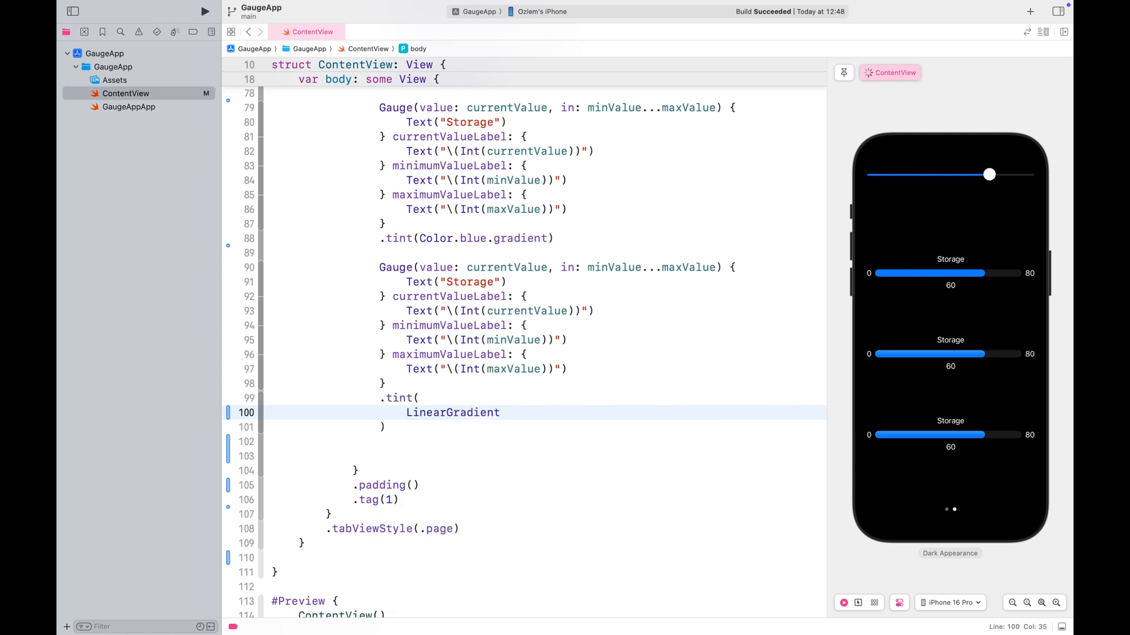
type("gradient: Gradient")
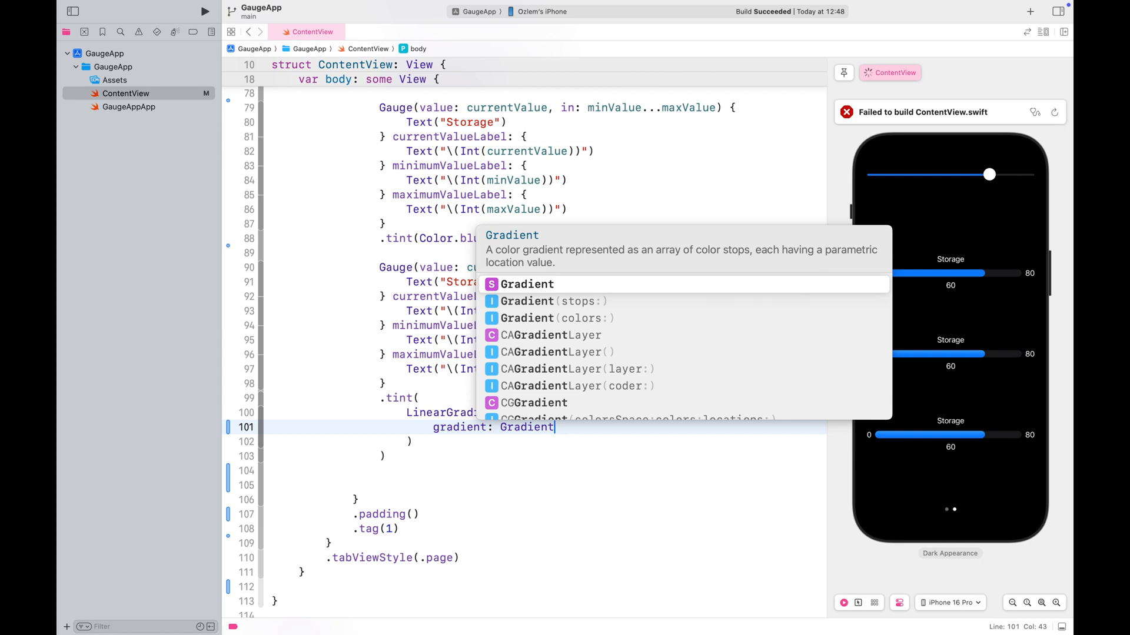
left_click(548, 318)
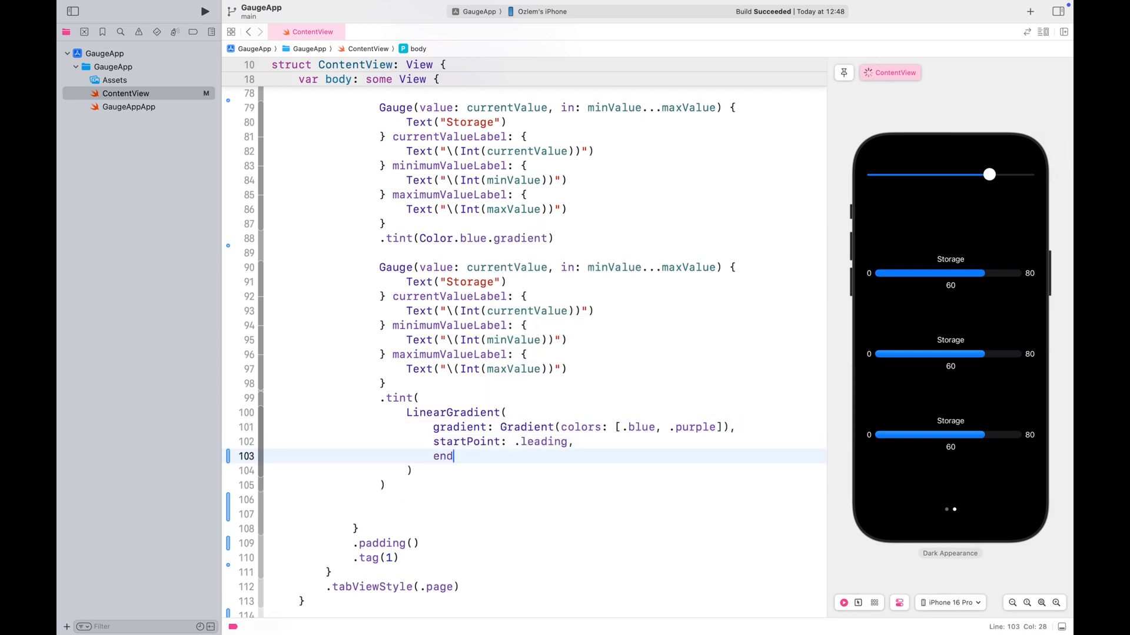
type("Point: .trailing")
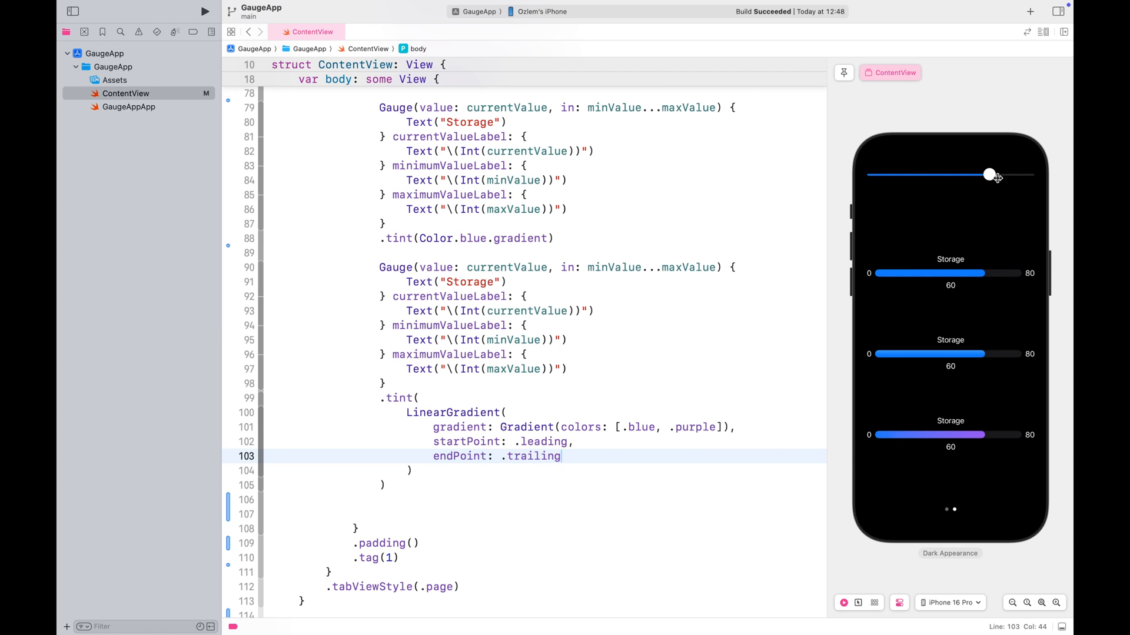
- Drag the preview slider down and back up to check the gradient gauges
left_click_drag(989, 176, 949, 179)
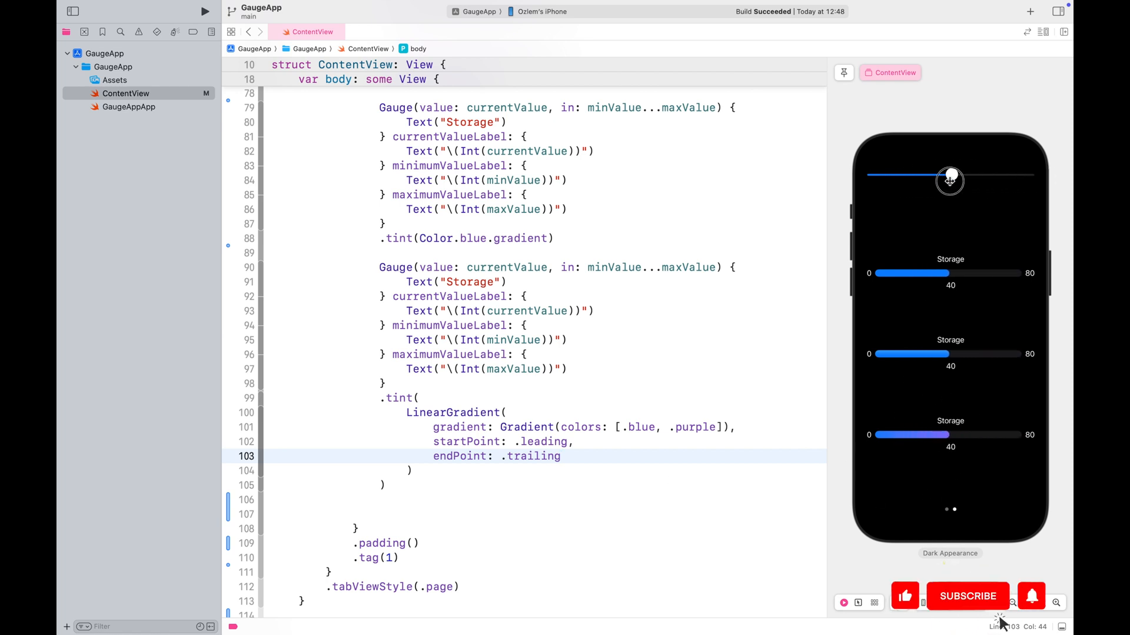
left_click_drag(949, 180, 936, 180)
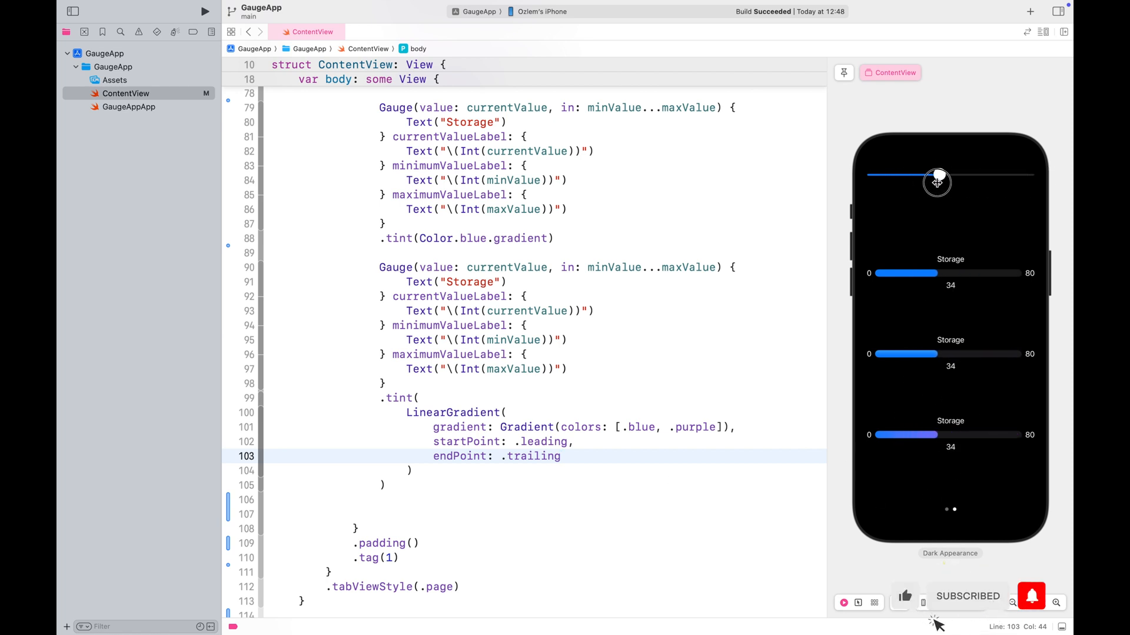
left_click_drag(937, 174, 1029, 175)
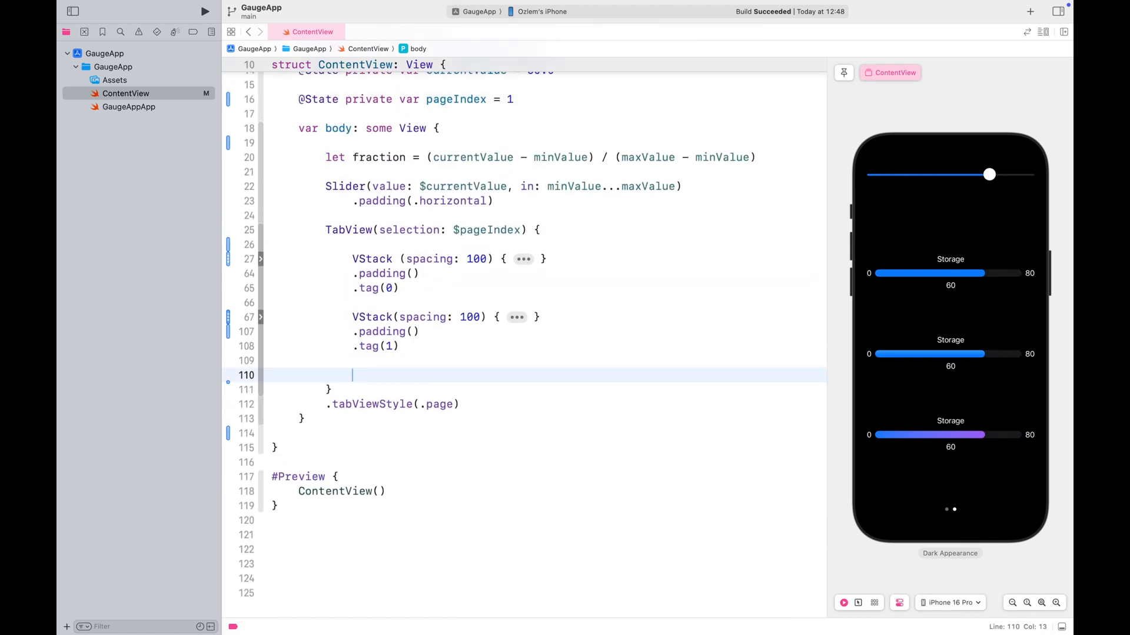
- Add a VStack (spacing 100) with a Gauge over currentValue...maxValue and an empty Text label
type("VStack (spacing: 100) {")
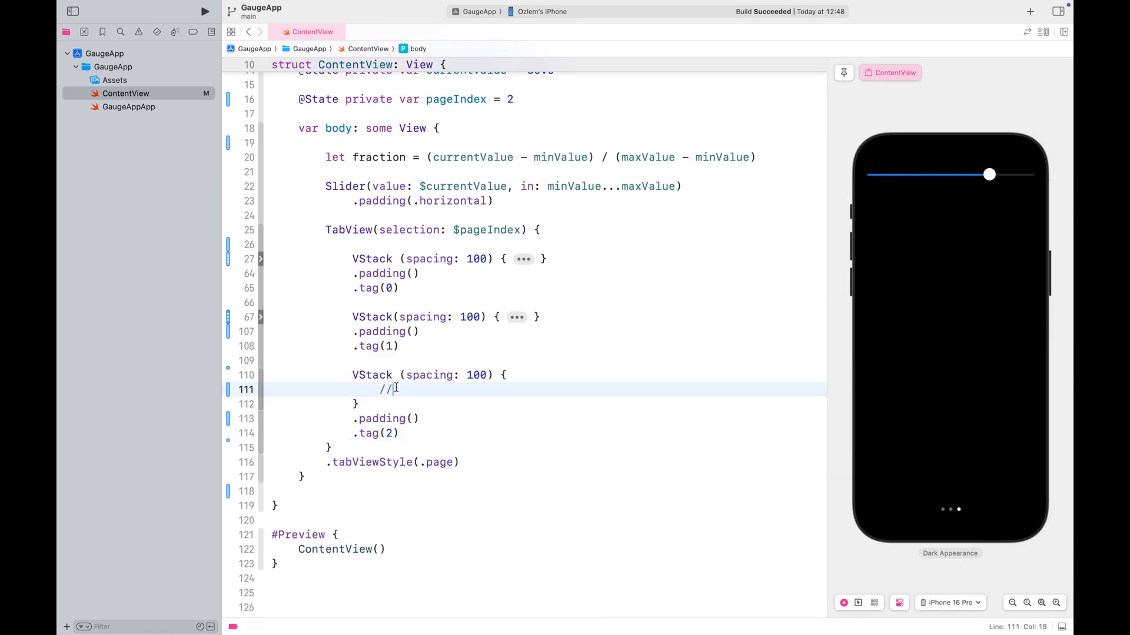
type("Gauge(")
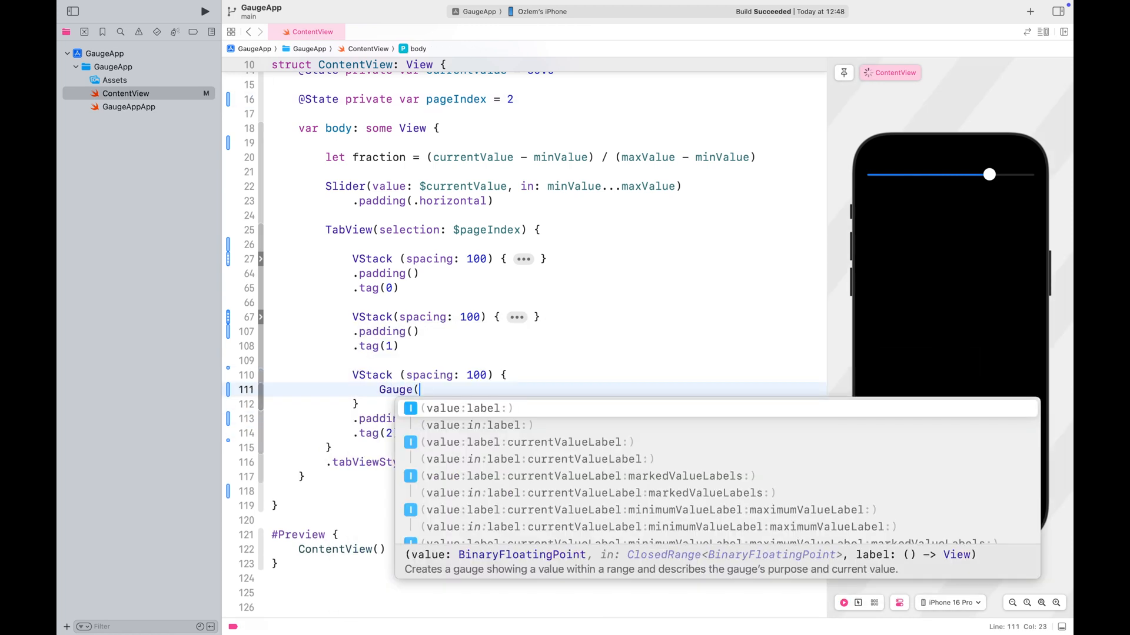
type("value: currentValue, in: minValue..")
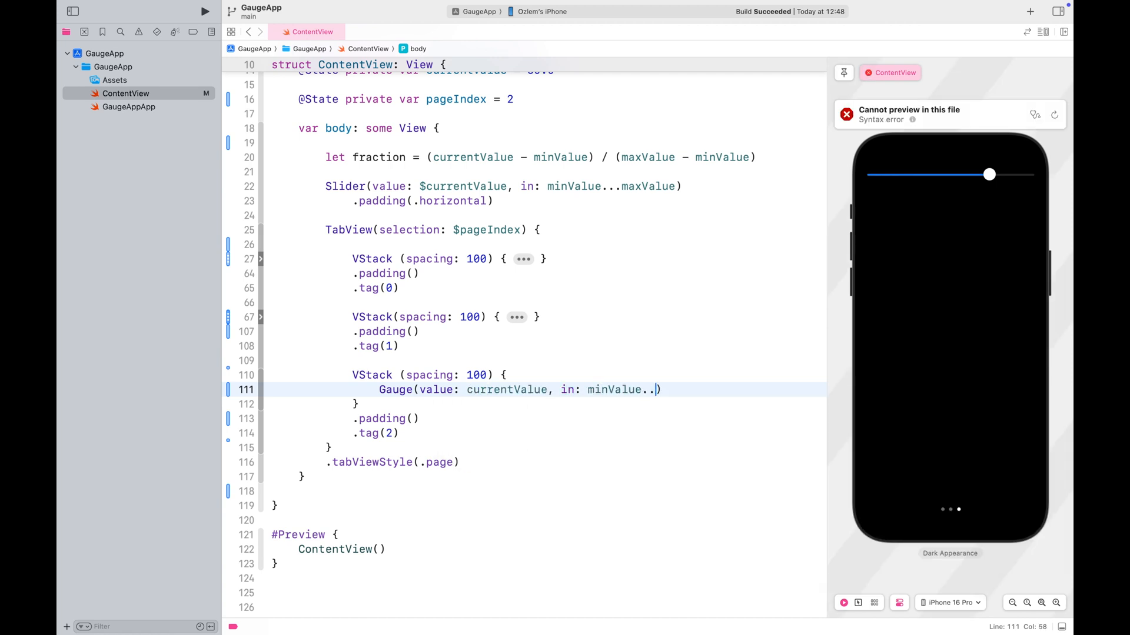
type(".maxValue)")
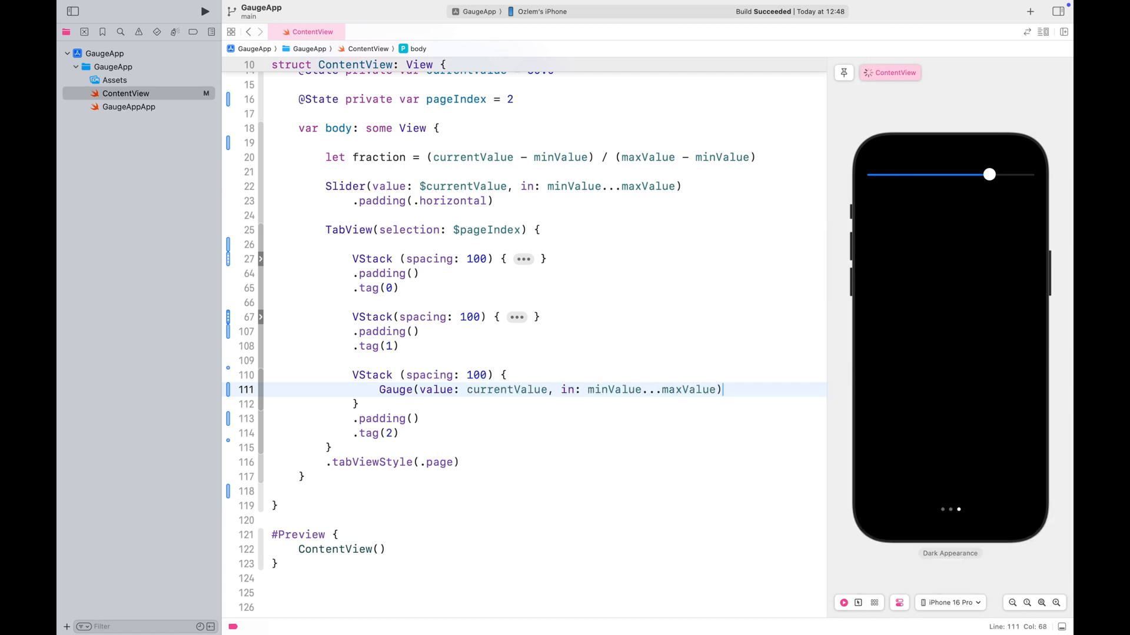
type("{")
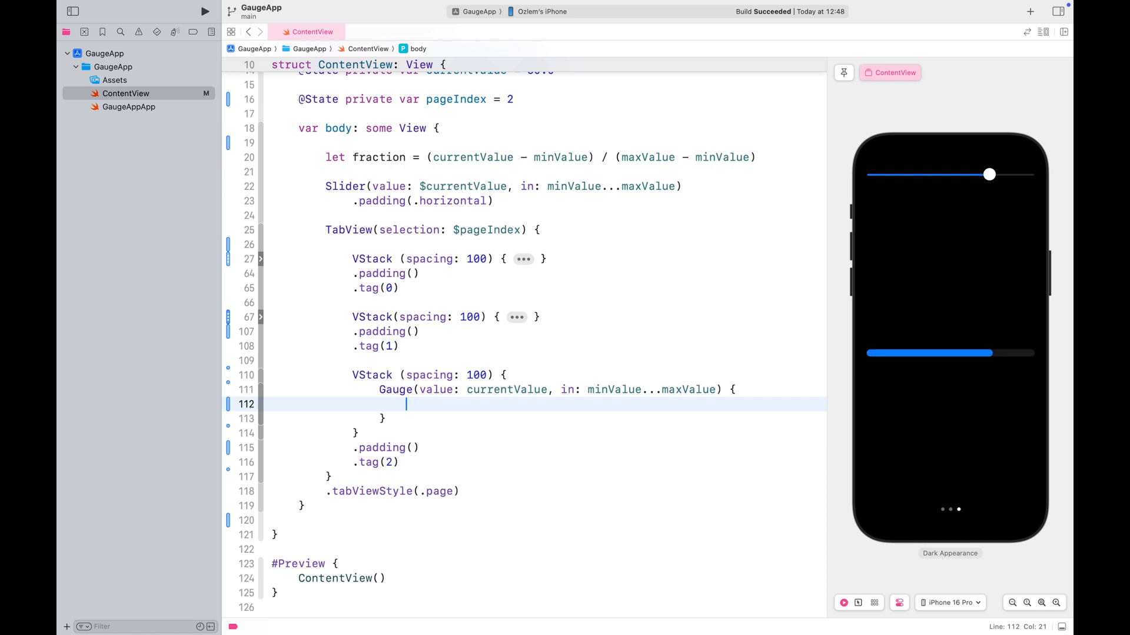
type("Text(\"\")")
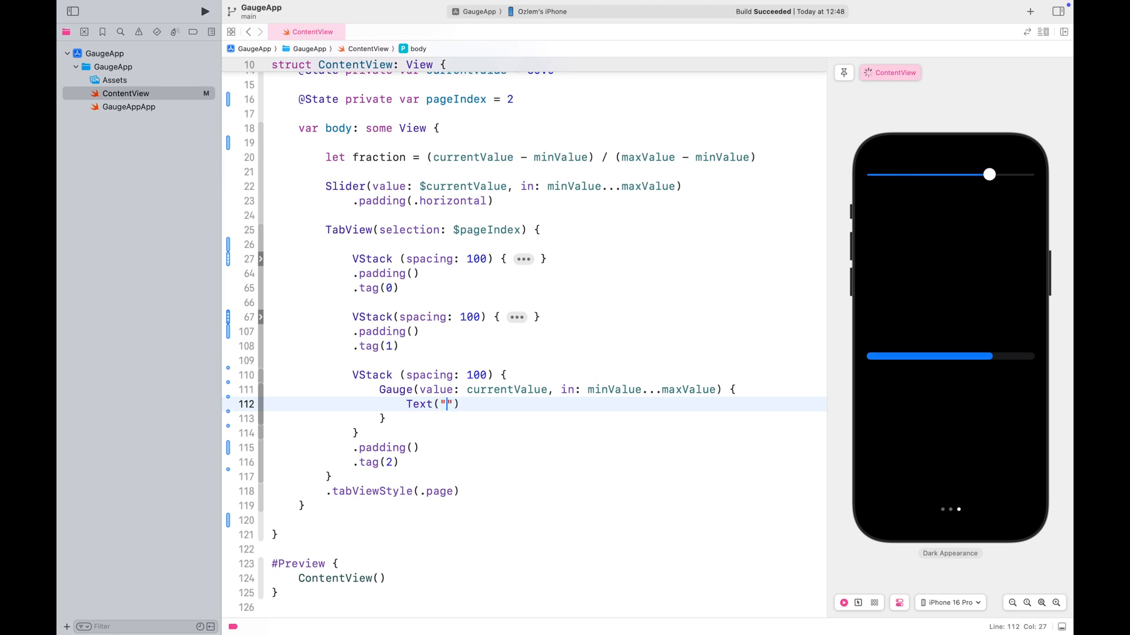
- Style the gauge accessoryLinearCapacity and tint it yellow
key("enter")
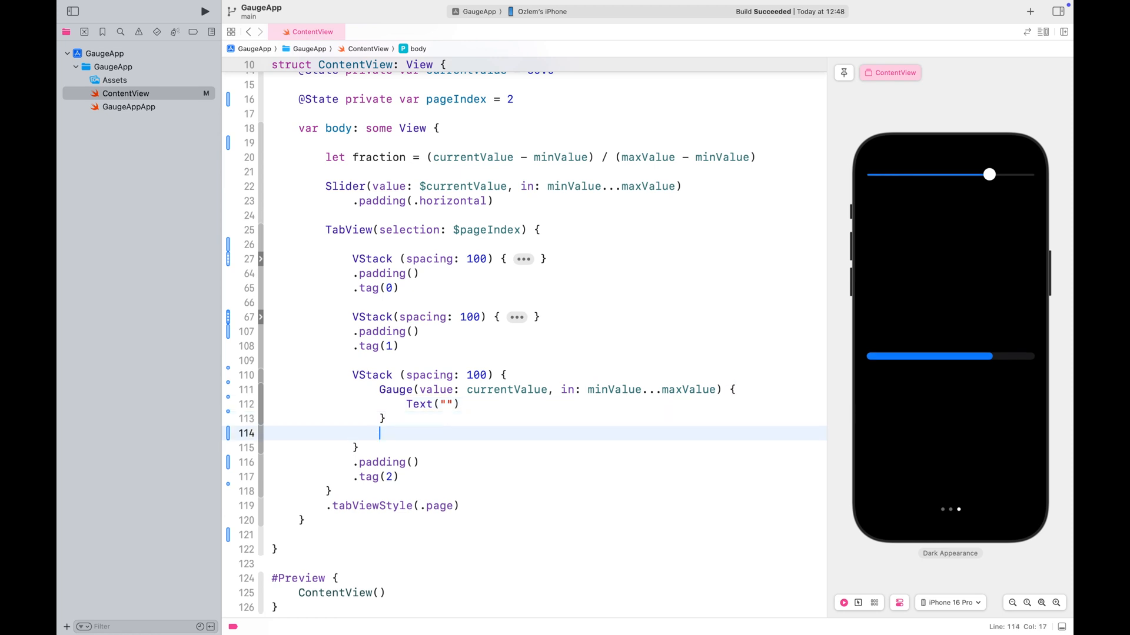
type(".gau")
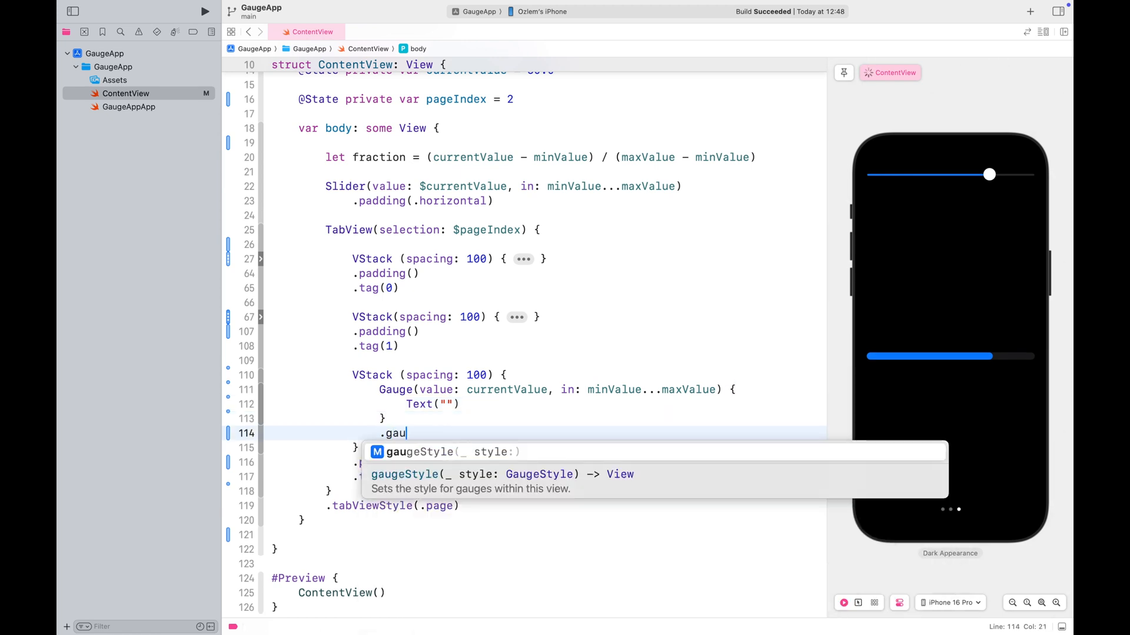
type("geStyle(.accessoryLinearCapacity")
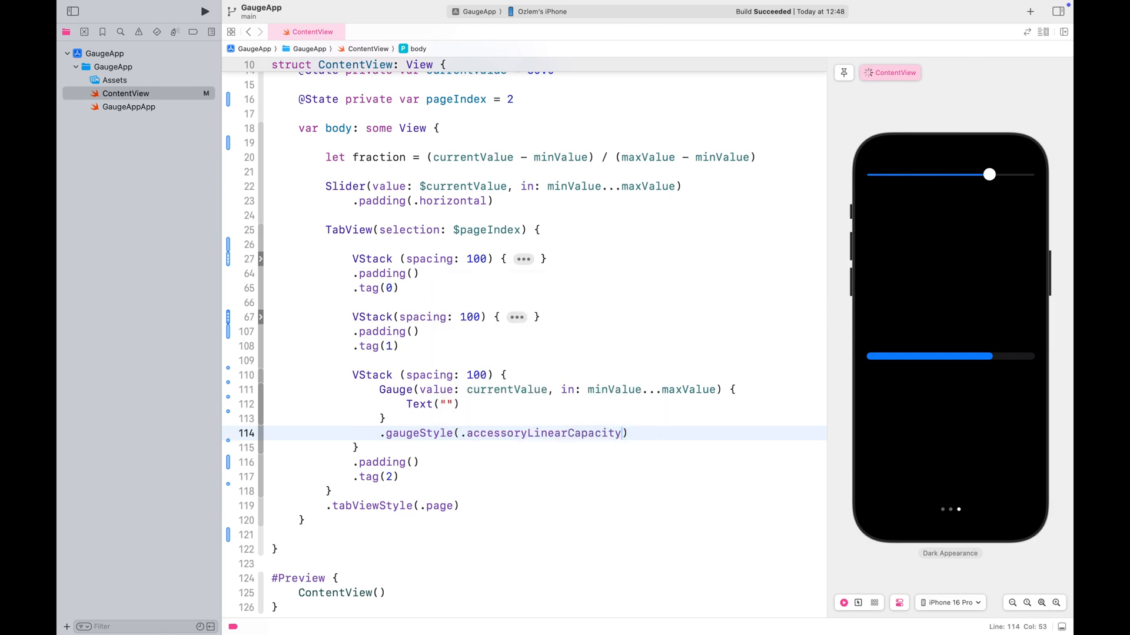
type(".tint(")
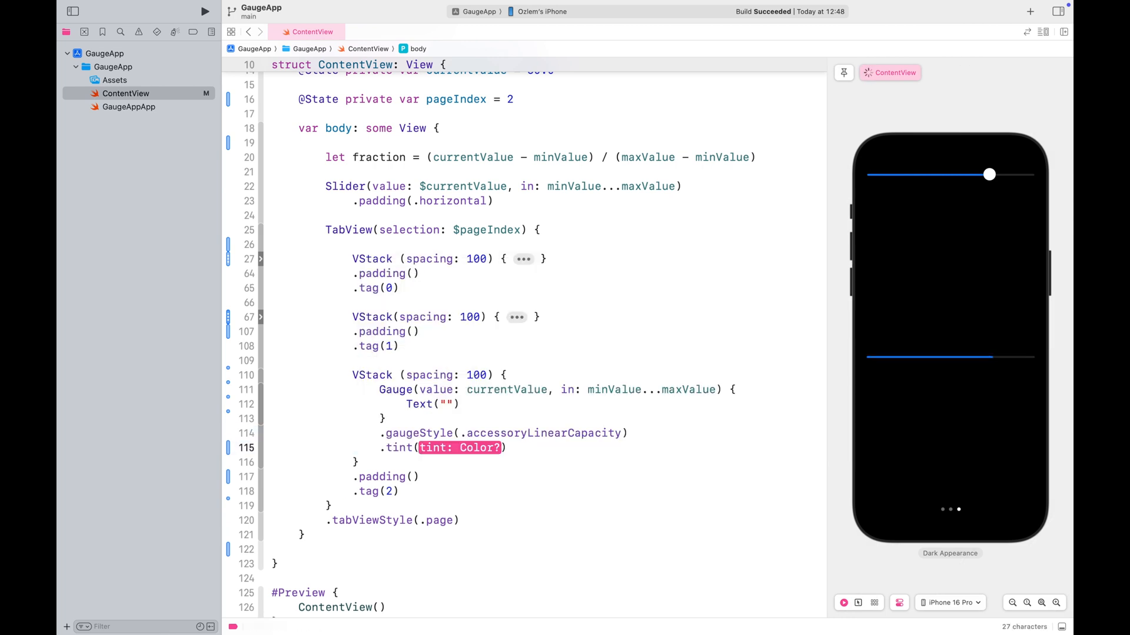
type(".yellow")
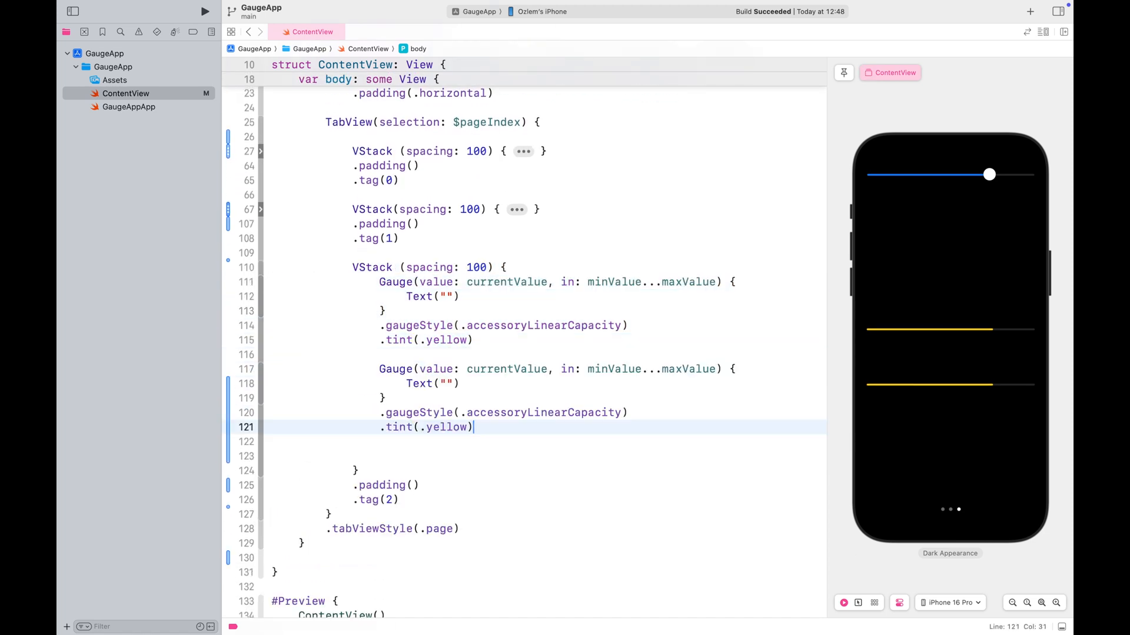
- Label the copied gauge 'Download' and add a current value label
type("Downloa")
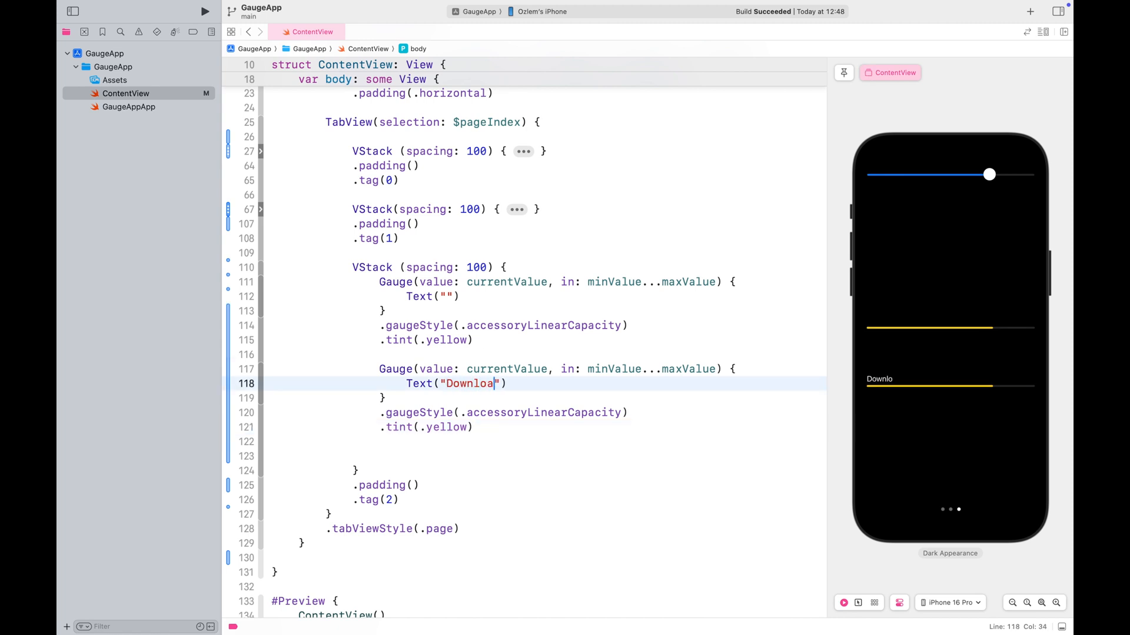
type("d")
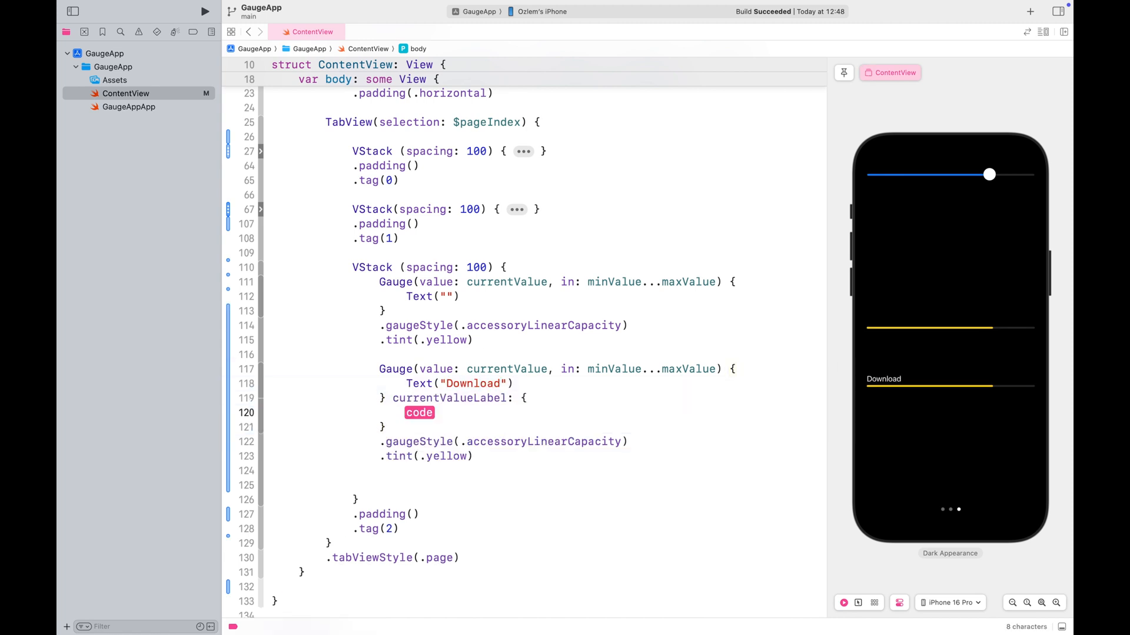
type("Text(\"\\(Int(")
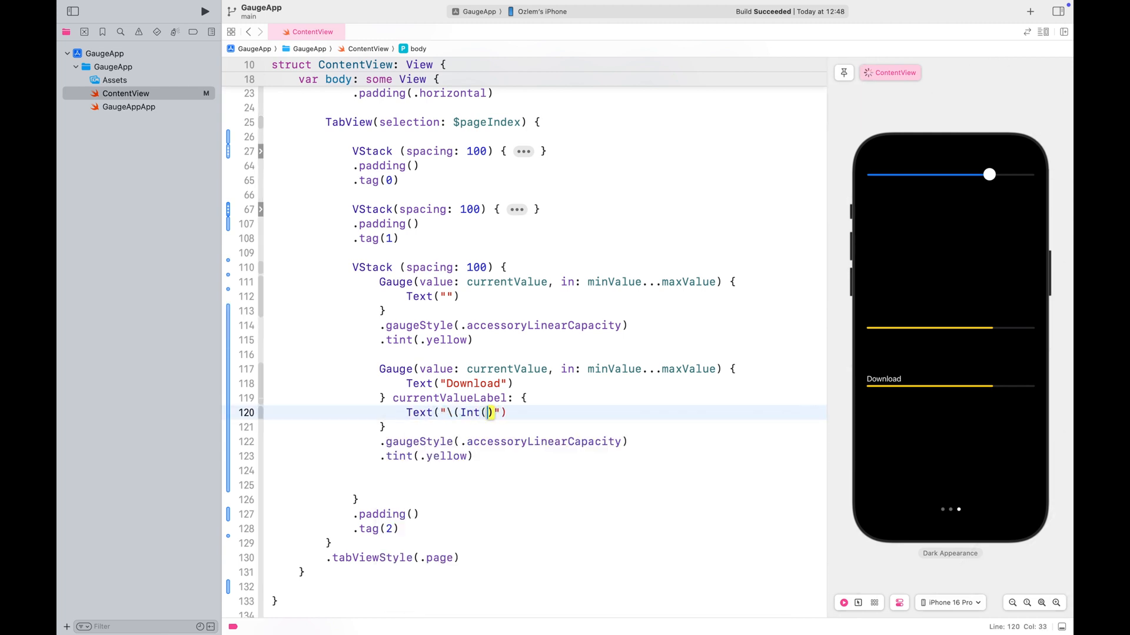
type("currentValue")
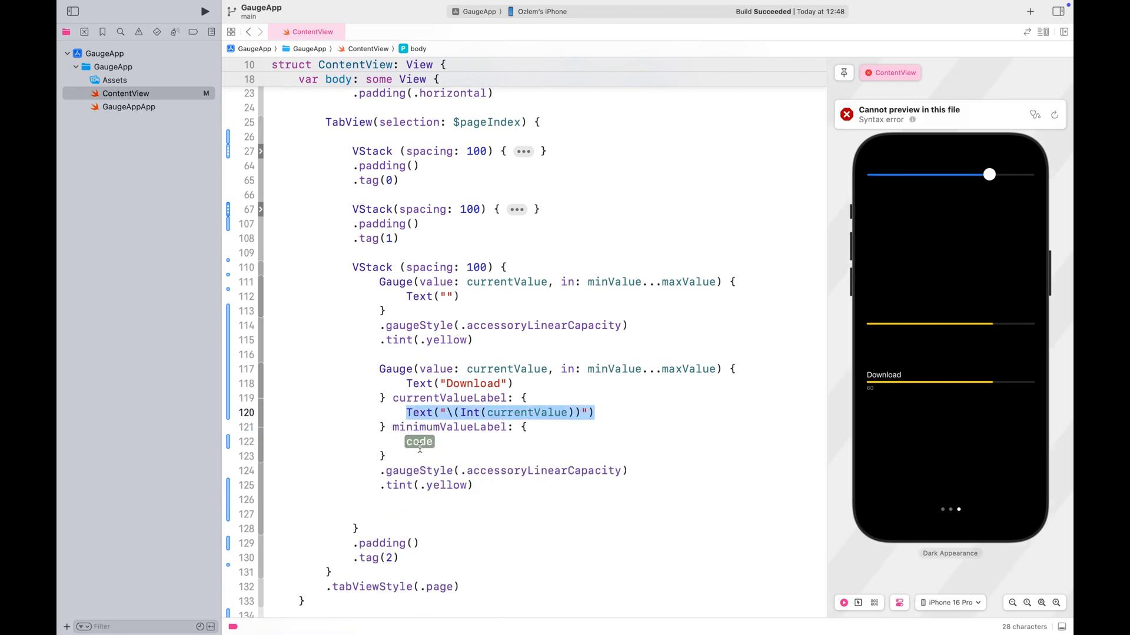
- Add minimum and maximum value labels and tint the gauge mint
type("Text(\"\\(Int(minVal))\")")
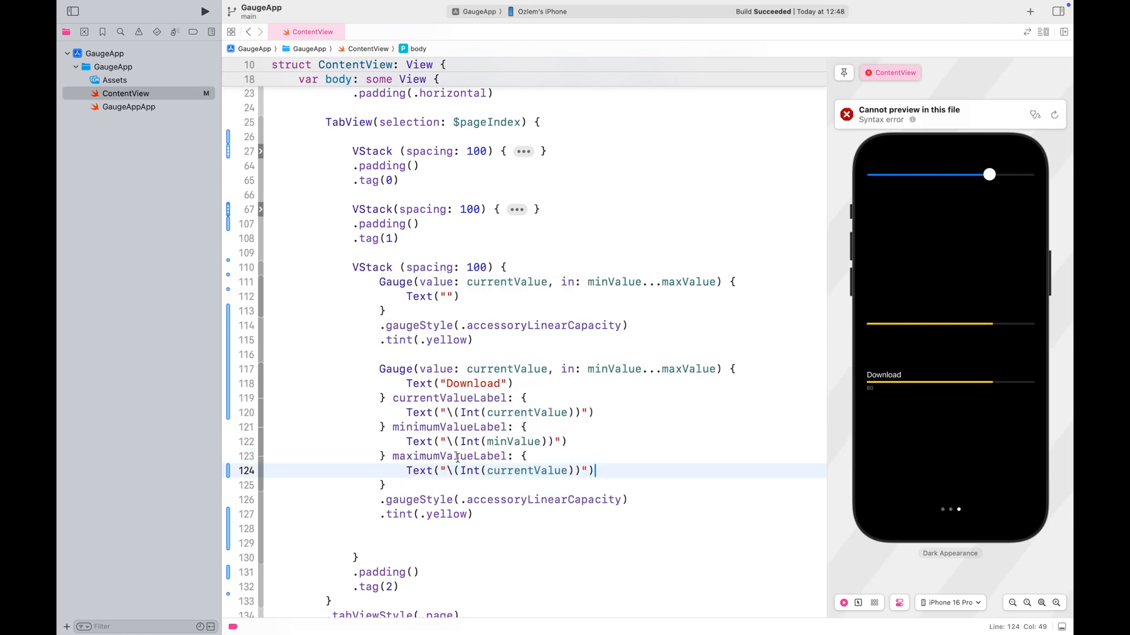
type("maxValue")
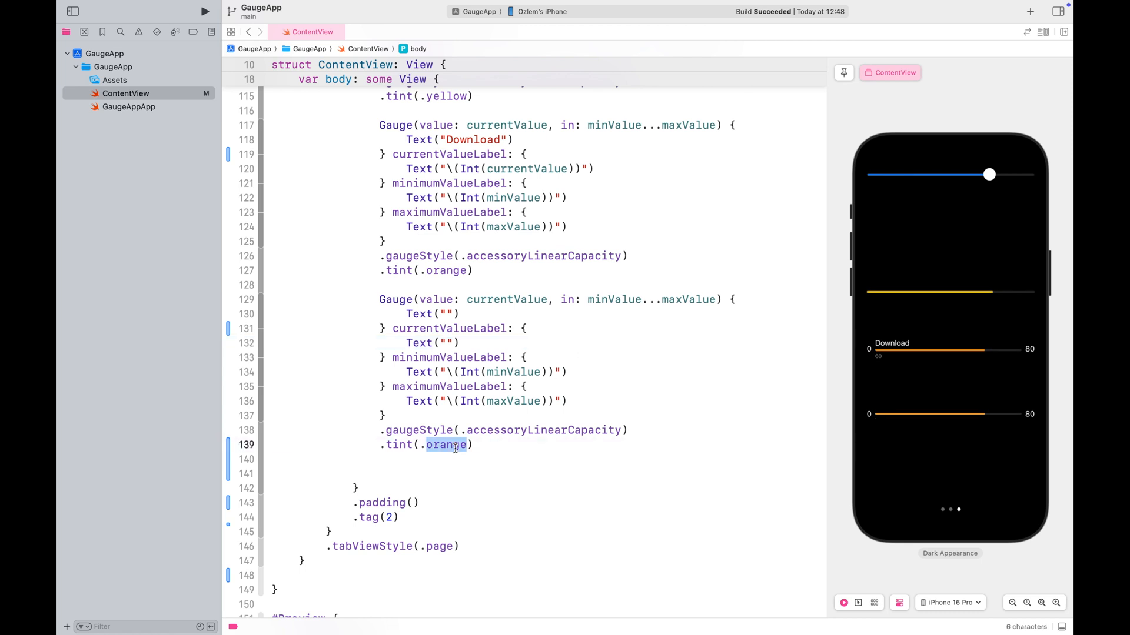
type("mint")
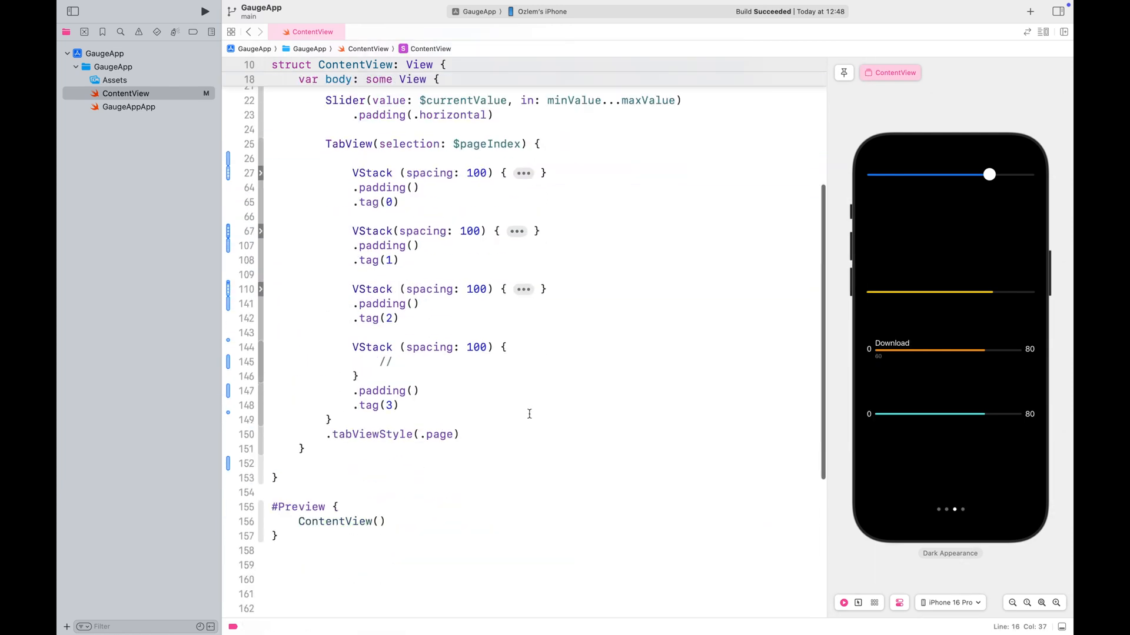
- Add a Gauge over minValue...maxValue labelled 'Battery' with an Int(currentValue) label
type("Gauge(value:")
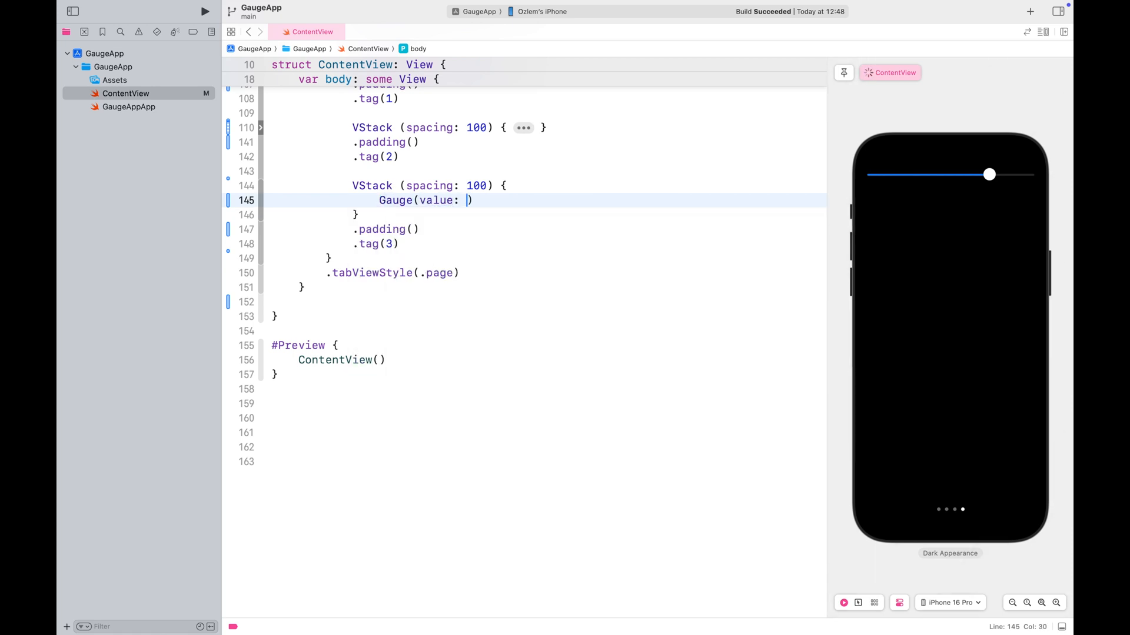
type("currentValue, in:")
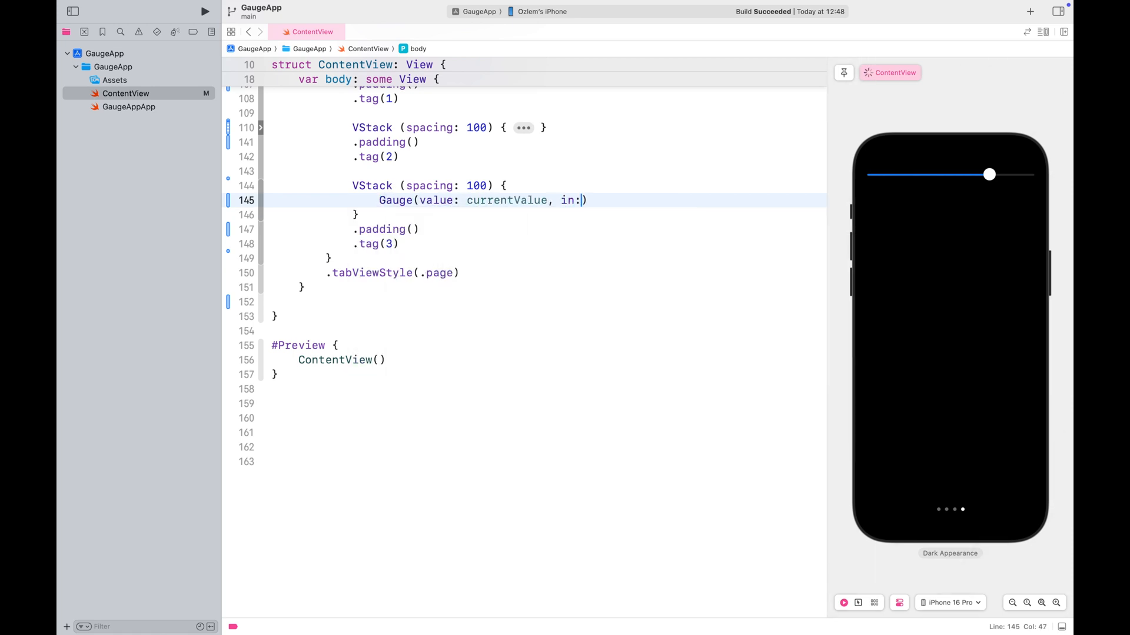
type("minValue...maxValue")
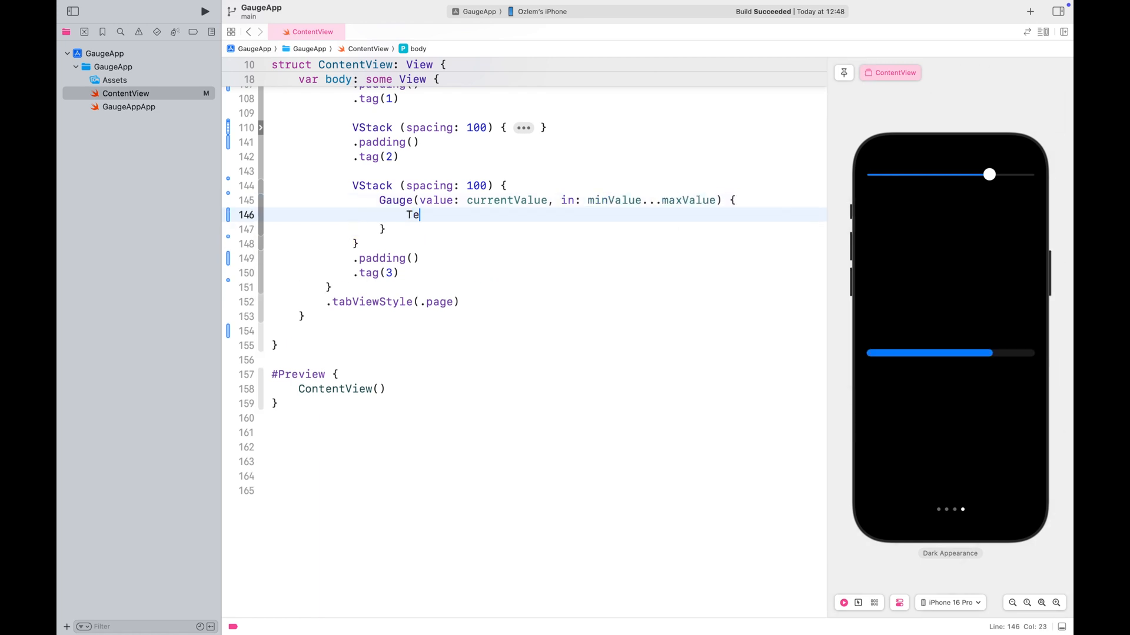
type("xt(\"Batter\"")
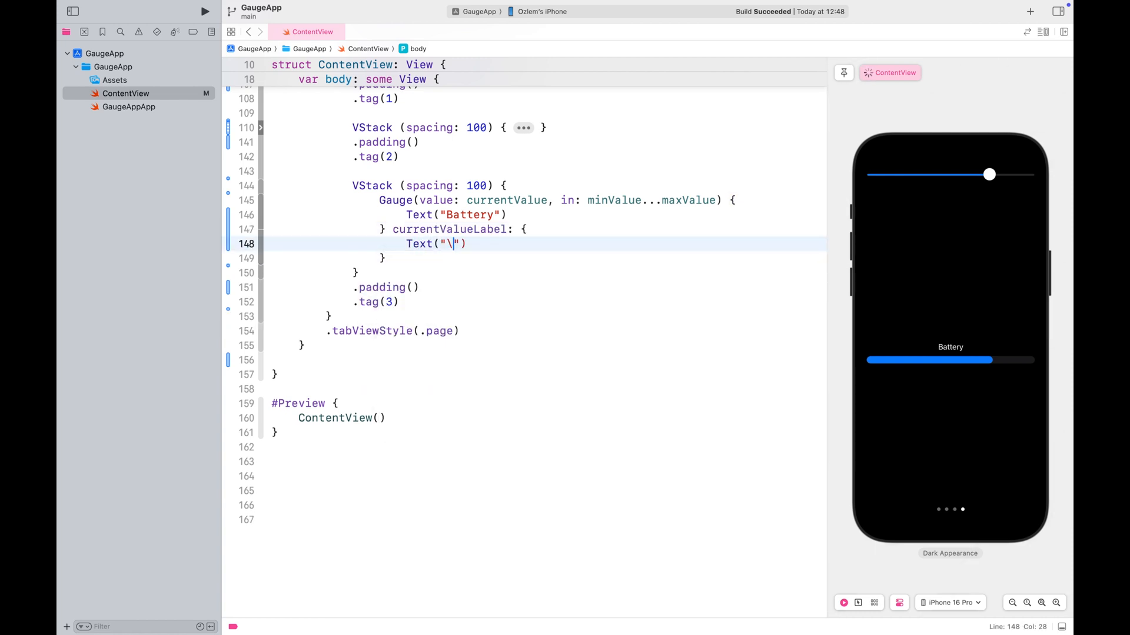
type("(Int(currentValue")
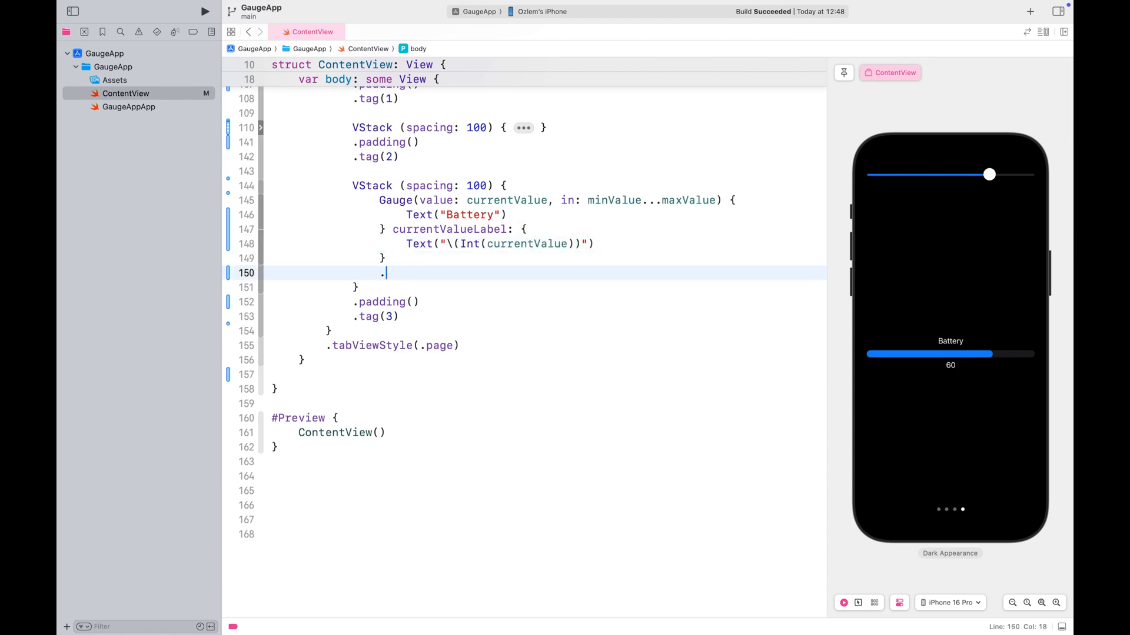
- Style it accessoryCircularCapacity, tint purple, scale 2x, test the slider, and clear the third tint
type("gau")
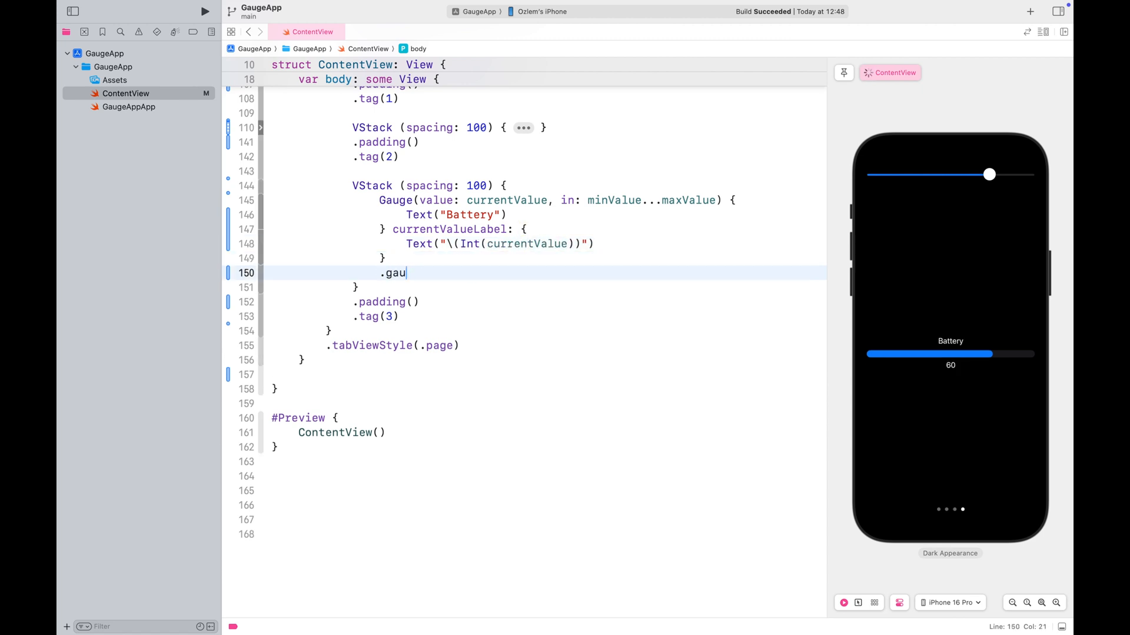
type("geS")
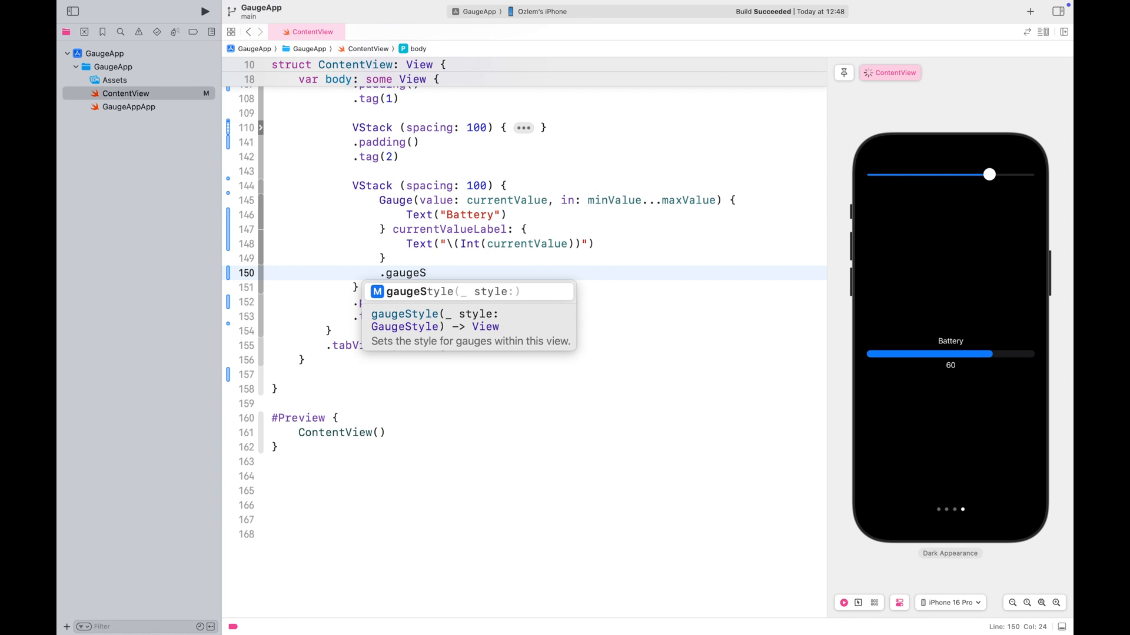
type("tyle(.)")
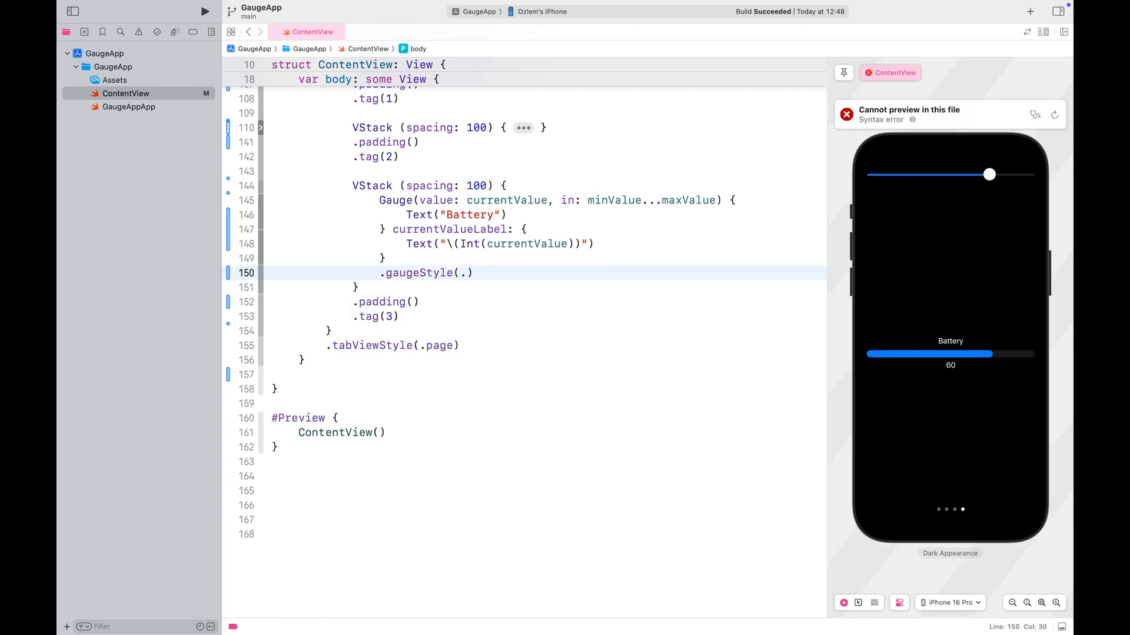
type("accessoryCircularCapacity")
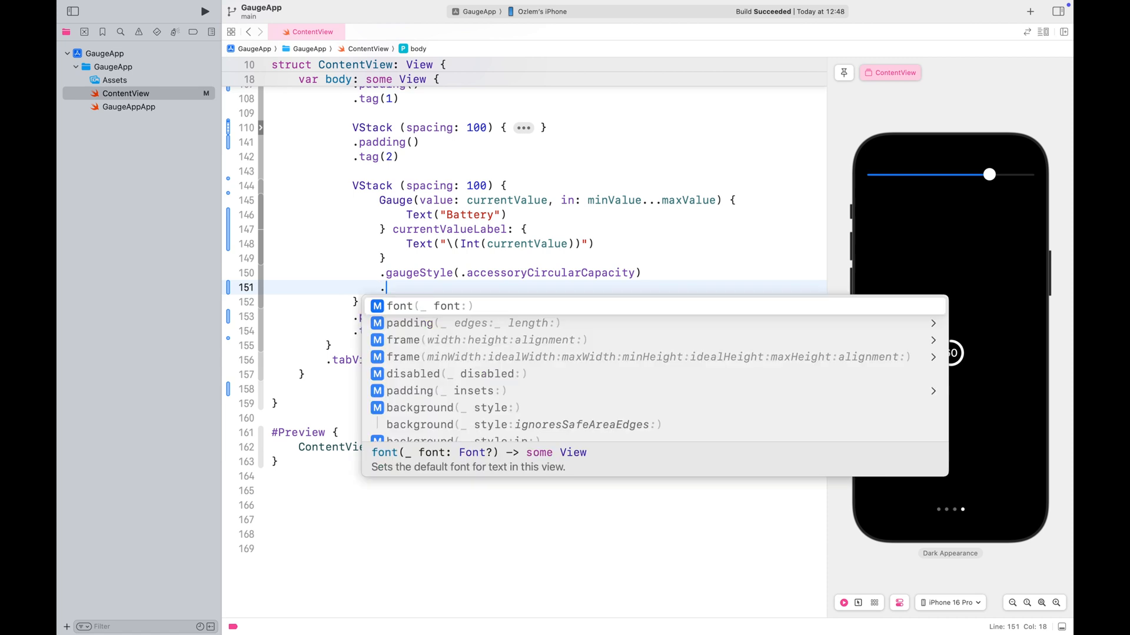
type("tint(")
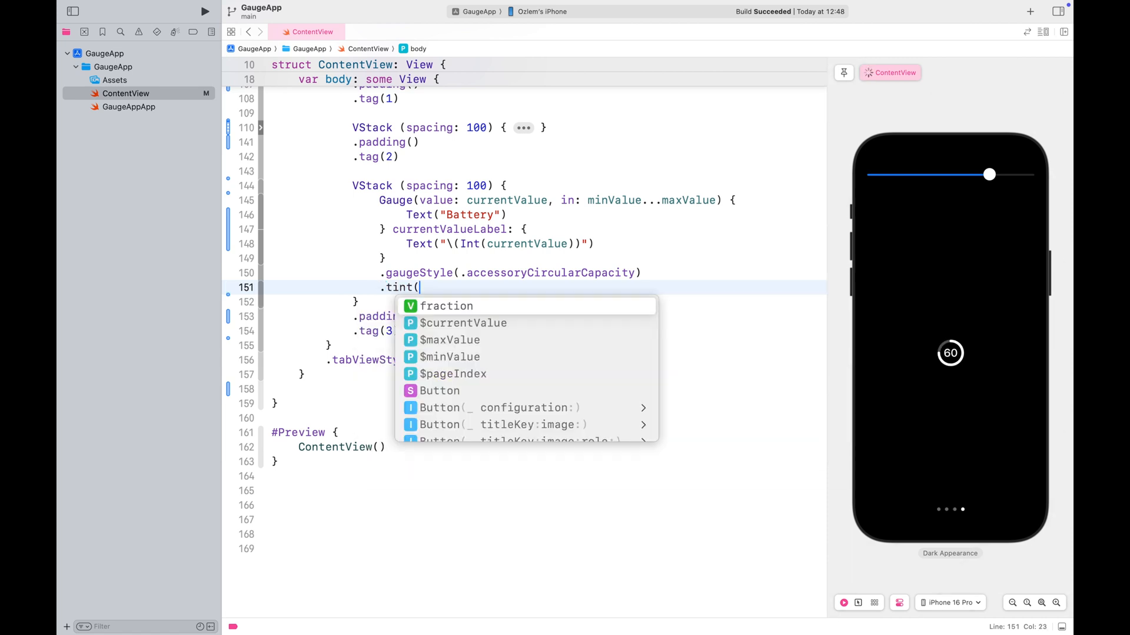
type("Color.purple")
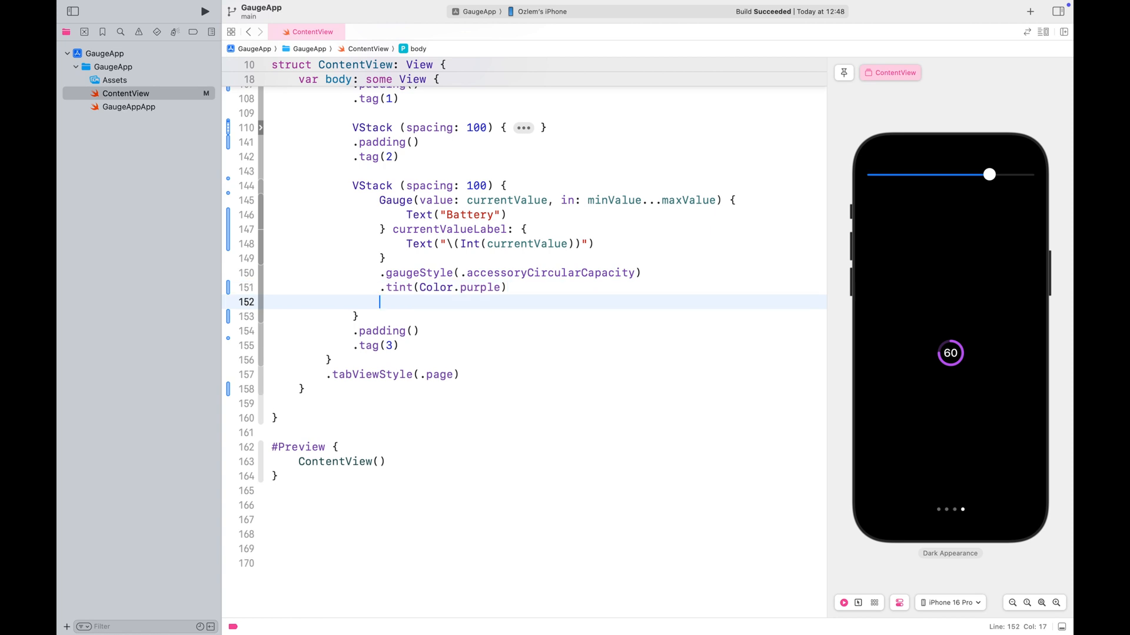
type(".scaleEffect(2")
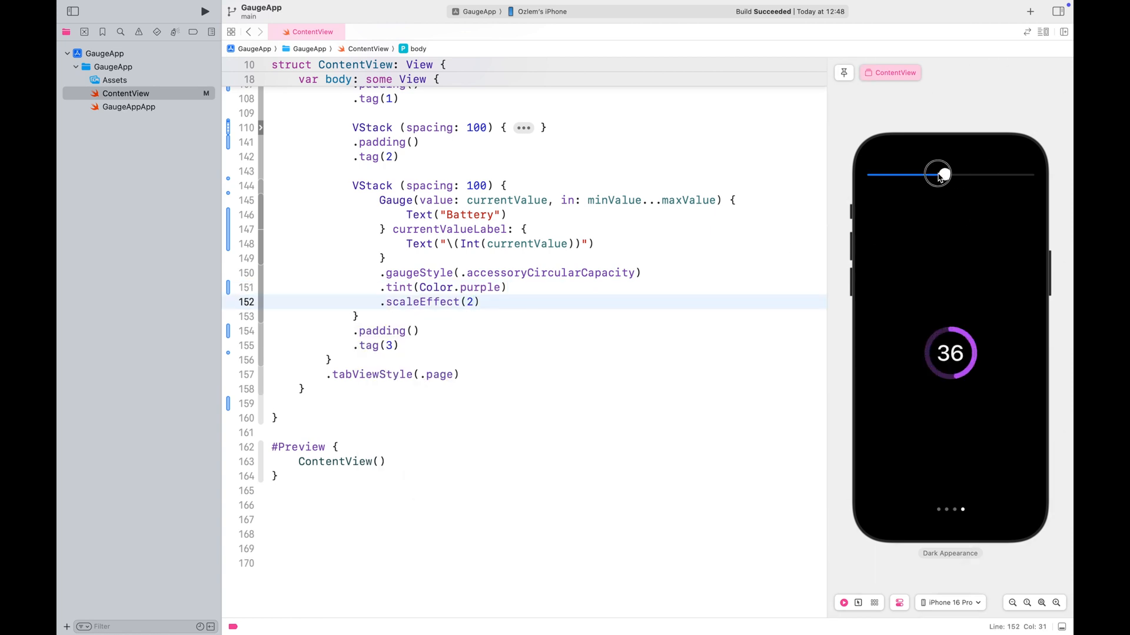
left_click_drag(936, 174, 989, 175)
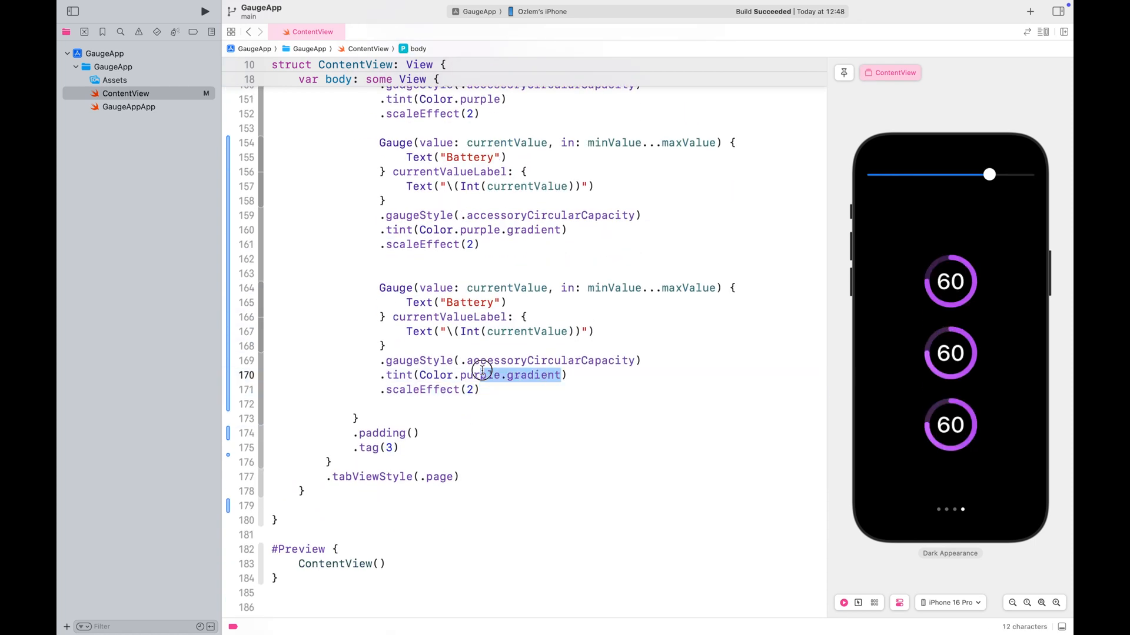
key("Delete")
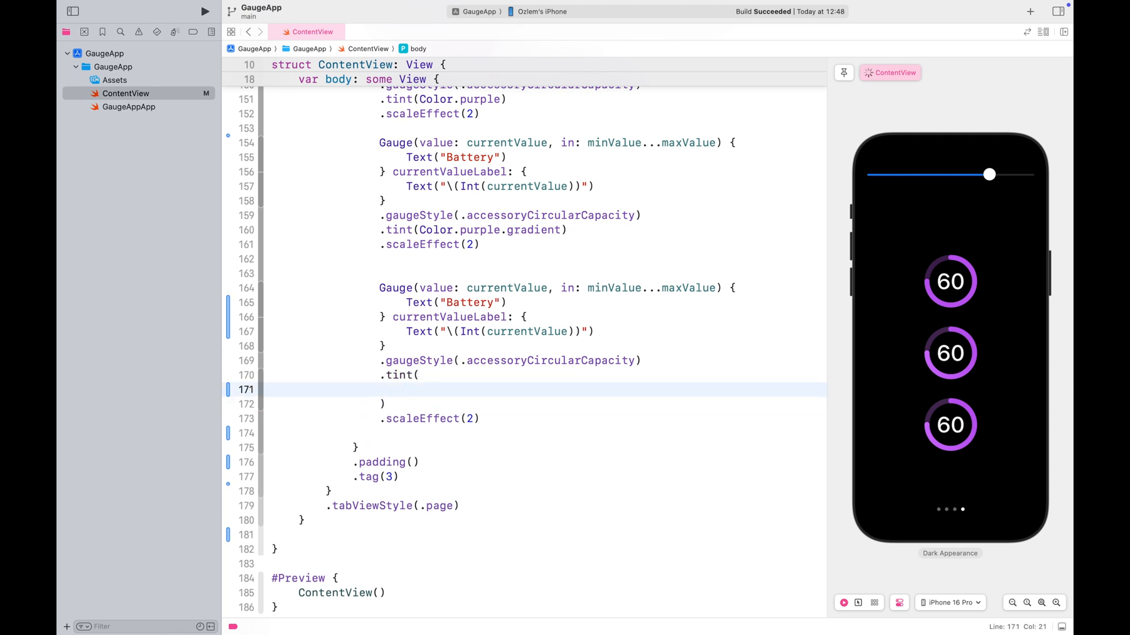
- Tint the third gauge with an AngularGradient of purple, pink, purple colors
type("AngularGradient(")
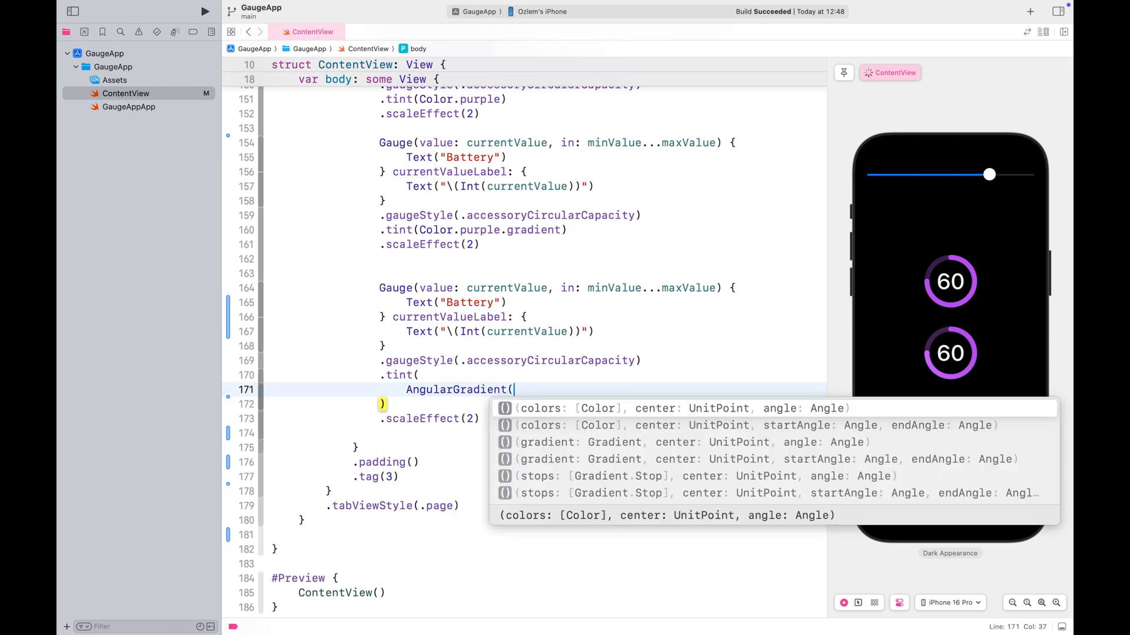
type("gradient: Gradient(")
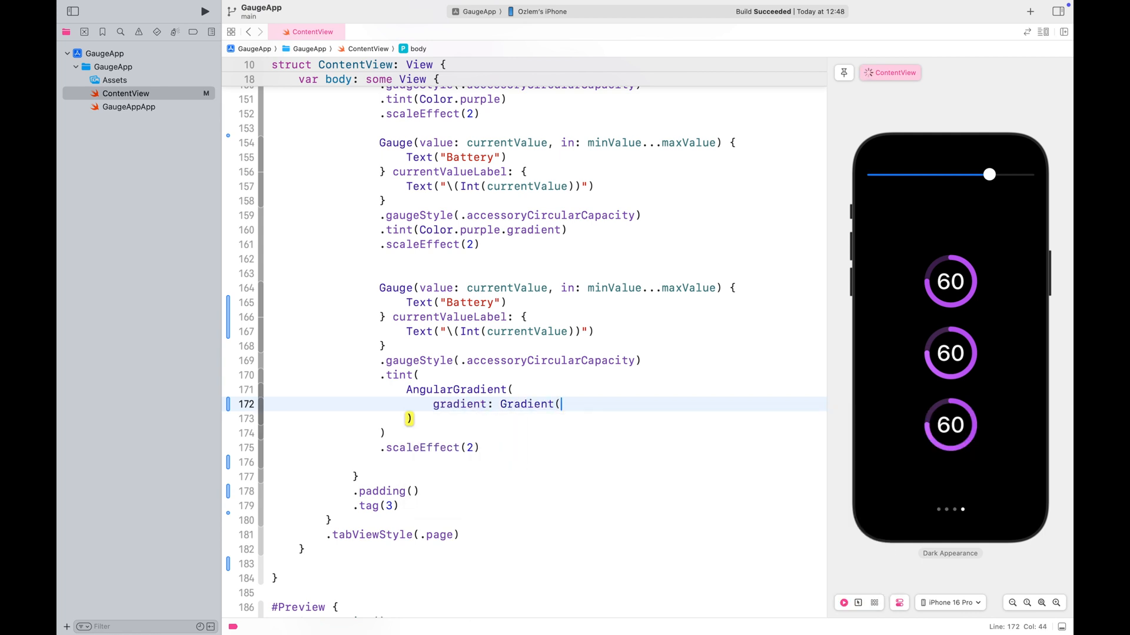
type("colors: [.")
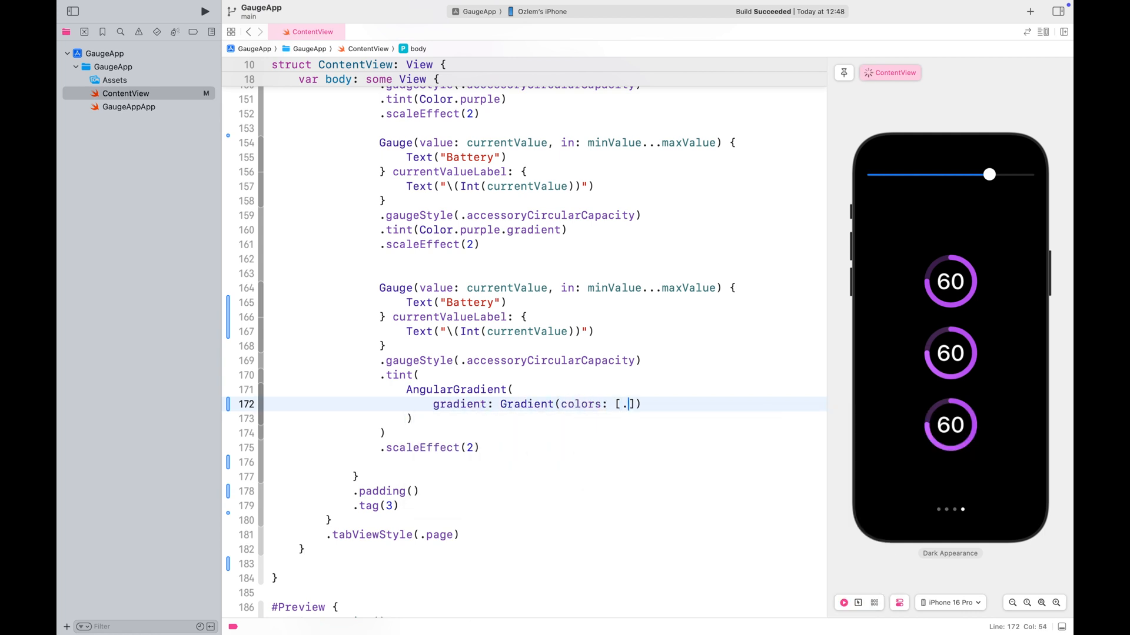
type("purple")
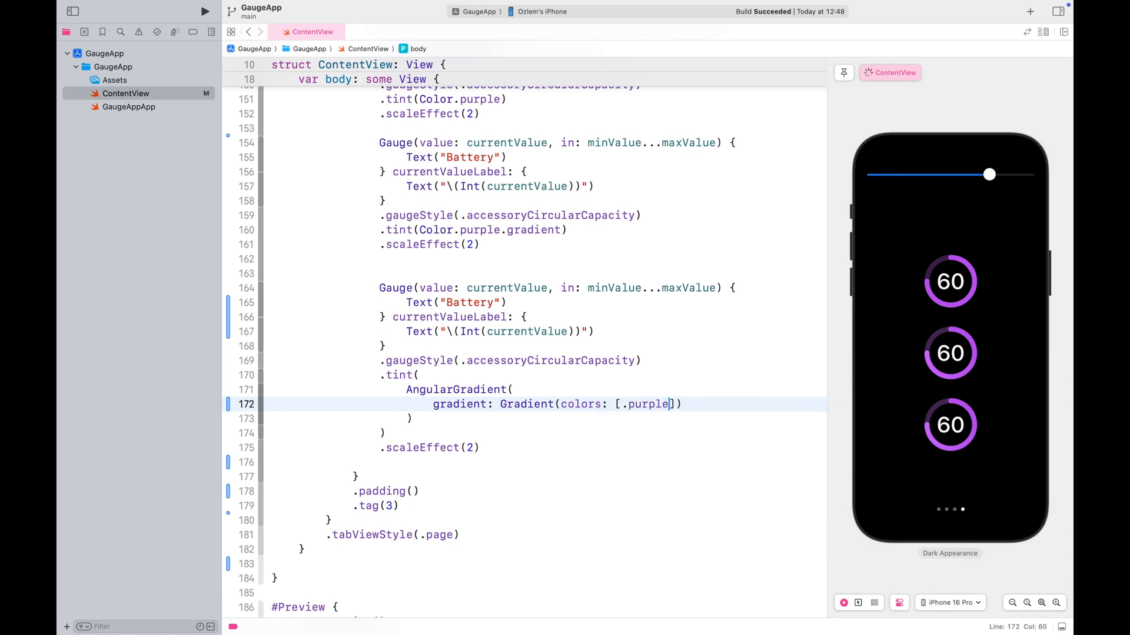
type(", .pink,")
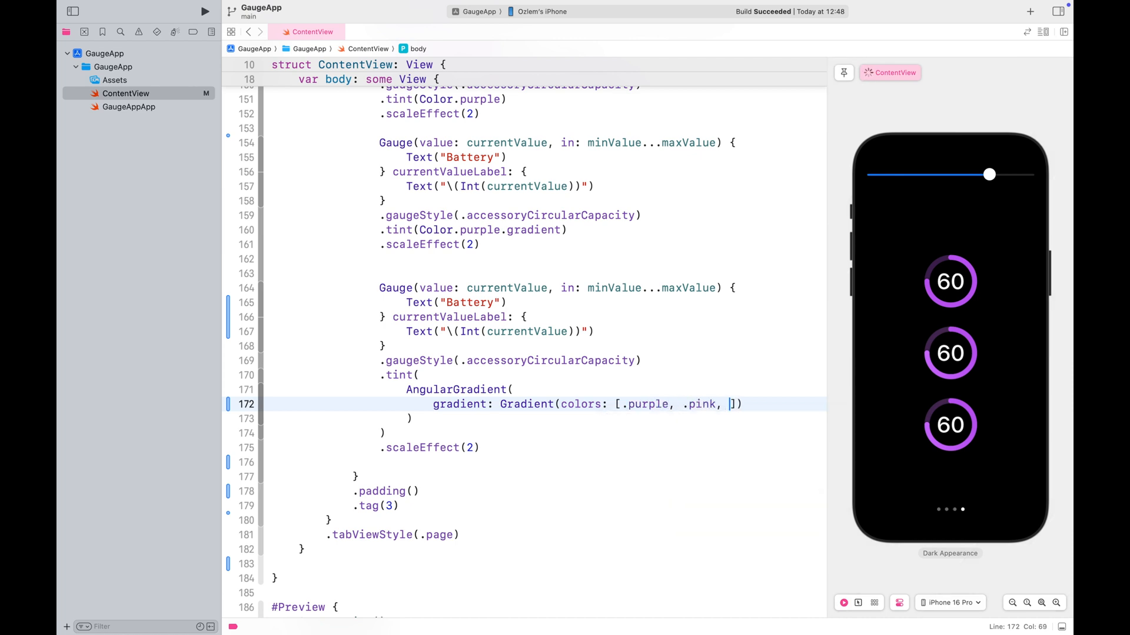
type(".purple")
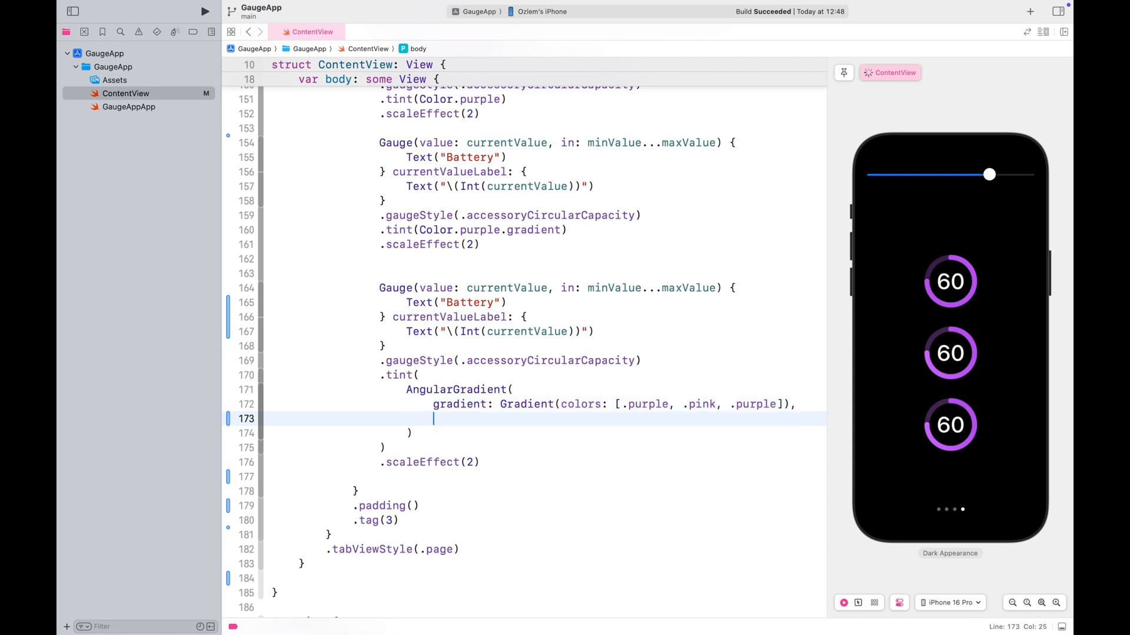
- Set the gradient center to .center, startAngle -90°, endAngle -90 + 360 × fraction
type("center:")
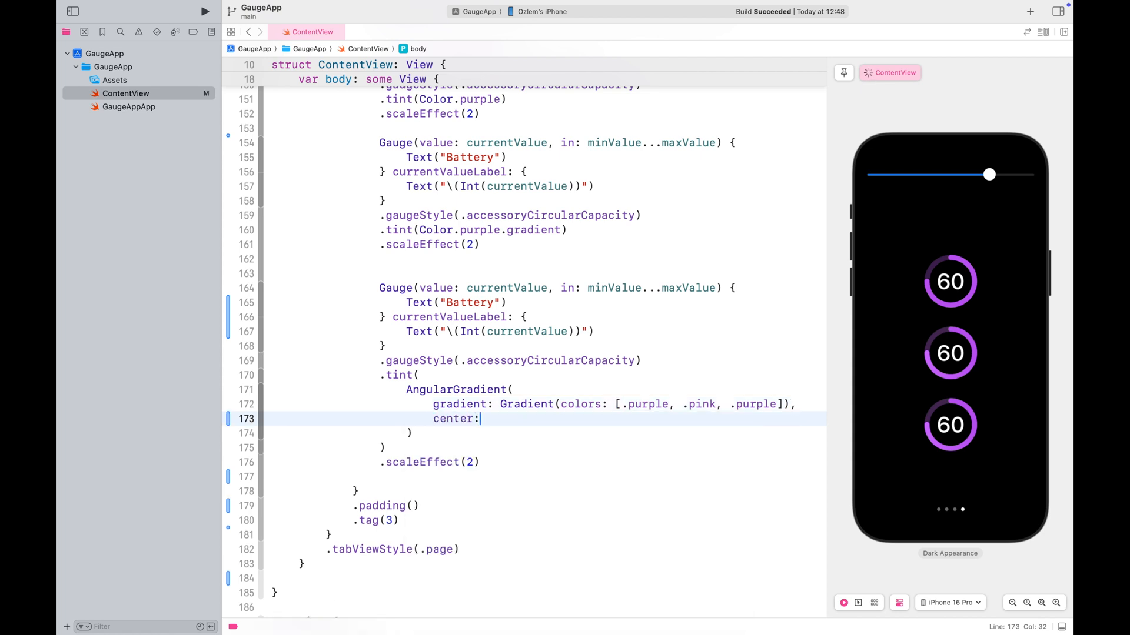
type(".center,")
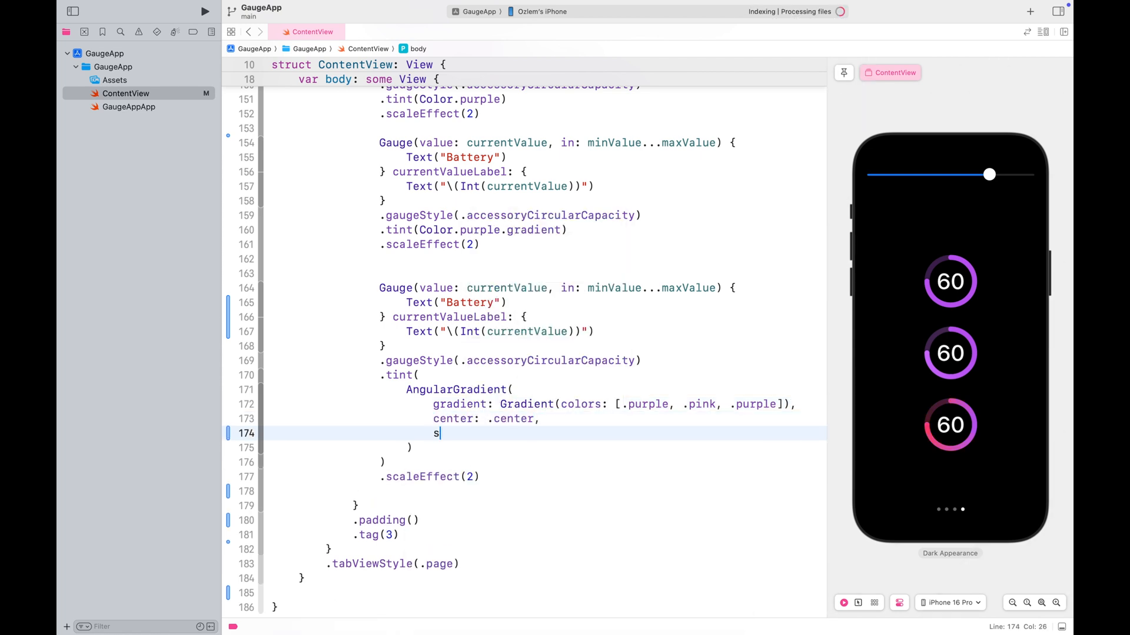
type("tartAngle: .degrees(-90")
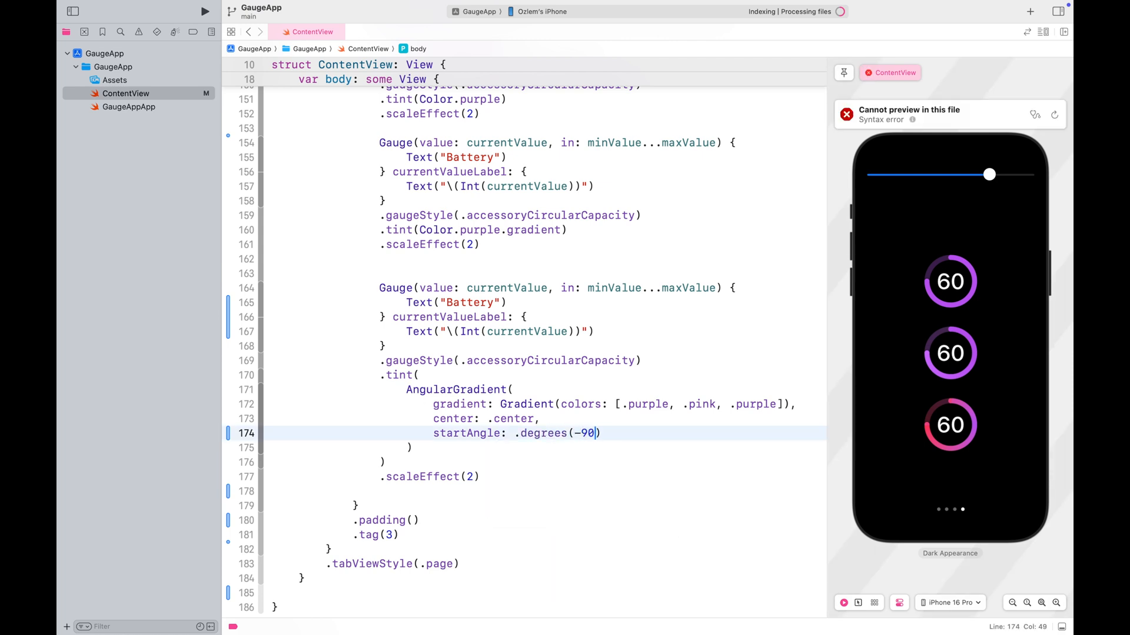
type("endAngle: .degrees(-90 +")
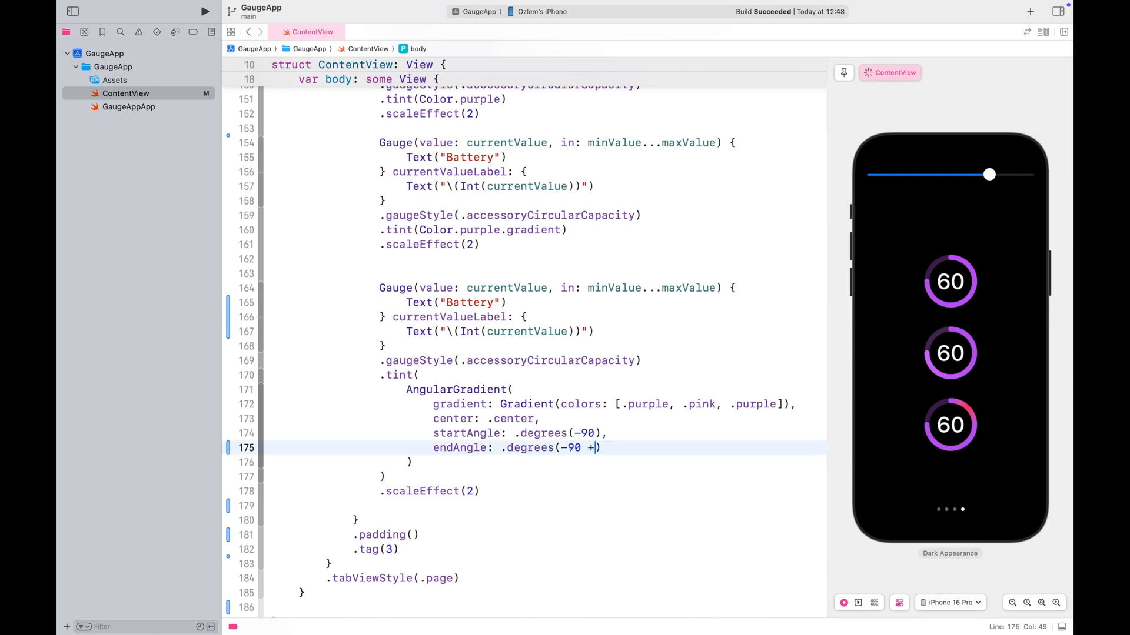
type("360 * fra")
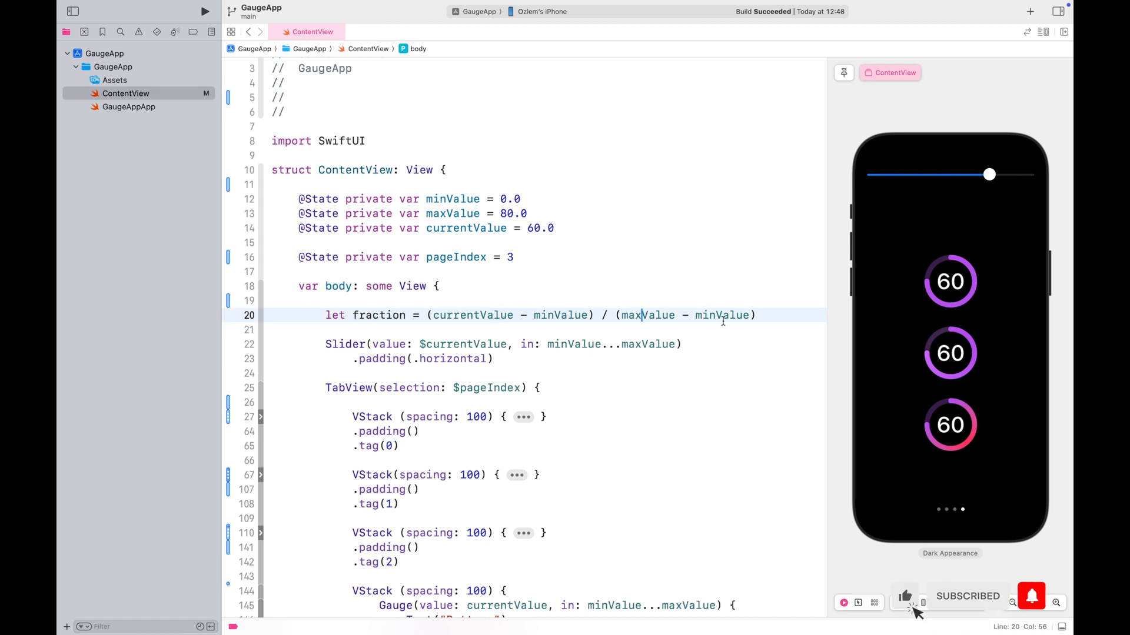
scroll("down", 3)
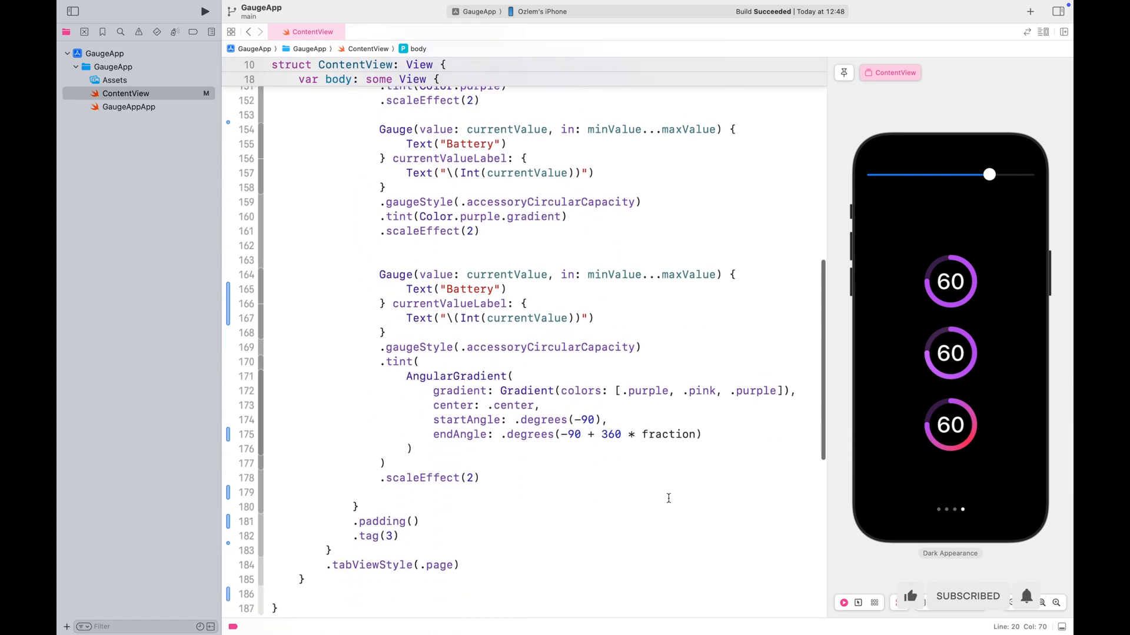
- Drag the preview slider between zero and maximum to test the ring gauges
scroll("down", 3)
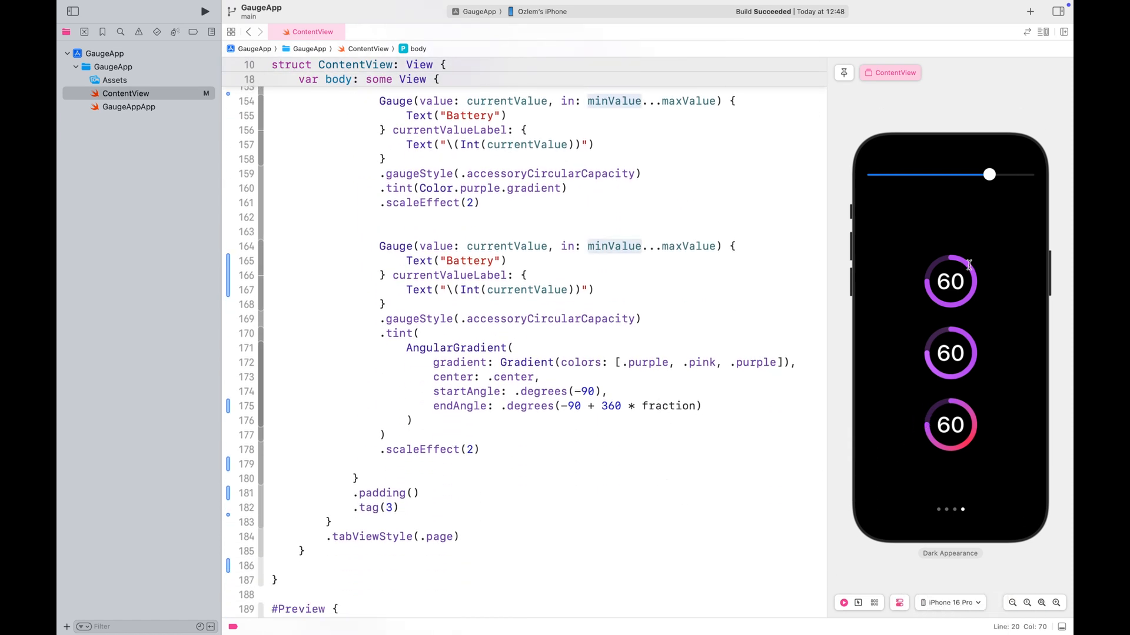
left_click_drag(989, 174, 1002, 174)
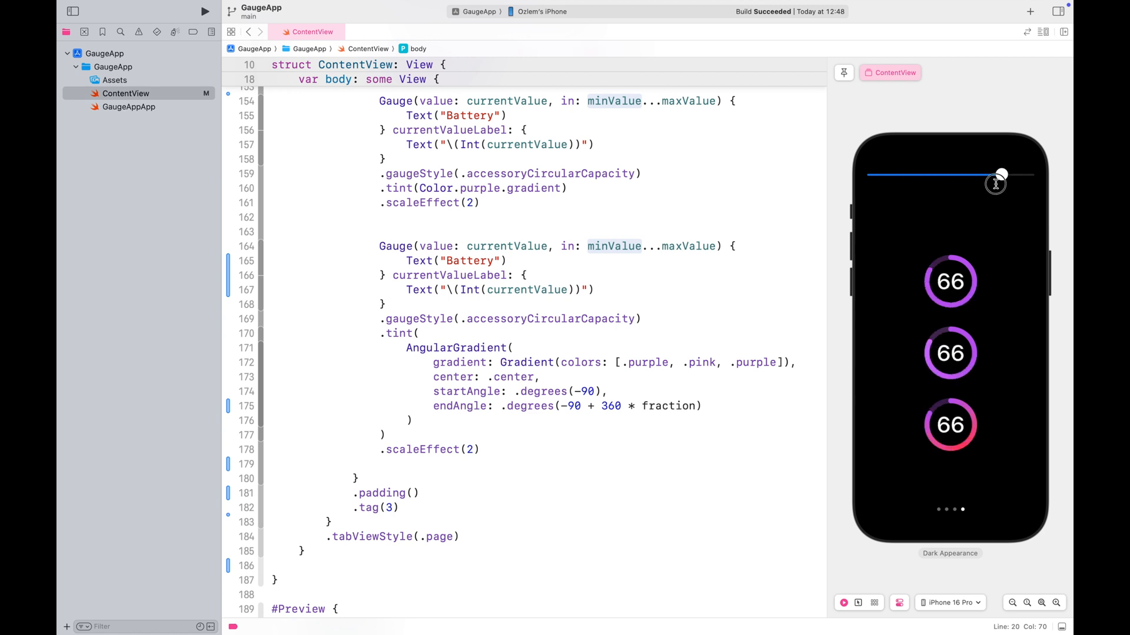
left_click_drag(998, 174, 940, 174)
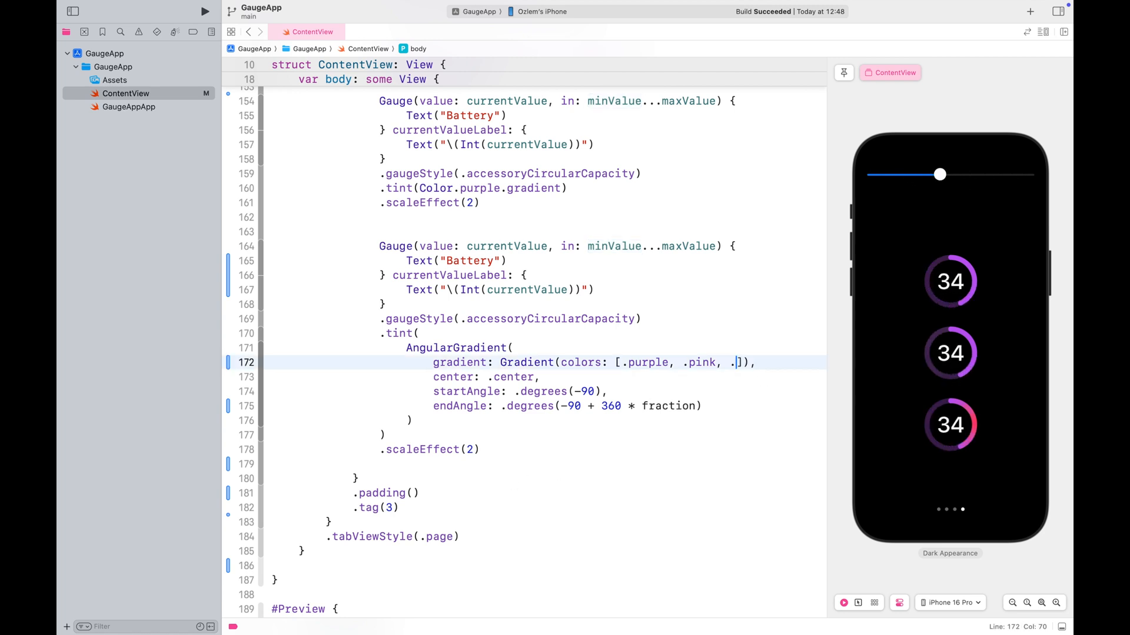
left_click_drag(940, 174, 990, 174)
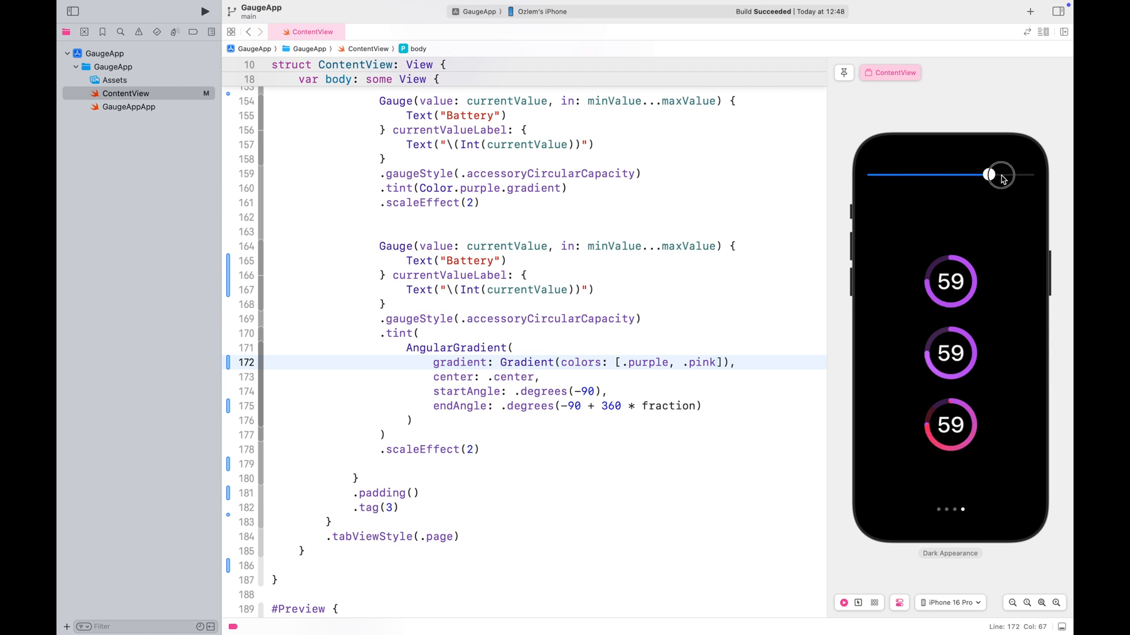
left_click_drag(990, 174, 1023, 174)
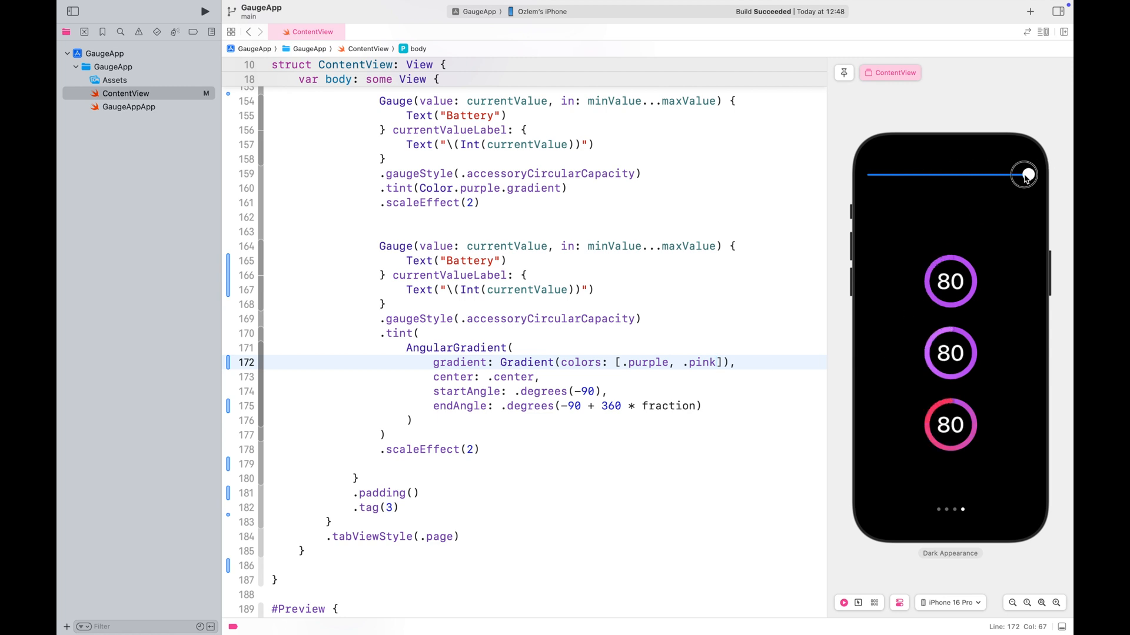
left_click_drag(1024, 174, 947, 174)
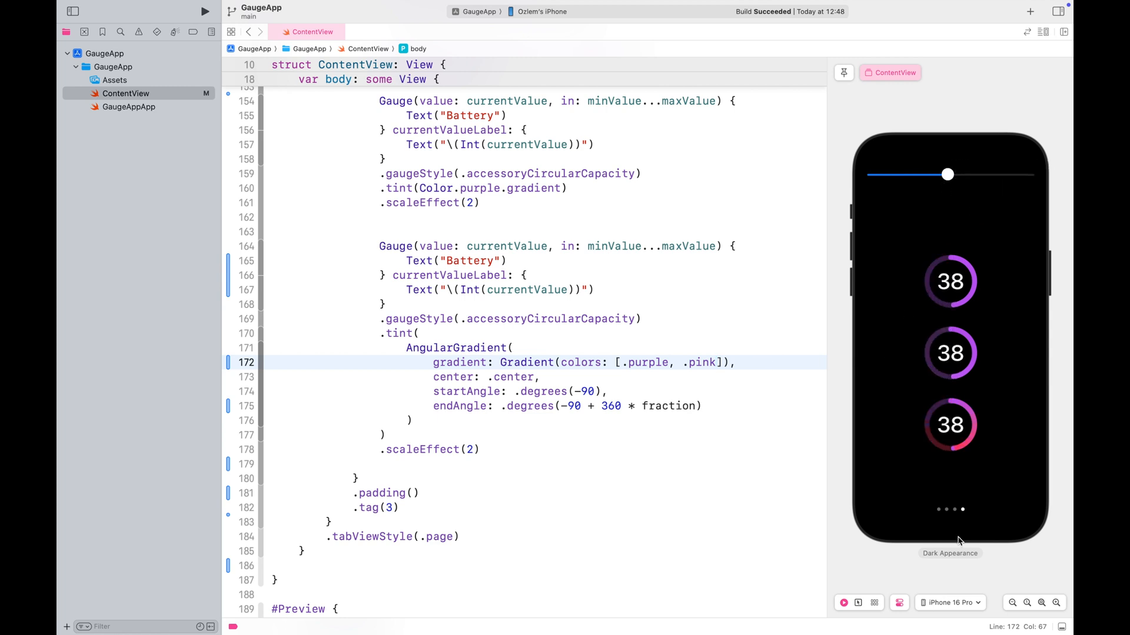
mouse_move(925, 435)
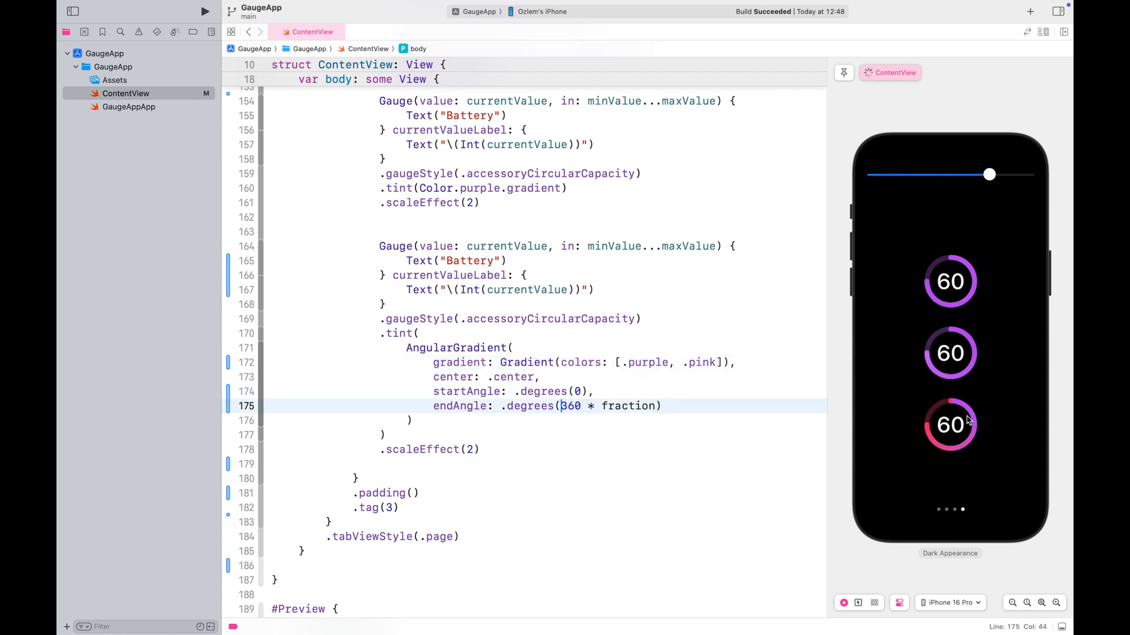
left_click_drag(989, 174, 872, 174)
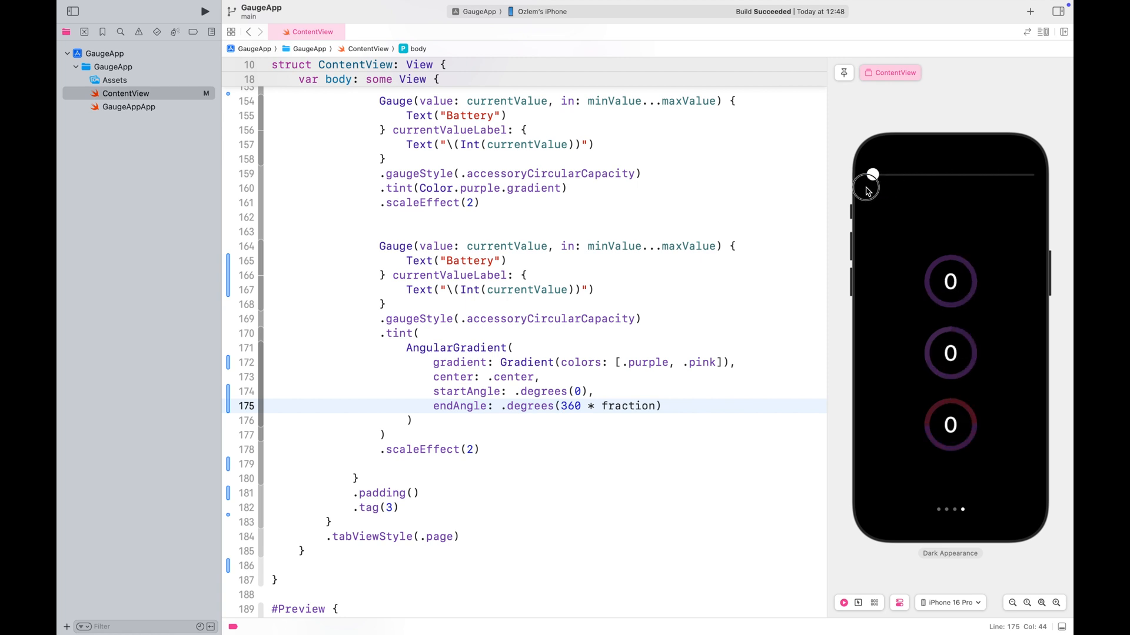
left_click_drag(872, 175, 1009, 176)
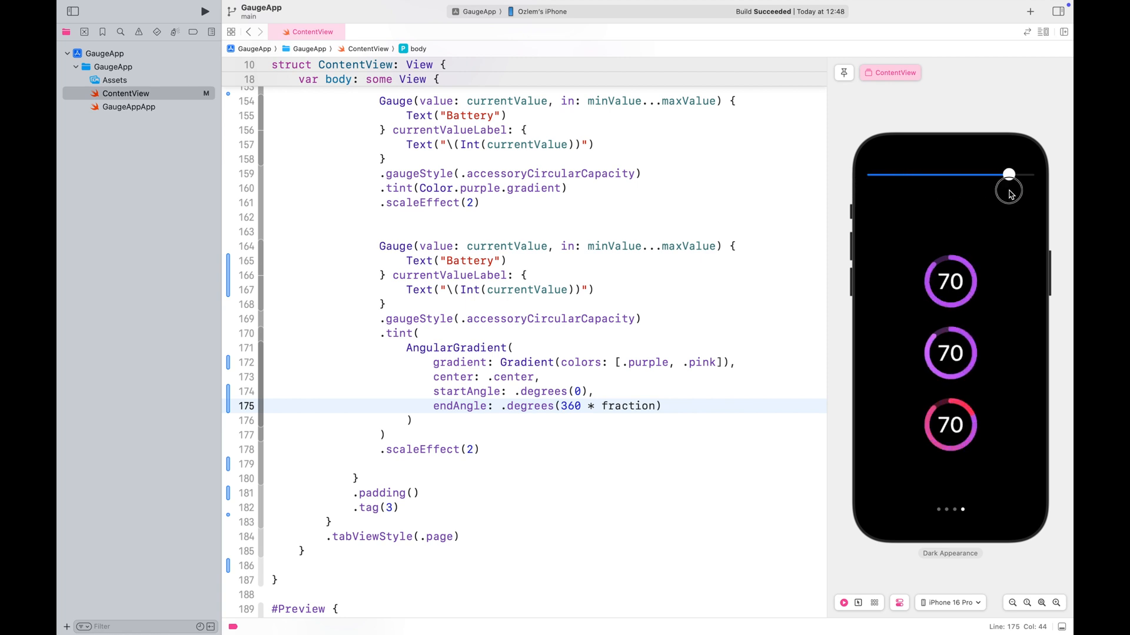
left_click_drag(1008, 173, 1028, 174)
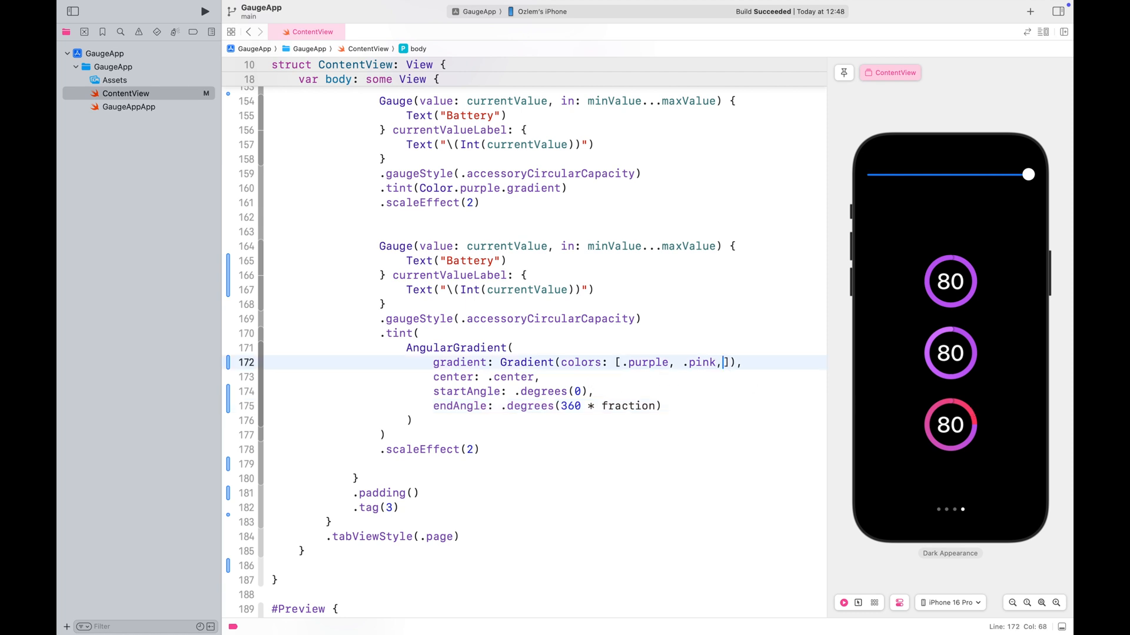
- Add .purple to the gradient colors, set the start angle to -90°, and retest
type(".purple")
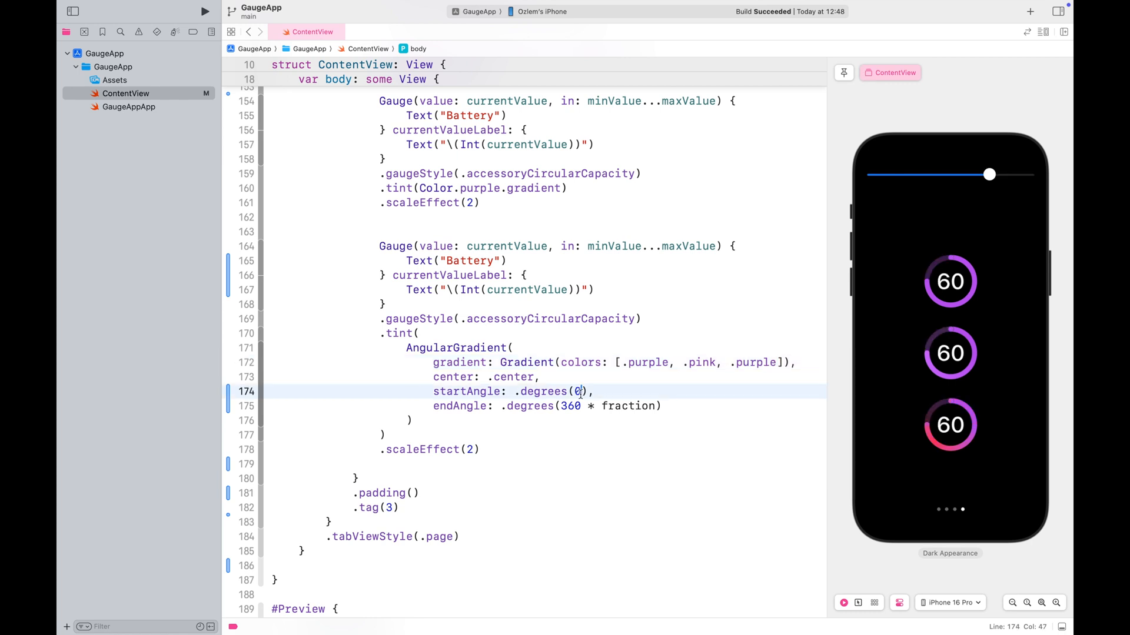
type("-90 +")
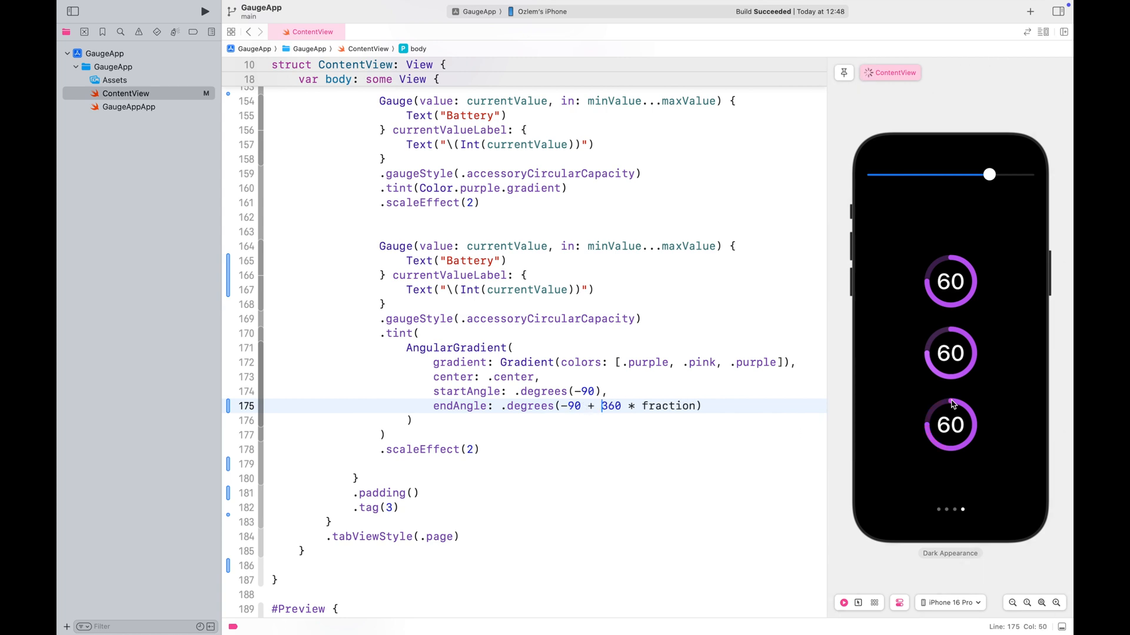
left_click_drag(988, 174, 989, 176)
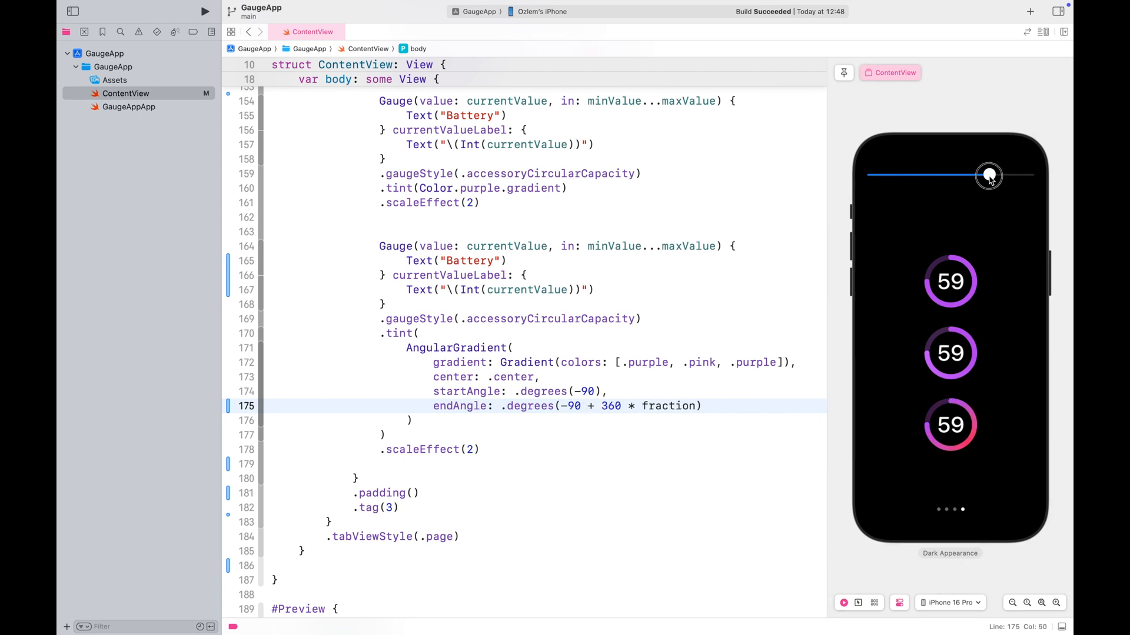
left_click_drag(989, 175, 948, 175)
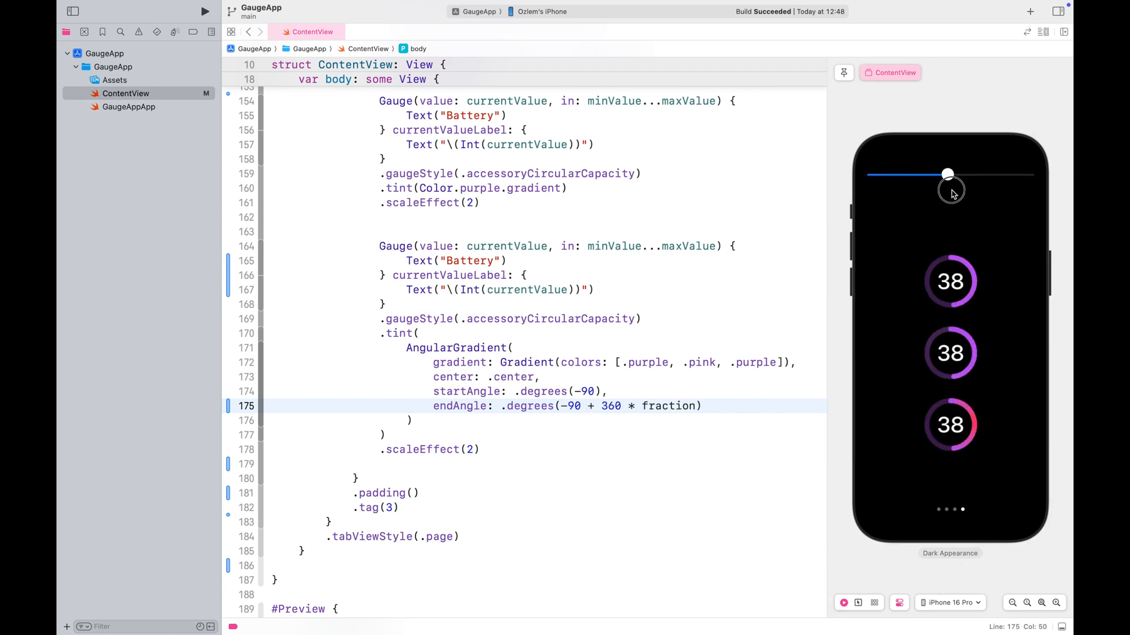
left_click_drag(947, 174, 1028, 174)
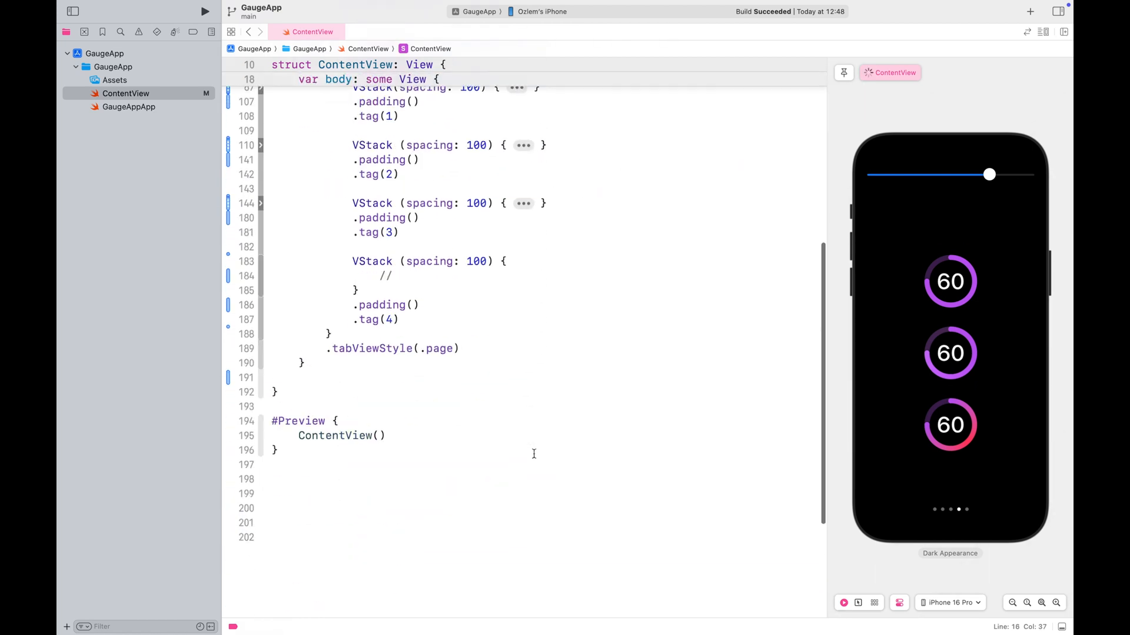
- Type a CPU Gauge with value currentValue in minValue...maxValue, starting a gaugeStyle modifier
type("Gagu")
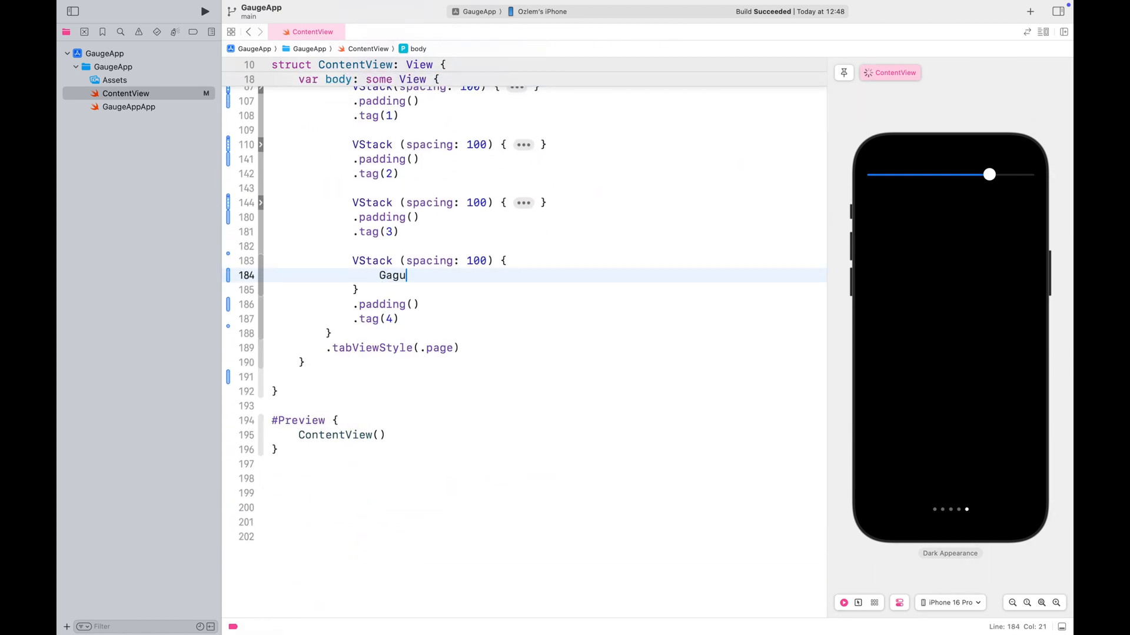
type("Gauge(")
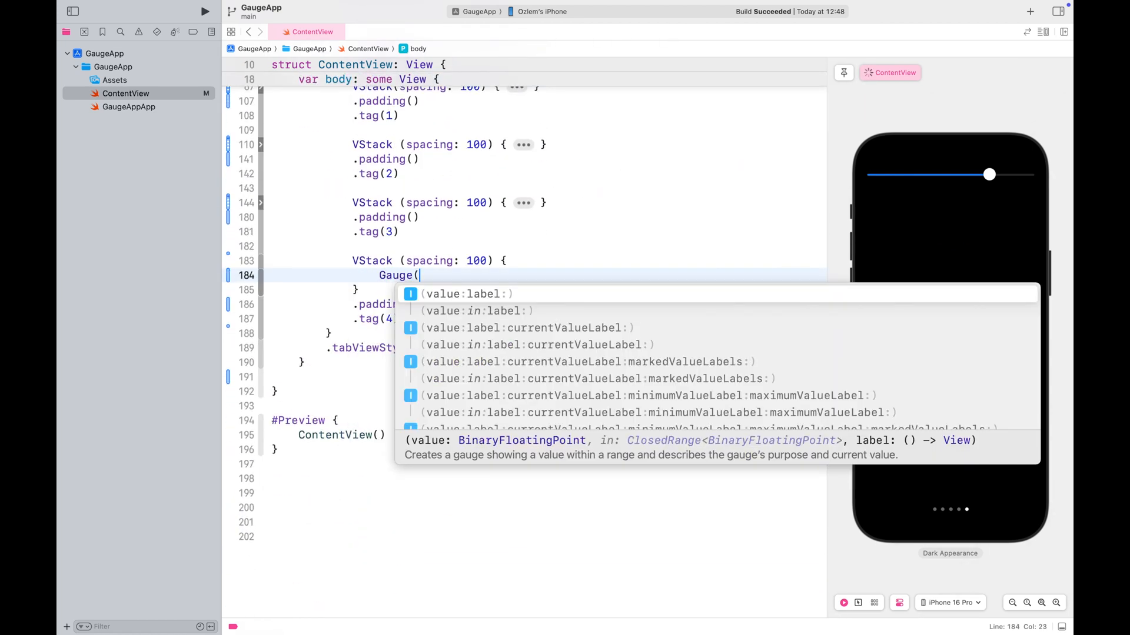
type("value: currentValue")
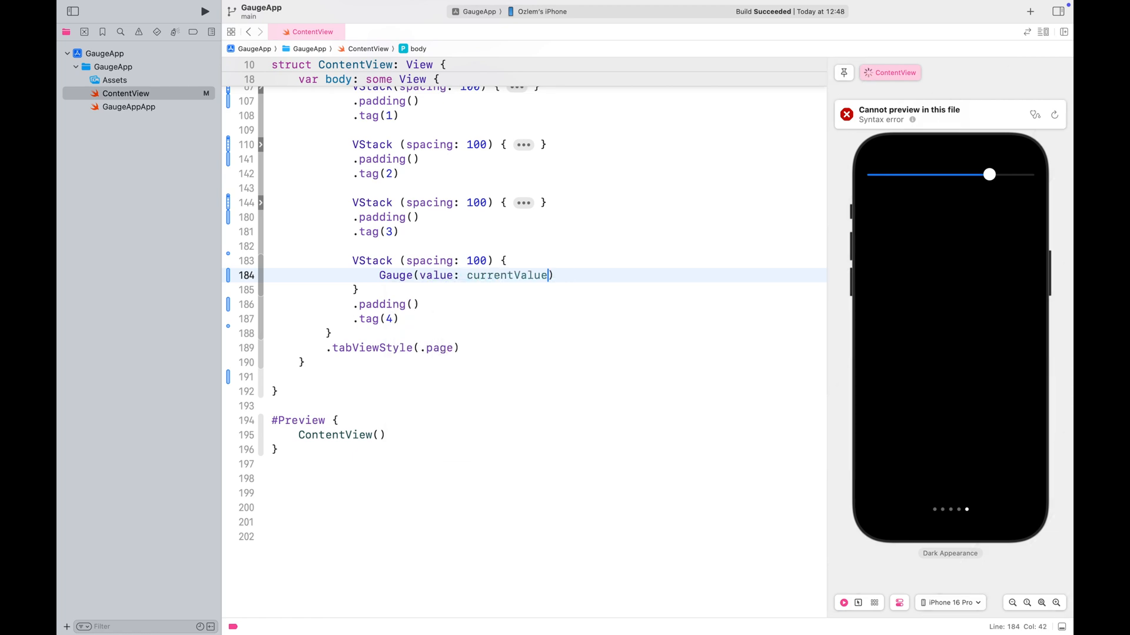
type(", in: minValue...maxValue")
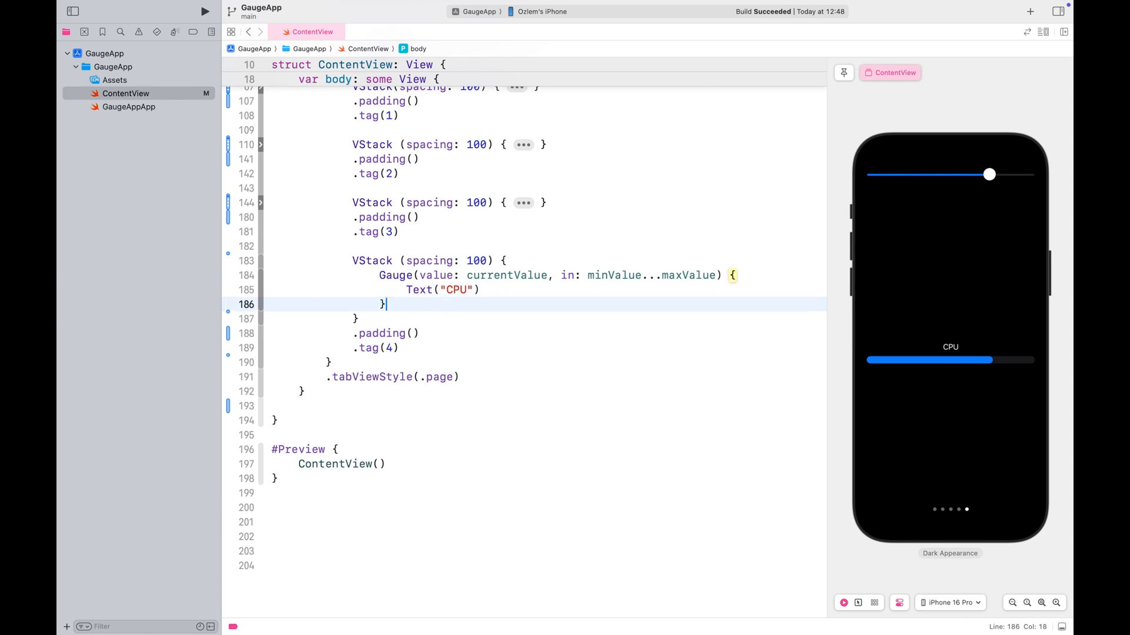
type(".gaugeStyle(.")
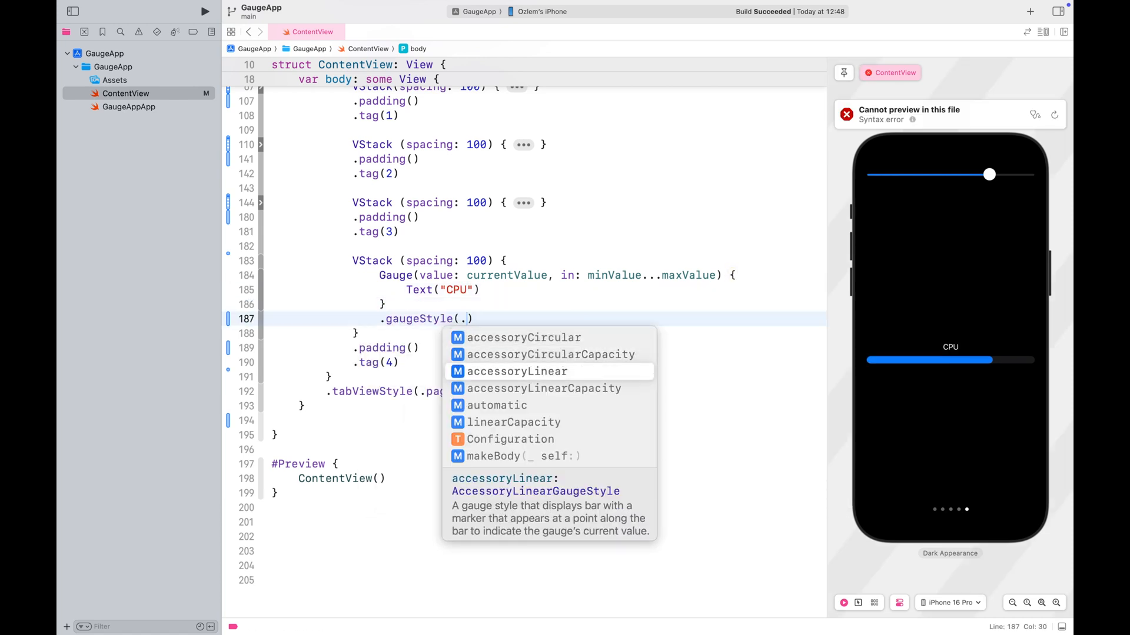
- Make the CPU gauge accessoryLinear with an orange-to-purple LinearGradient tint starting from .leading
left_click(517, 371)
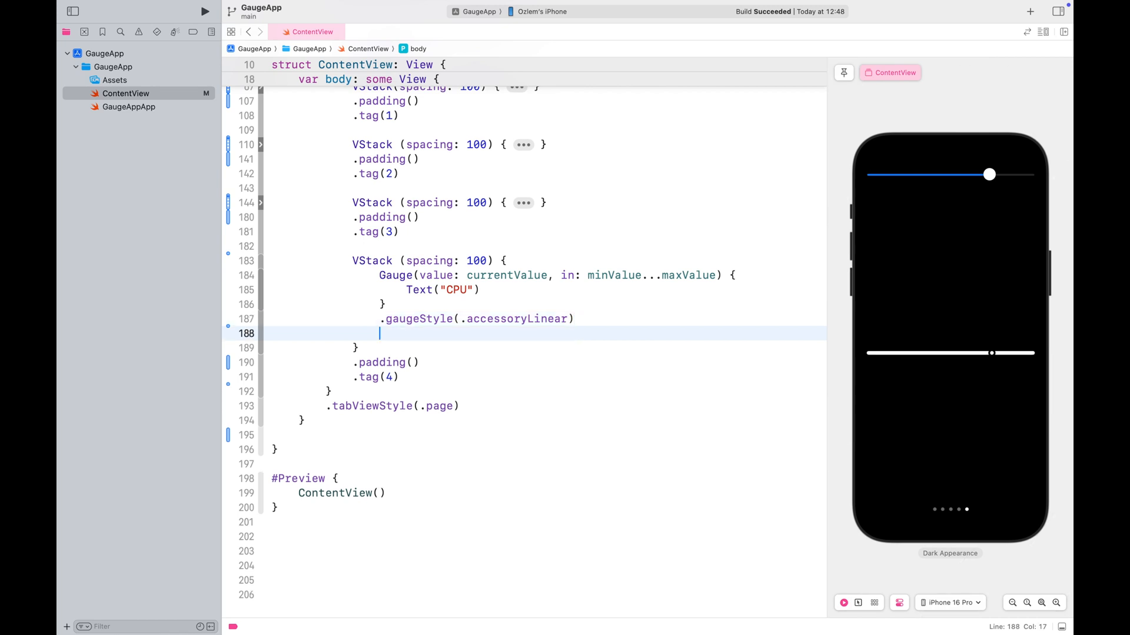
type(".tint(")
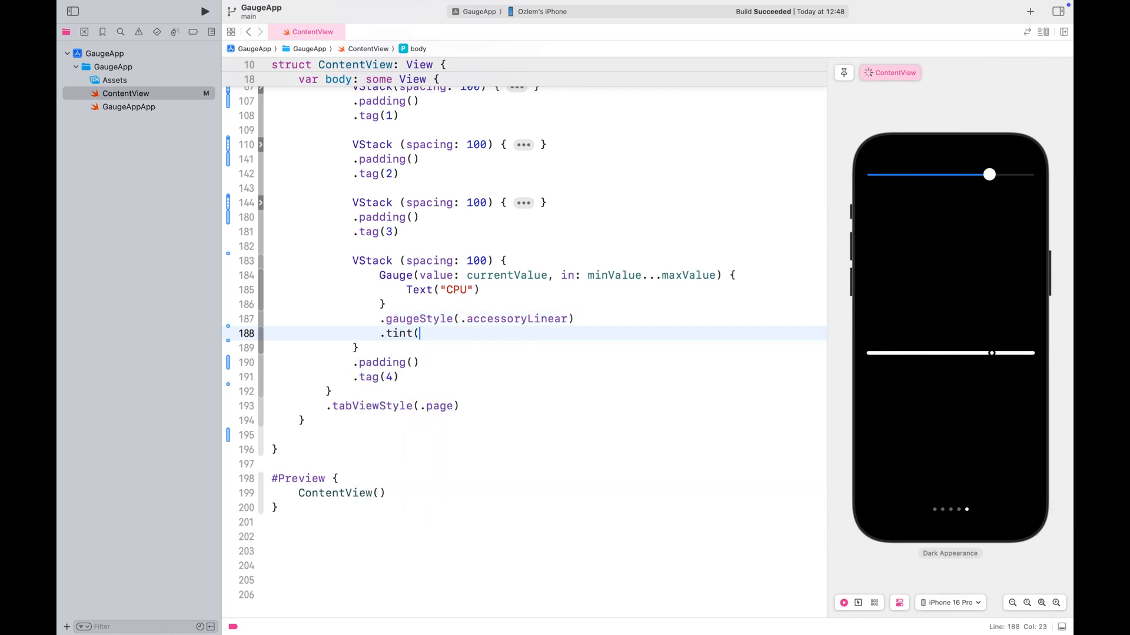
type("LinearGradient")
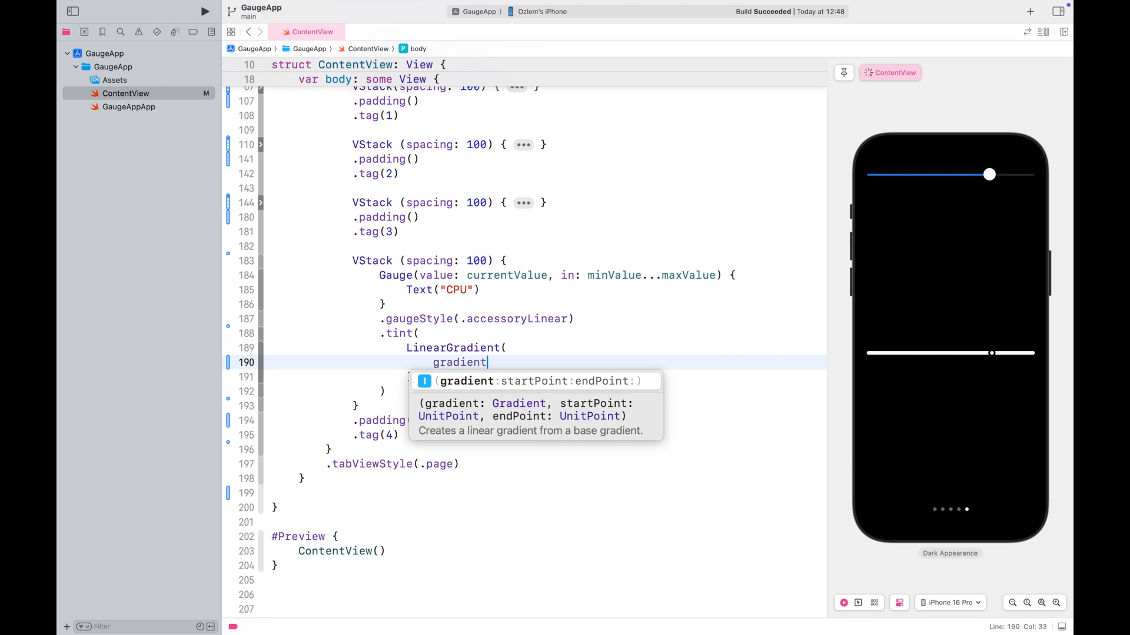
type(": Gradient(")
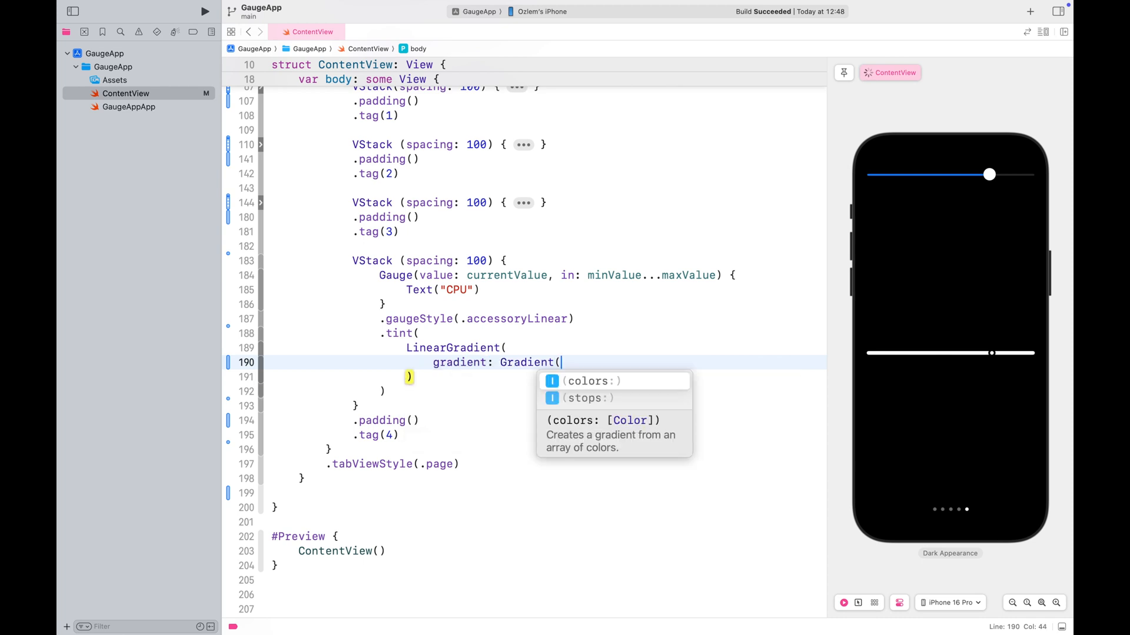
type("colors: [.")
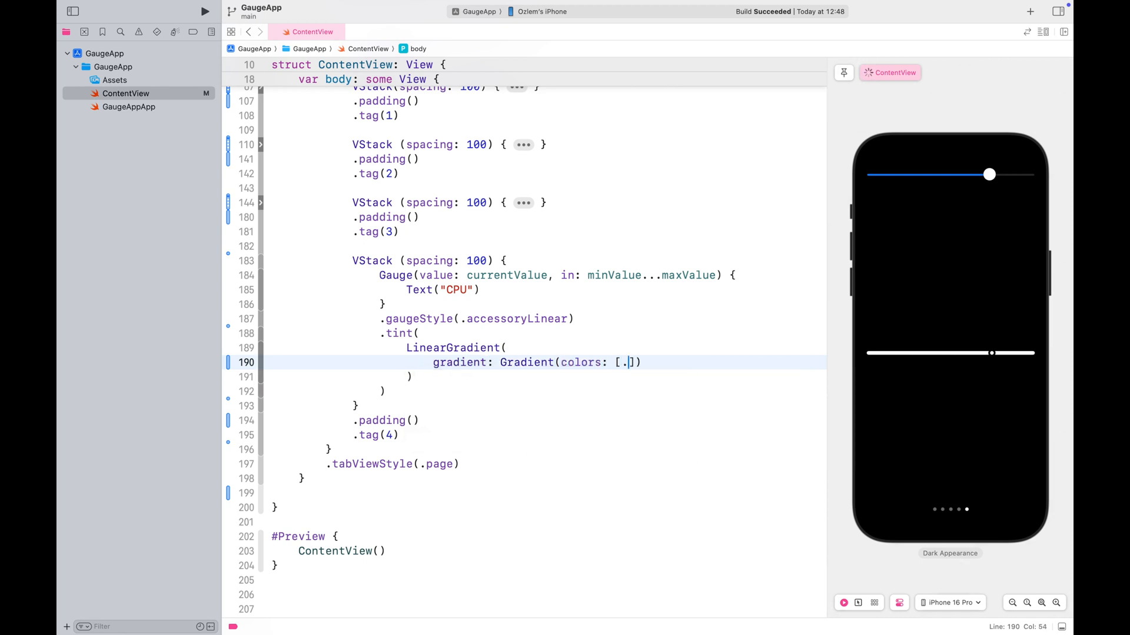
type("orange")
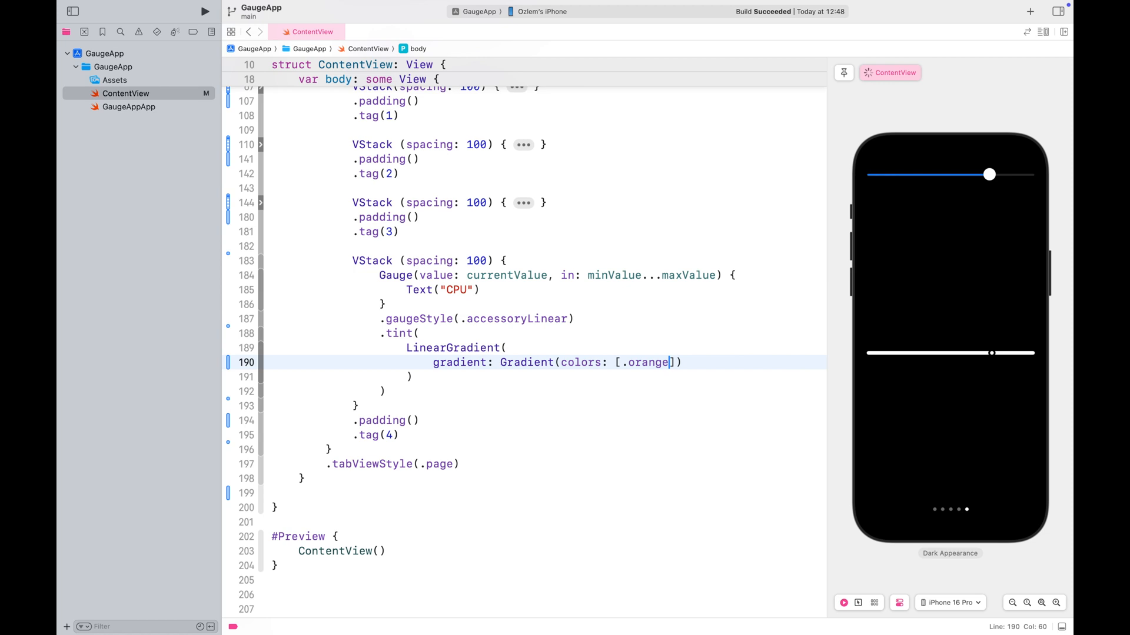
type(", .purple")
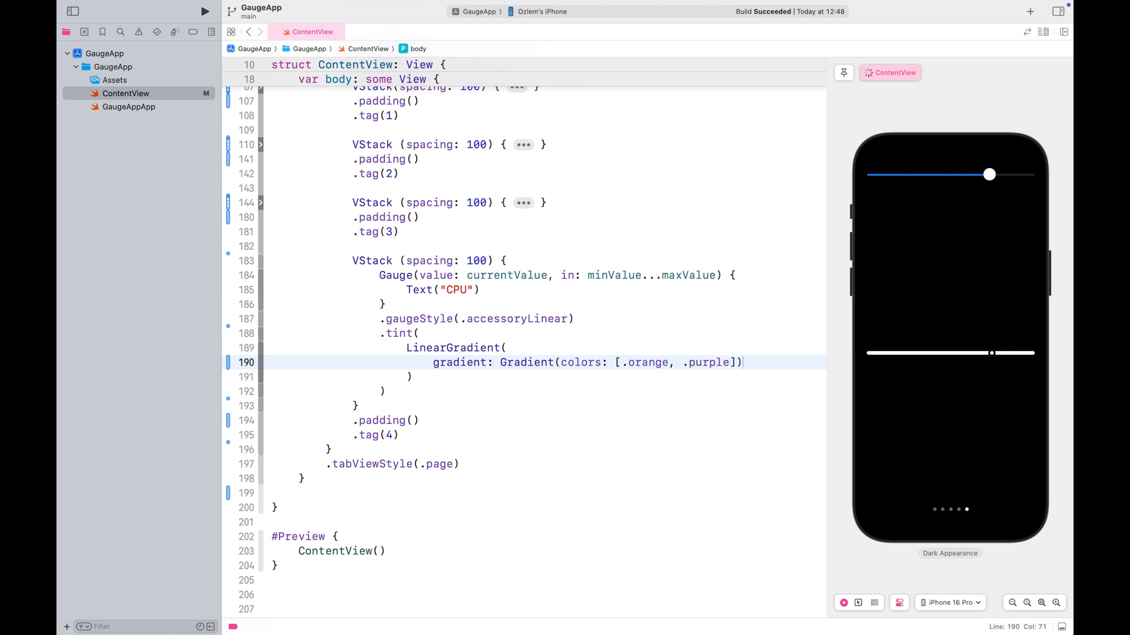
type("startPoint: .leading,")
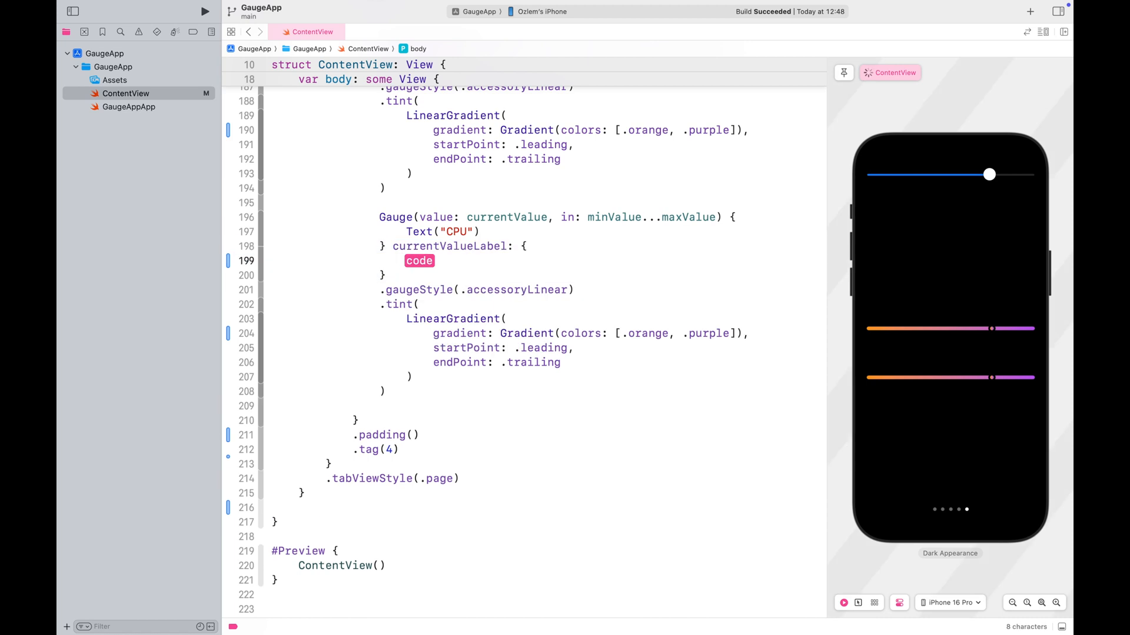
- Add Int current, minimum and maximum labels to the second CPU gauge and test with the slider
type("Text(\"\")")
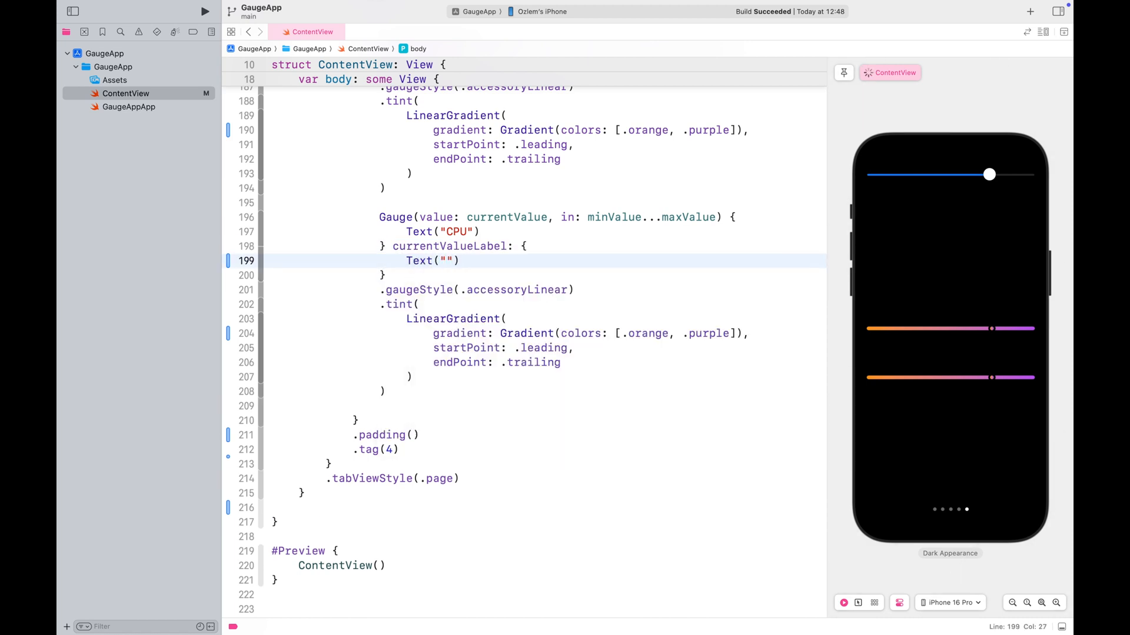
type("\\(Int(current)")
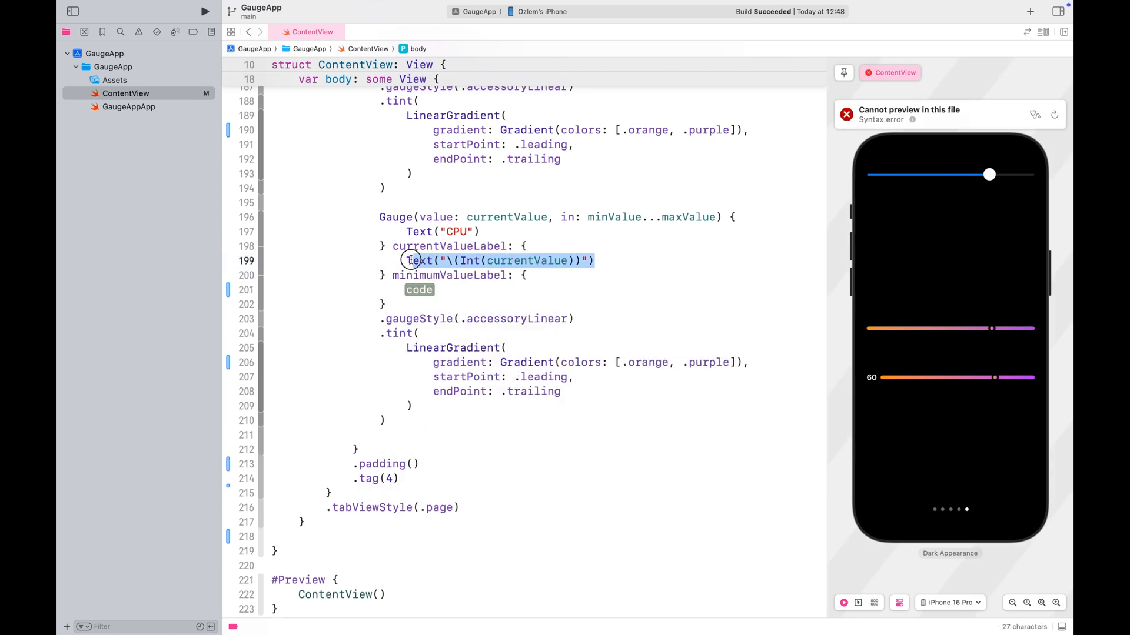
type("Text(\"\\(Int(mi))\")")
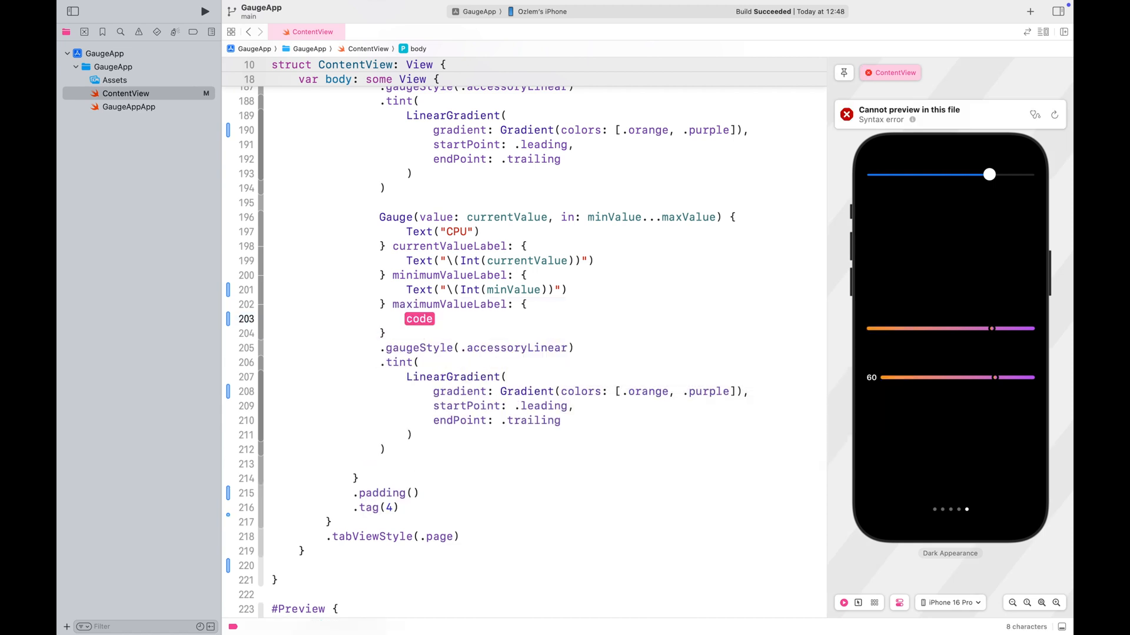
type("Text(\"\\(Int(maxValue))\")")
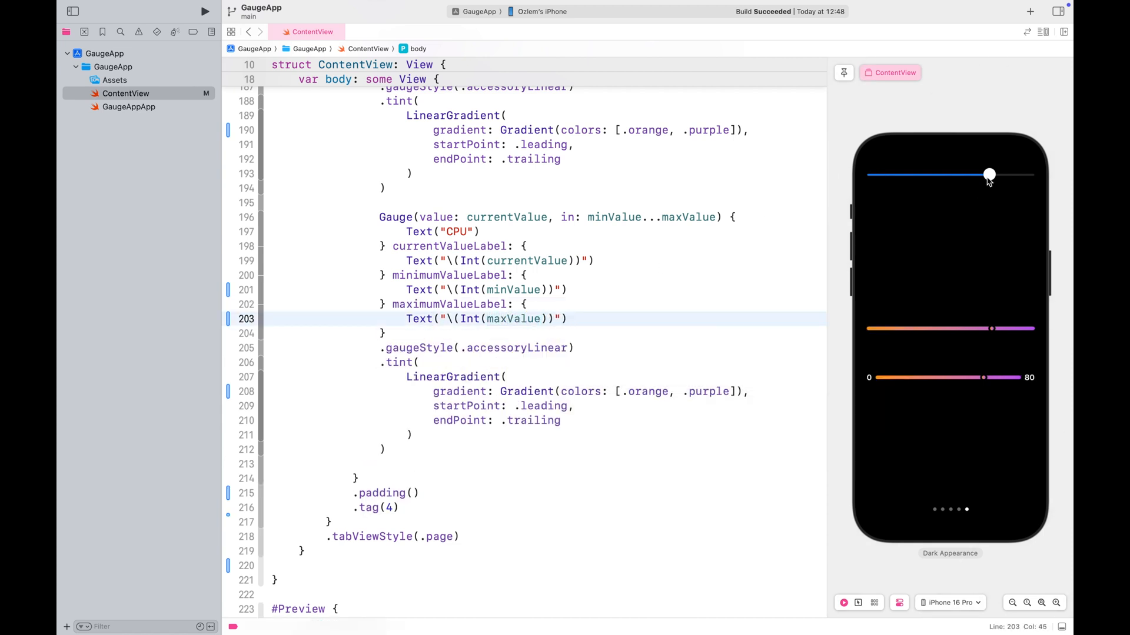
left_click_drag(988, 174, 1007, 175)
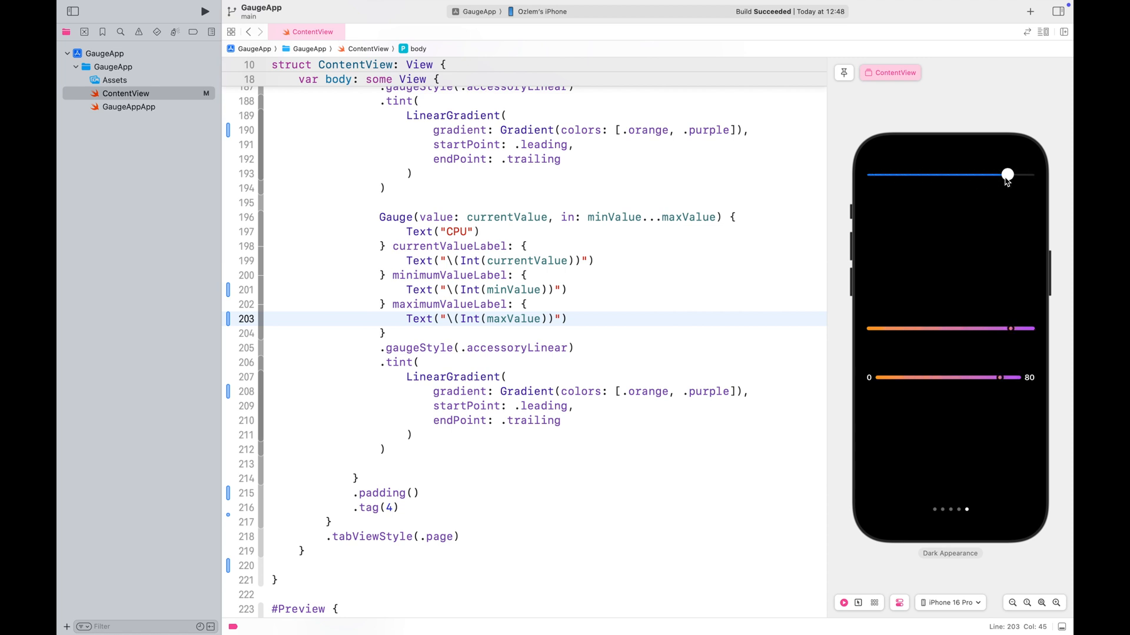
mouse_move(697, 379)
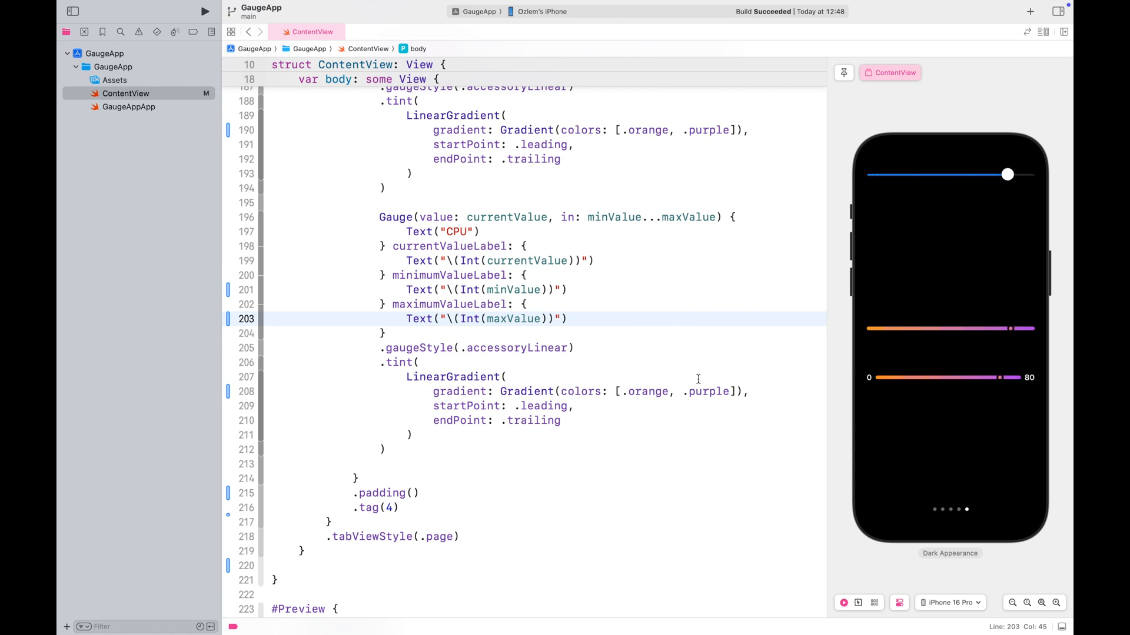
mouse_move(569, 417)
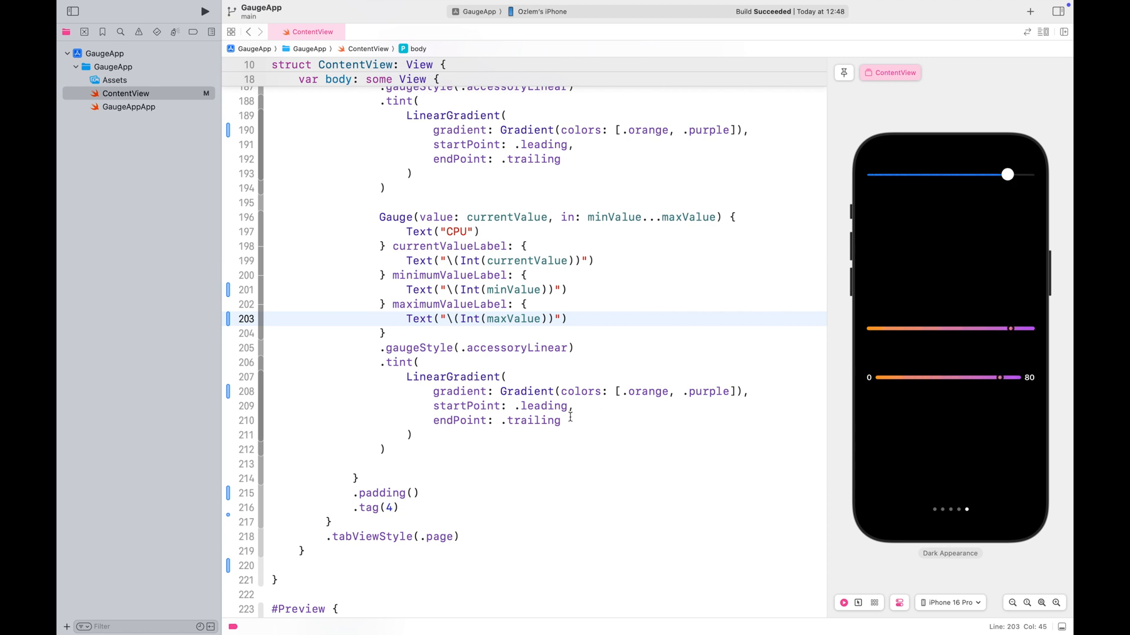
left_click(380, 449)
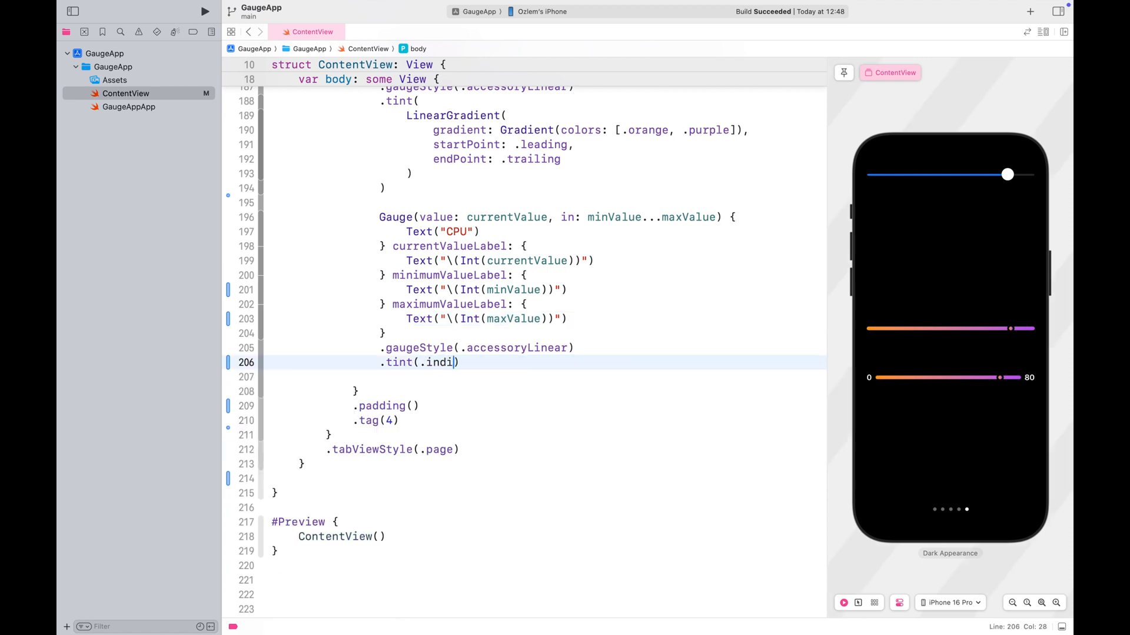
- Start a LinearGradient tint on the duplicated indigo CPU gauge below
type("go")
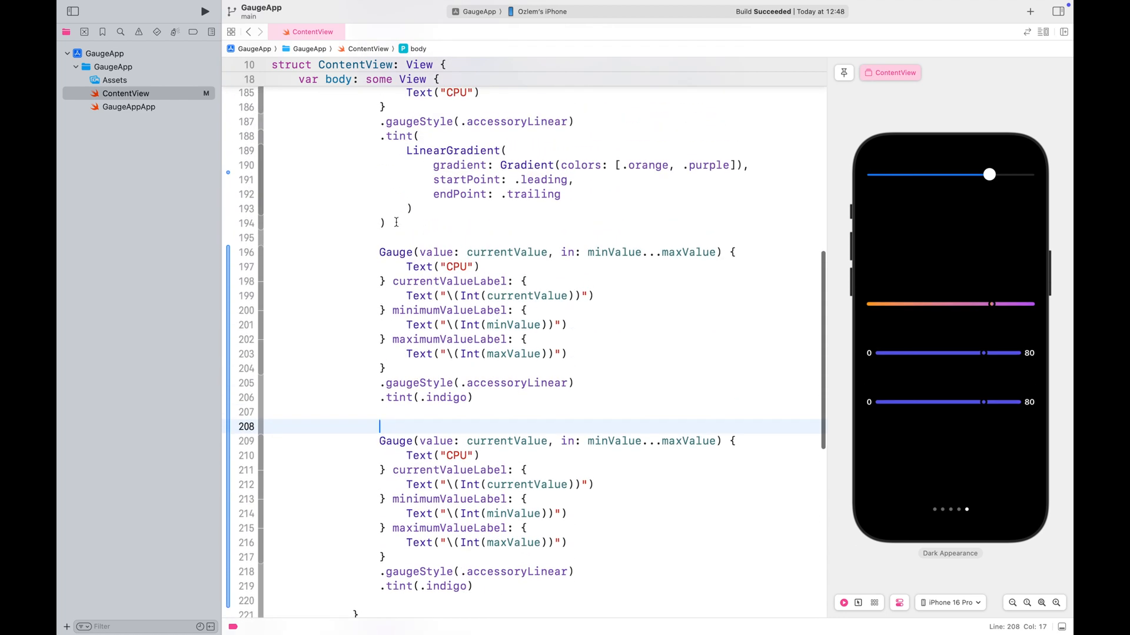
scroll("down", 3)
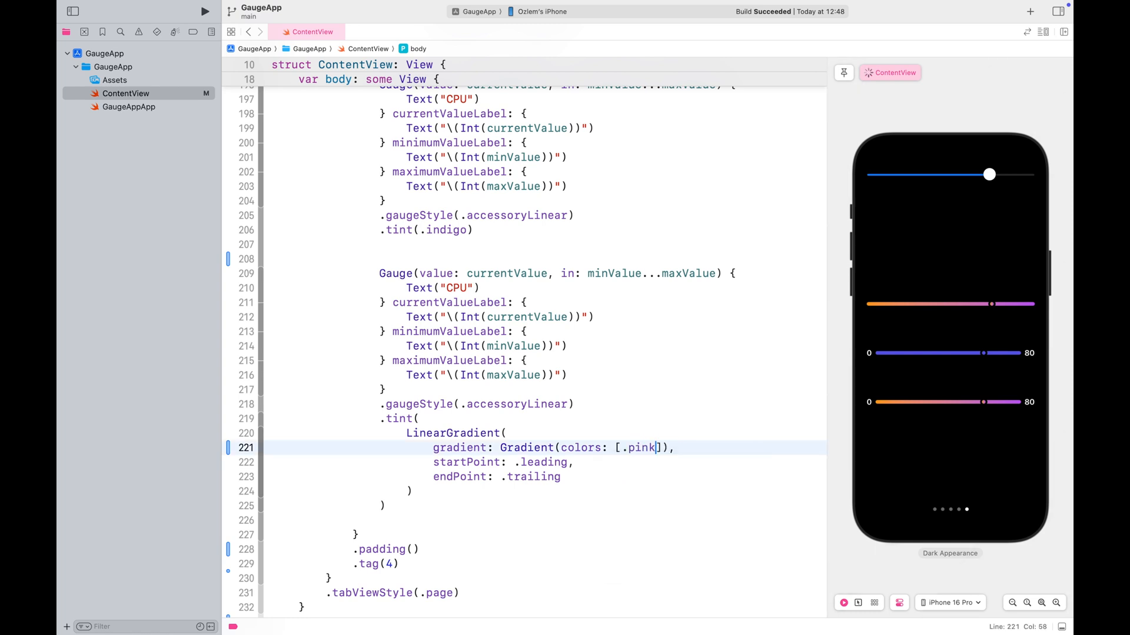
- Add mint to the gradient and make the minimum label a figure.walk image
type(", .mint")
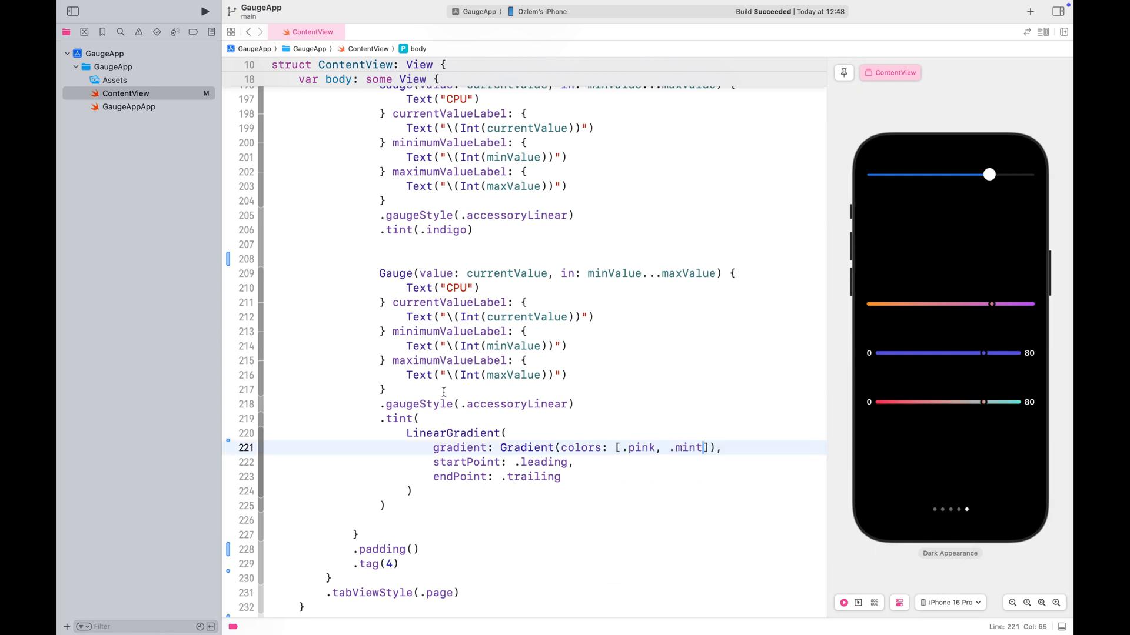
double_click(497, 346)
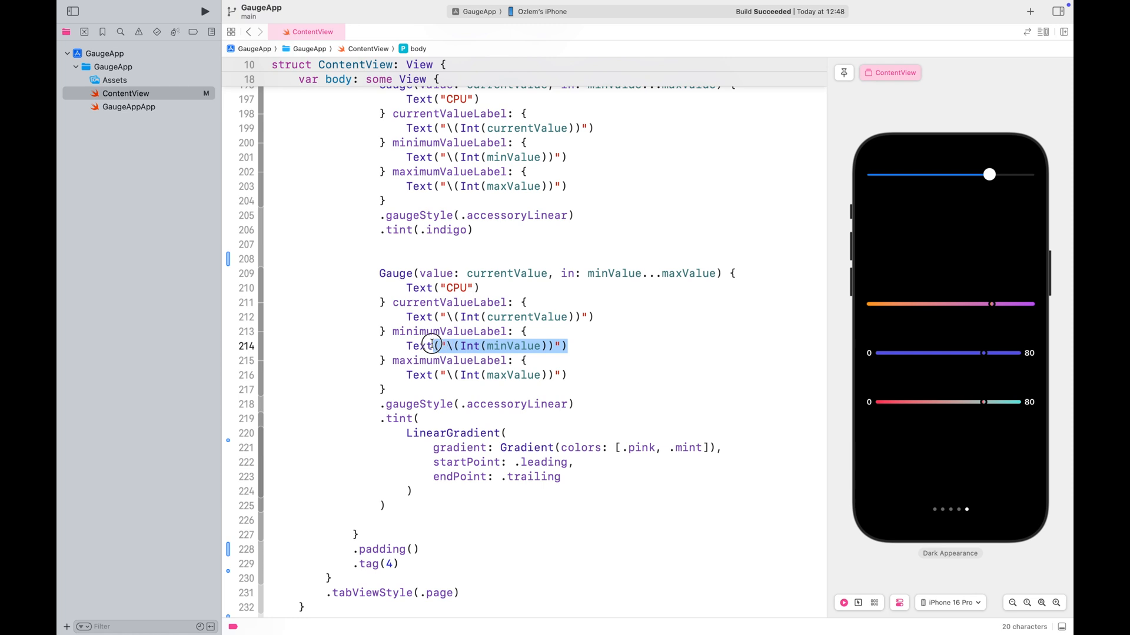
key("Delete")
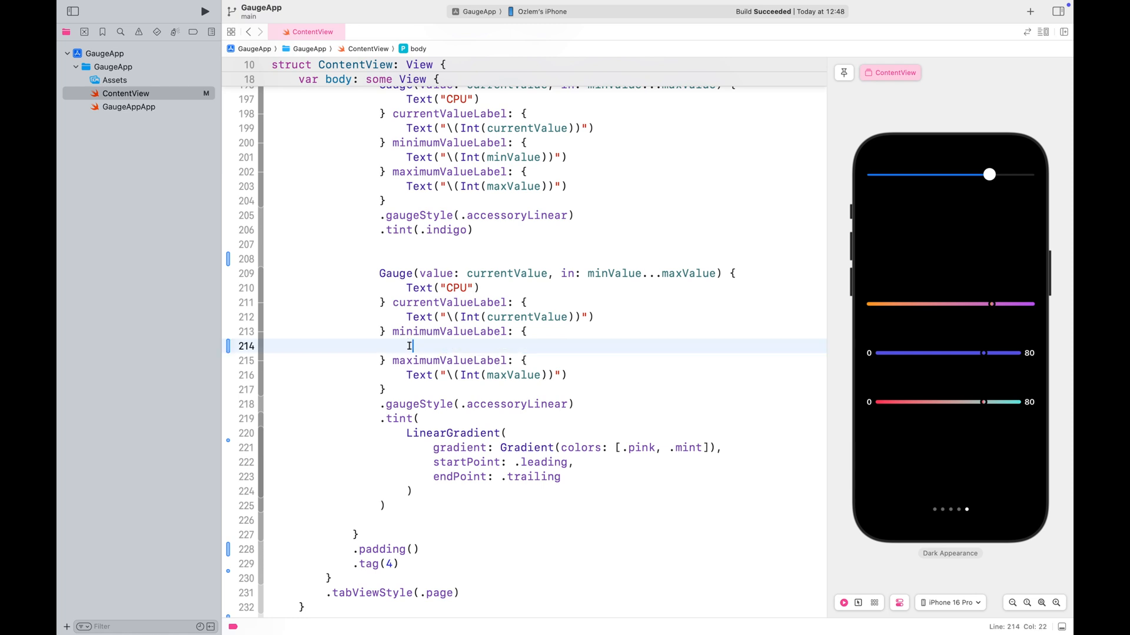
type("Image(")
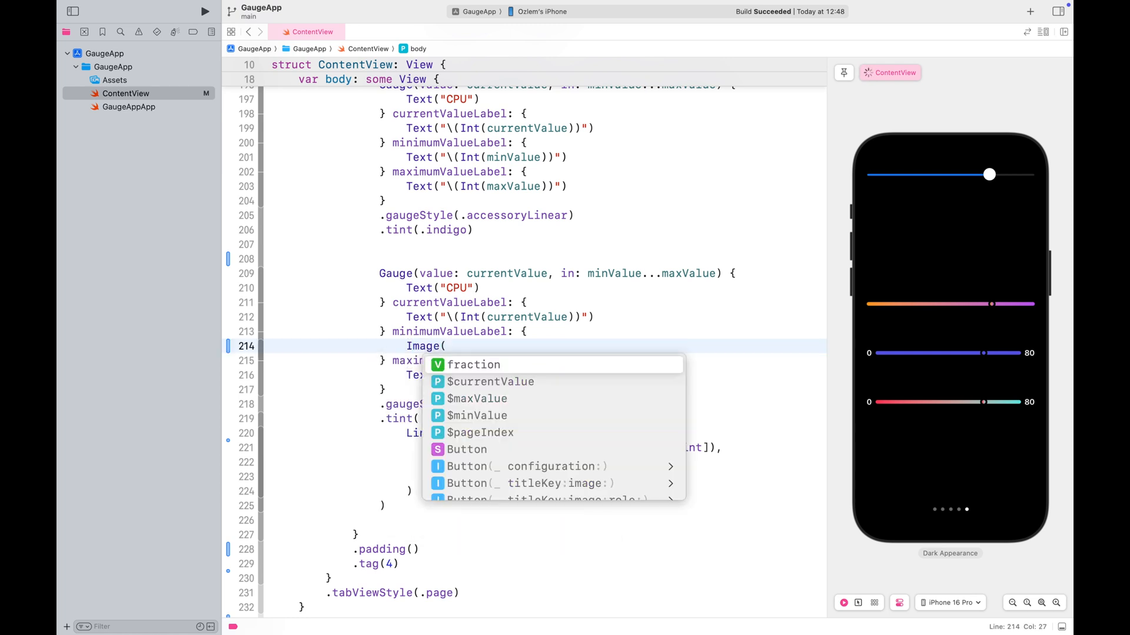
type("systemName: \")")
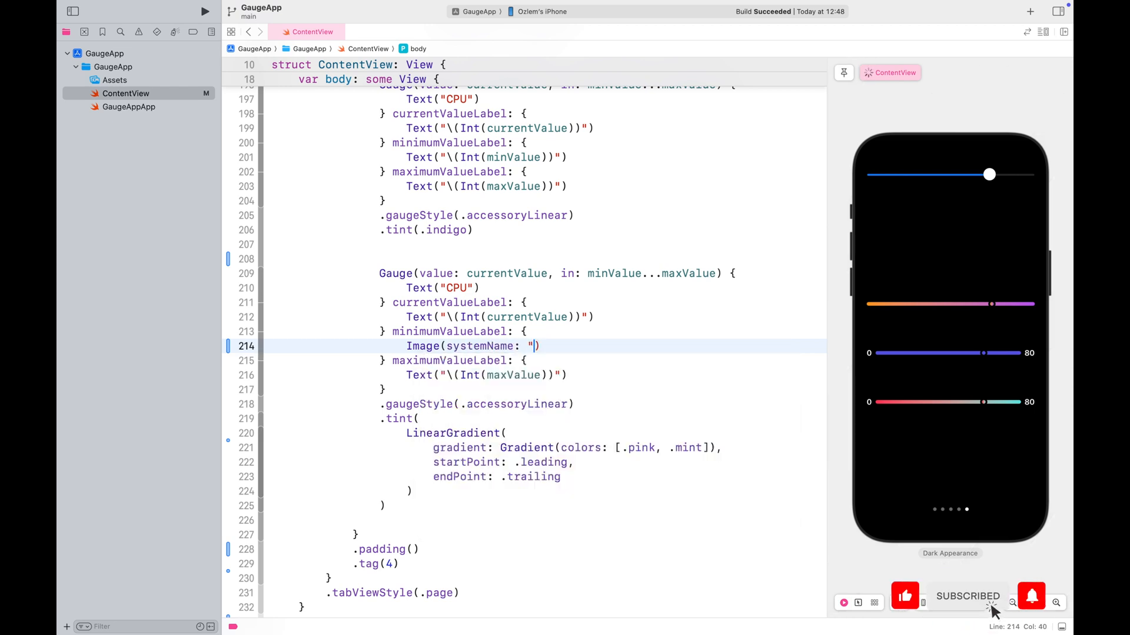
type("figure.")
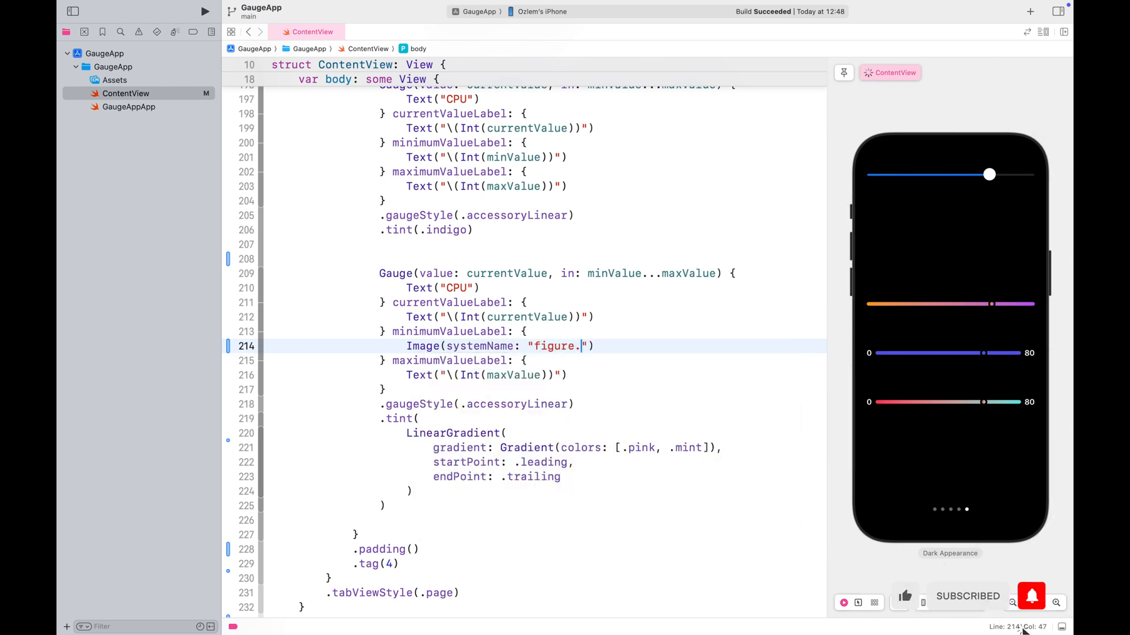
type("walk")
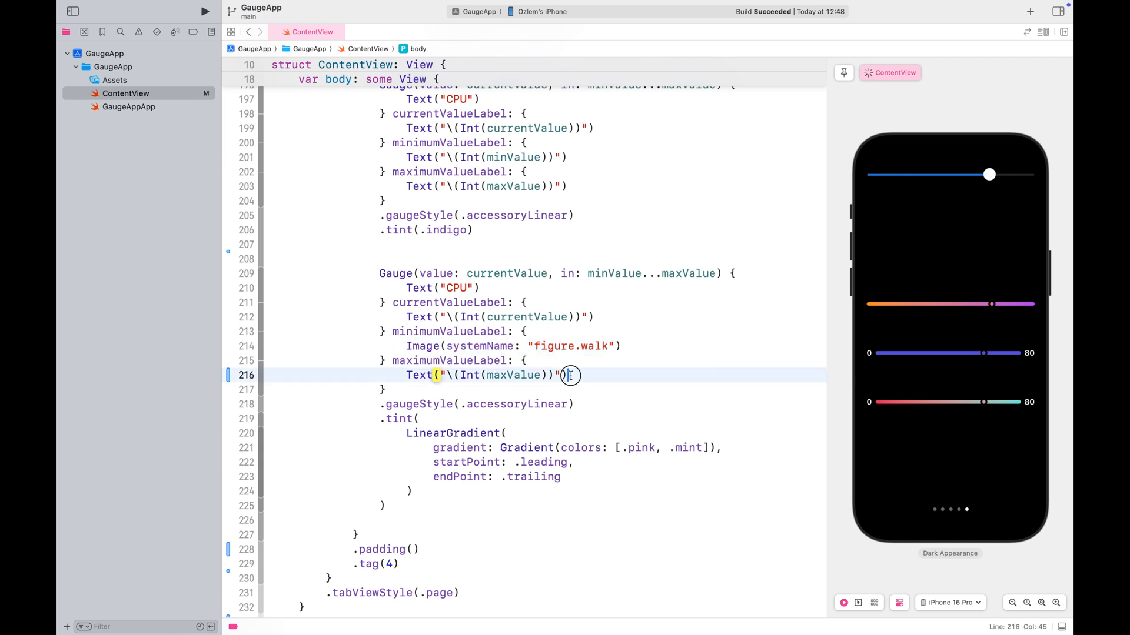
type("Image(systemName: \"figure.walk\")")
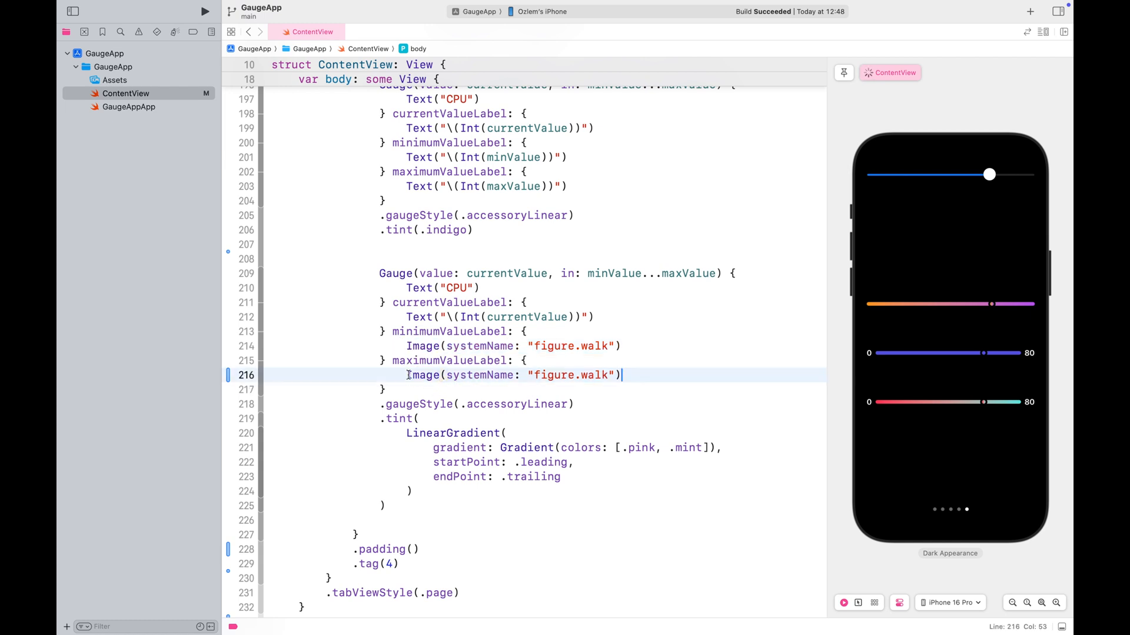
- Change the maximum label to figure.gymnastics and test the preview slider
double_click(595, 375)
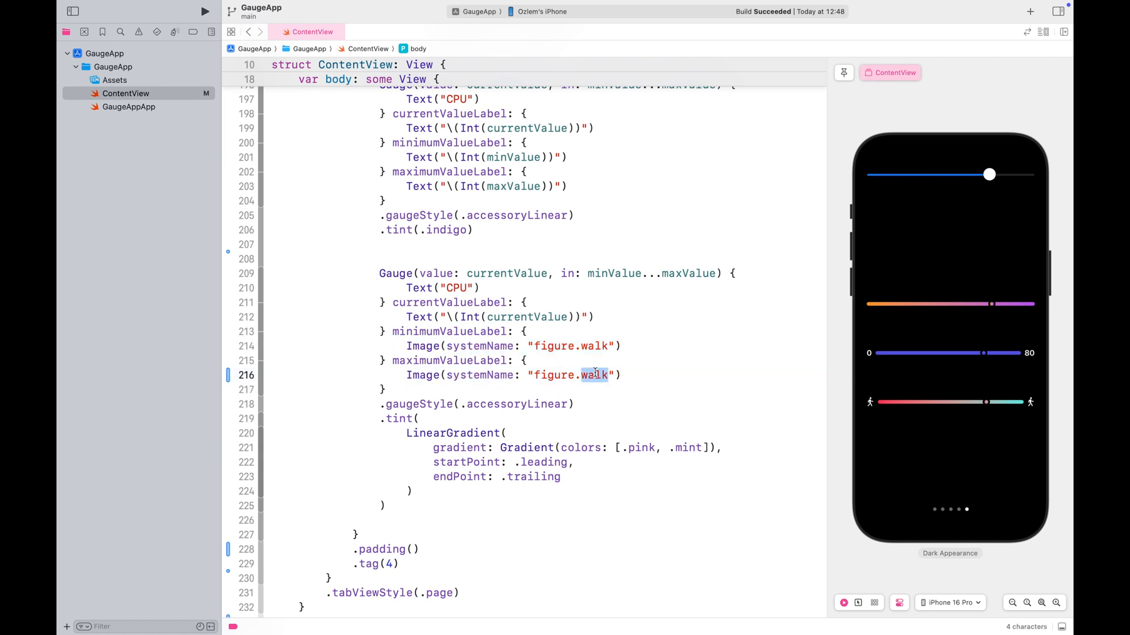
type("gym")
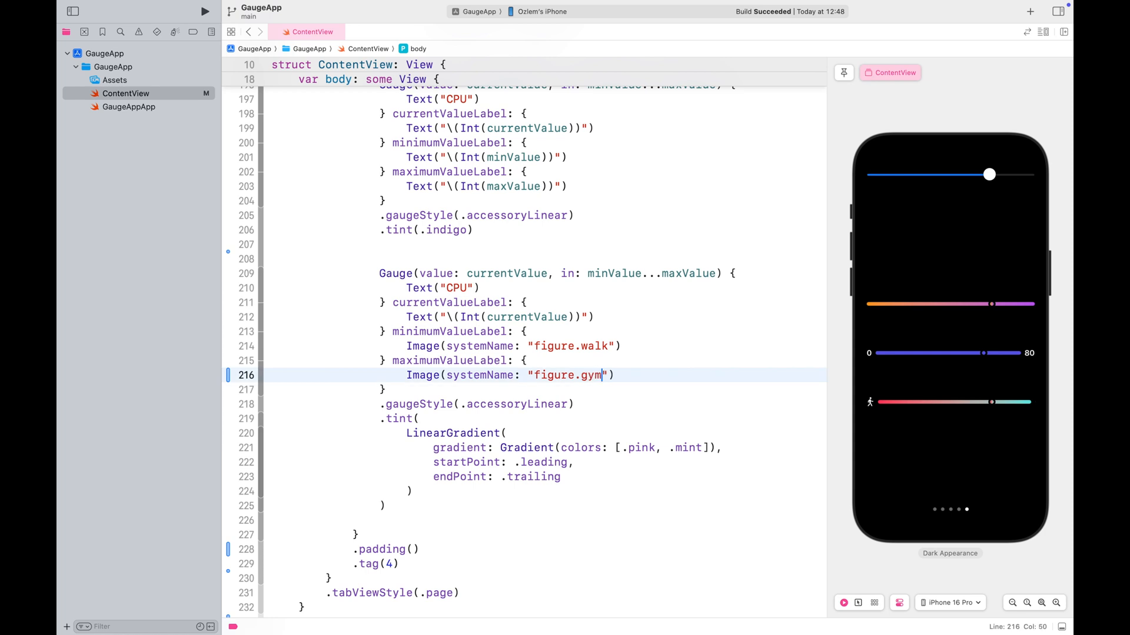
type("nastic")
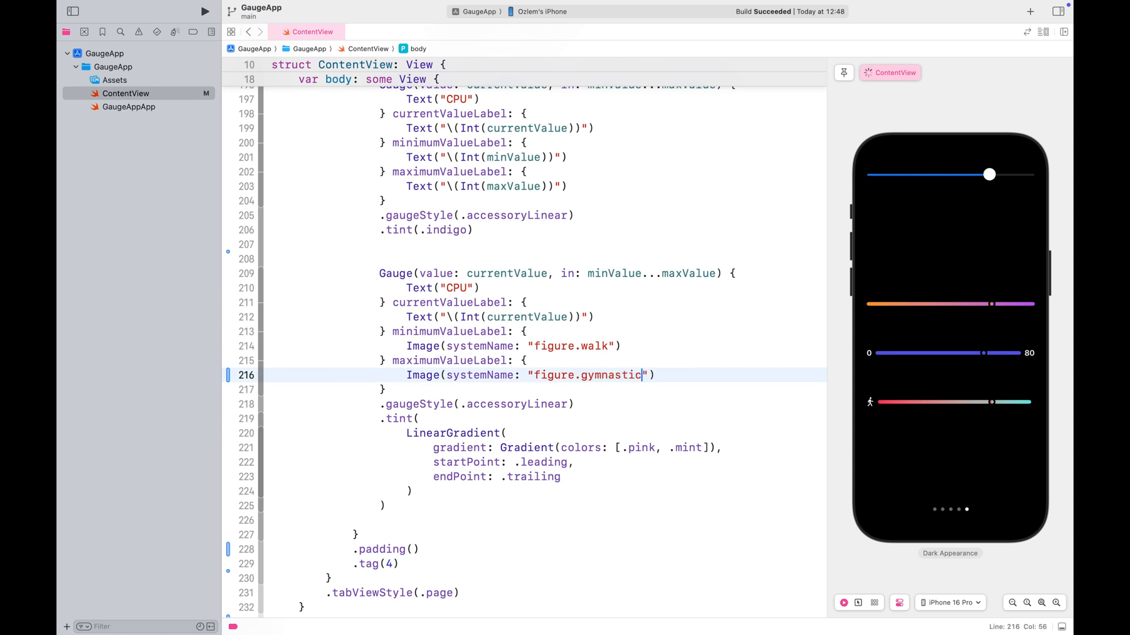
type("s")
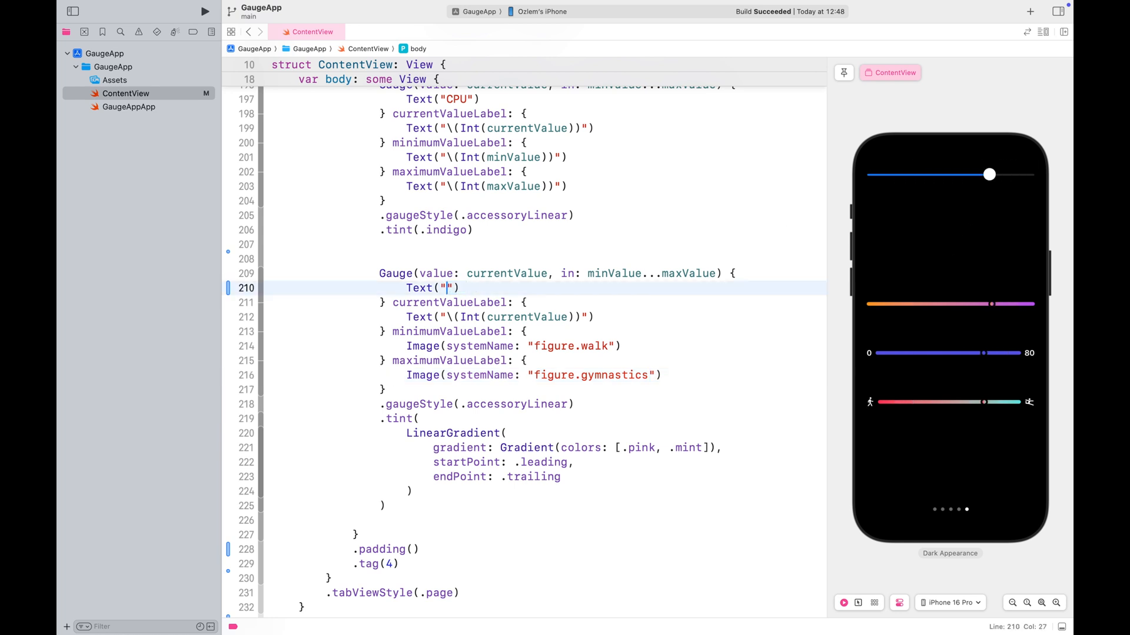
left_click_drag(989, 174, 958, 178)
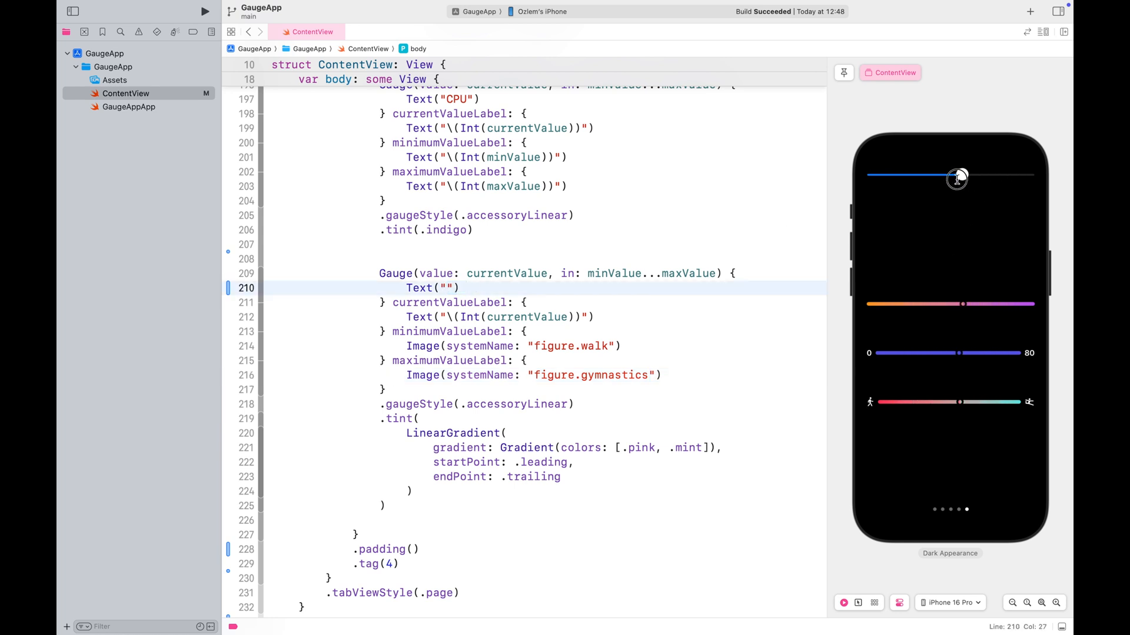
left_click_drag(958, 179, 1002, 174)
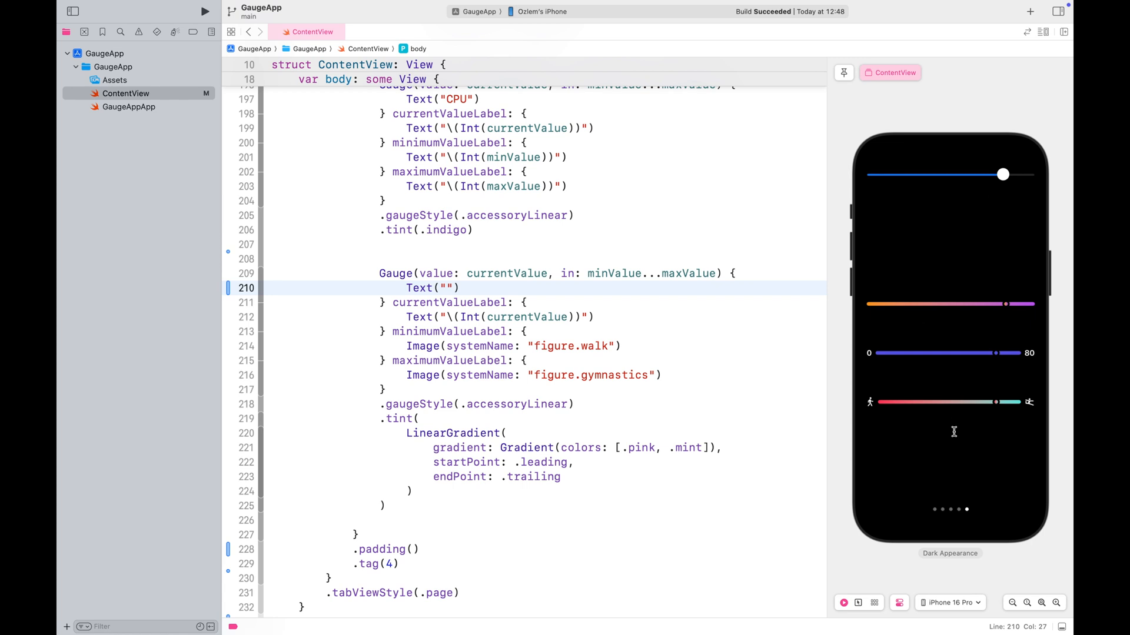
mouse_move(541, 353)
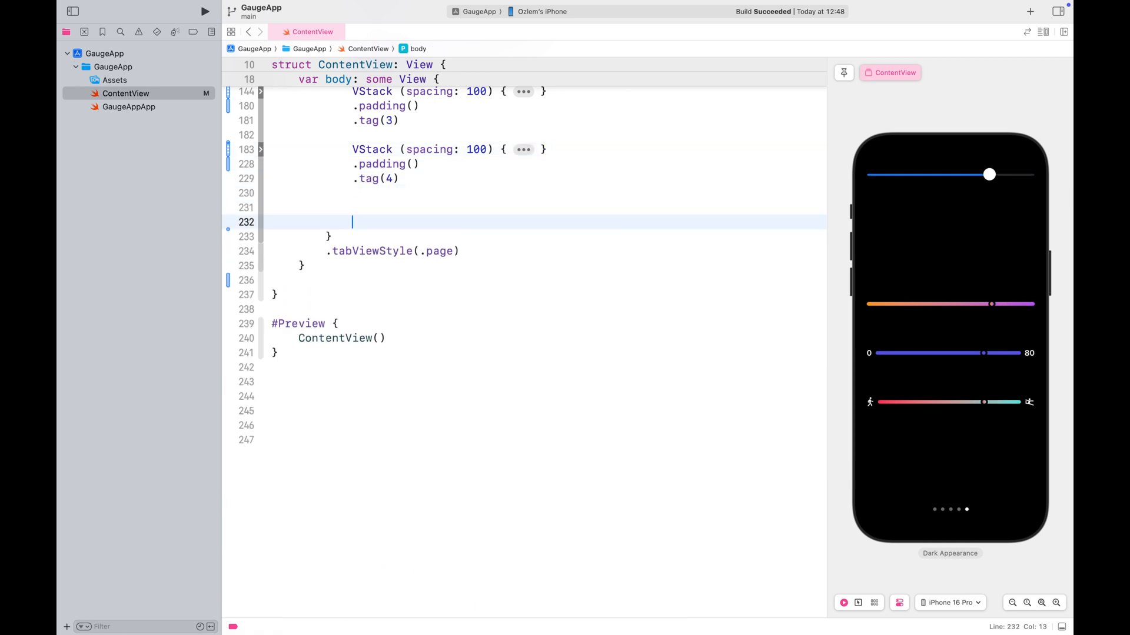
- Add a '// Custom ring' comment with an empty ZStack
type("//")
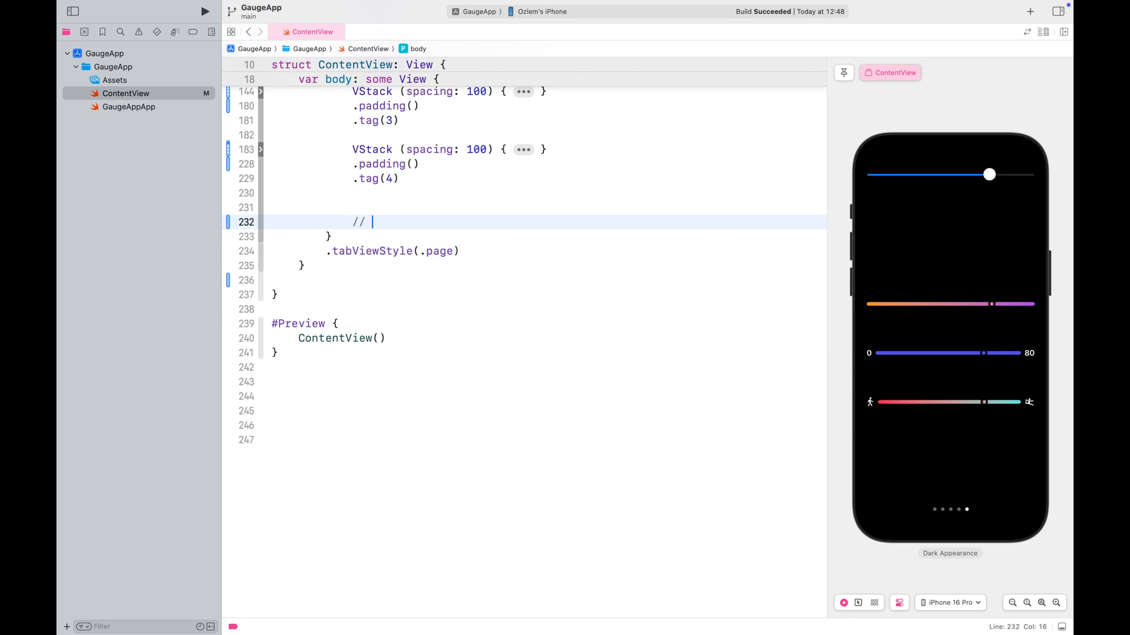
type("Custom ring")
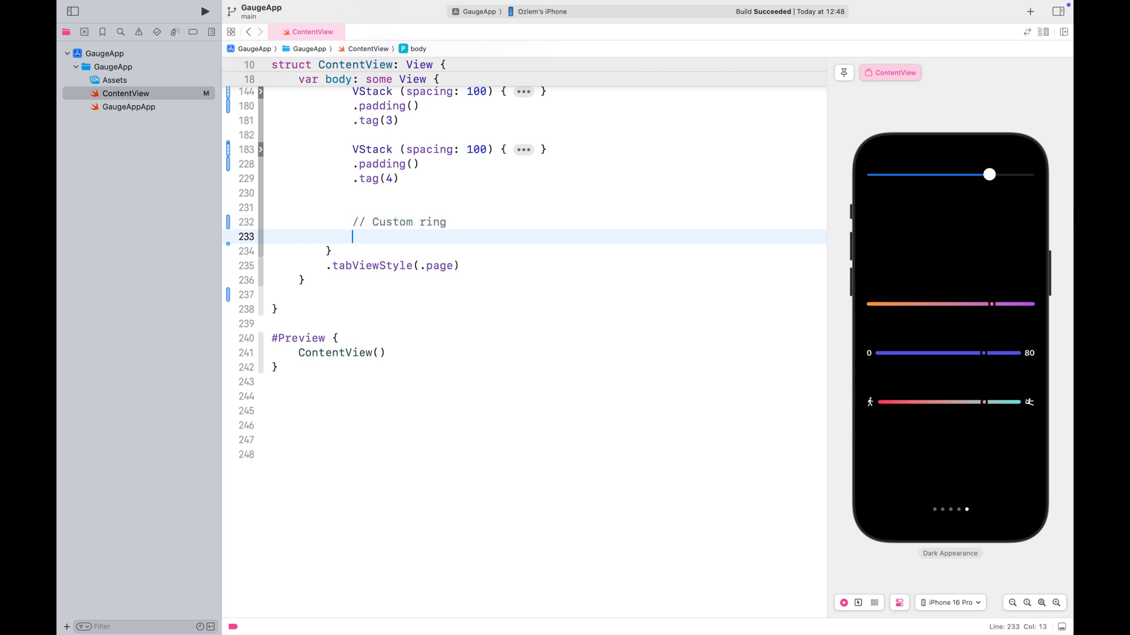
type("ZStack")
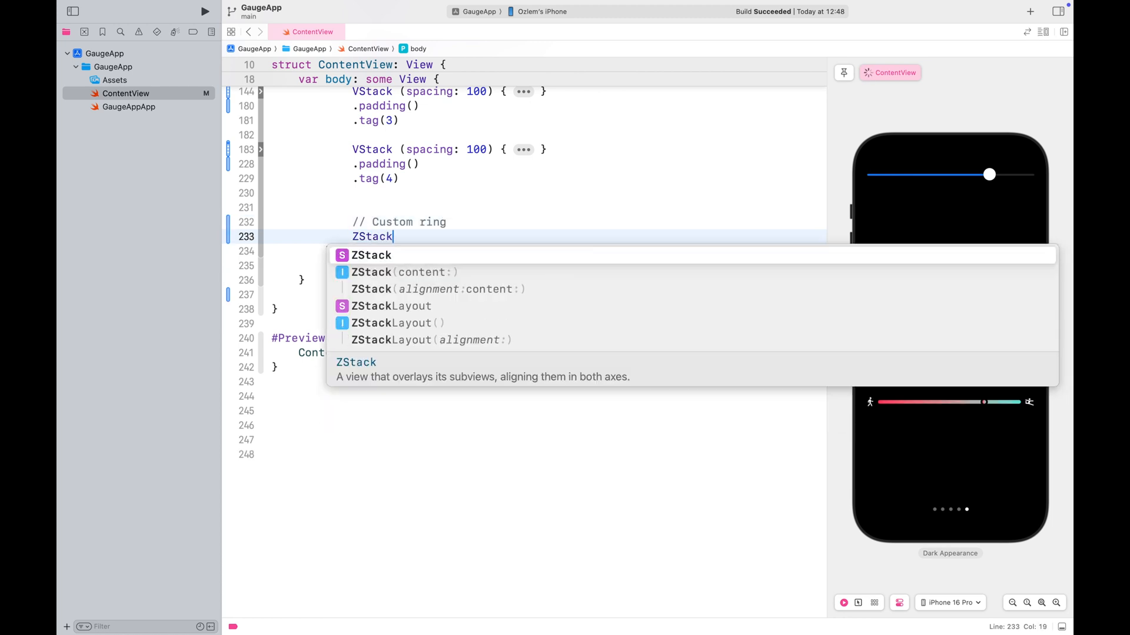
type("{")
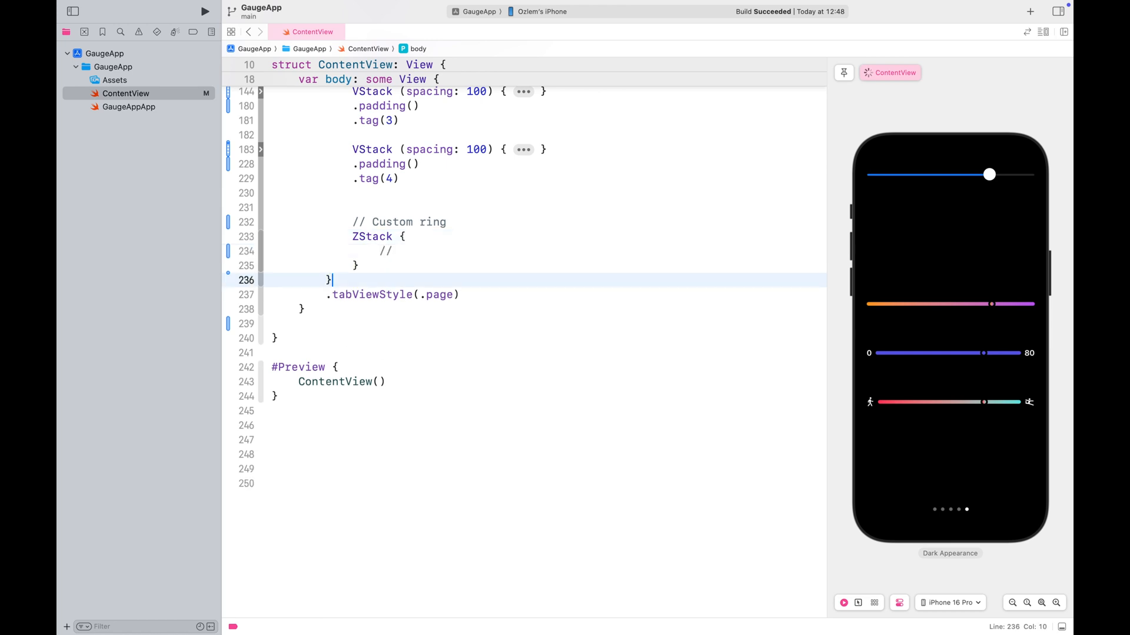
- Frame the ZStack to maxWidth 160, pad it, tag it 5, and add a Background comment
type(".frame")
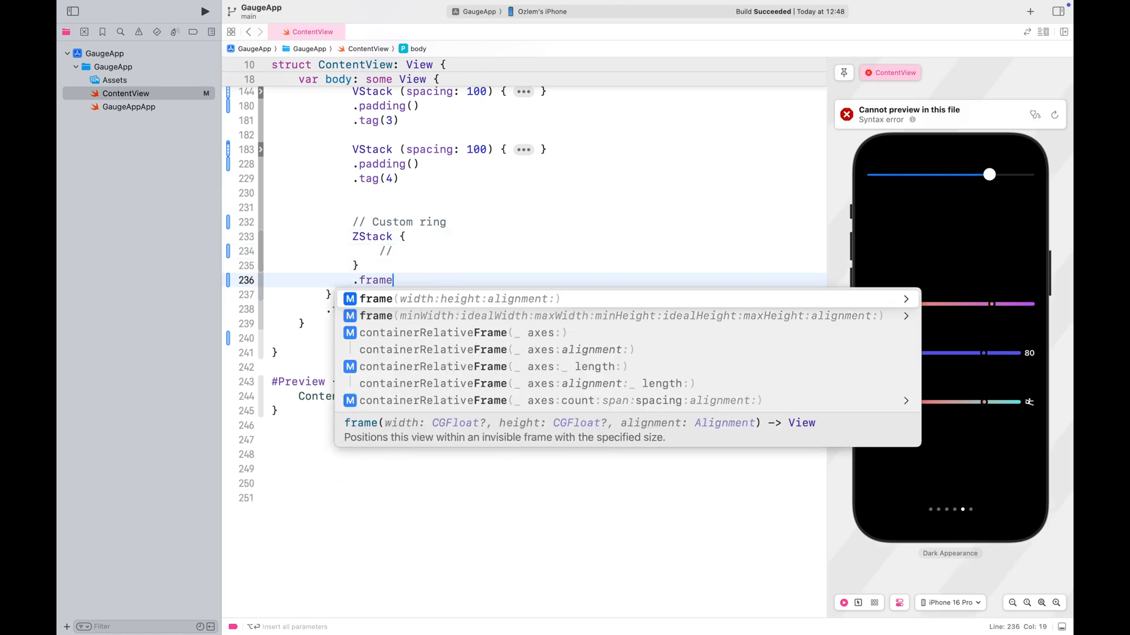
type("(max")
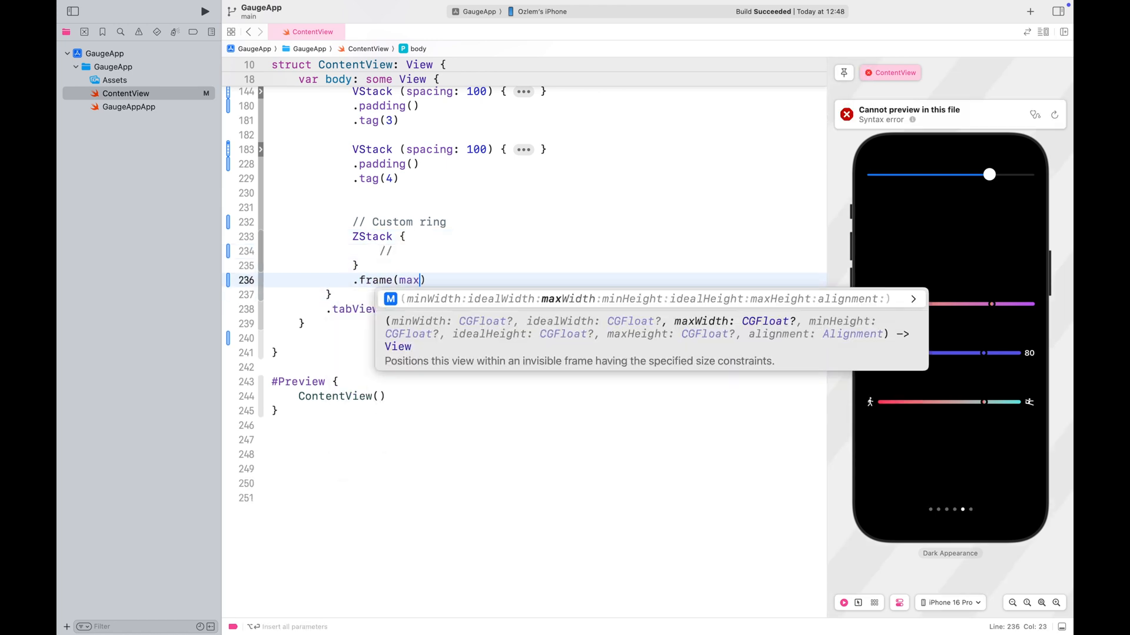
type("Width: 1")
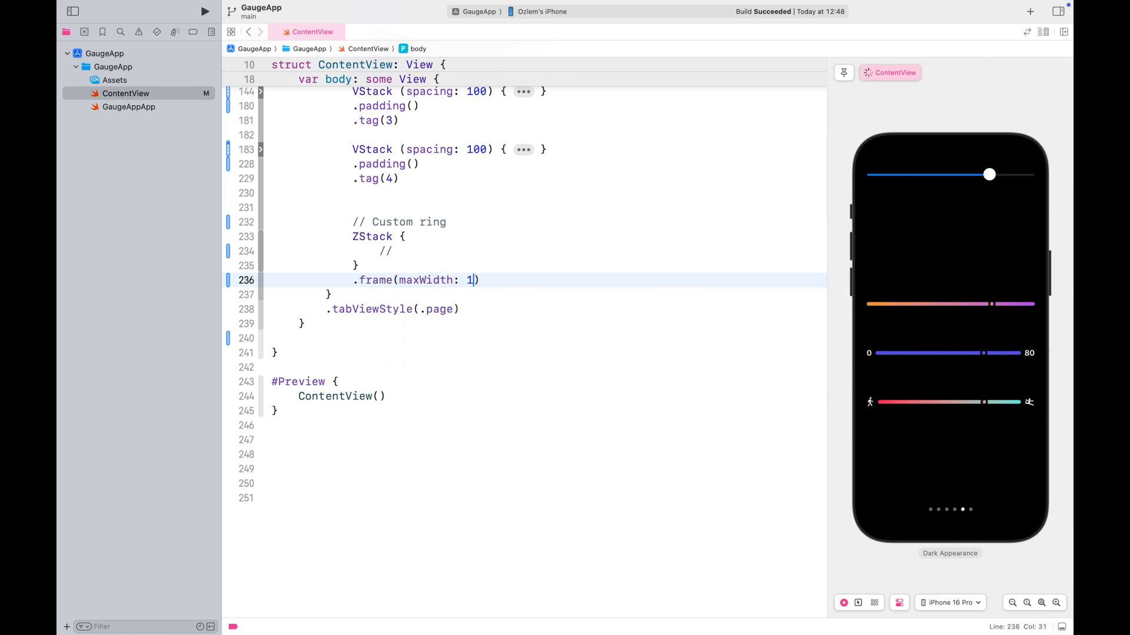
type("60")
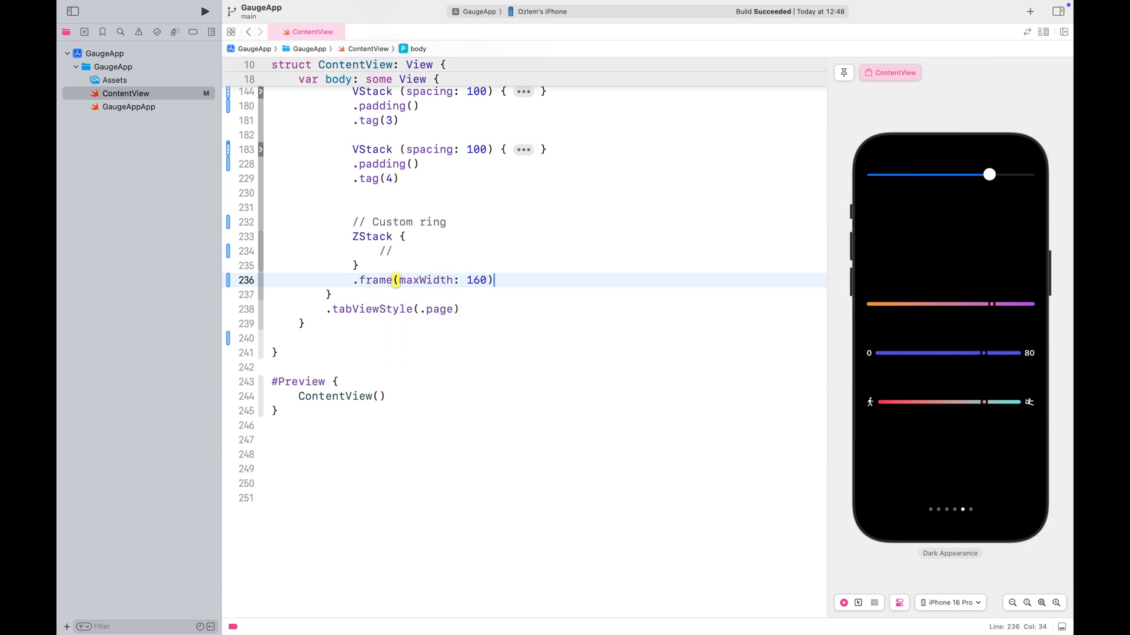
type(".padding(")
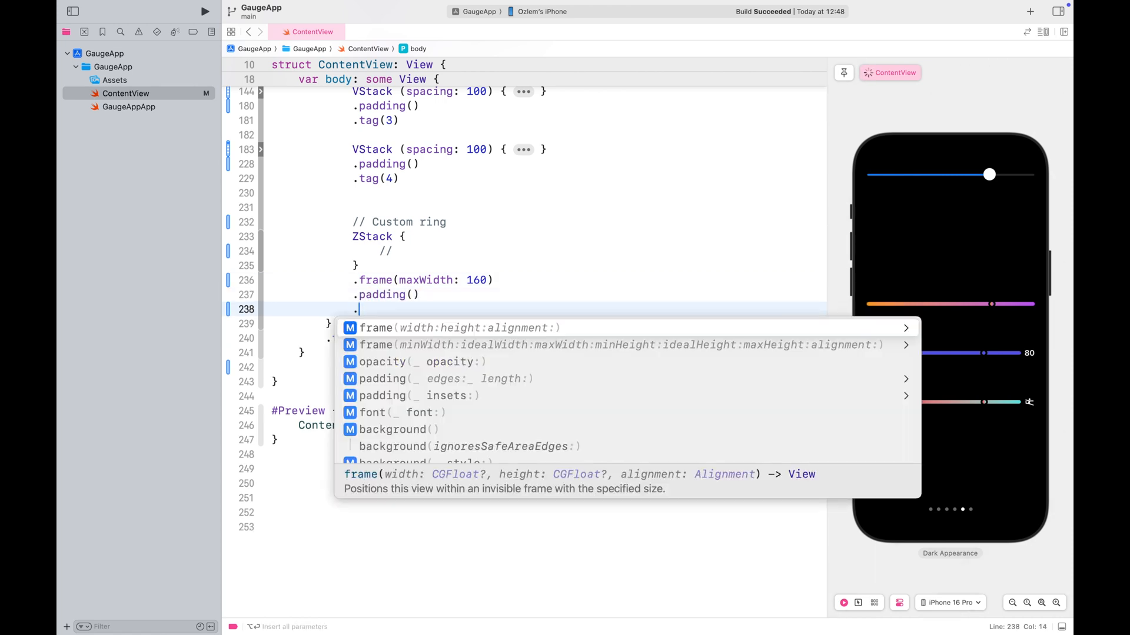
type("tag(")
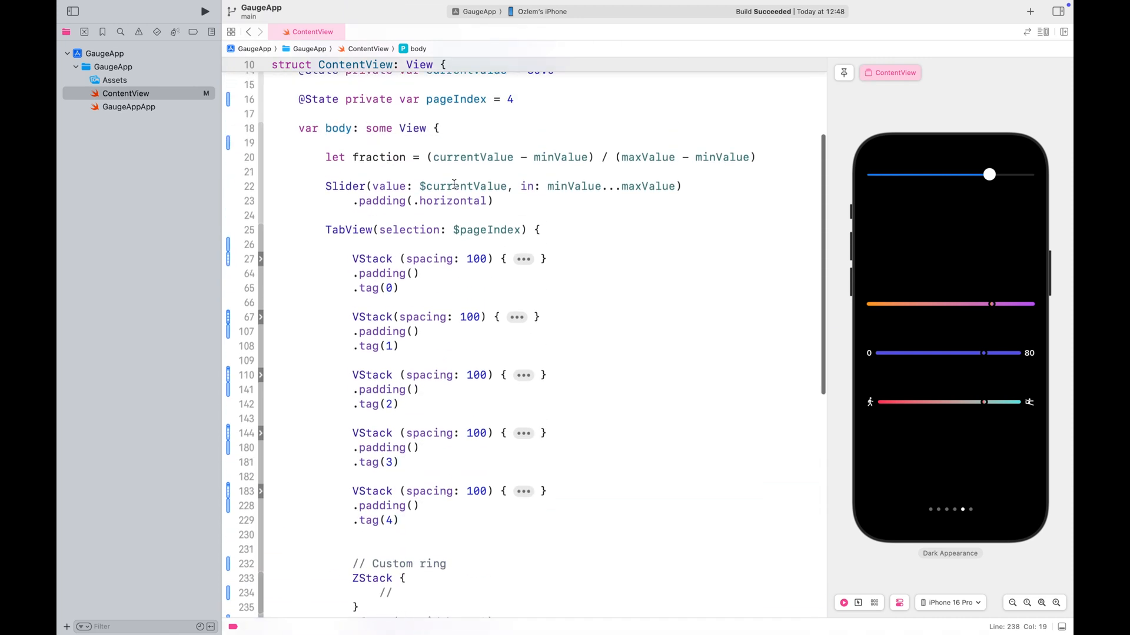
type("5")
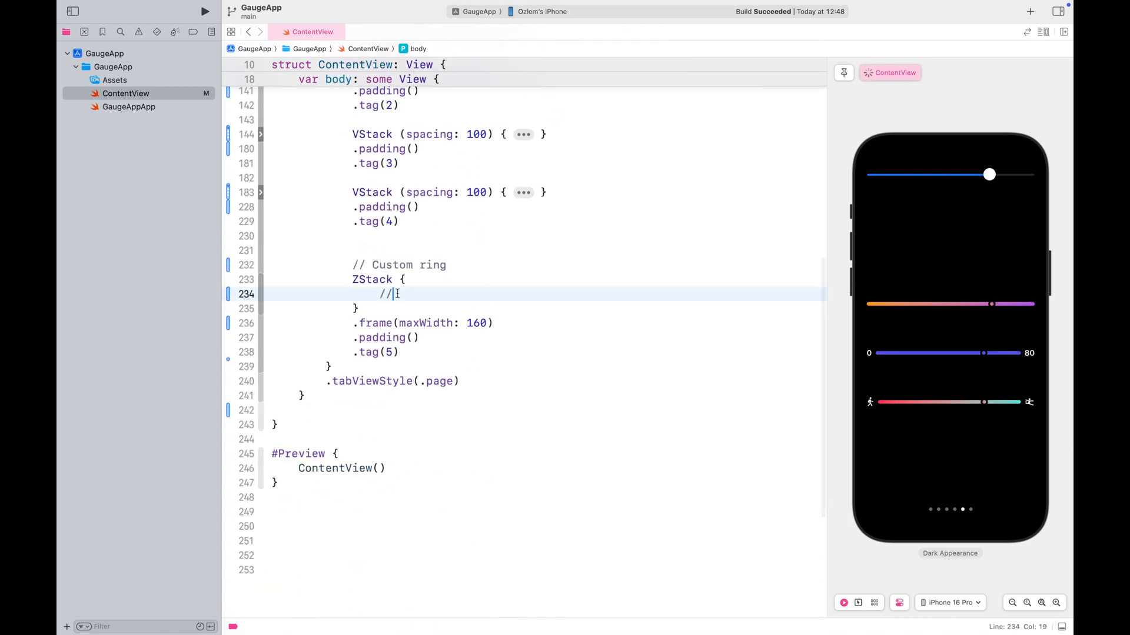
type("Background track")
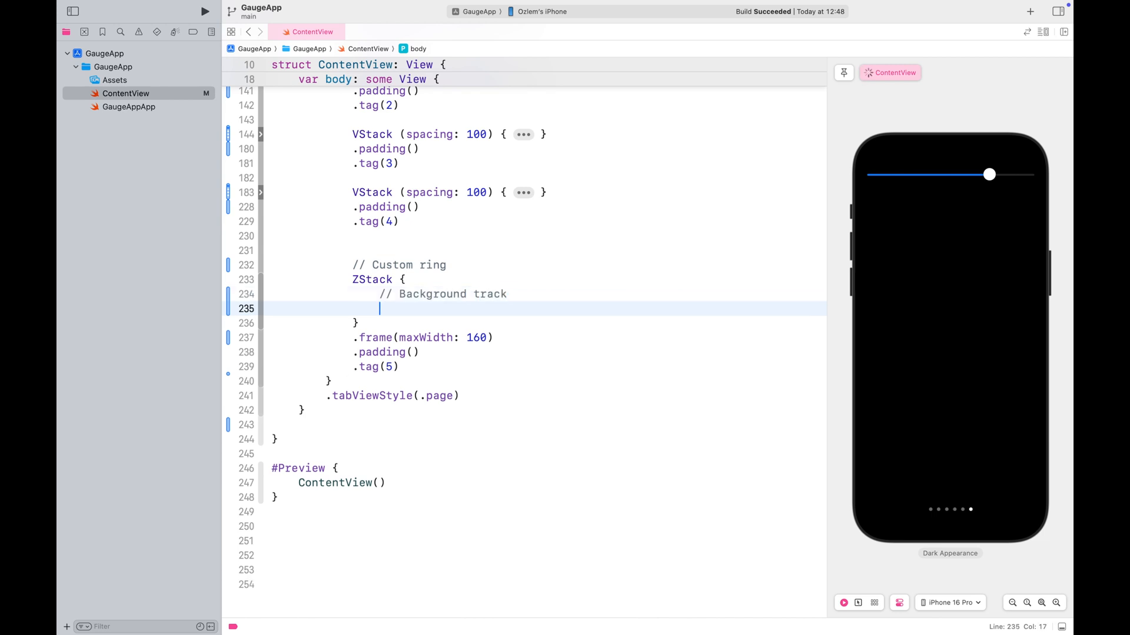
- Stroke a background Circle gray at 0.2 opacity with lineWidth 20
type("Circle()")
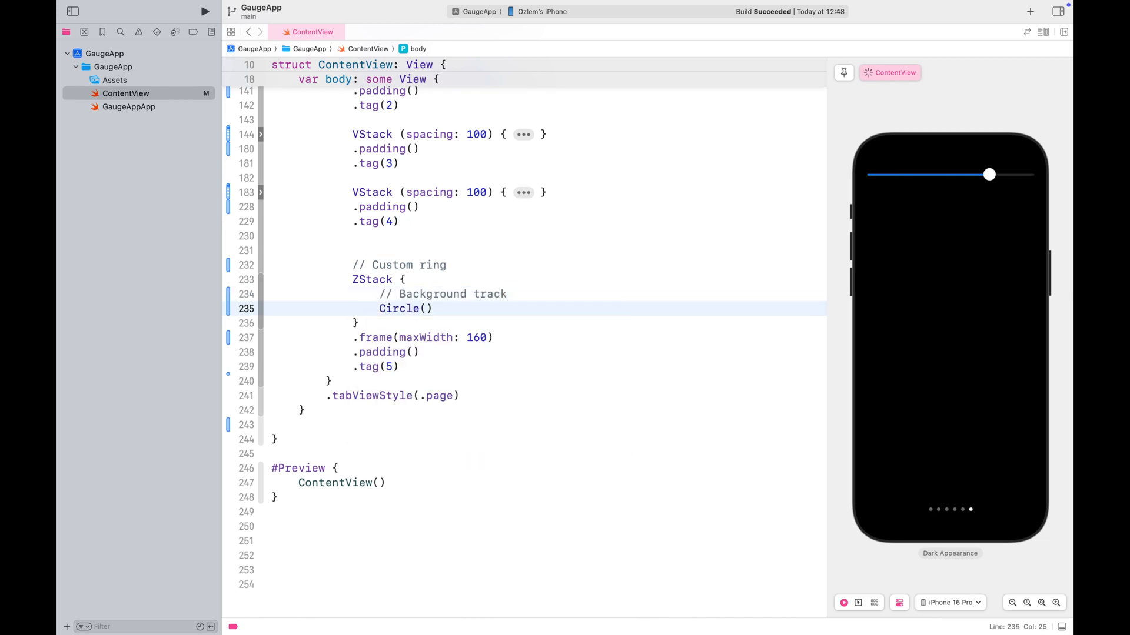
type(".stroke(Color.")
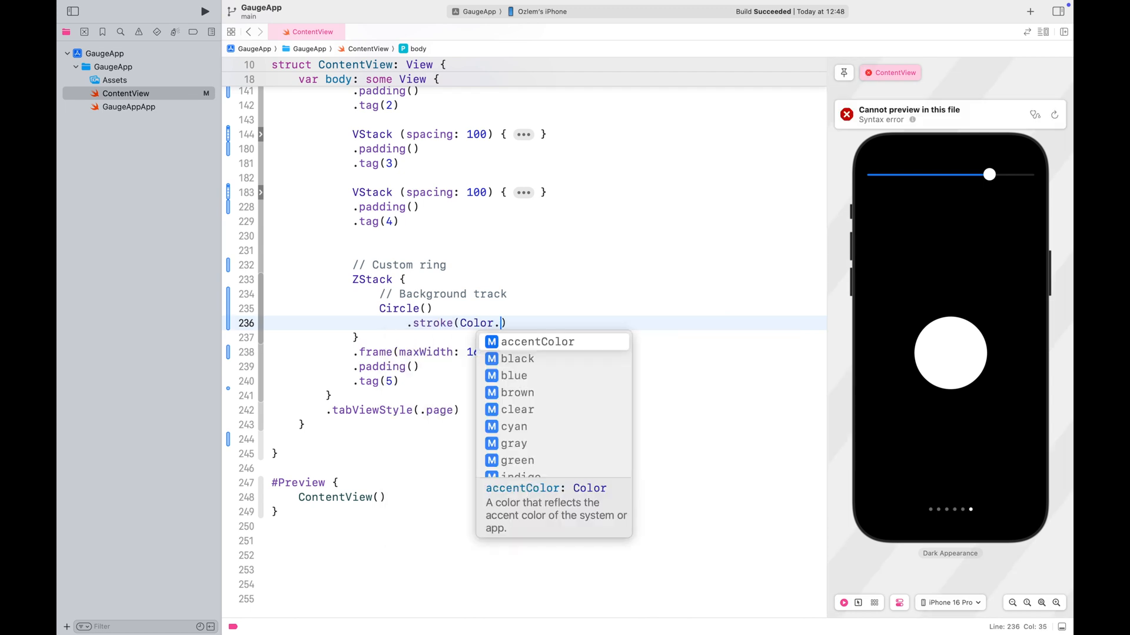
type("gray.op")
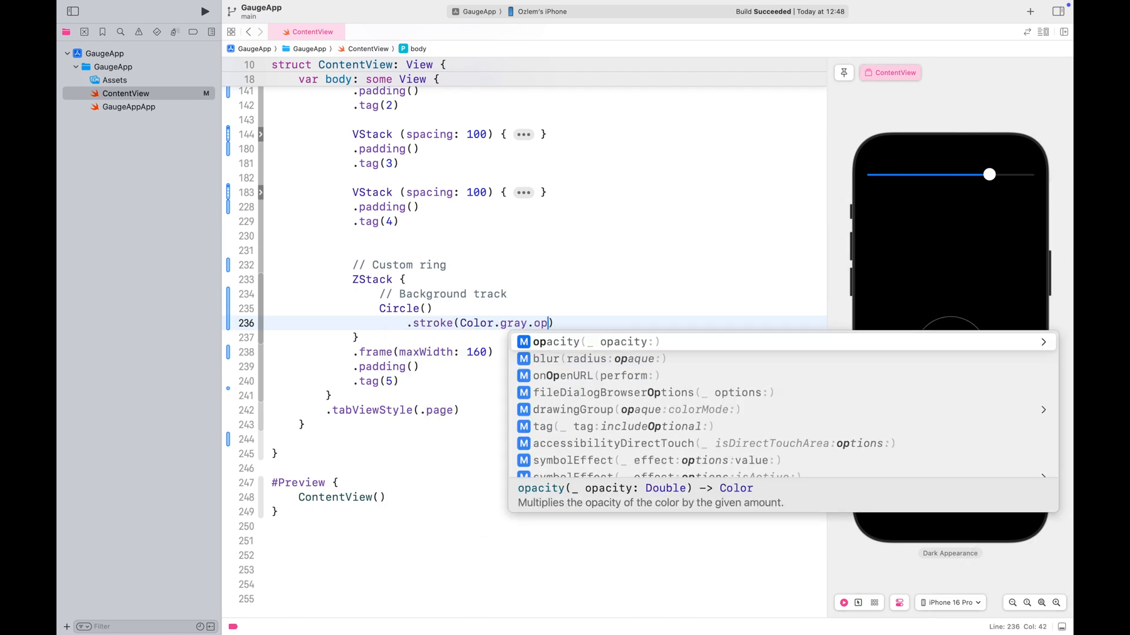
type("acity(0.2)")
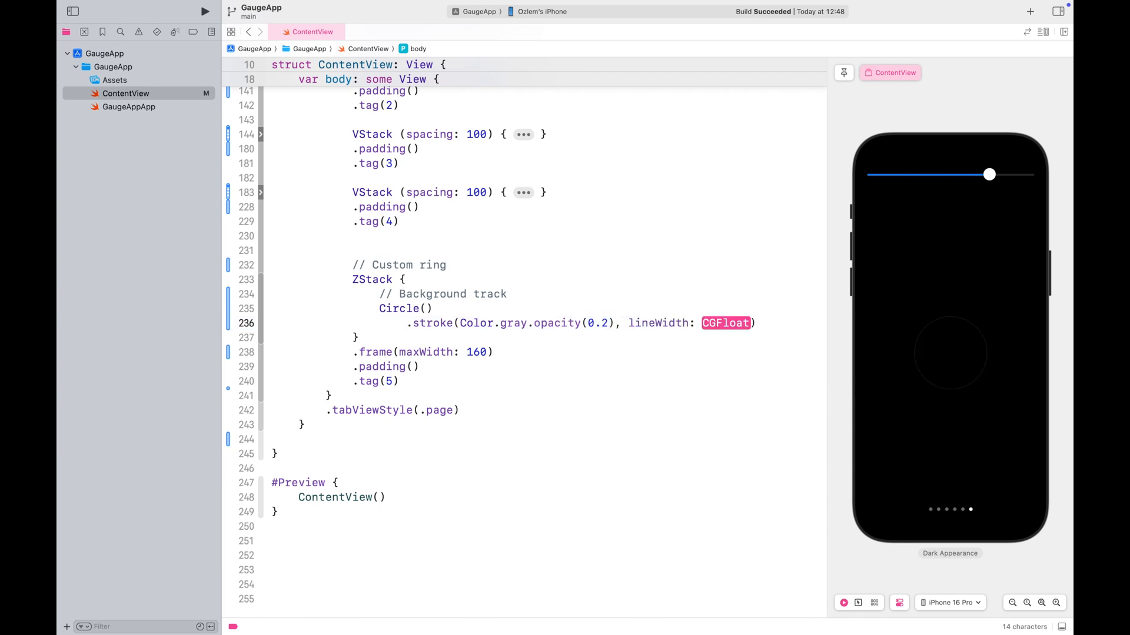
type("20")
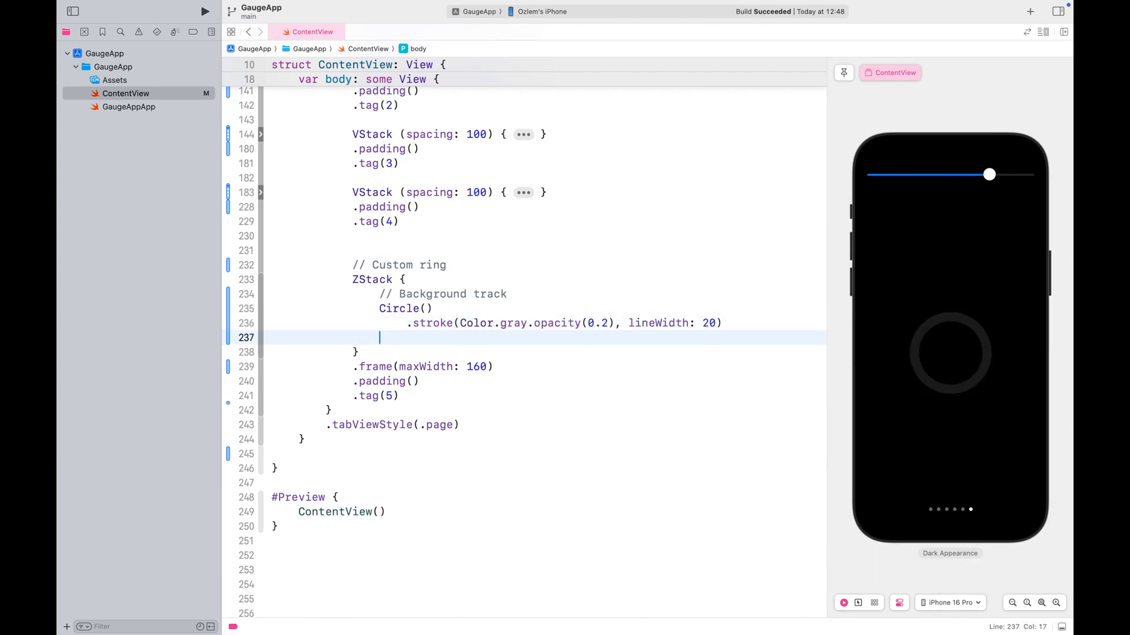
type("// P")
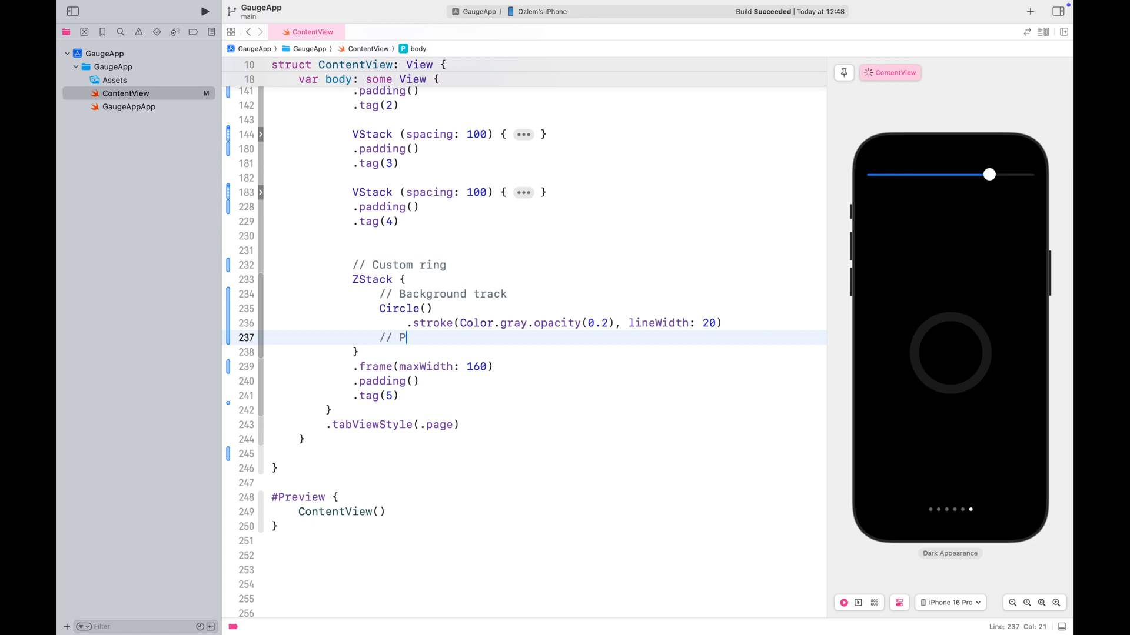
type("rogress: trim")
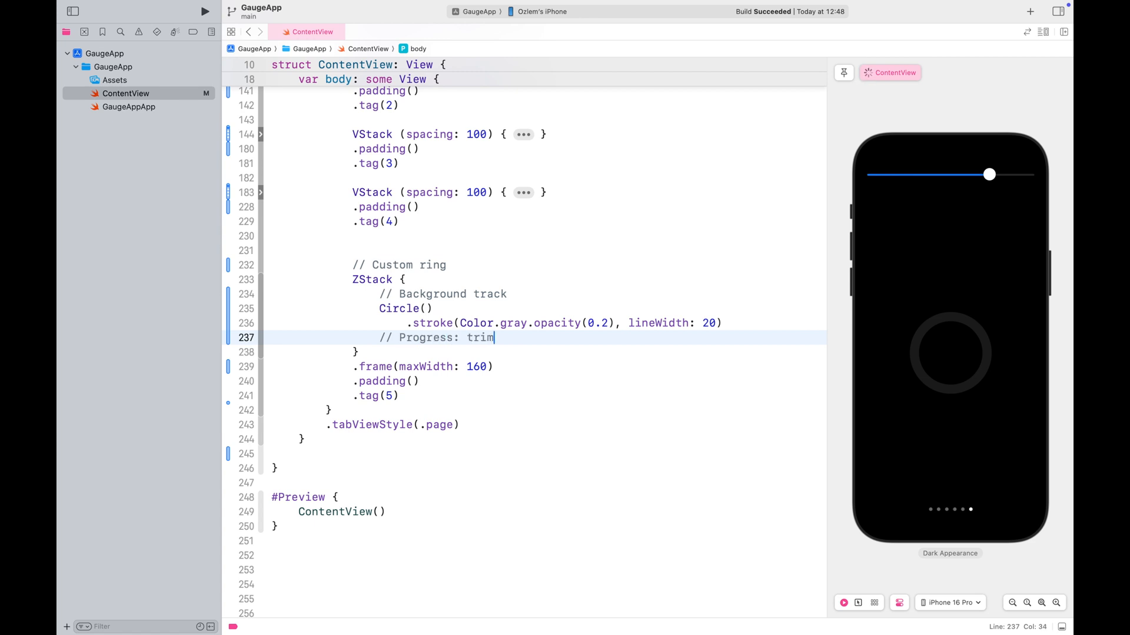
- Add the 'Progress: trim – stroke – rotate' comment and a Circle trimmed from 0 to fraction
type("– stroke –")
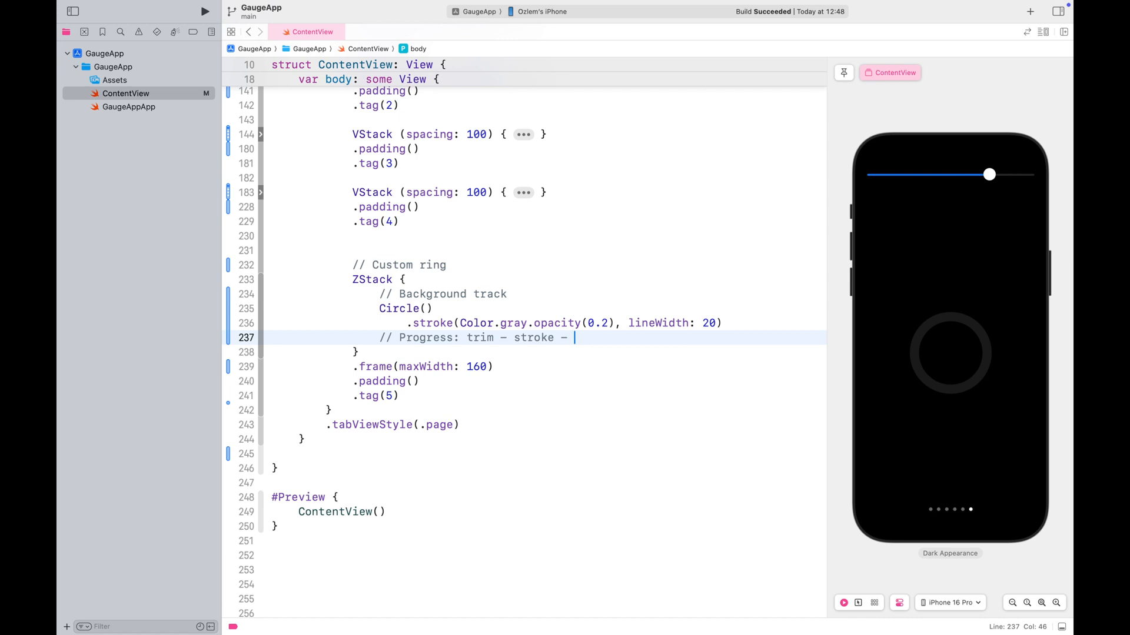
type("rotate")
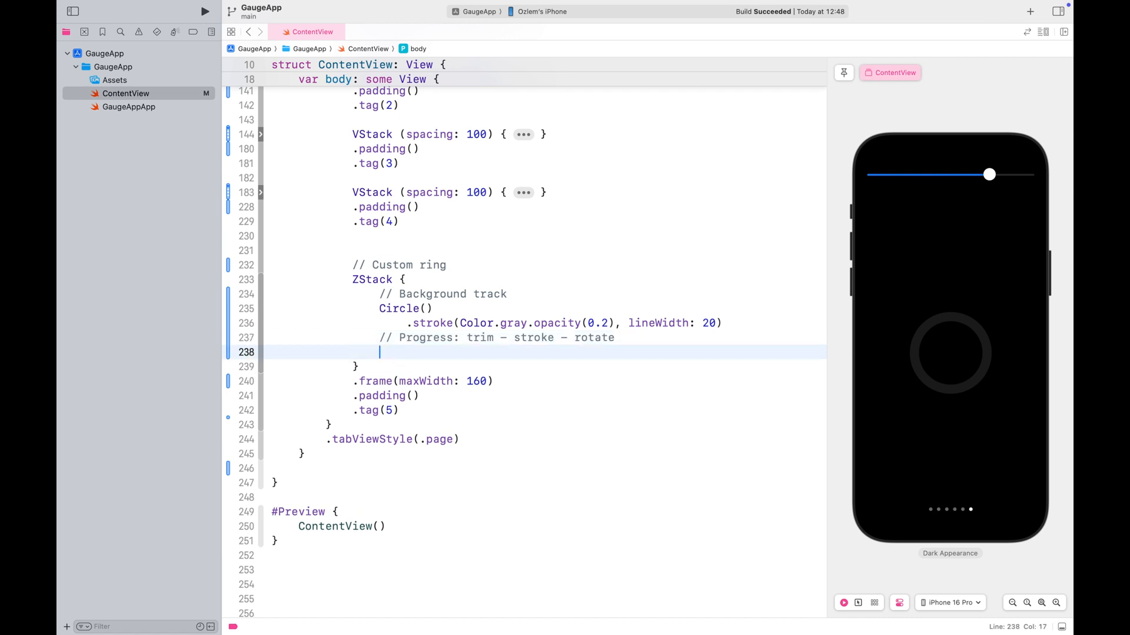
type("Circle()")
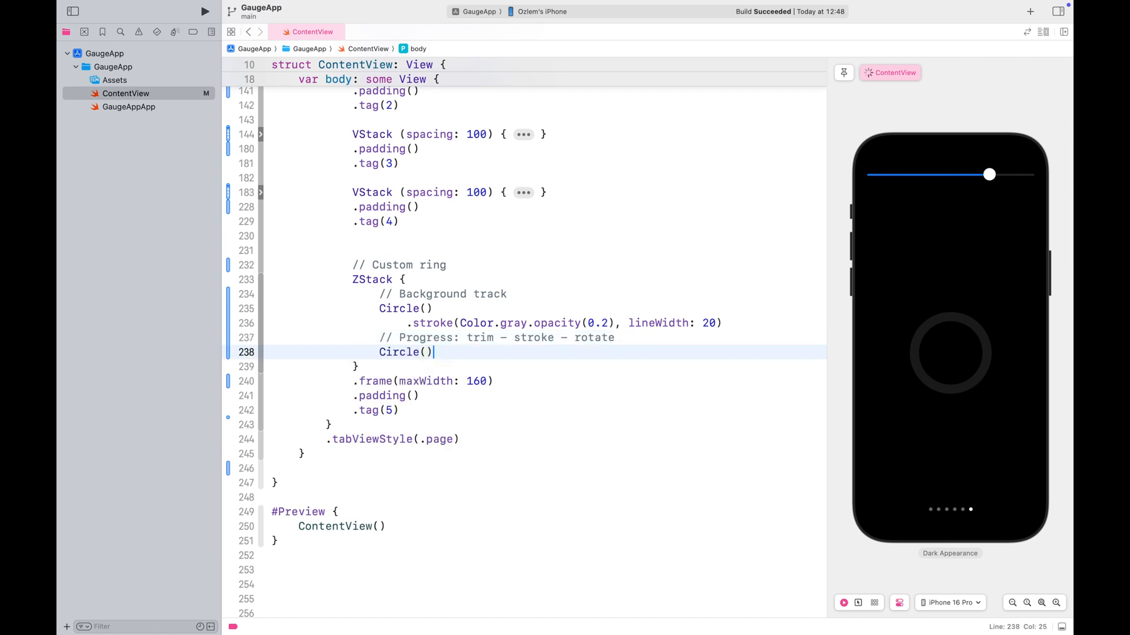
type(".")
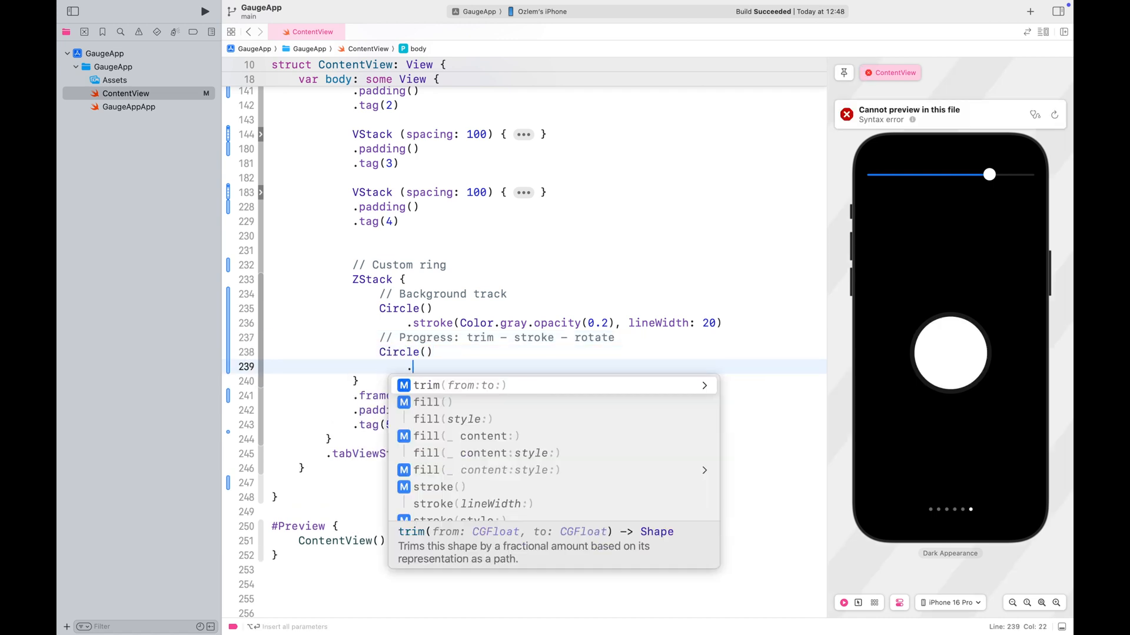
type("trim(from: 0, to:")
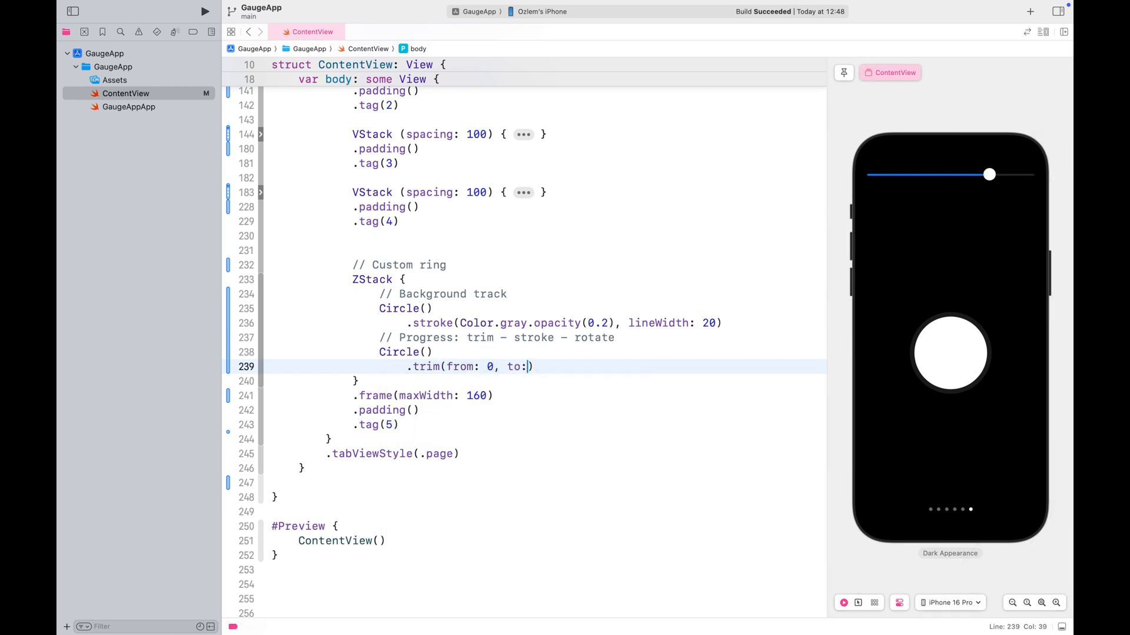
type("fraction")
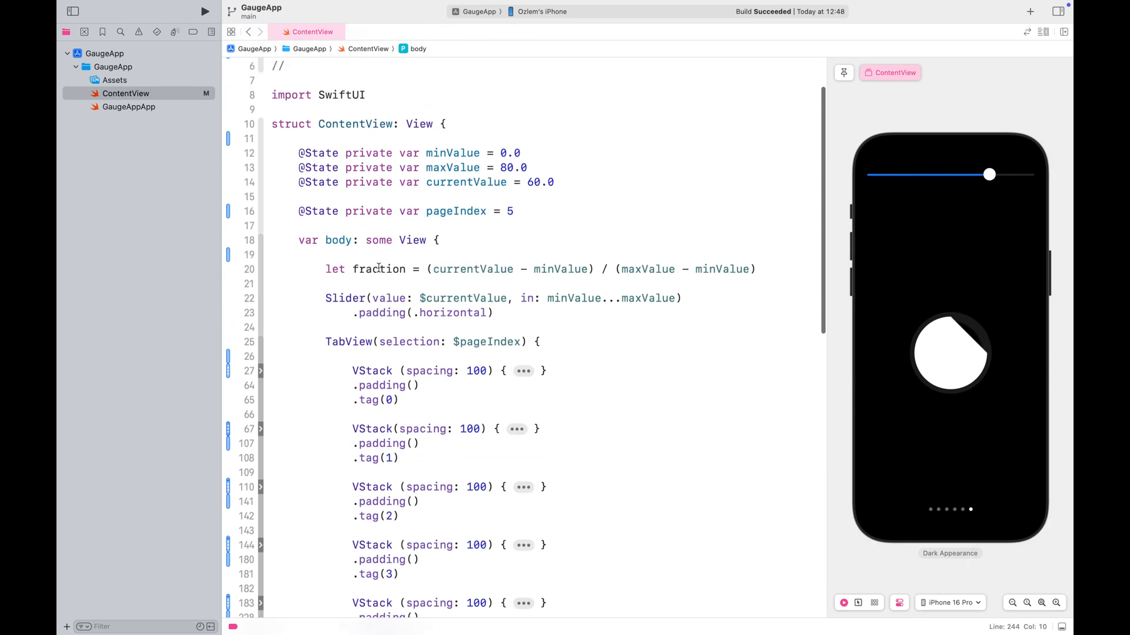
scroll("down", 3)
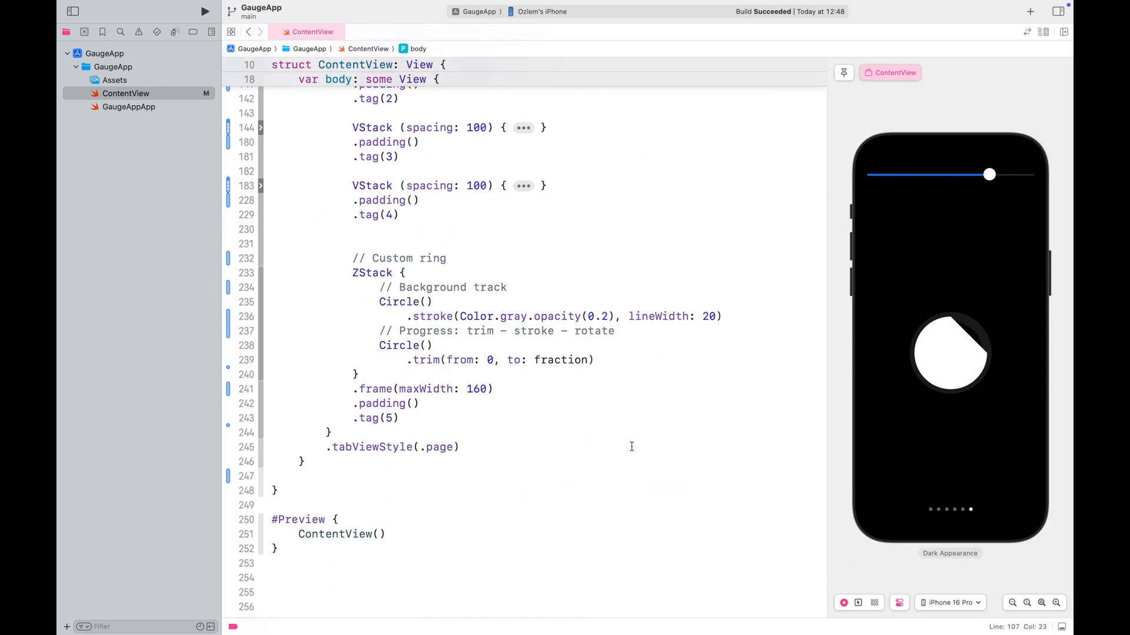
- Stroke the progress Circle with a centered mint-indigo-mint AngularGradient spanning 360 × fraction degrees
type(".stroke(")
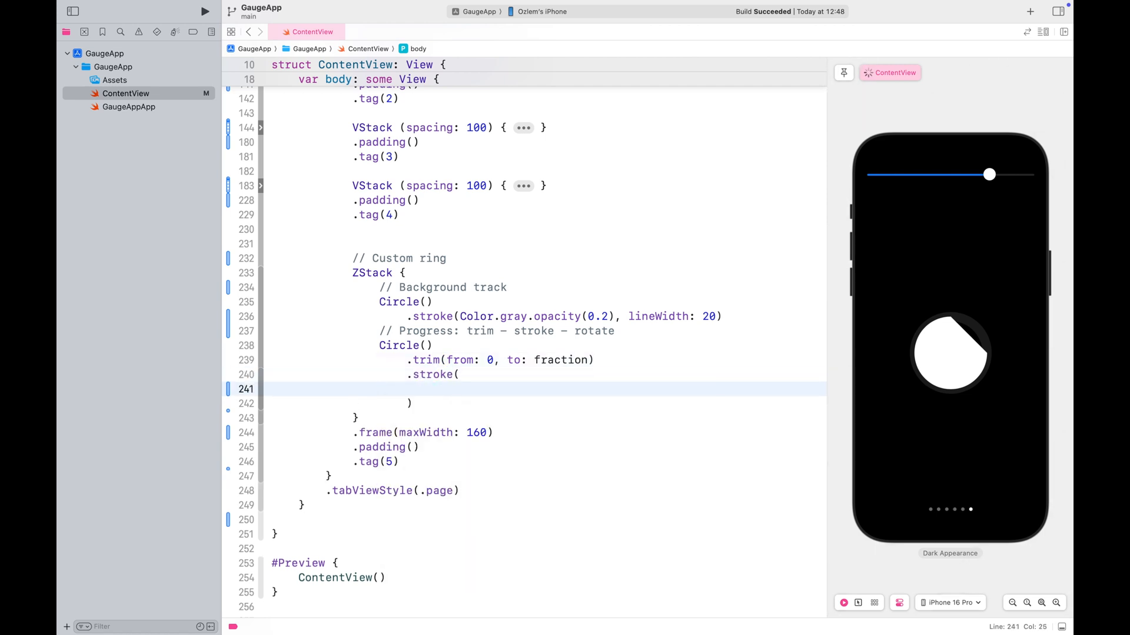
type("AngularGradient")
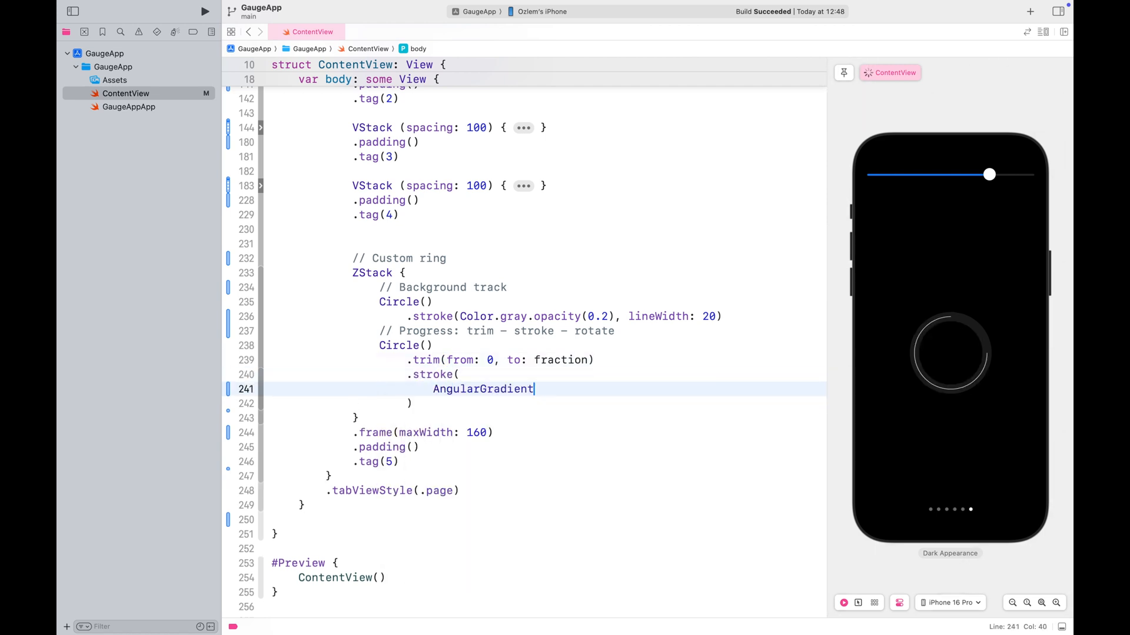
type("(")
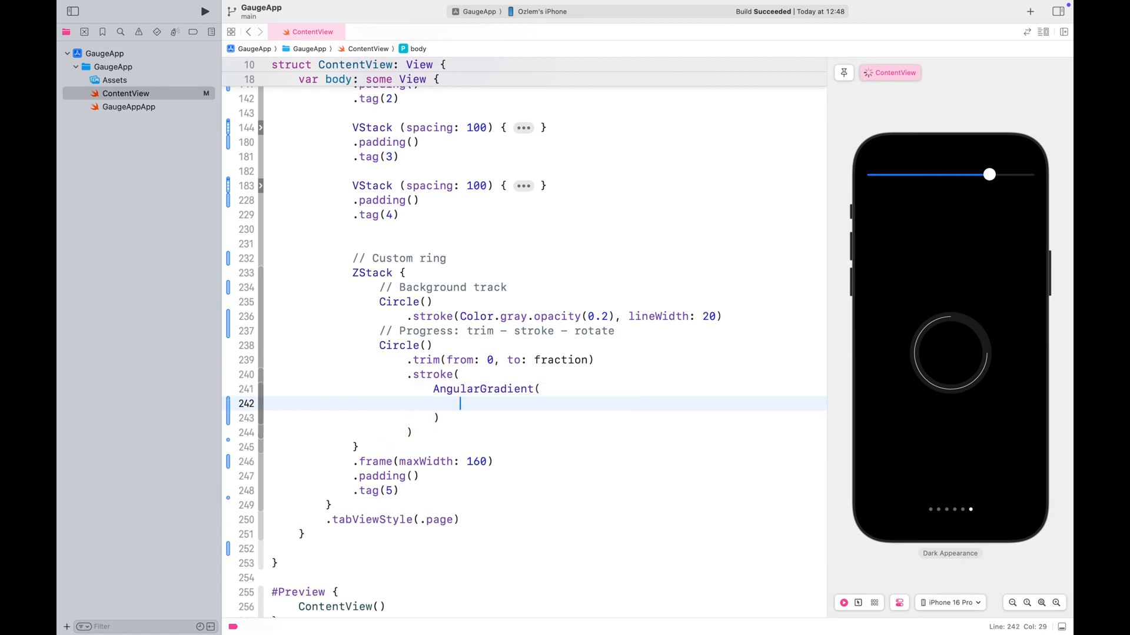
type("gradient: Gra")
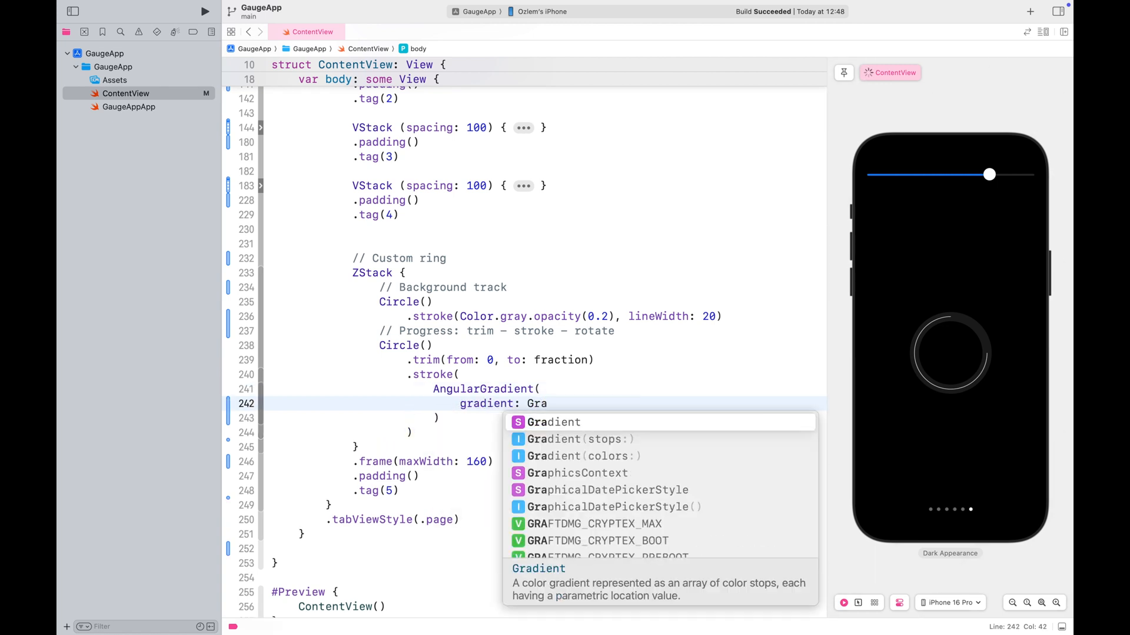
left_click(582, 456)
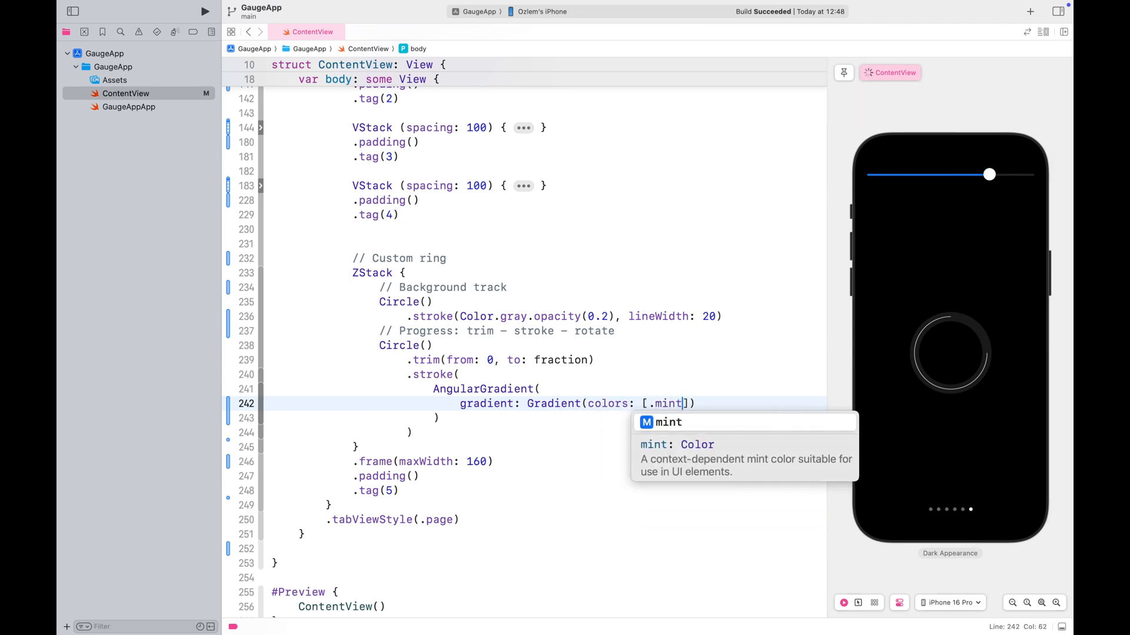
type(", .indigo")
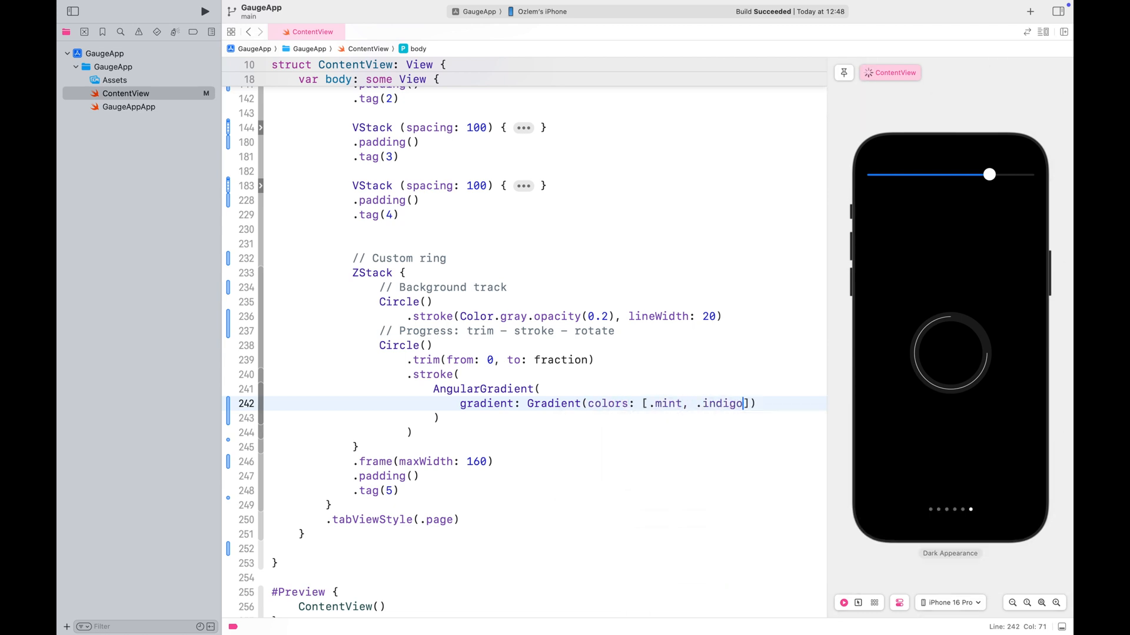
type(", .mint")
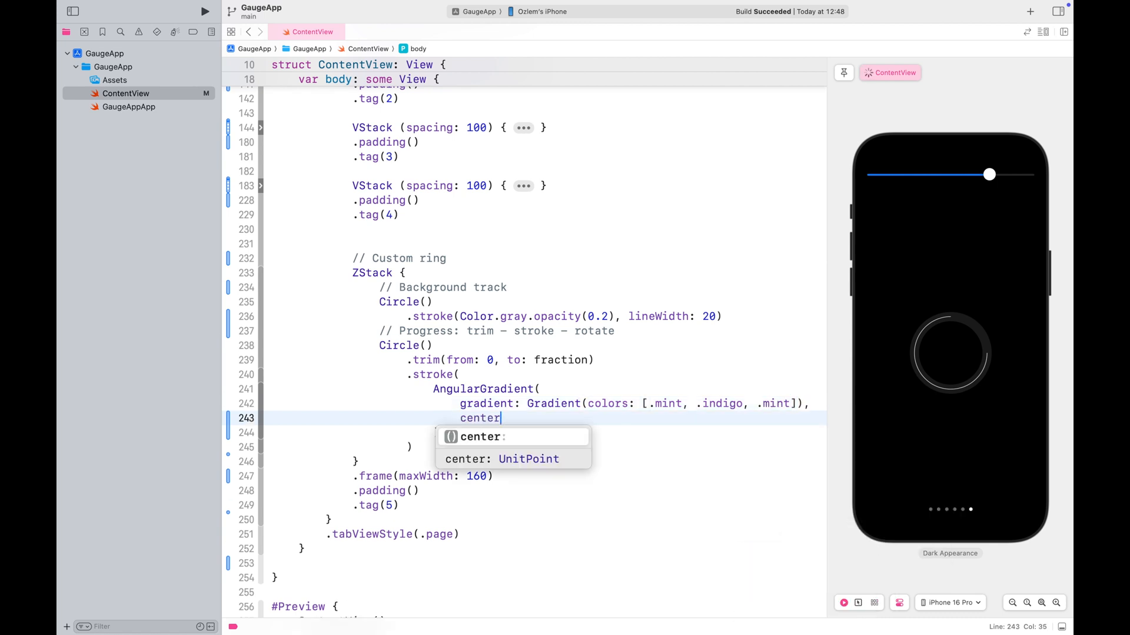
type(".center,")
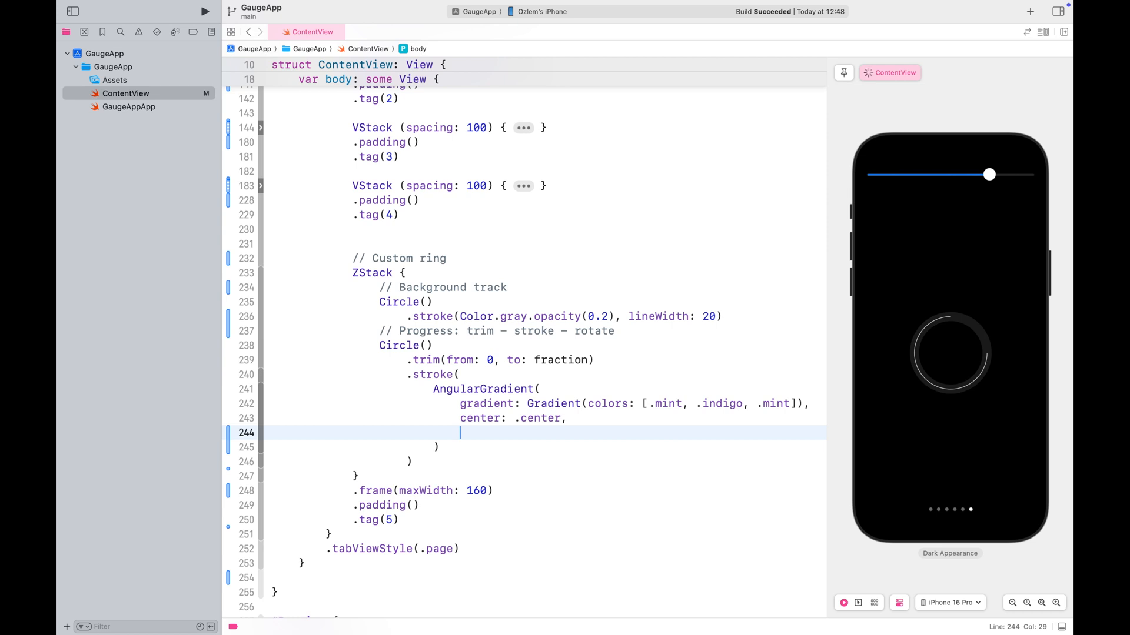
type("startAngle: .degrees(0),")
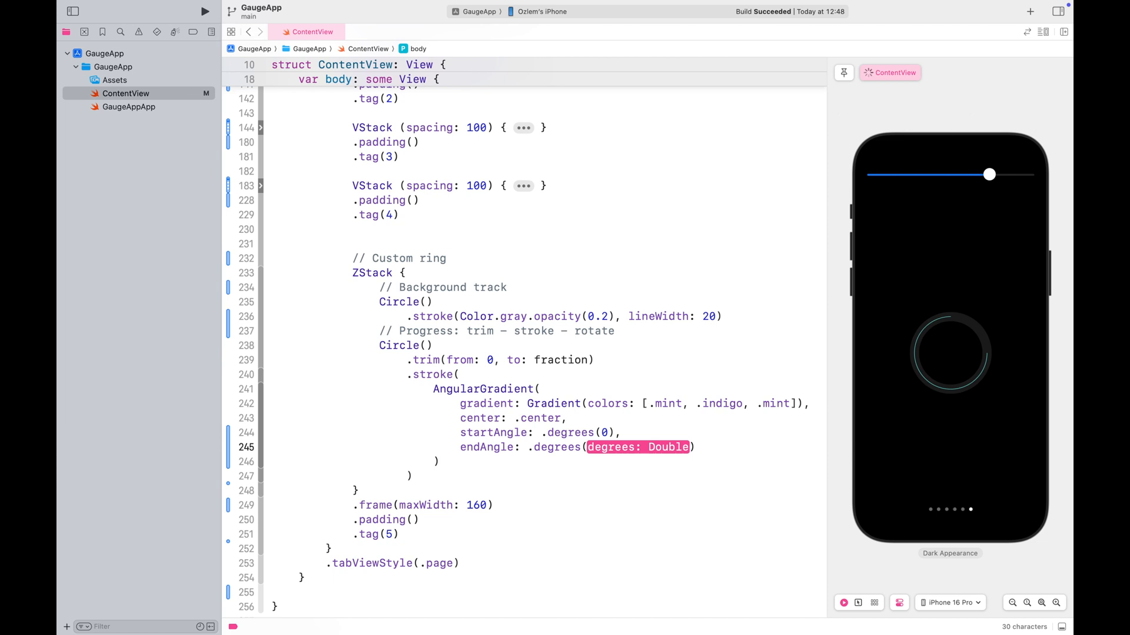
type("360 *")
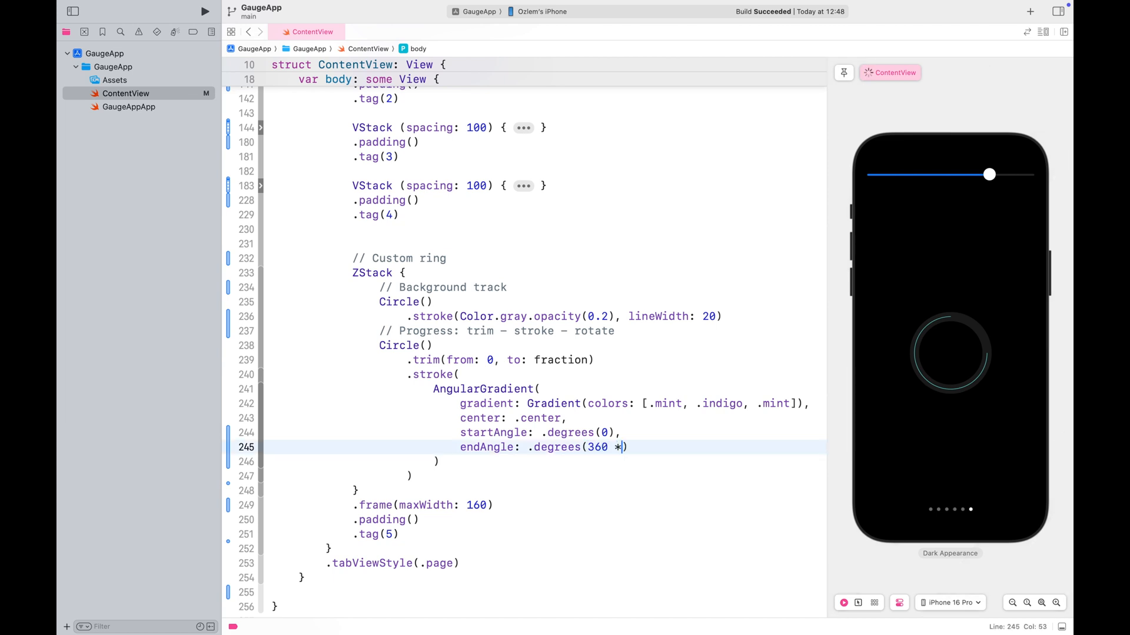
type("fraction")
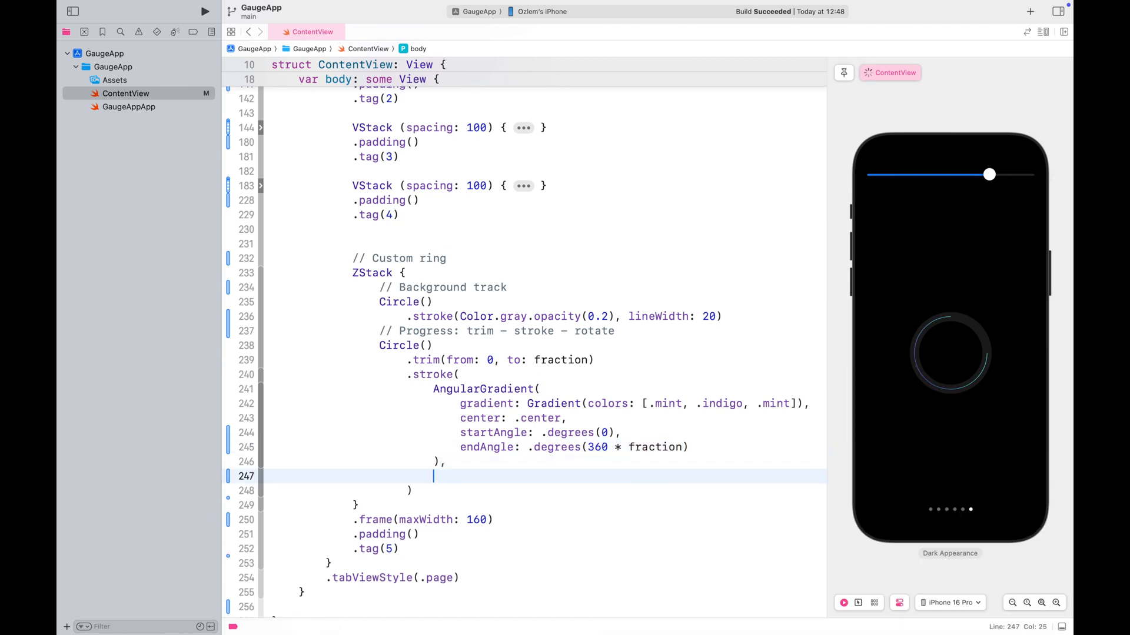
- Set the stroke style to StrokeStyle with lineWidth 20 and a round lineCap
type("style: S")
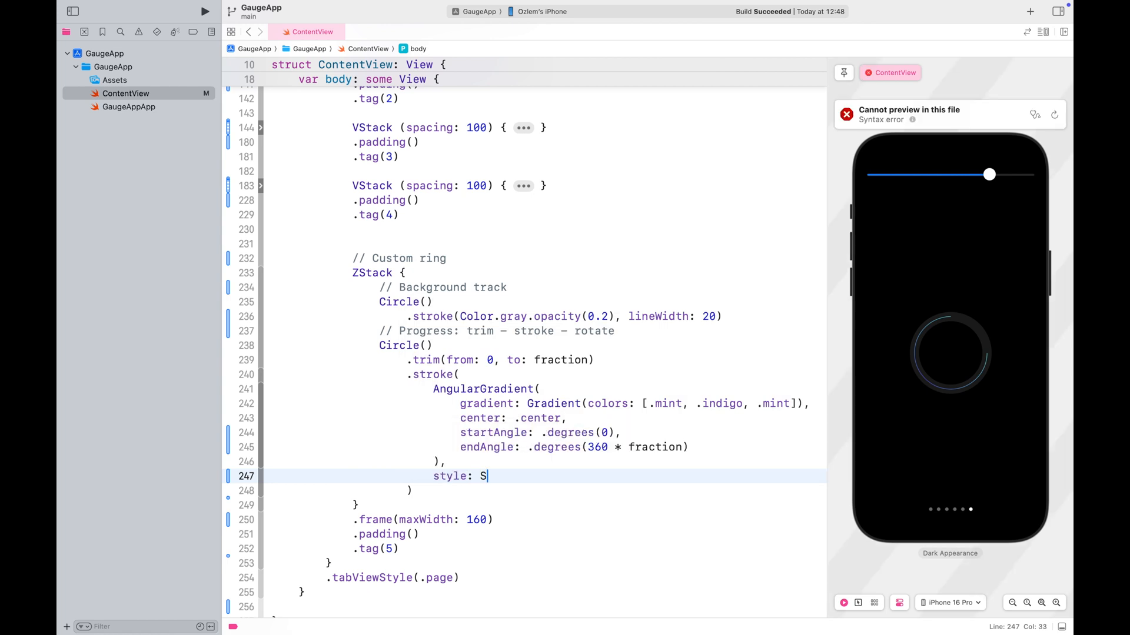
type("trokeStyle")
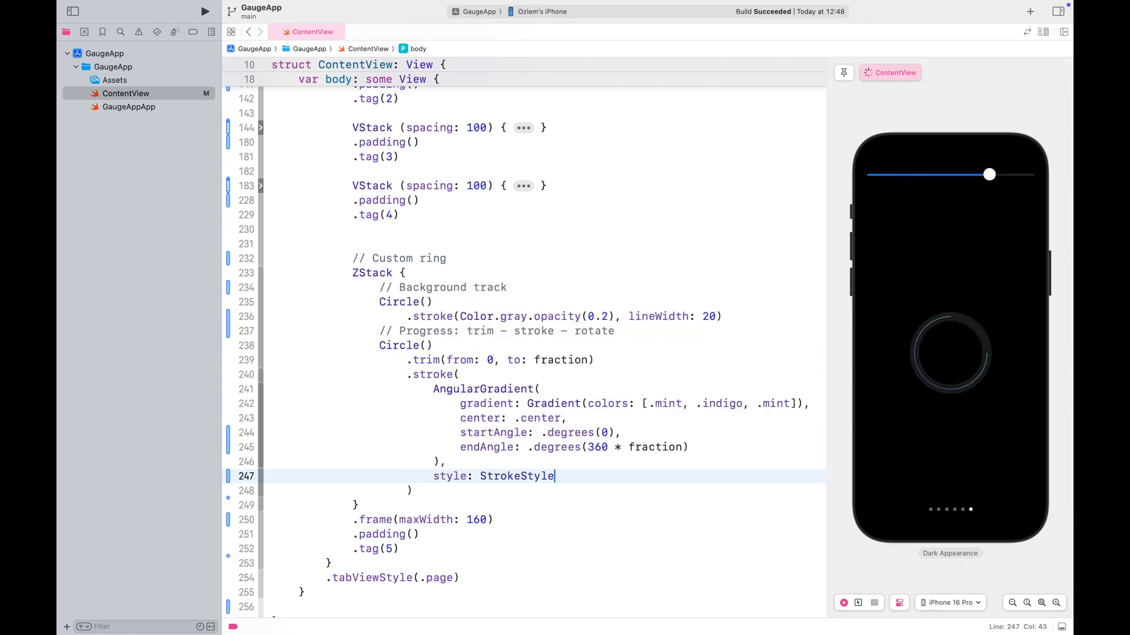
type("(lineWi")
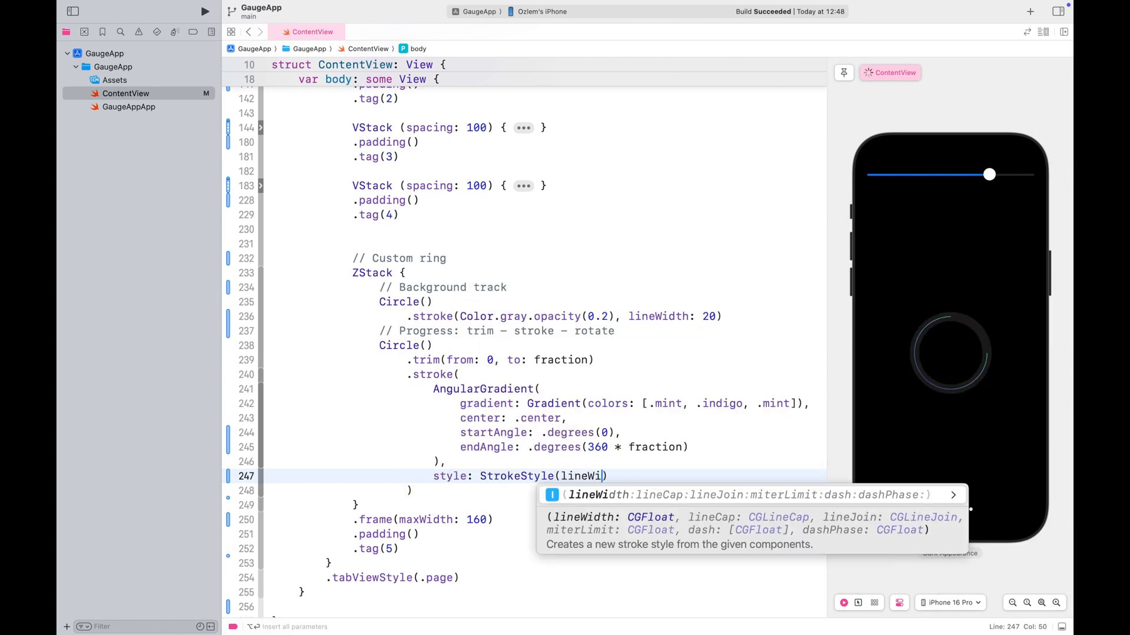
type("lineWidth:")
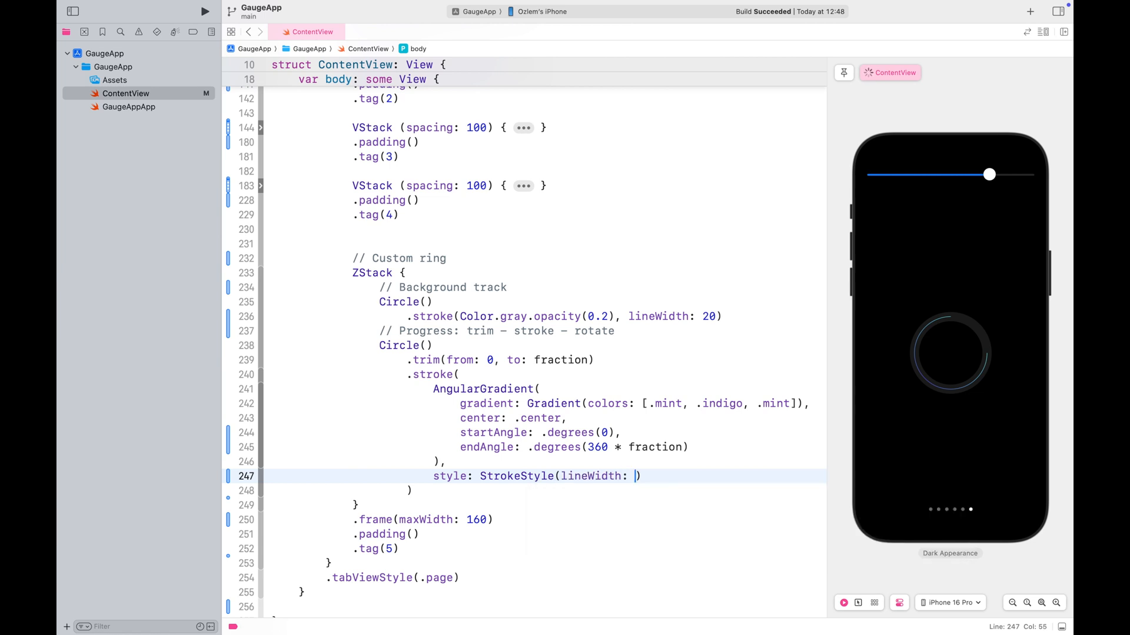
type("20,")
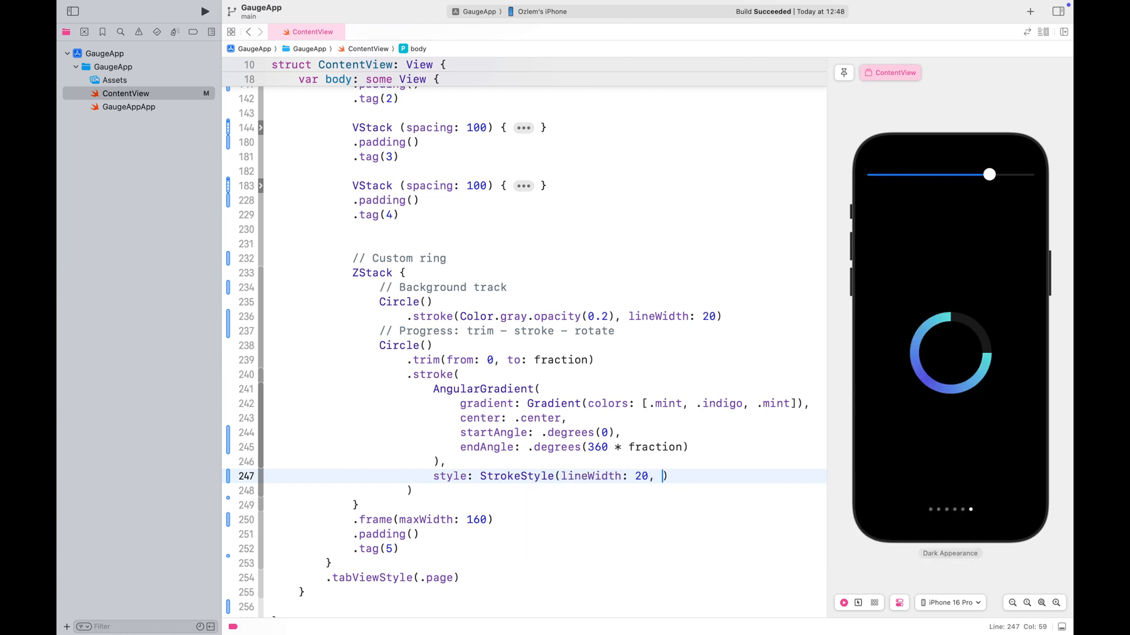
type("lineCap: .")
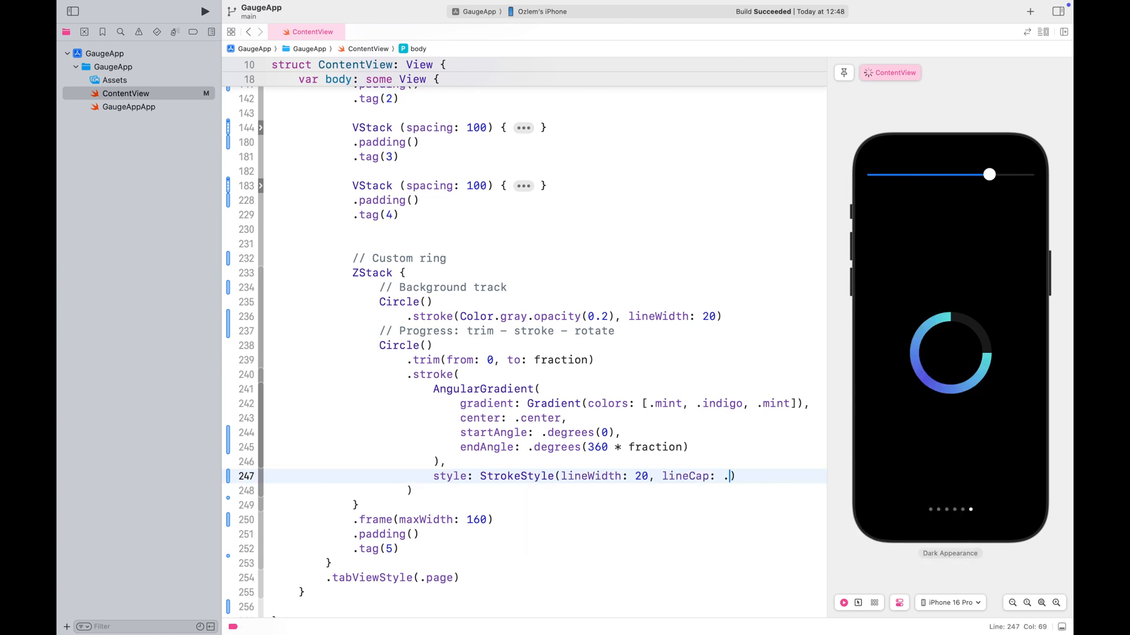
type("round")
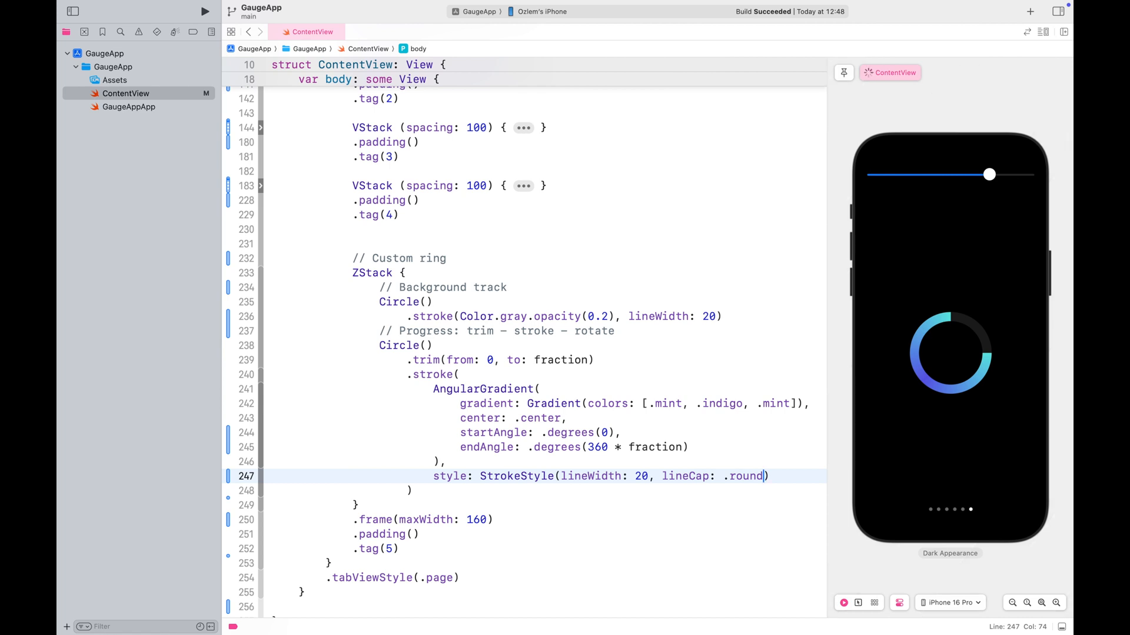
mouse_move(987, 354)
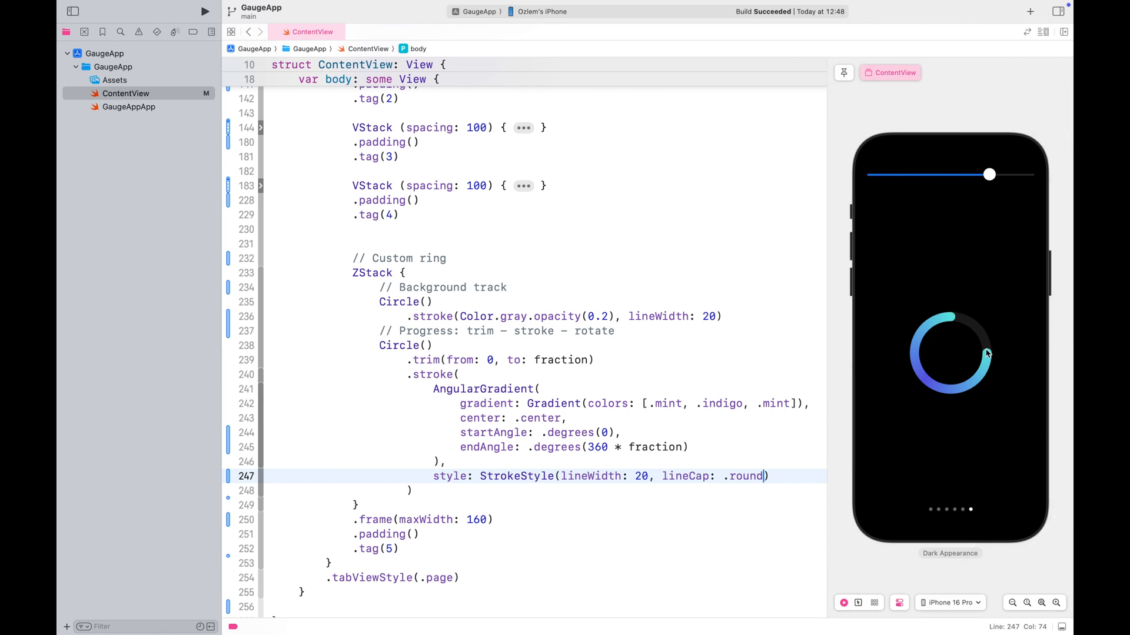
mouse_move(1005, 370)
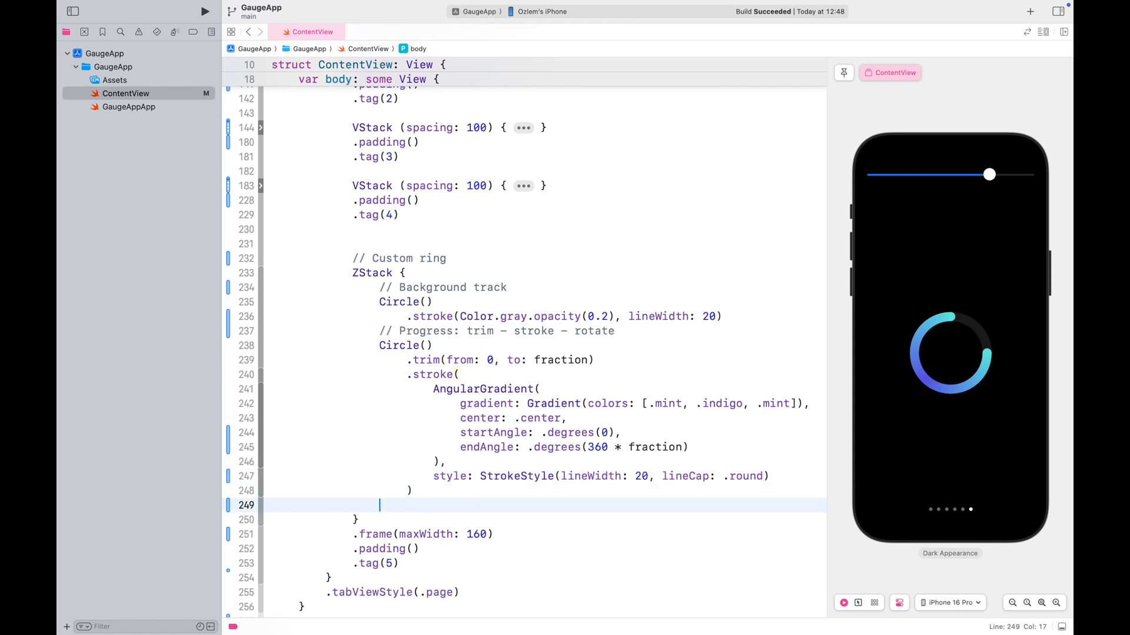
- Rotate the progress circle by -90 degrees and test it with the slider
type(".rotationEffect(.degrees(-90")
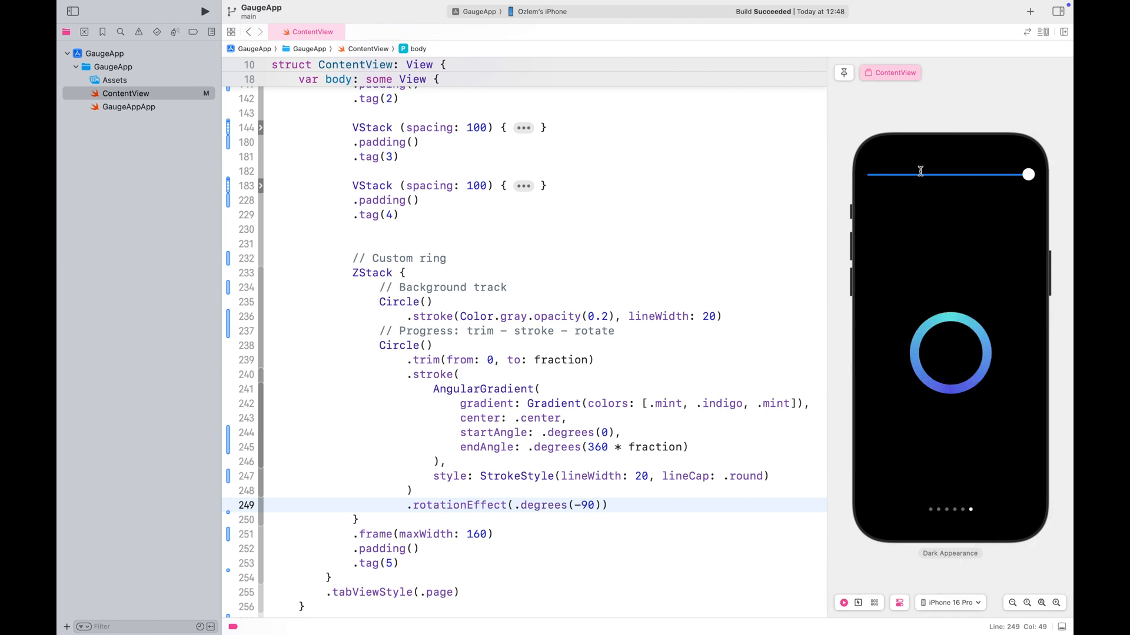
left_click_drag(1028, 174, 872, 174)
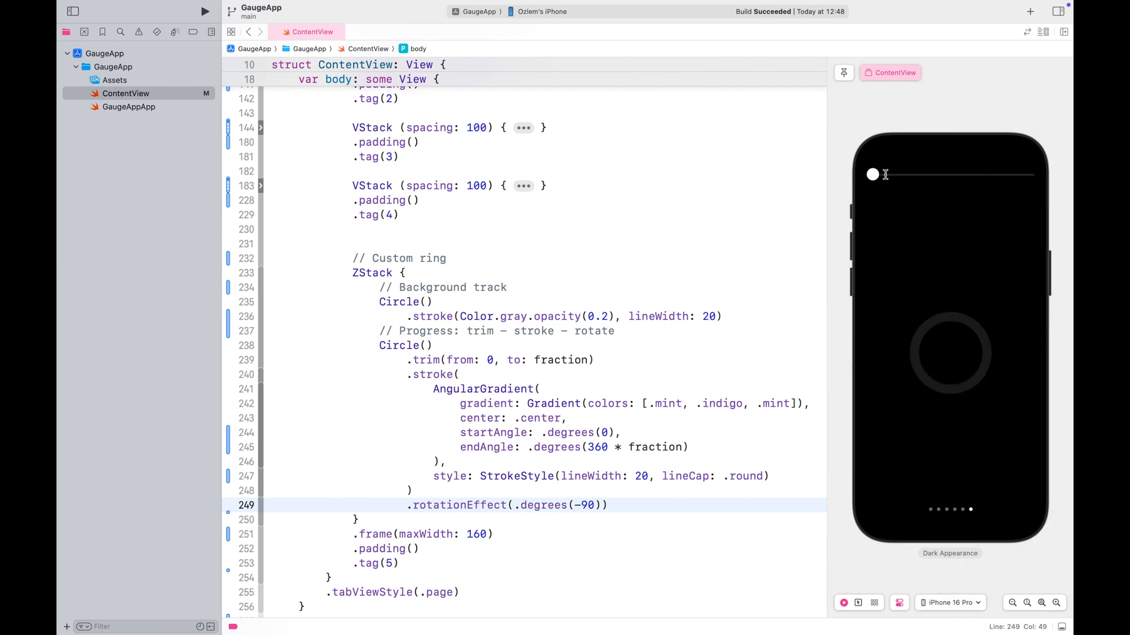
left_click_drag(872, 174, 934, 174)
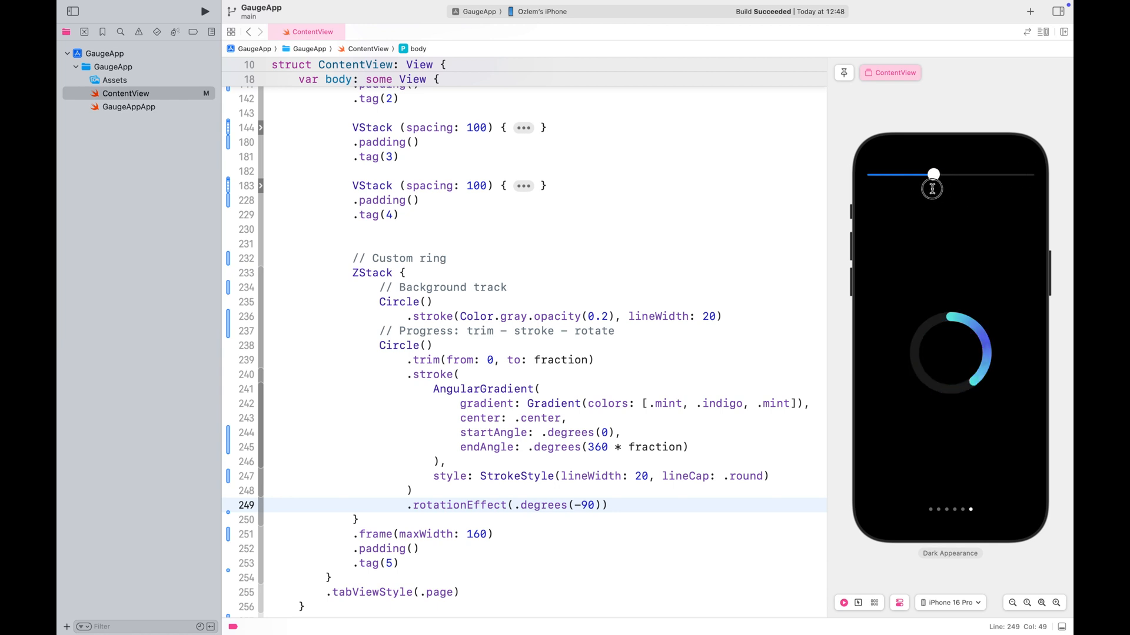
left_click_drag(933, 174, 890, 174)
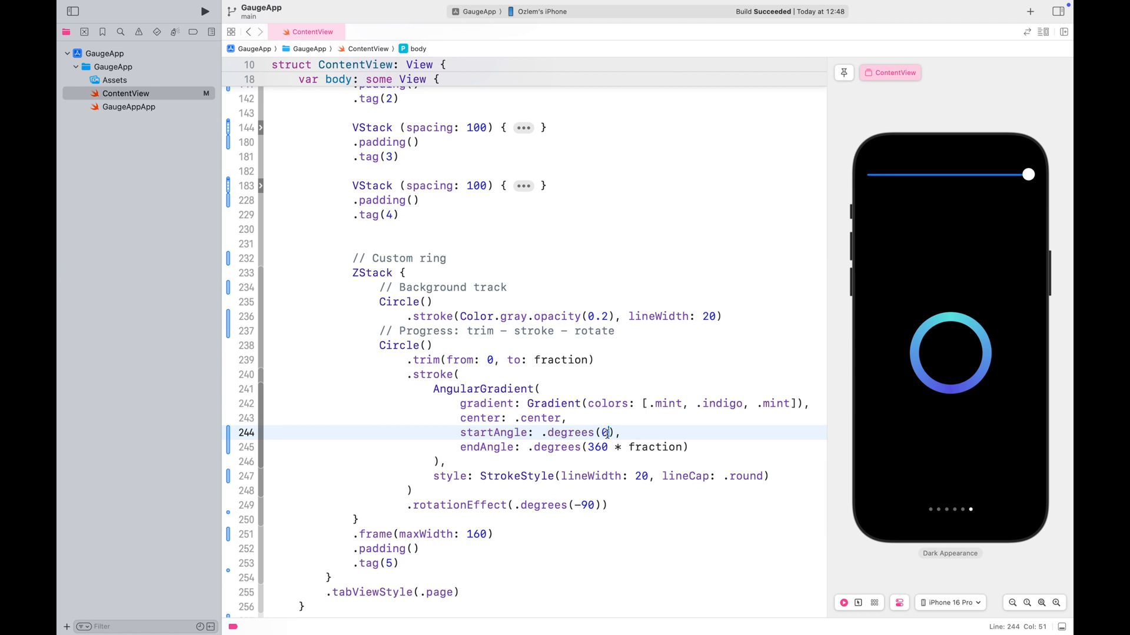
- Shift the gradient angles to -90 and -90 + 360 × fraction, then recheck with the slider
type("-90")
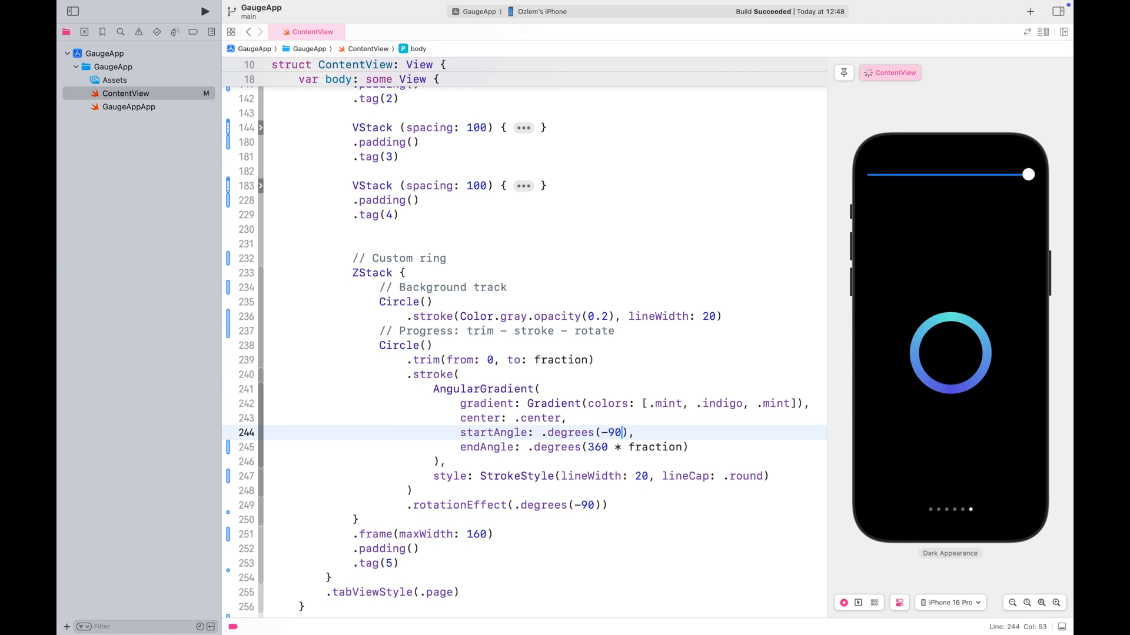
type("-90")
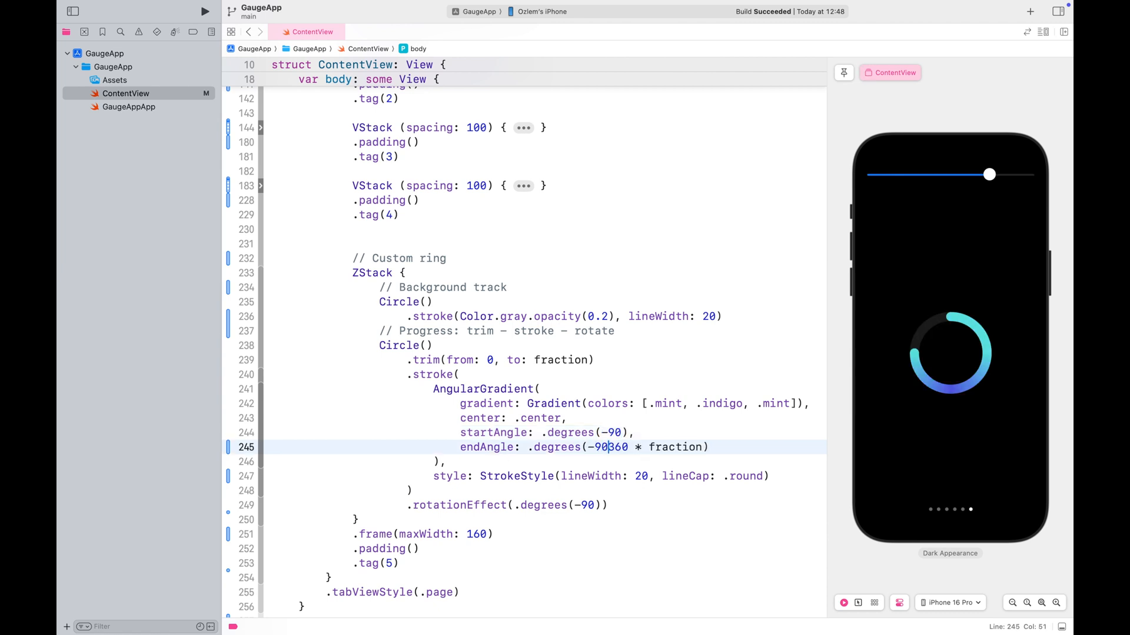
type("+")
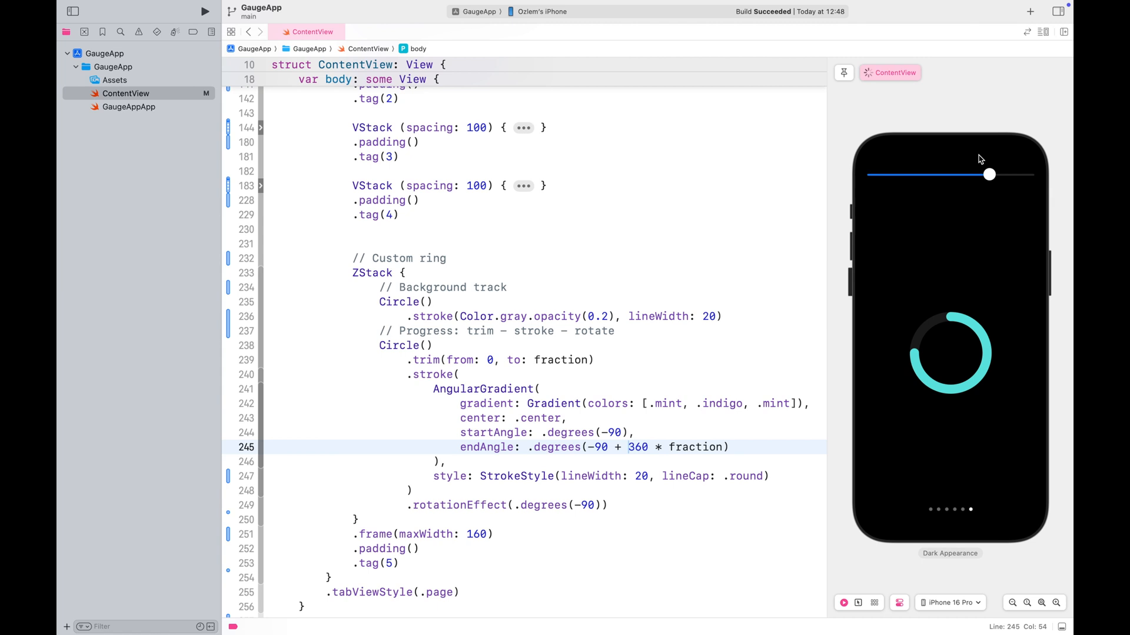
left_click_drag(989, 174, 872, 174)
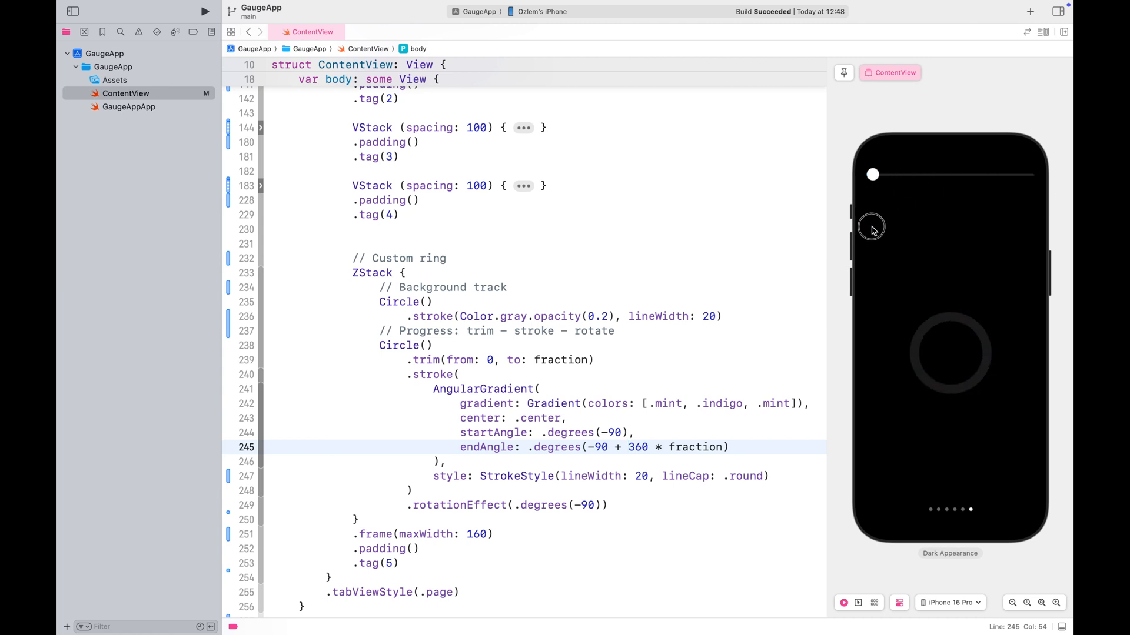
left_click_drag(872, 174, 980, 174)
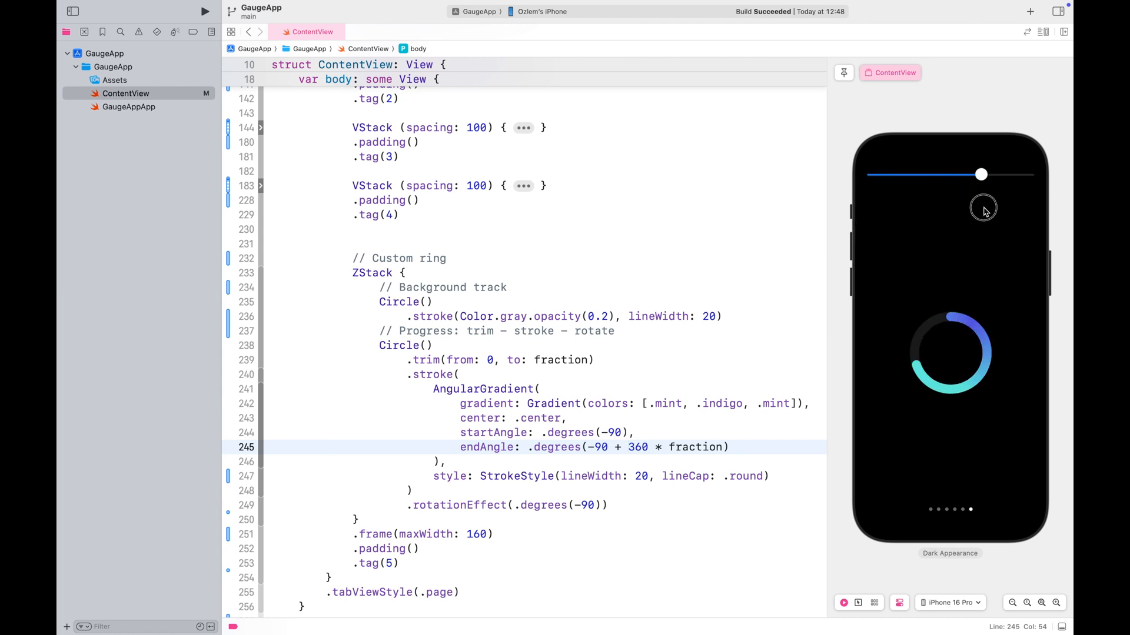
left_click_drag(981, 174, 992, 174)
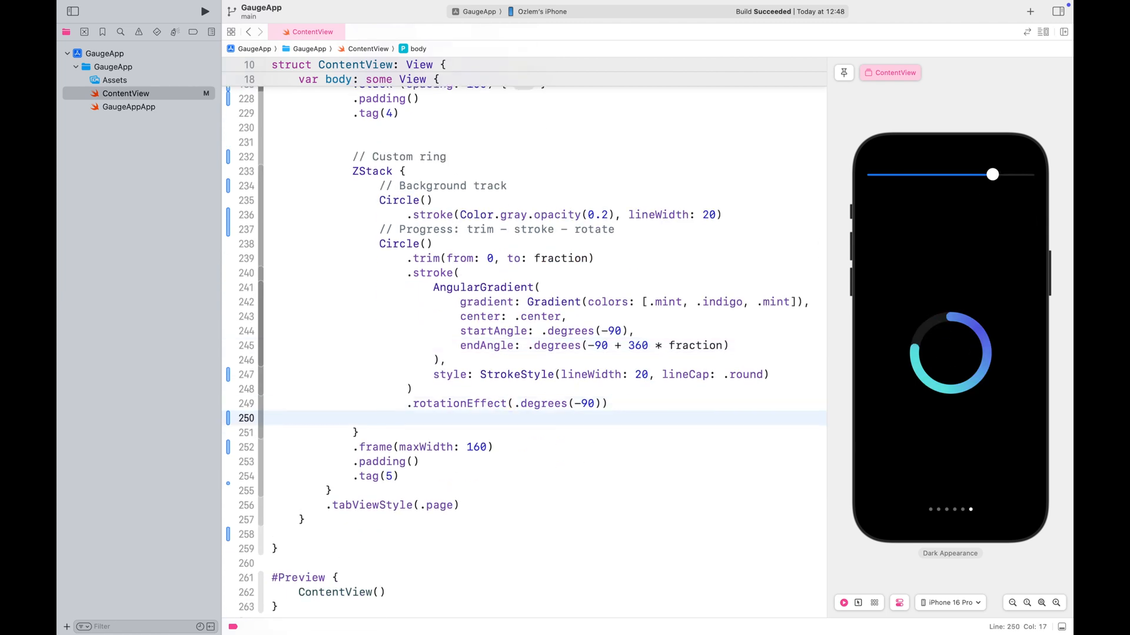
- Add a '// Center label' Text showing Int(currentValue) in headline font
type("// Center l")
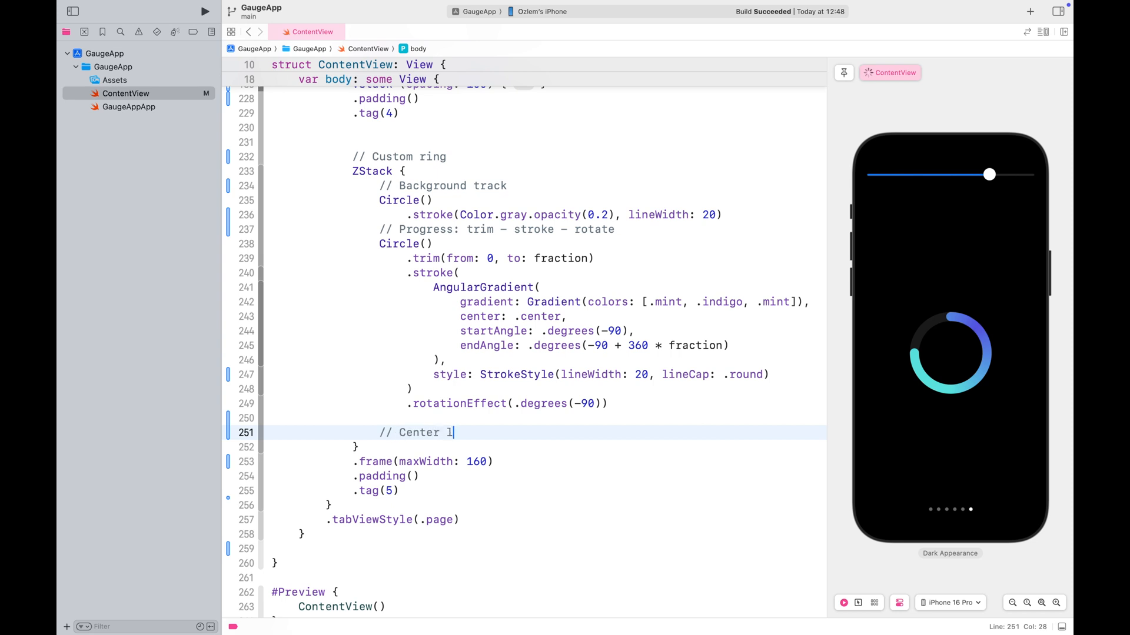
type("Text(\"\\")
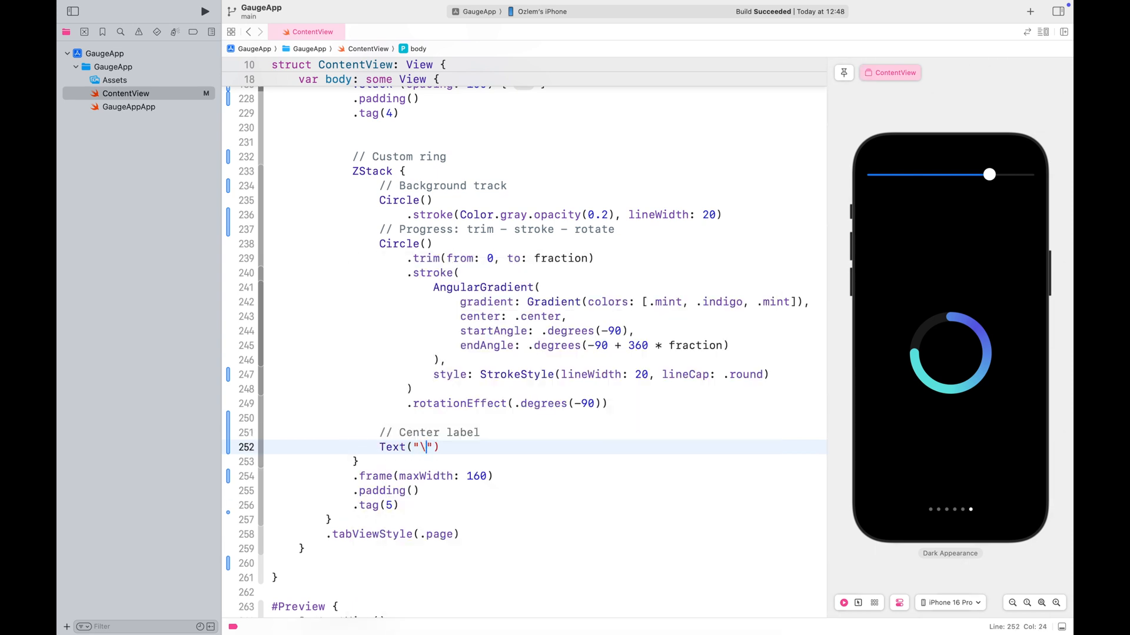
type("(Int(currentValue")
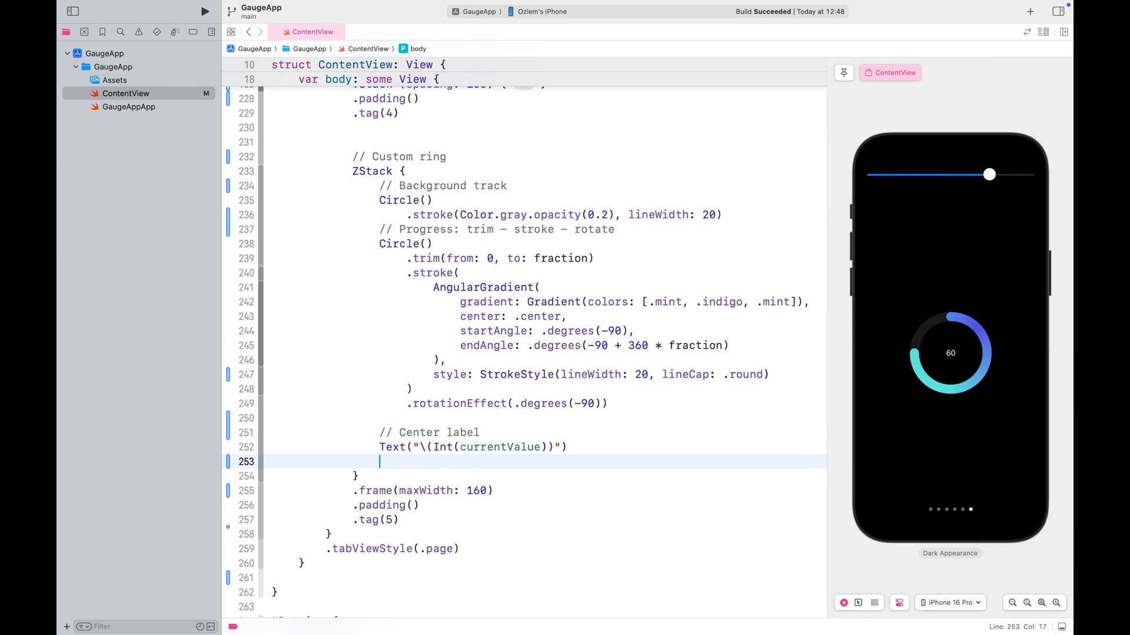
type(".font")
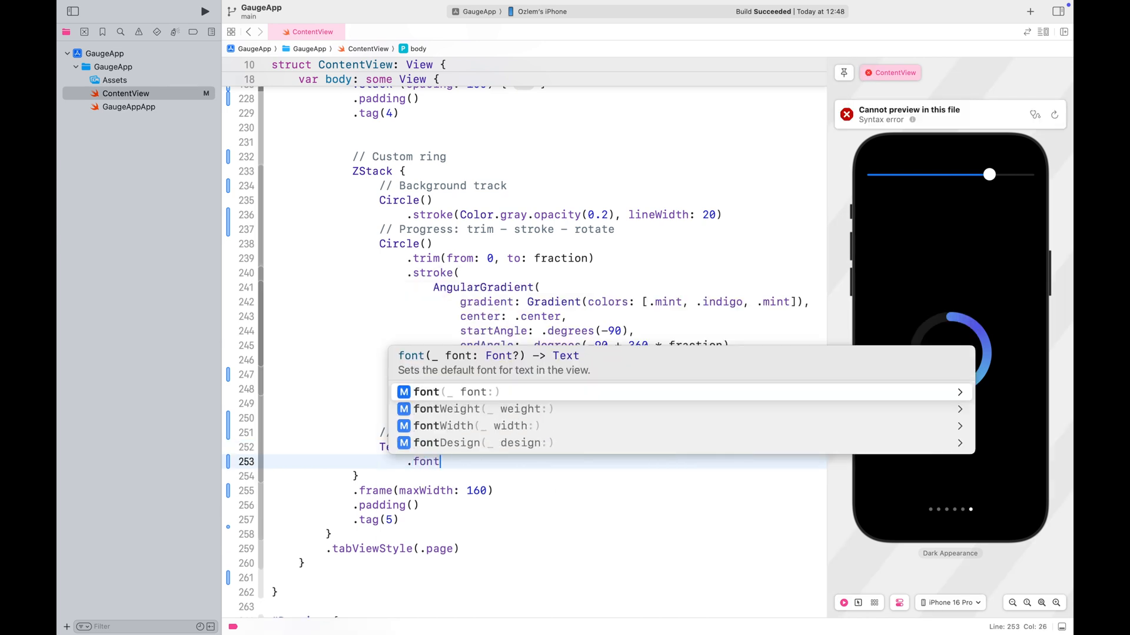
type("(.headline)")
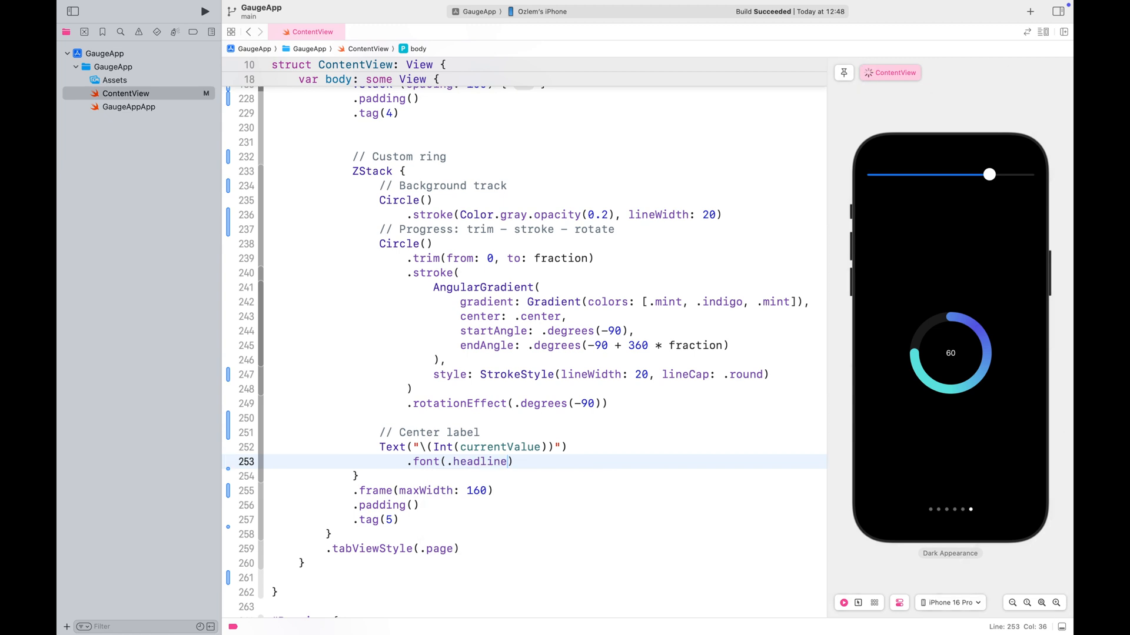
- Give the label a primary foreground style and check it at value 70
type(".foregroundStyle(.")
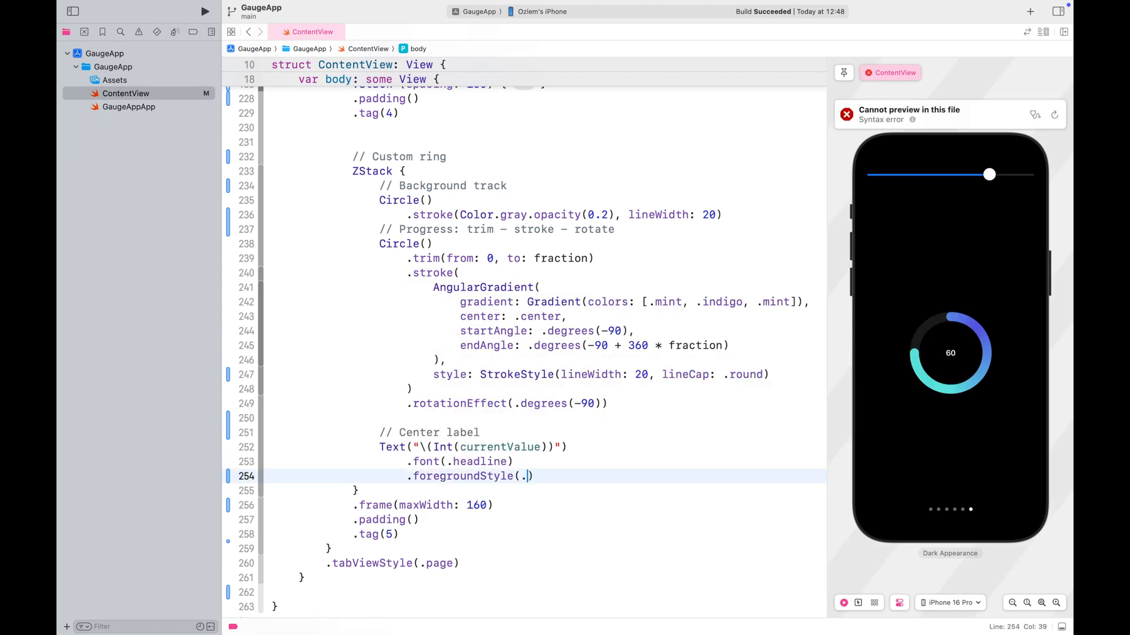
type("indigo")
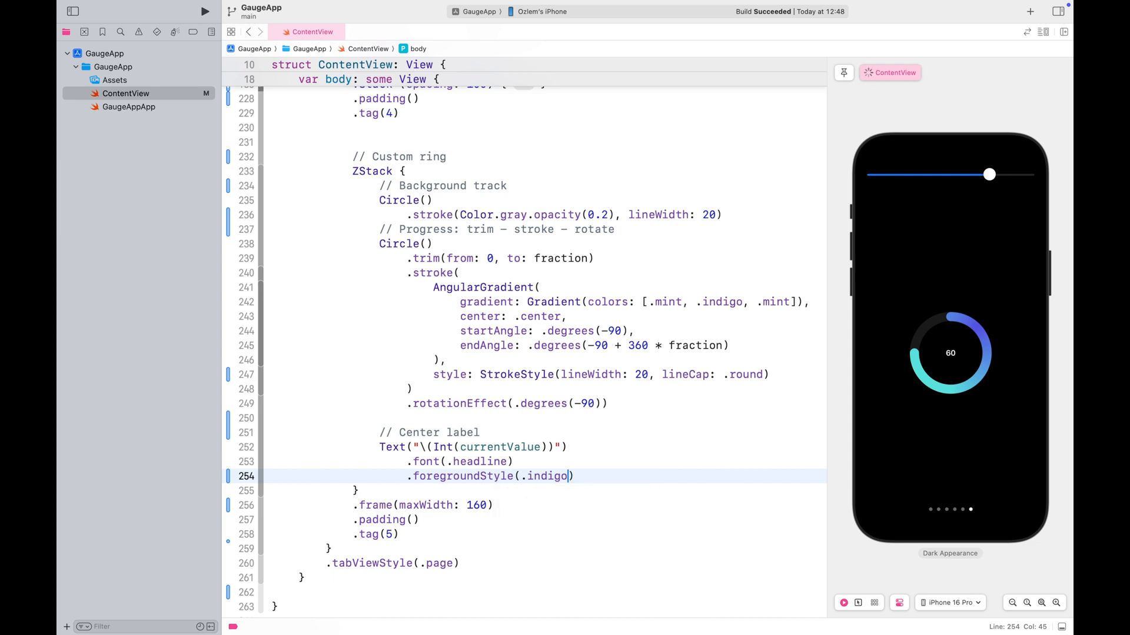
type(".pink")
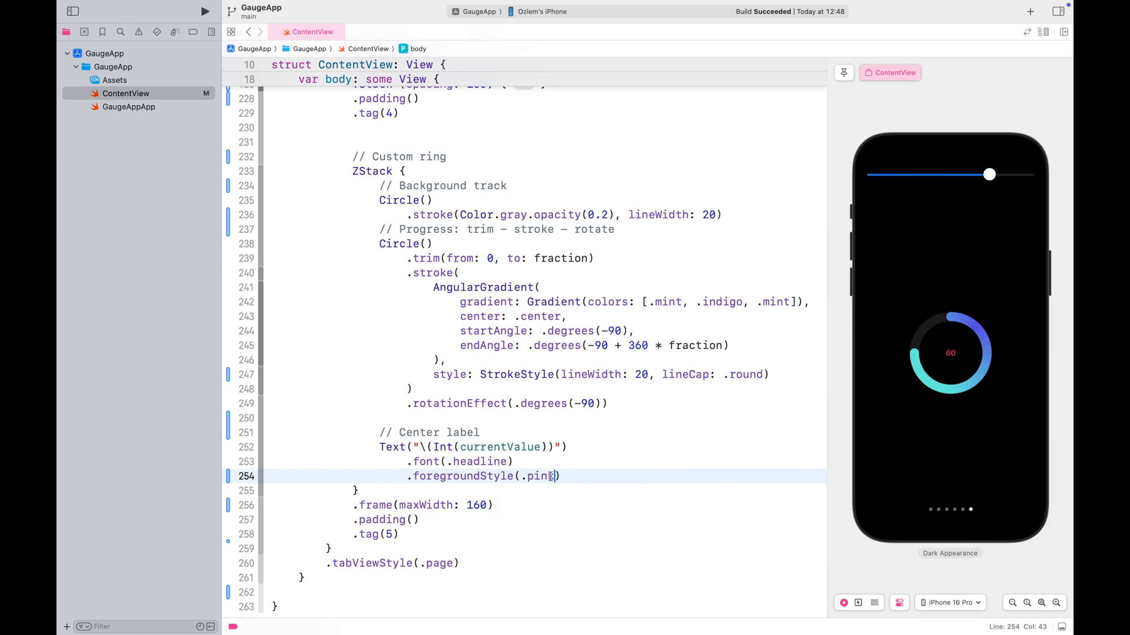
type("primary")
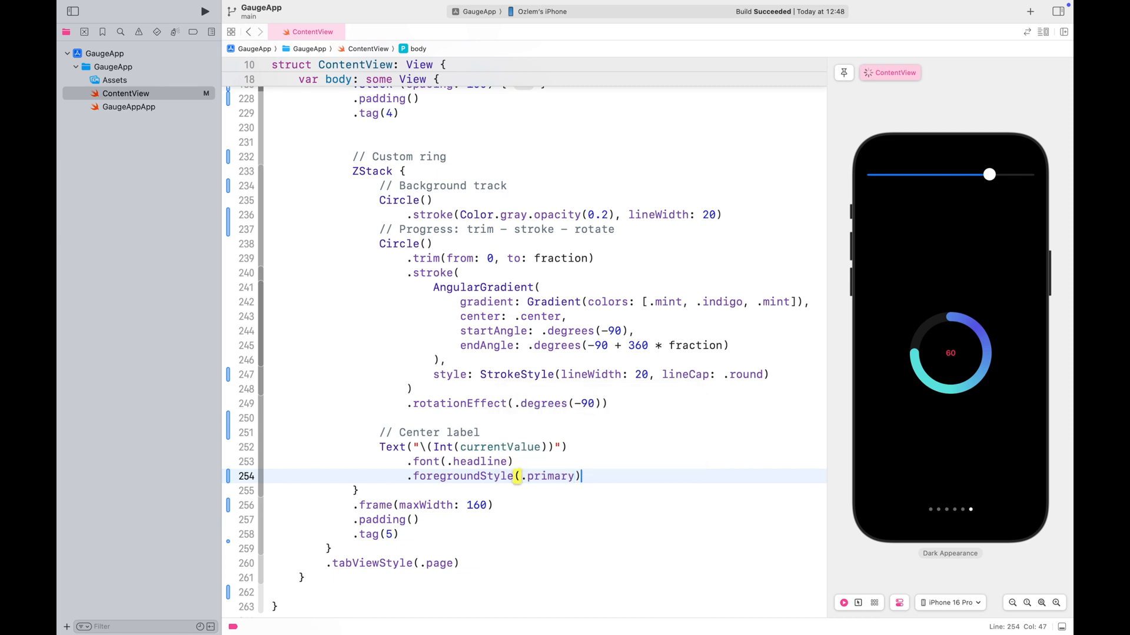
left_click_drag(989, 173, 1030, 176)
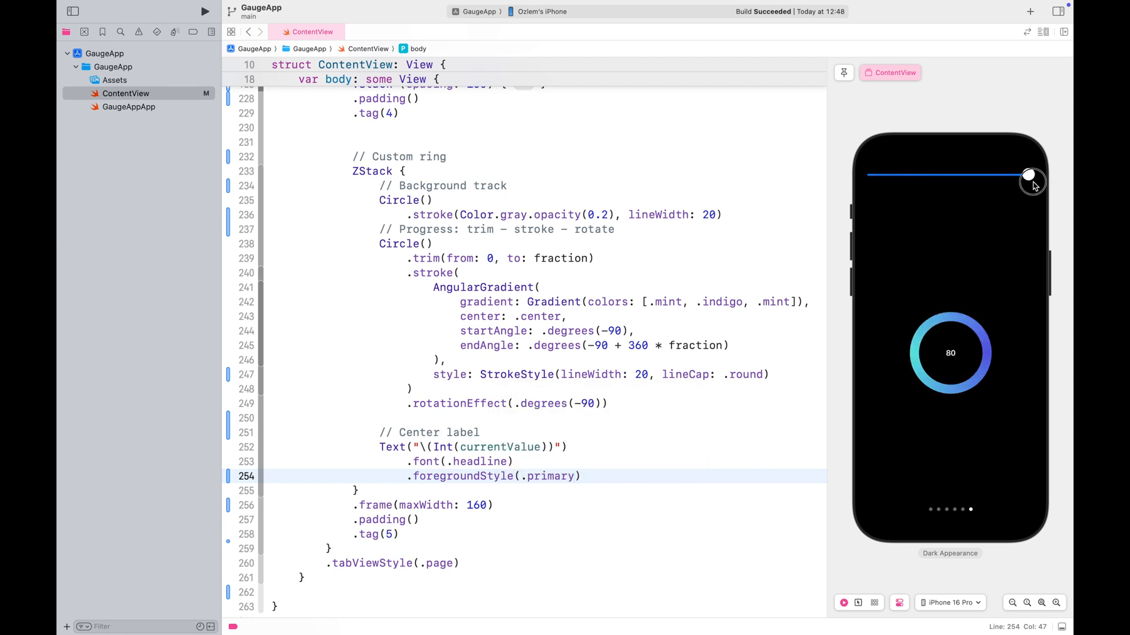
left_click_drag(1030, 177, 1008, 175)
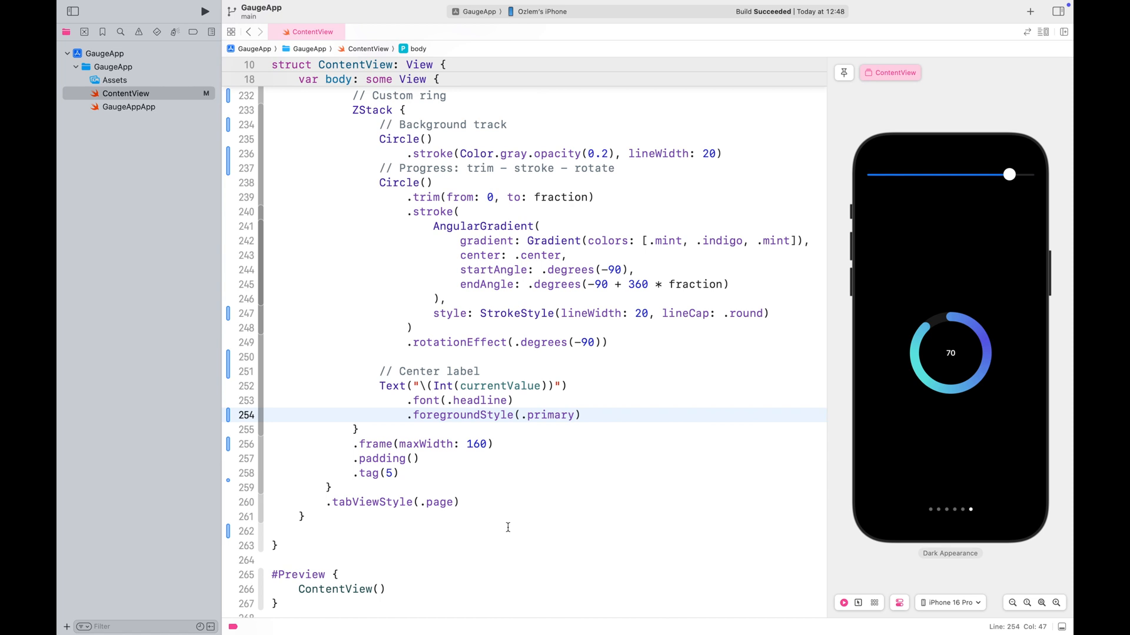
- Declare the constant let maxWidthValue = 160
type("let")
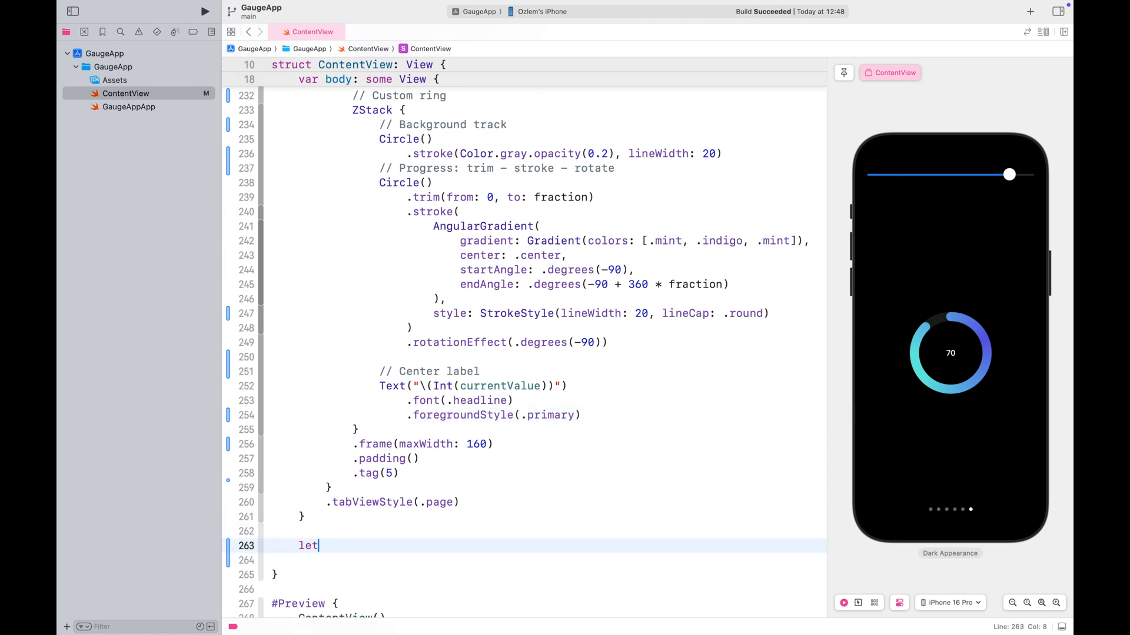
type("max")
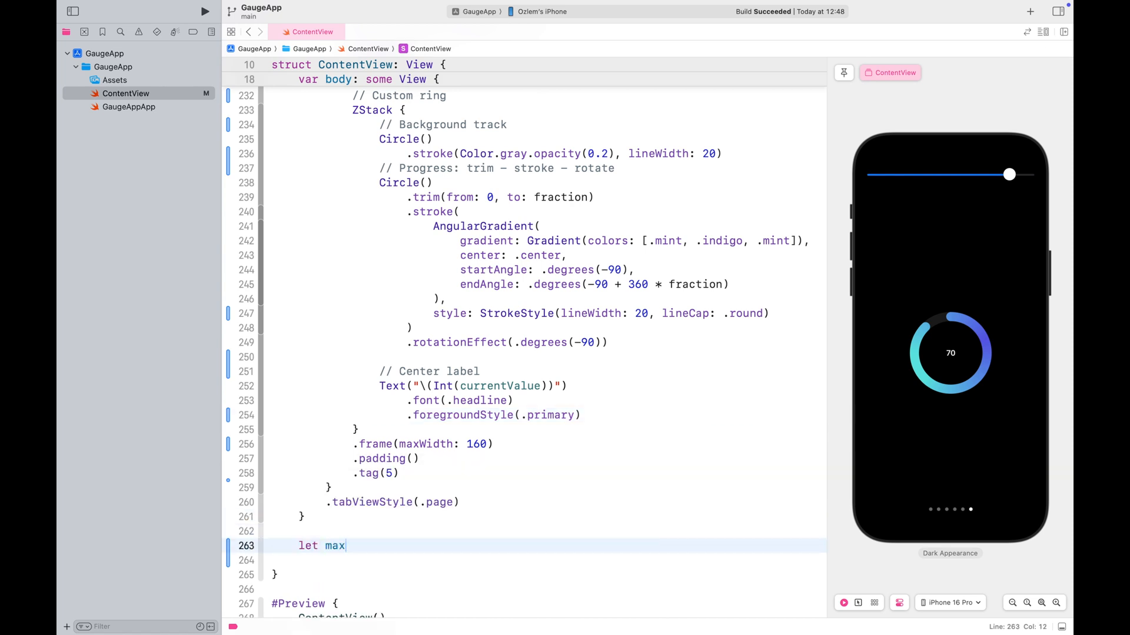
type("Width")
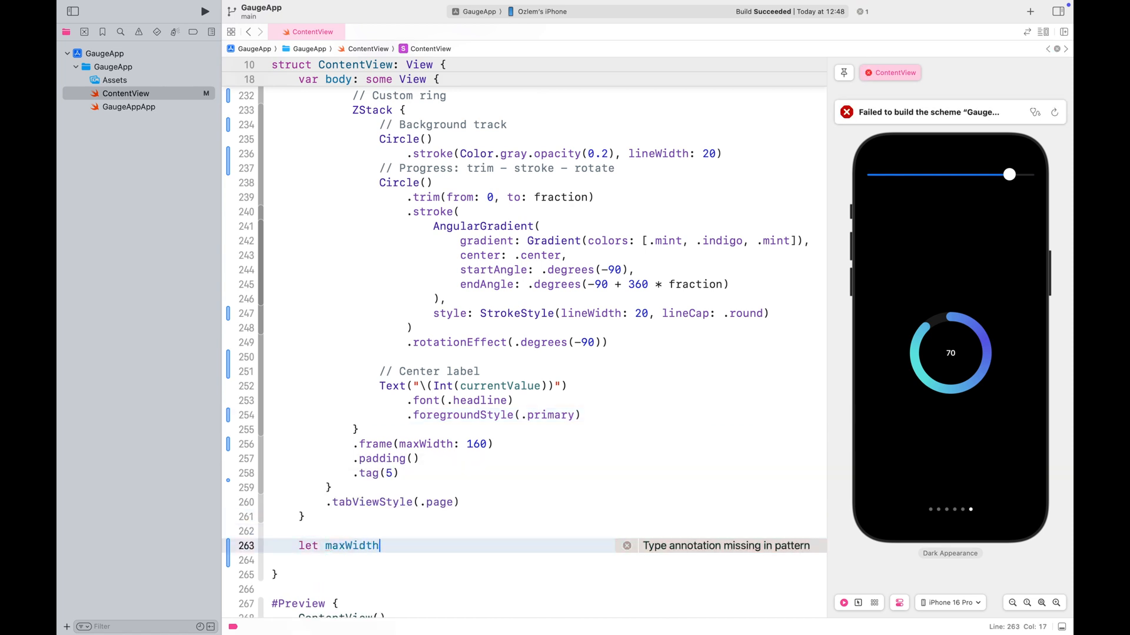
type("Value = 1")
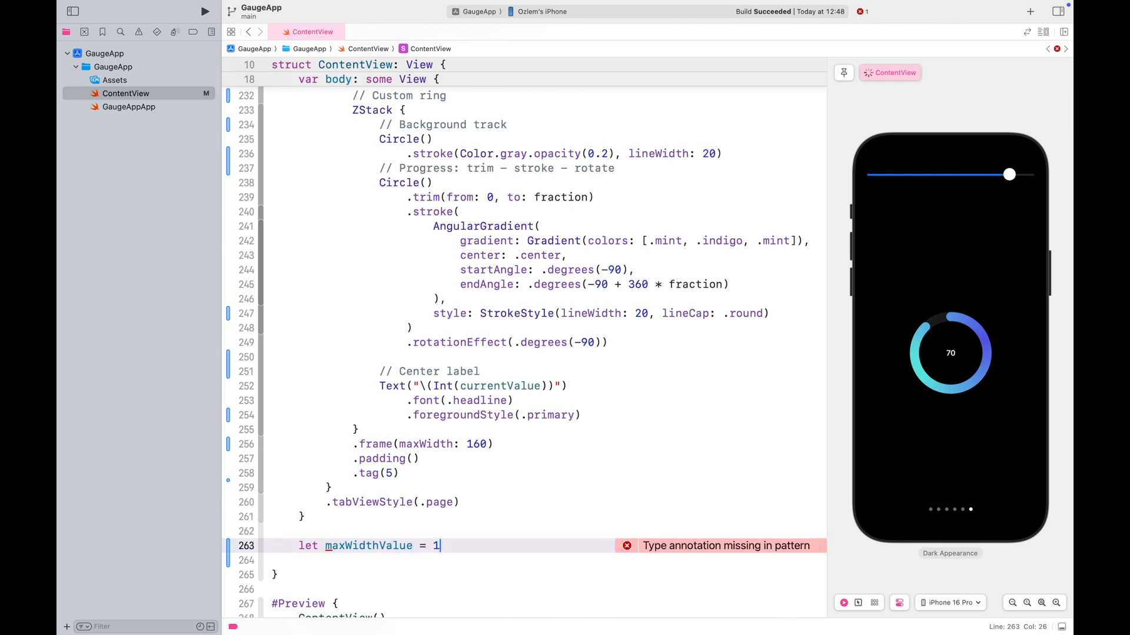
type("60")
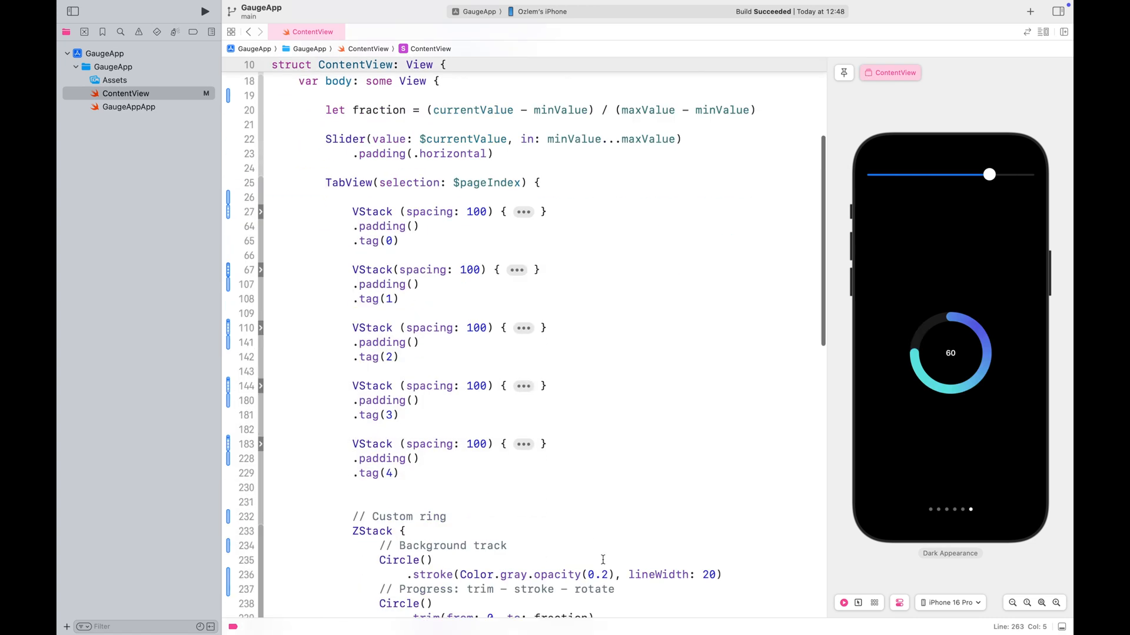
- Frame the ring with CGFloat(maxWidthValue), try 50, then restore 160
double_click(476, 443)
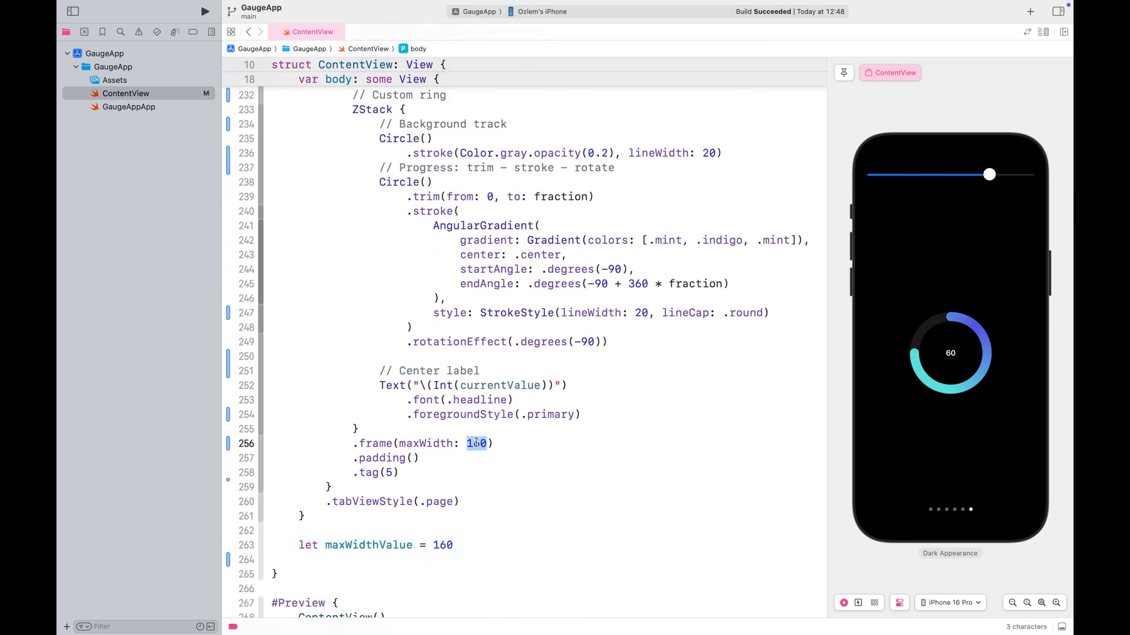
type("CGFloat(")
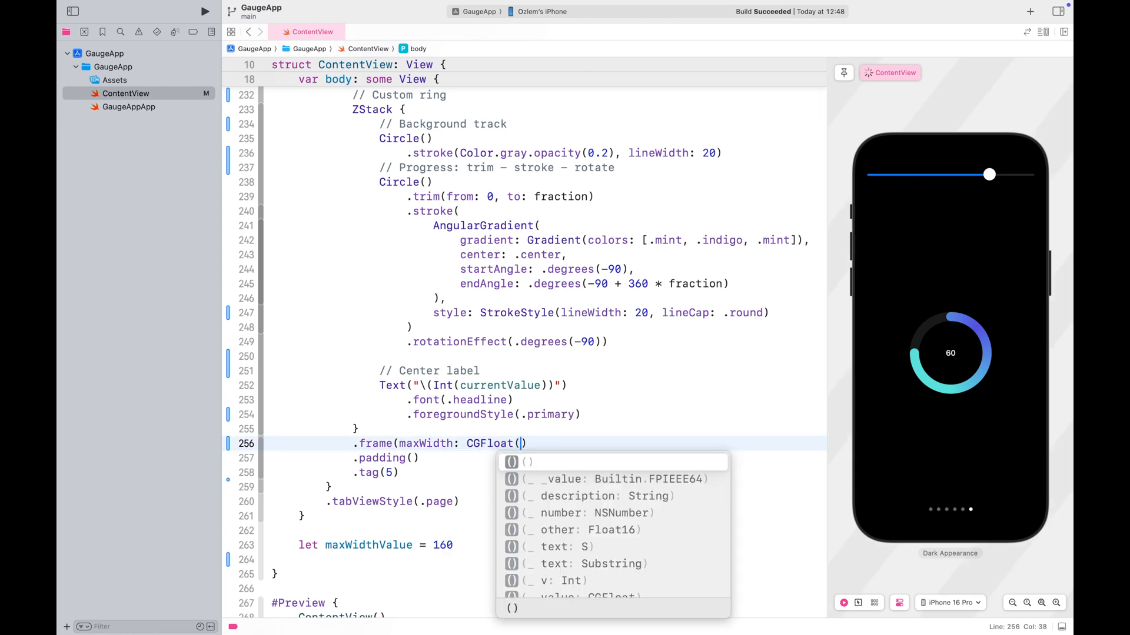
type("maxWidthValue")
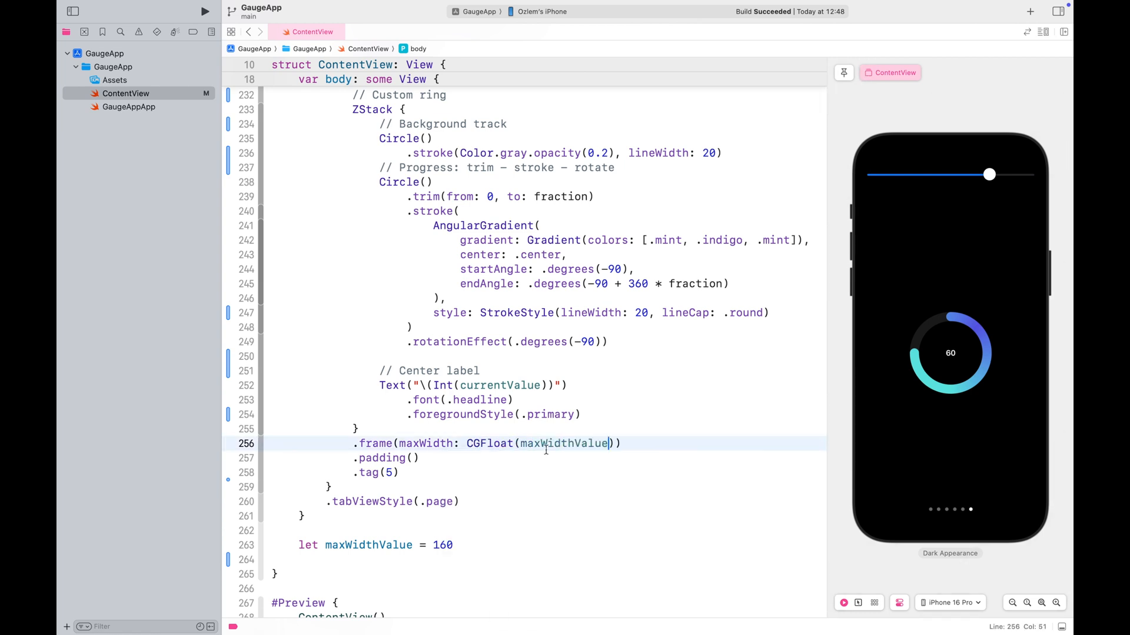
type("50")
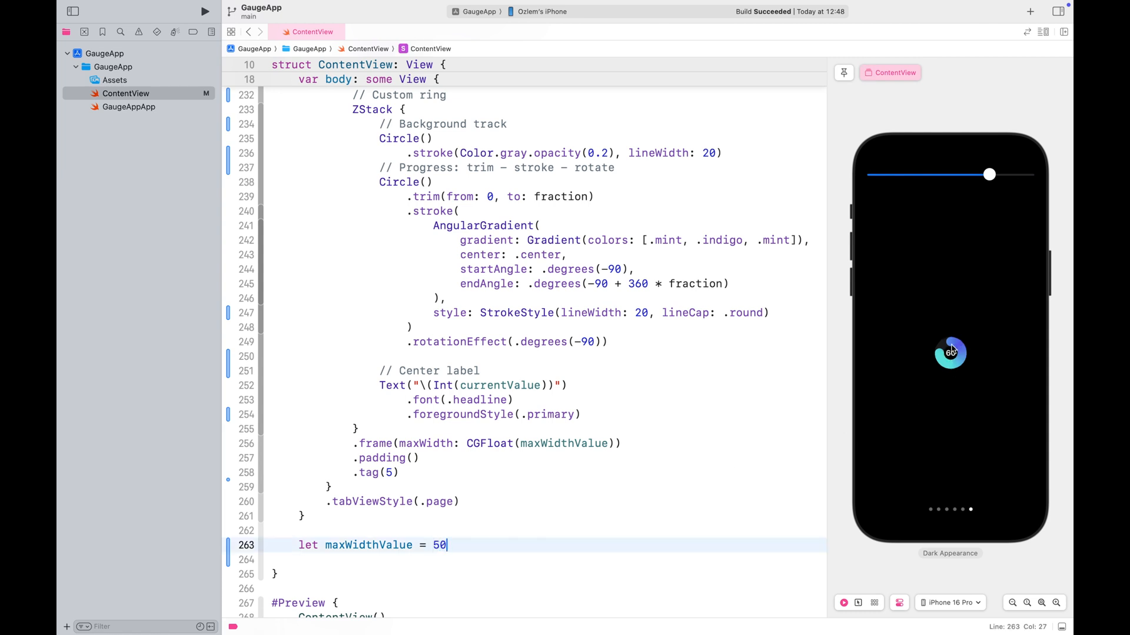
double_click(439, 546)
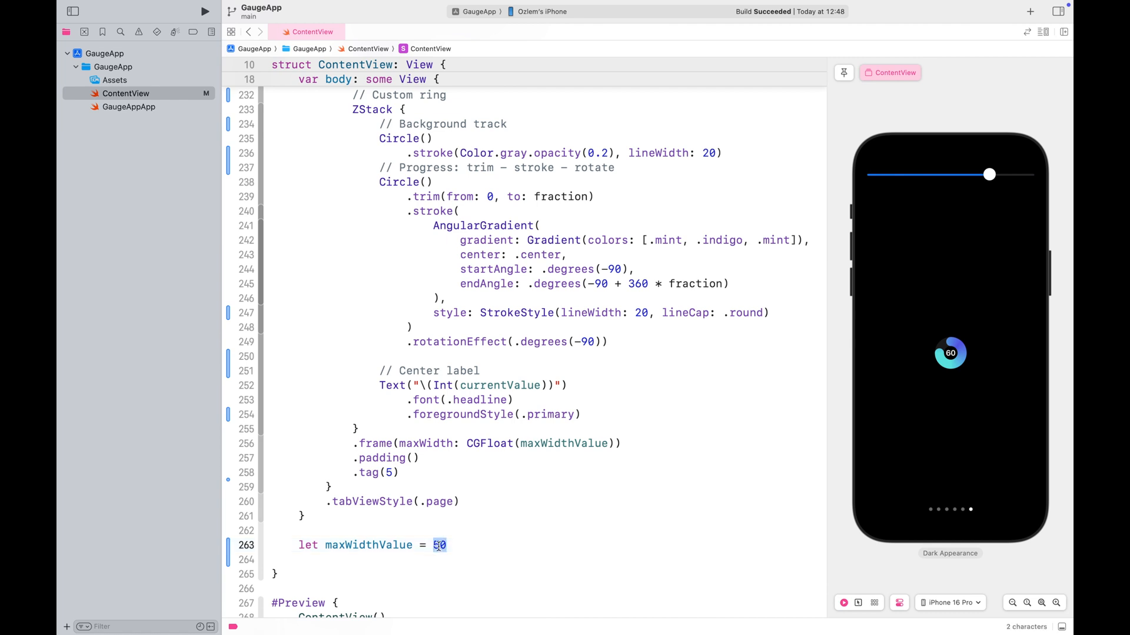
type("160")
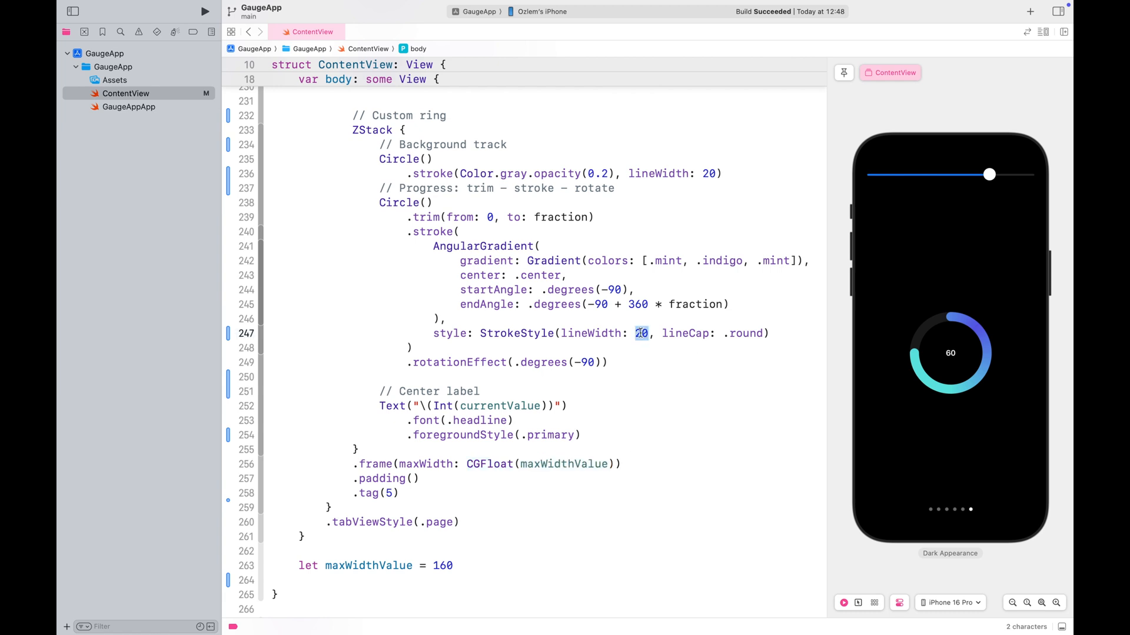
- Set both stroke widths to CGFloat(maxWidthValue / 8), trying maxWidthValue 60 then 200
type("CGFloat(maxWidthValue)")
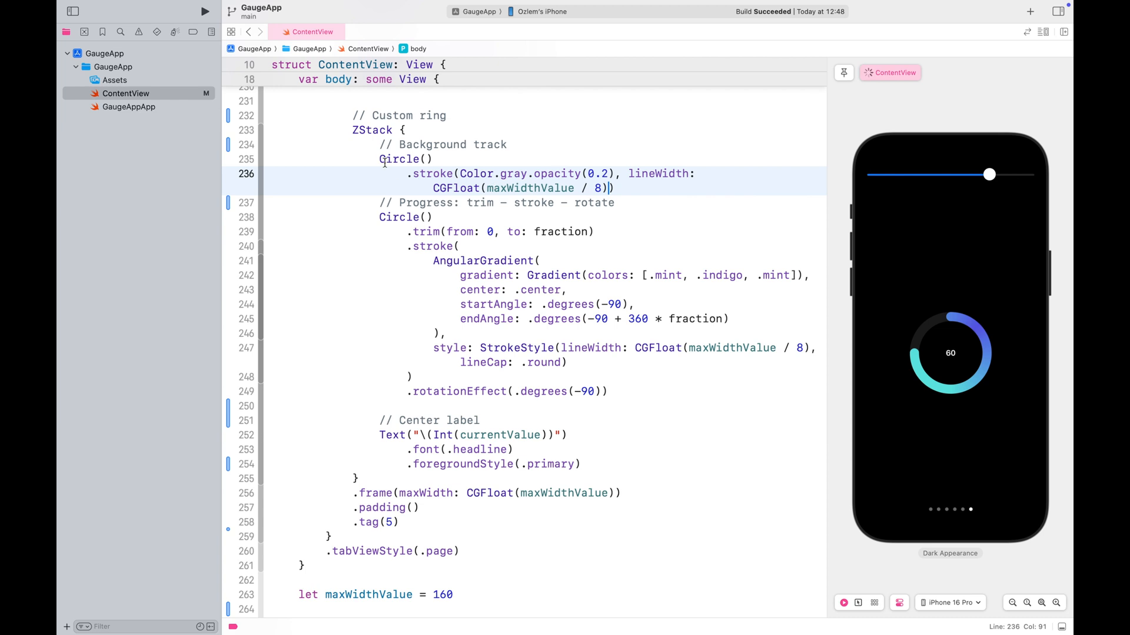
double_click(490, 144)
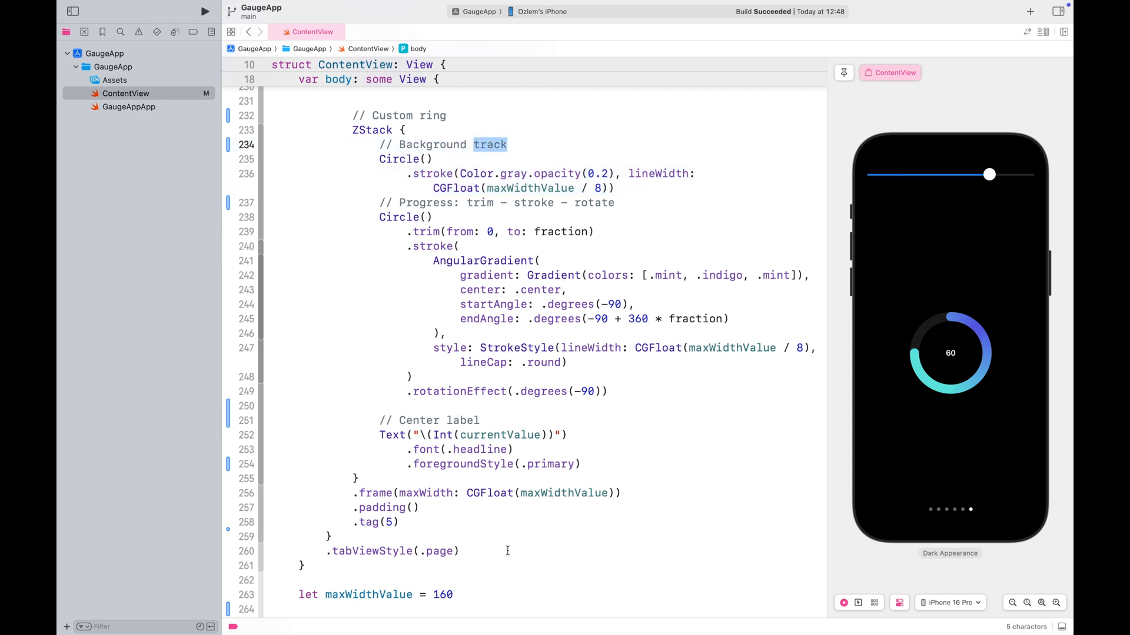
type("60")
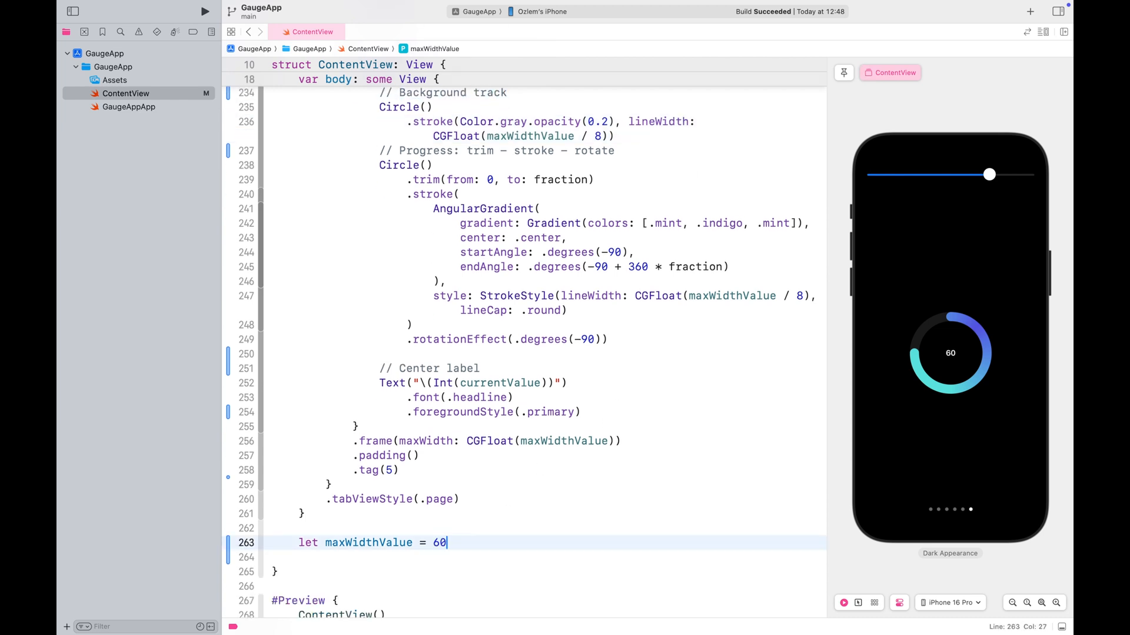
left_click_drag(989, 174, 911, 174)
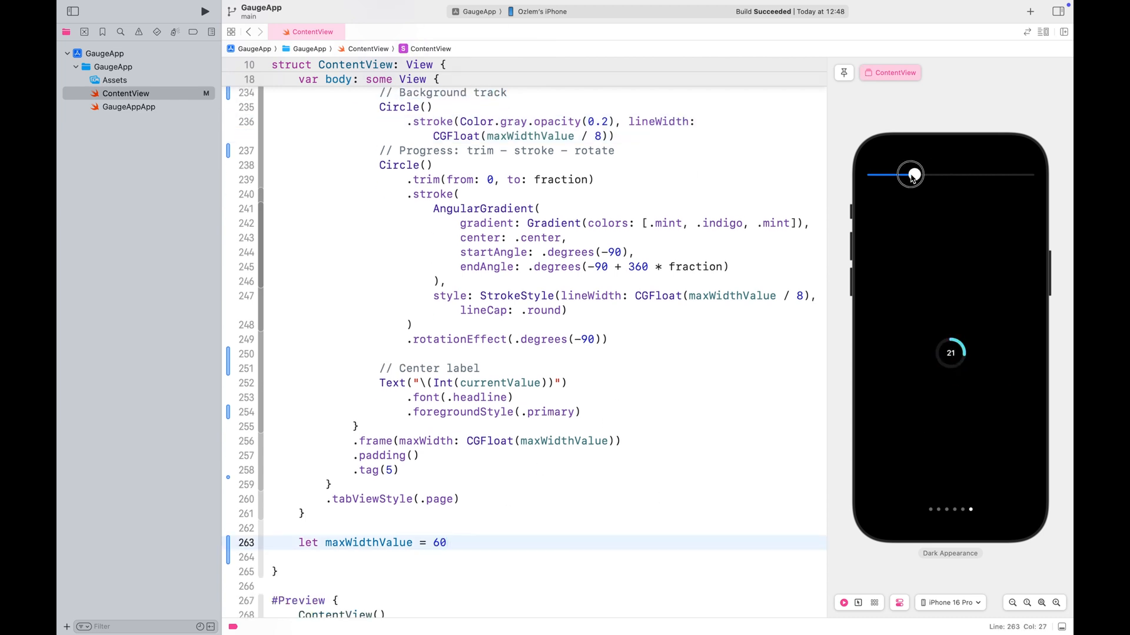
left_click_drag(911, 174, 943, 174)
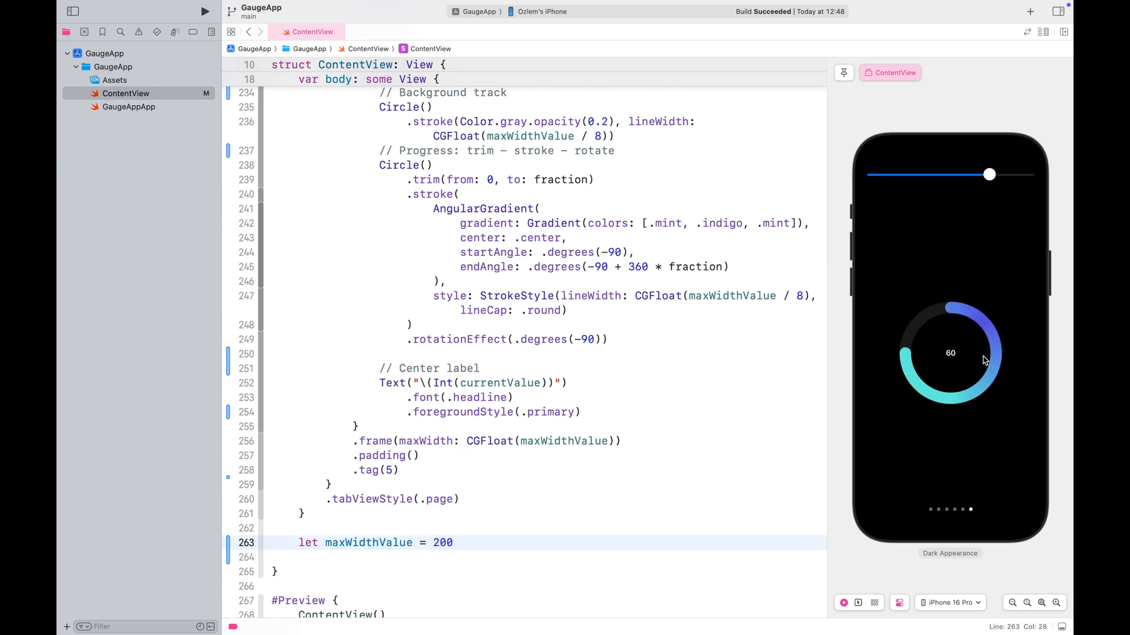
left_click_drag(989, 173, 992, 173)
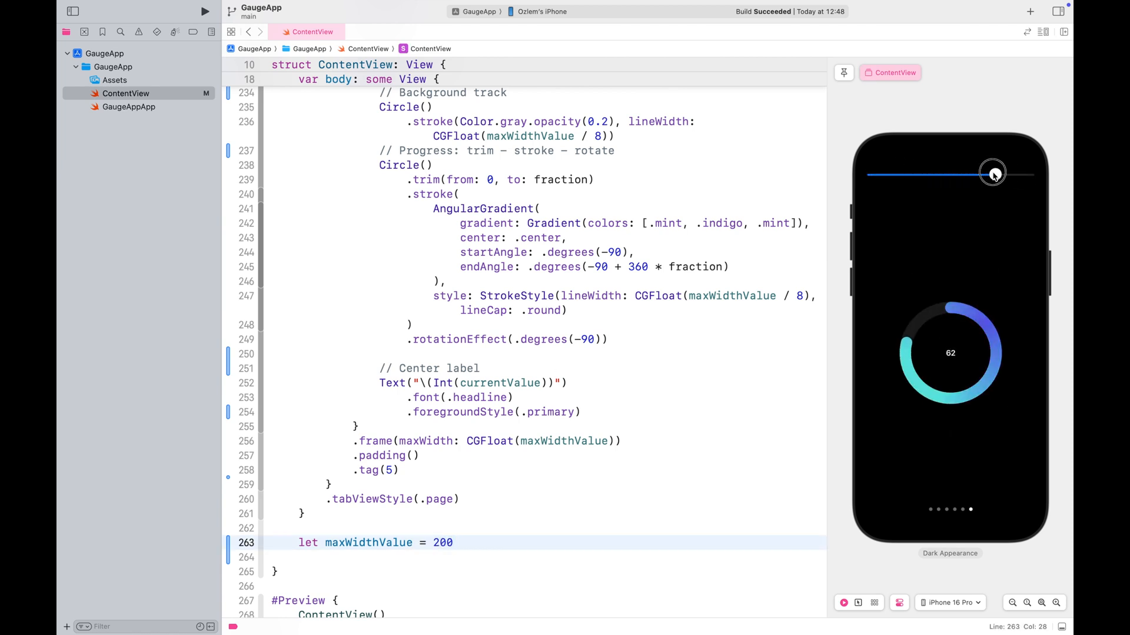
left_click_drag(993, 174, 995, 174)
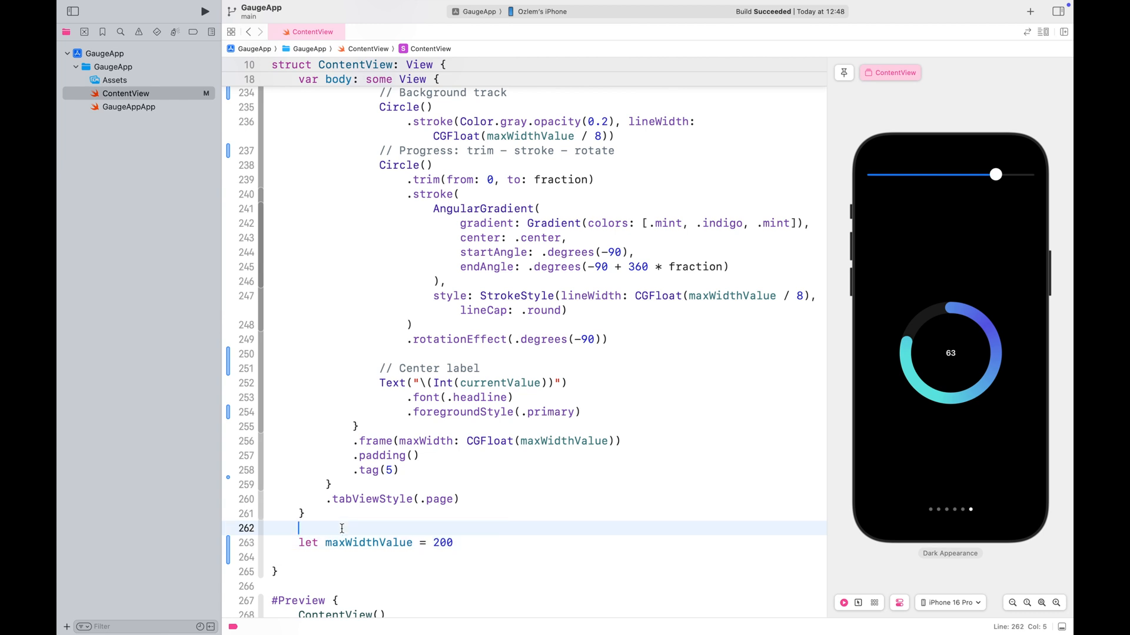
type("// You ca")
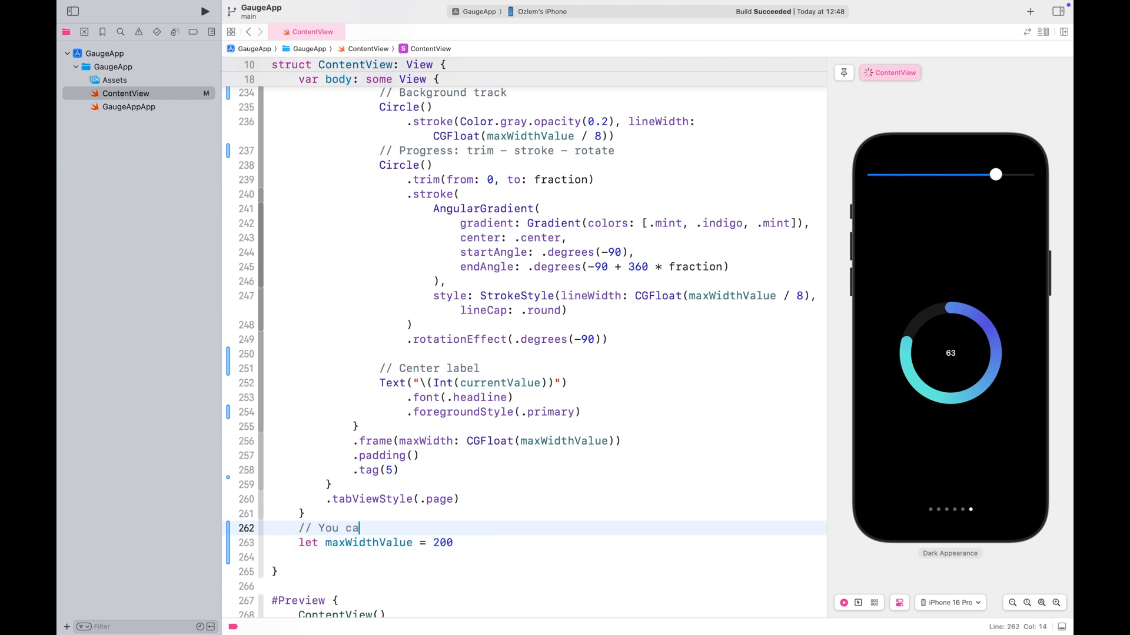
type("n use Geometry R")
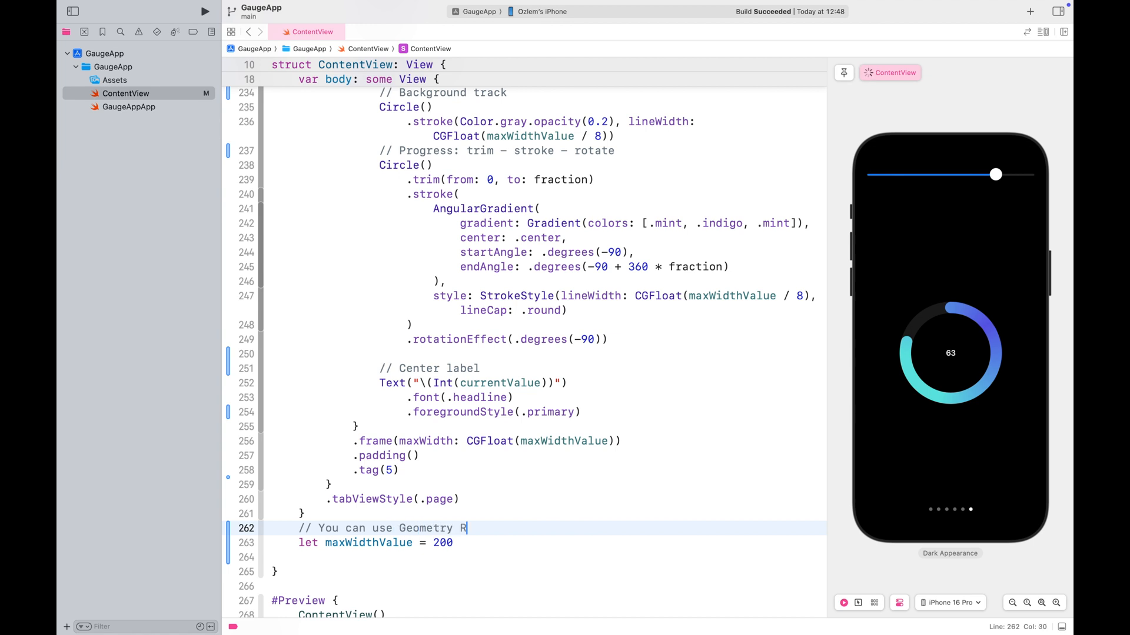
type("eader to define the")
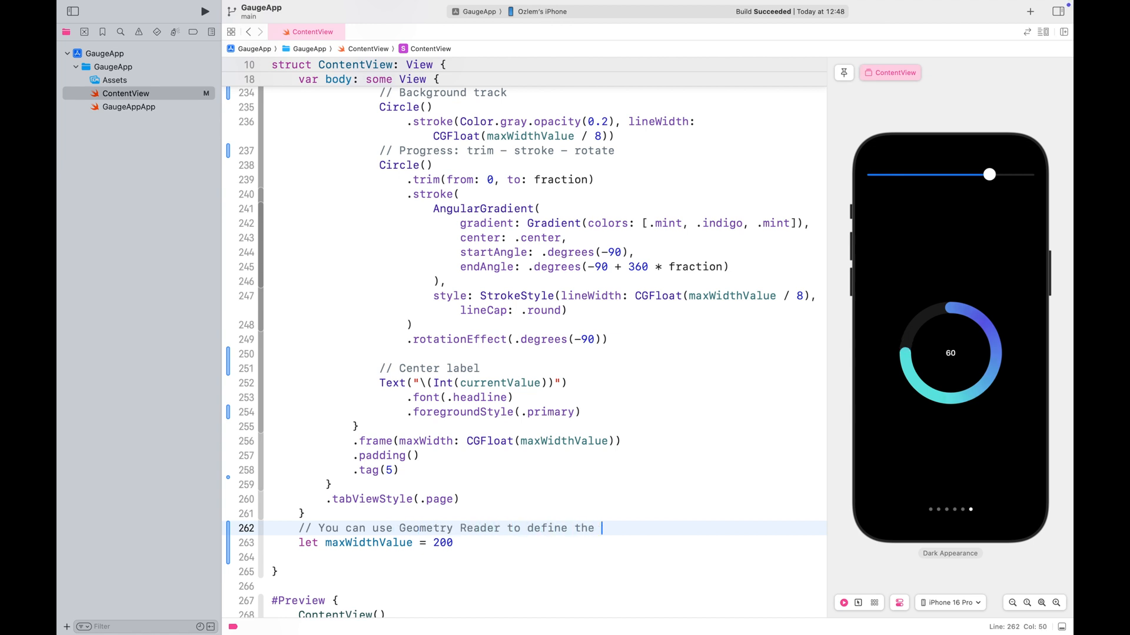
type("maxWid")
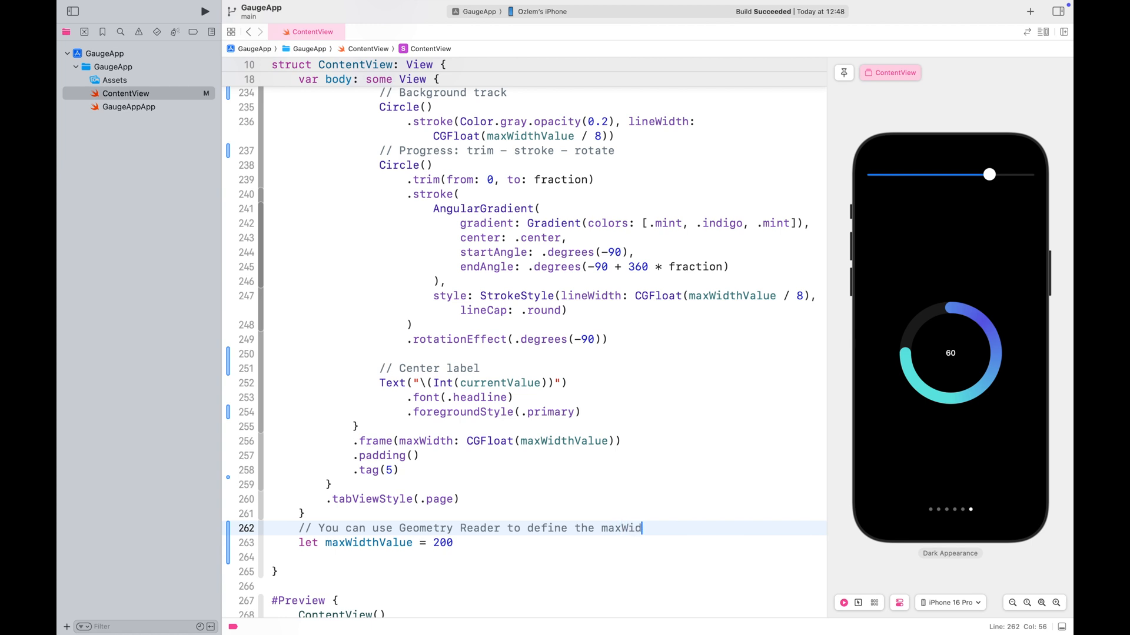
type("thValue")
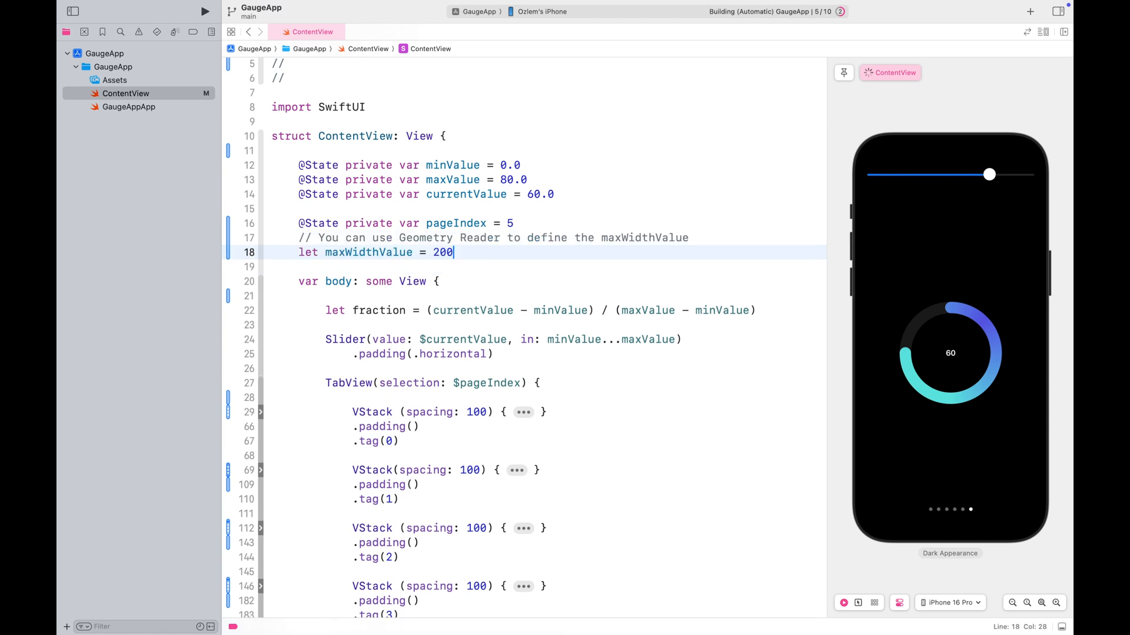
- In the preview, lower the gauge value and swipe through the first and linear gauge pages
left_click_drag(988, 174, 979, 175)
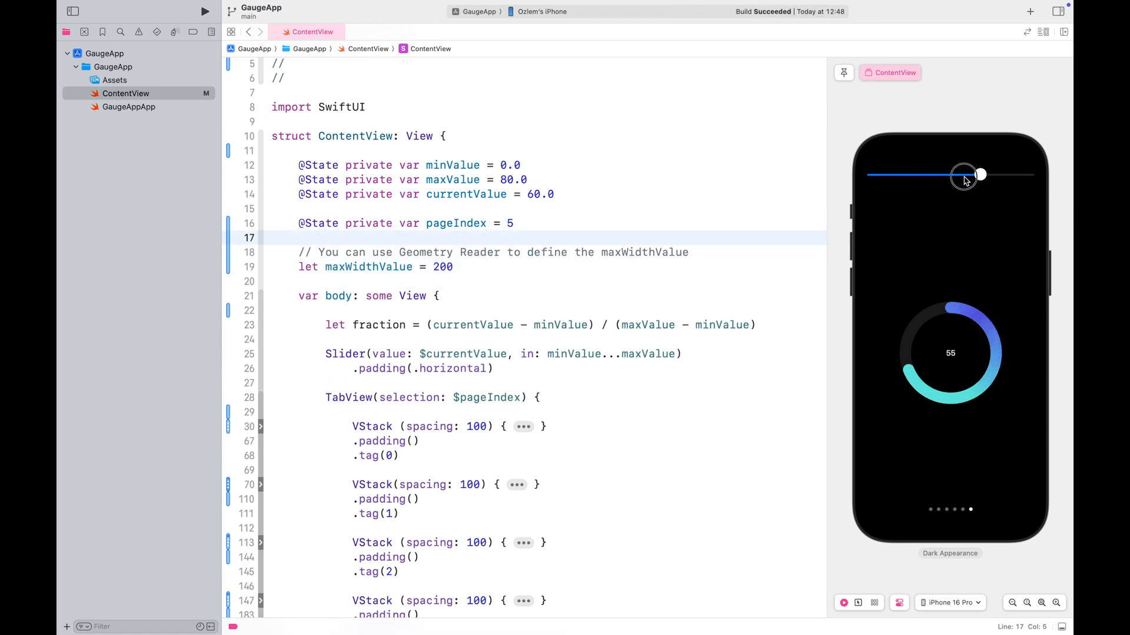
left_click_drag(980, 175, 898, 175)
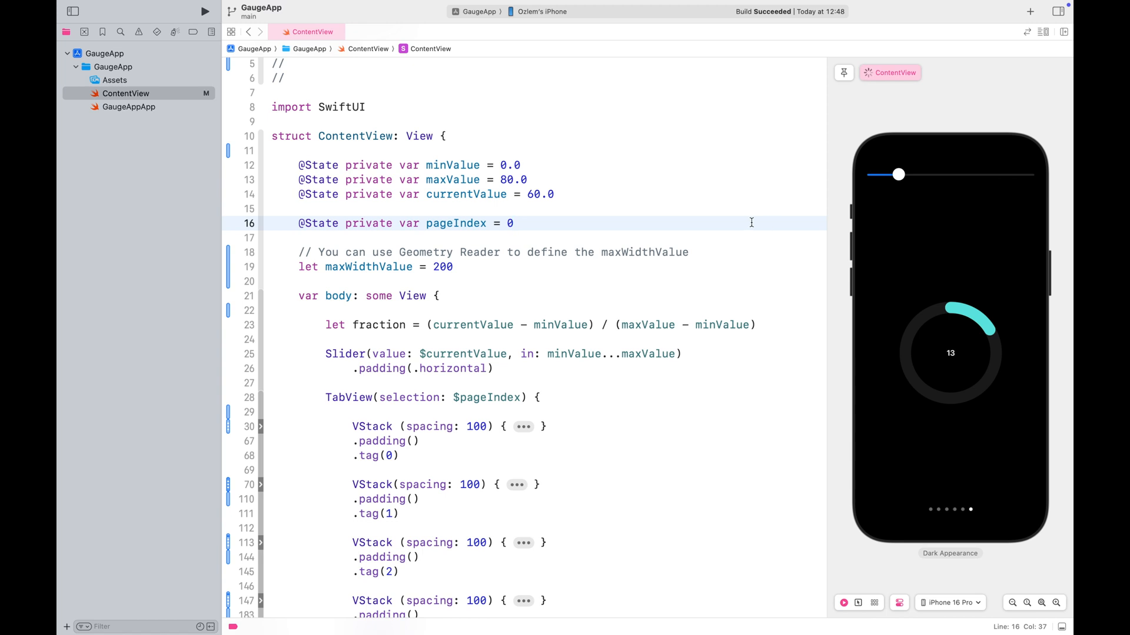
left_click_drag(899, 174, 929, 174)
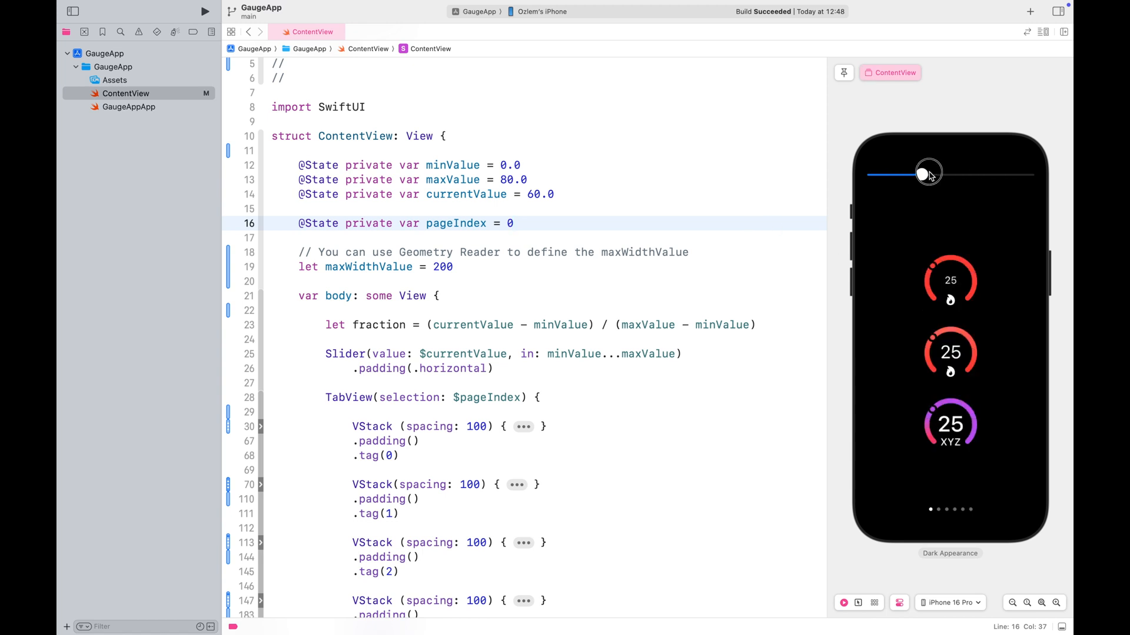
left_click_drag(927, 173, 1002, 174)
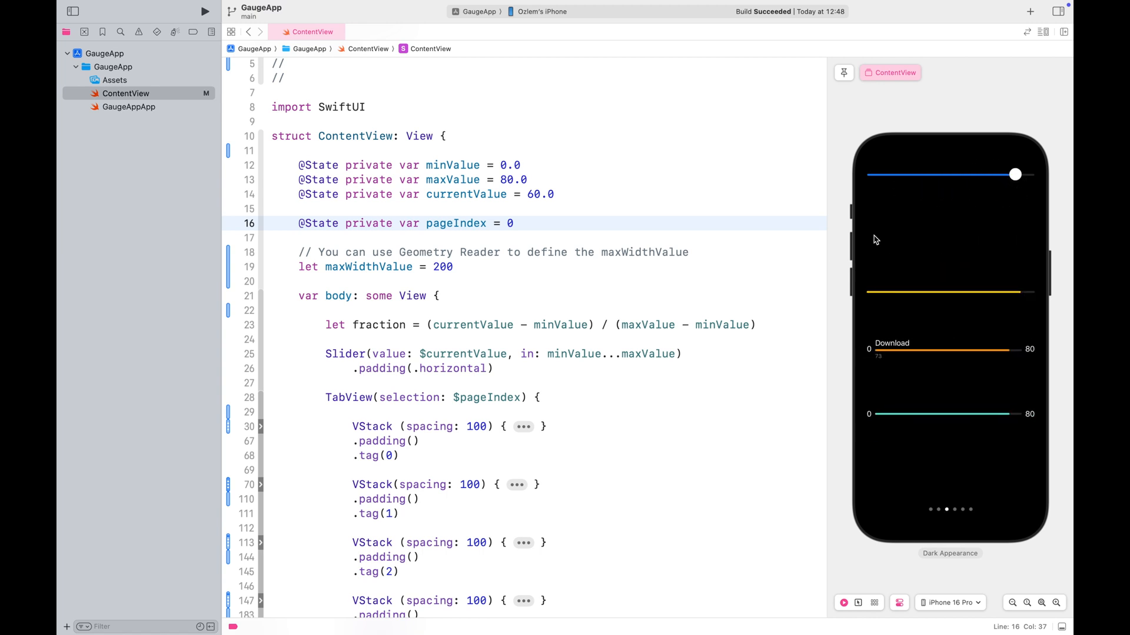
mouse_move(1018, 205)
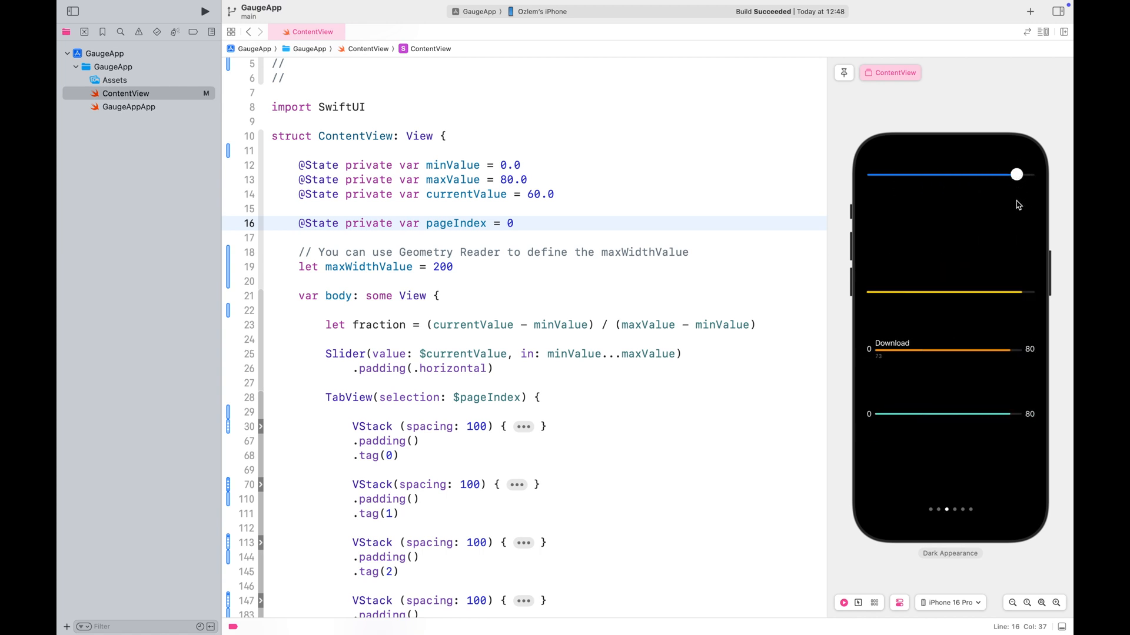
- Swipe to the circular gauges and drive the ring value to maximum, about 58, then 70
left_click_drag(1016, 174, 912, 174)
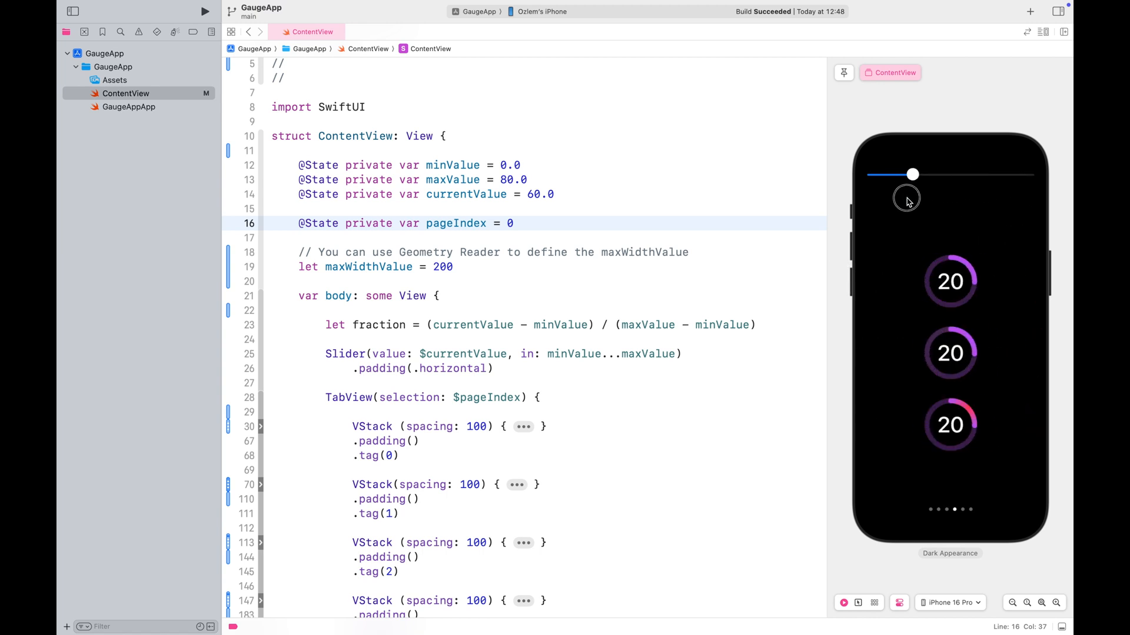
left_click_drag(912, 174, 1027, 174)
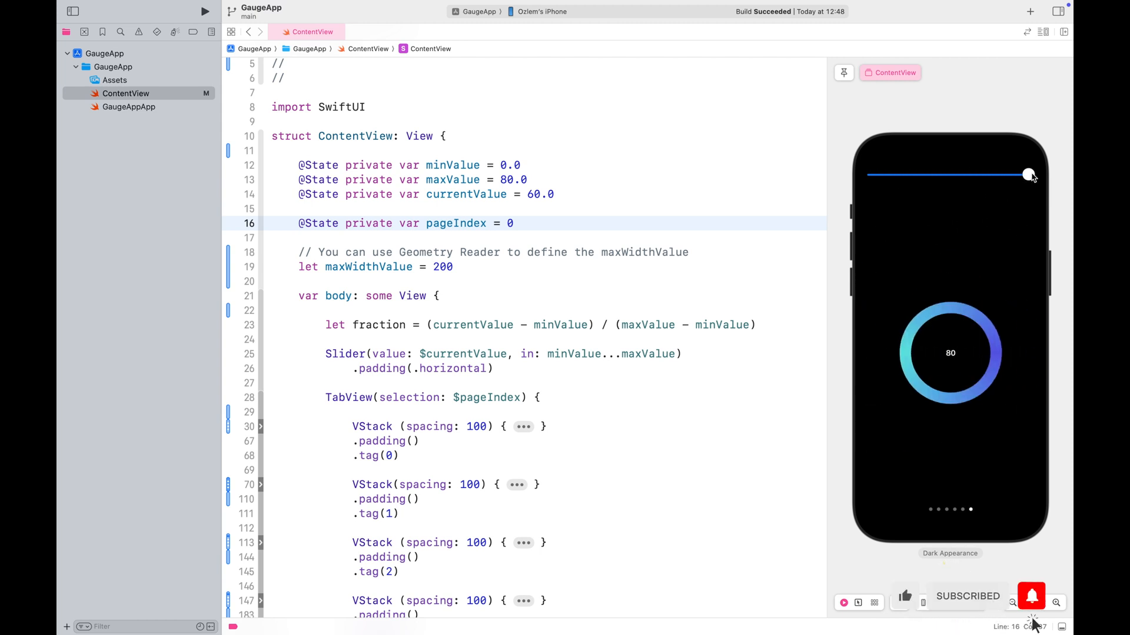
left_click_drag(1027, 175, 987, 176)
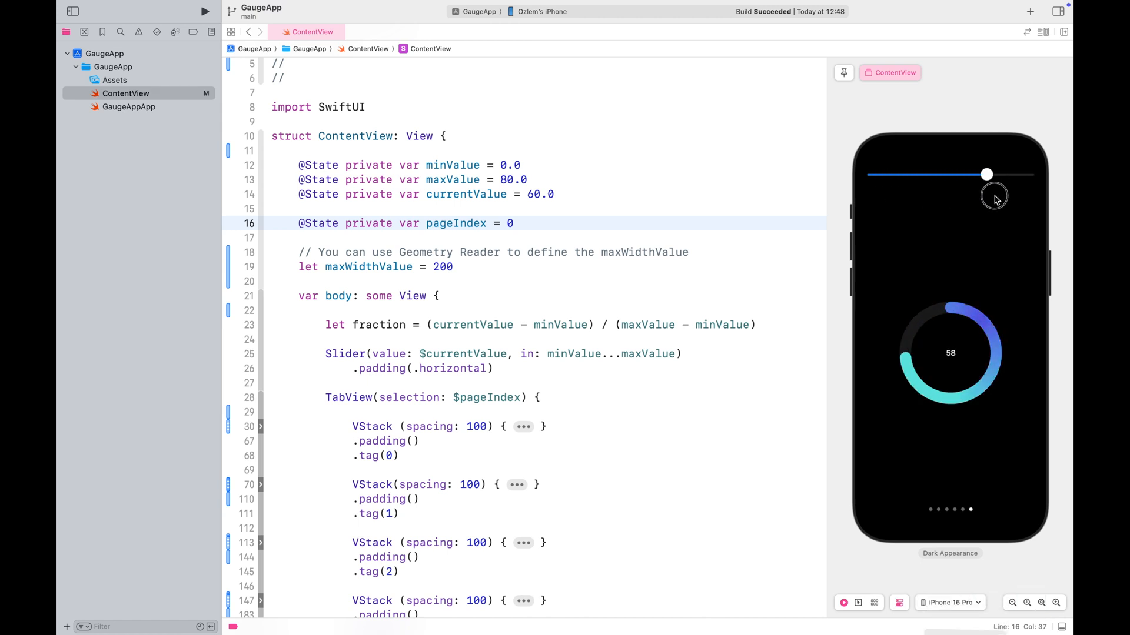
left_click_drag(986, 175, 1010, 174)
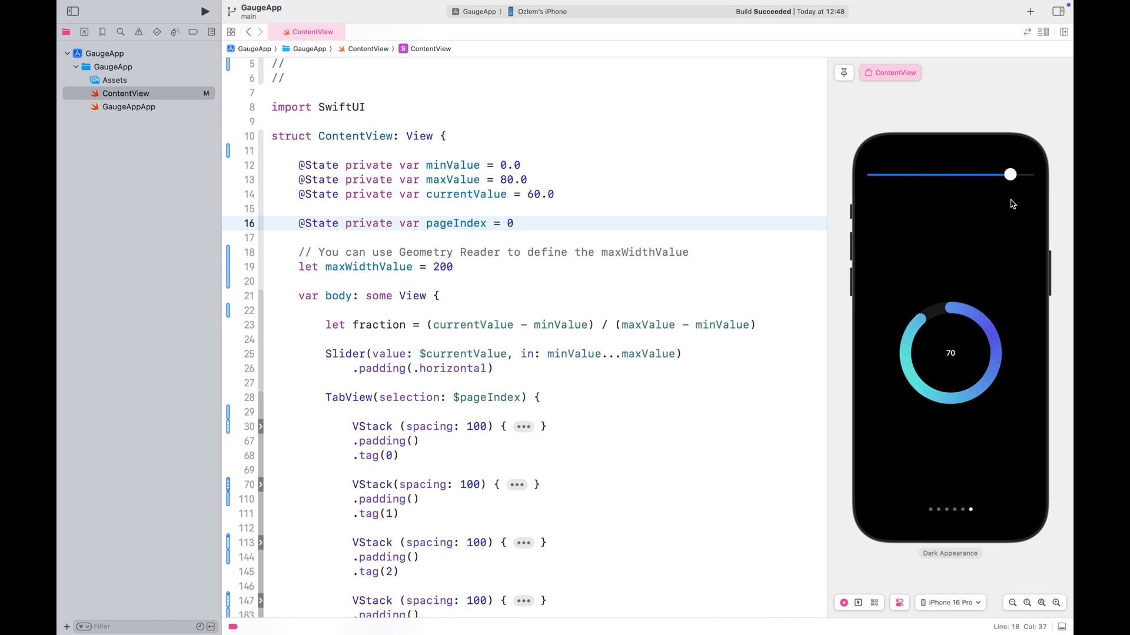